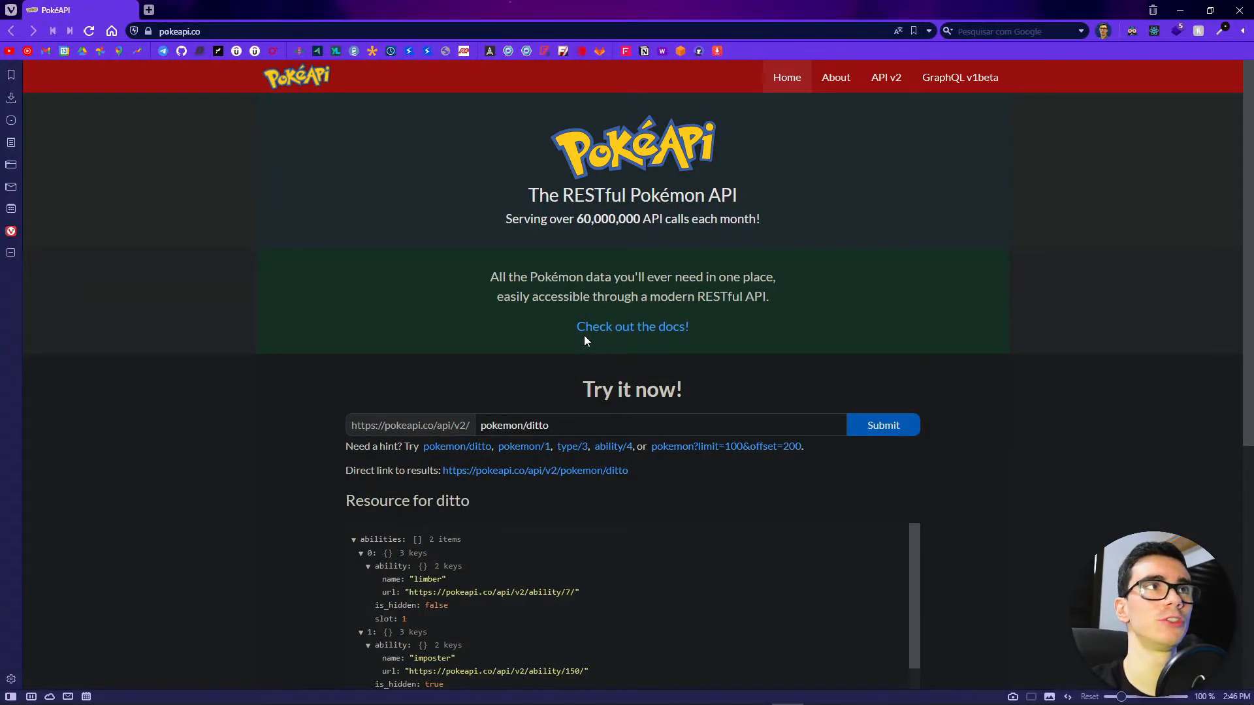
{"action": "mouse_move", "coordinate": [595, 153]}
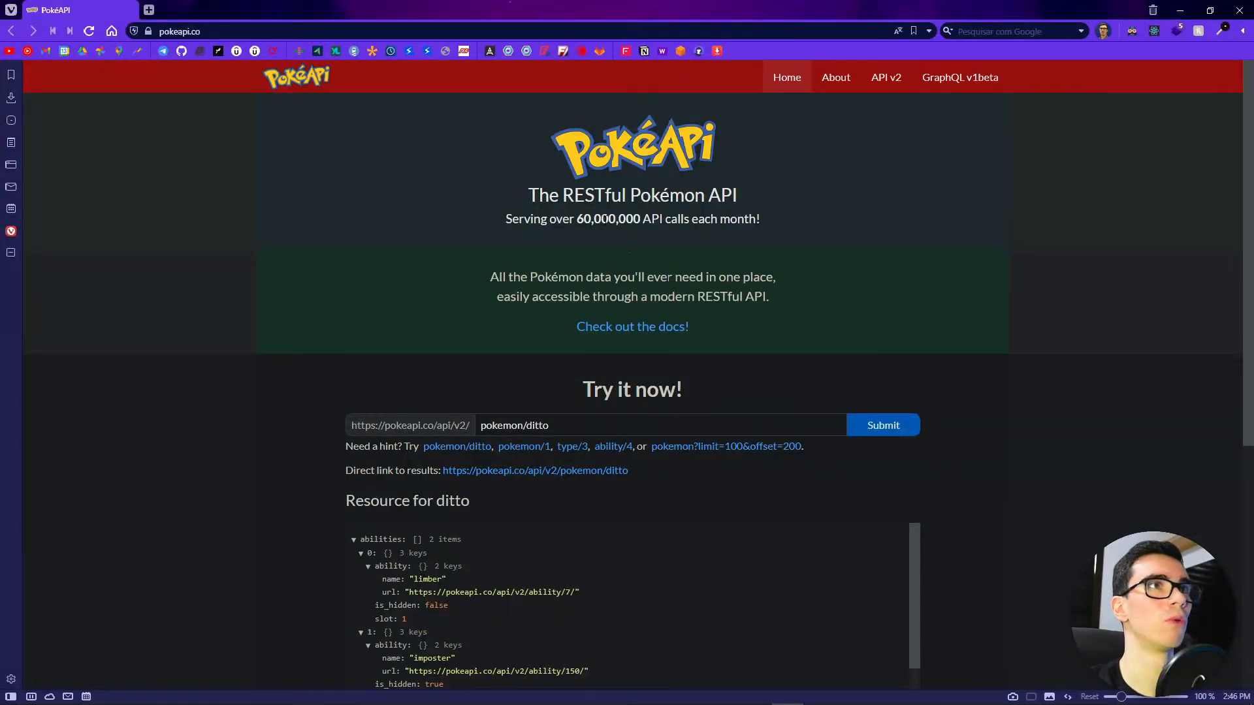
Fetch bulbasaur's data in PokéAPI's Try it now tool, then resubmit the ditto request
{"action": "double_click", "coordinate": [536, 424]}
{"action": "type", "text": "bulbasaur"}
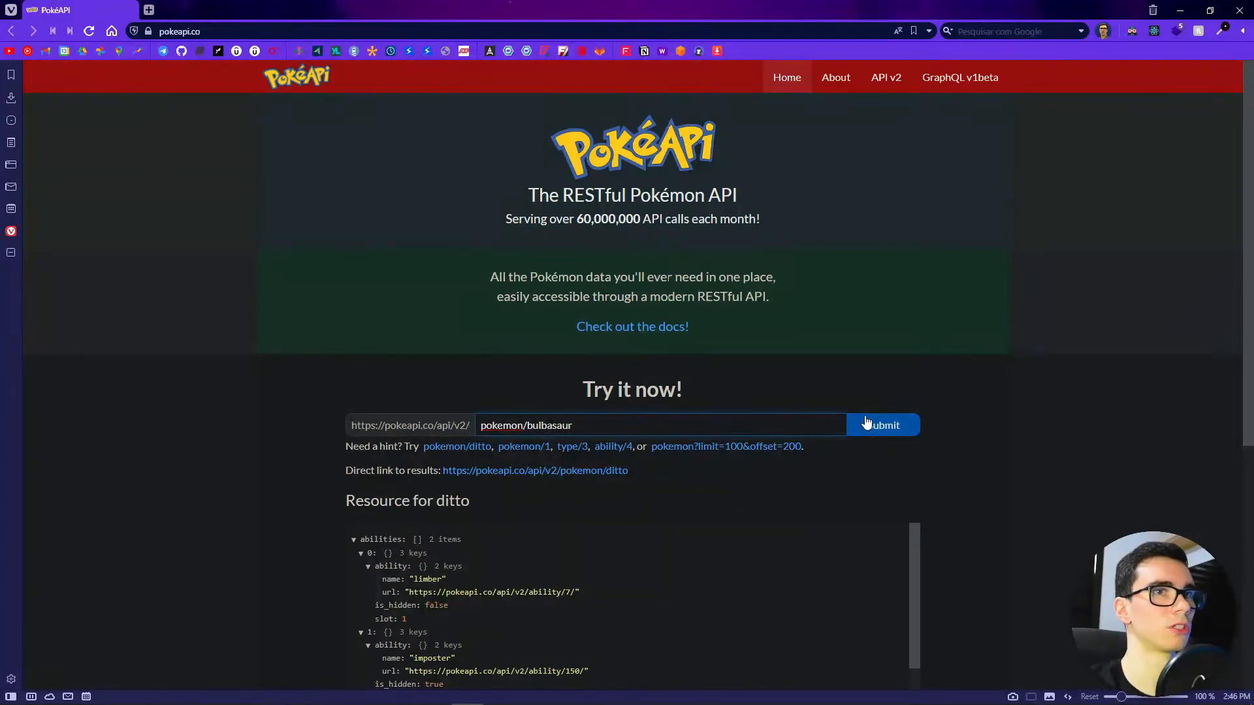
{"action": "left_click", "coordinate": [883, 425]}
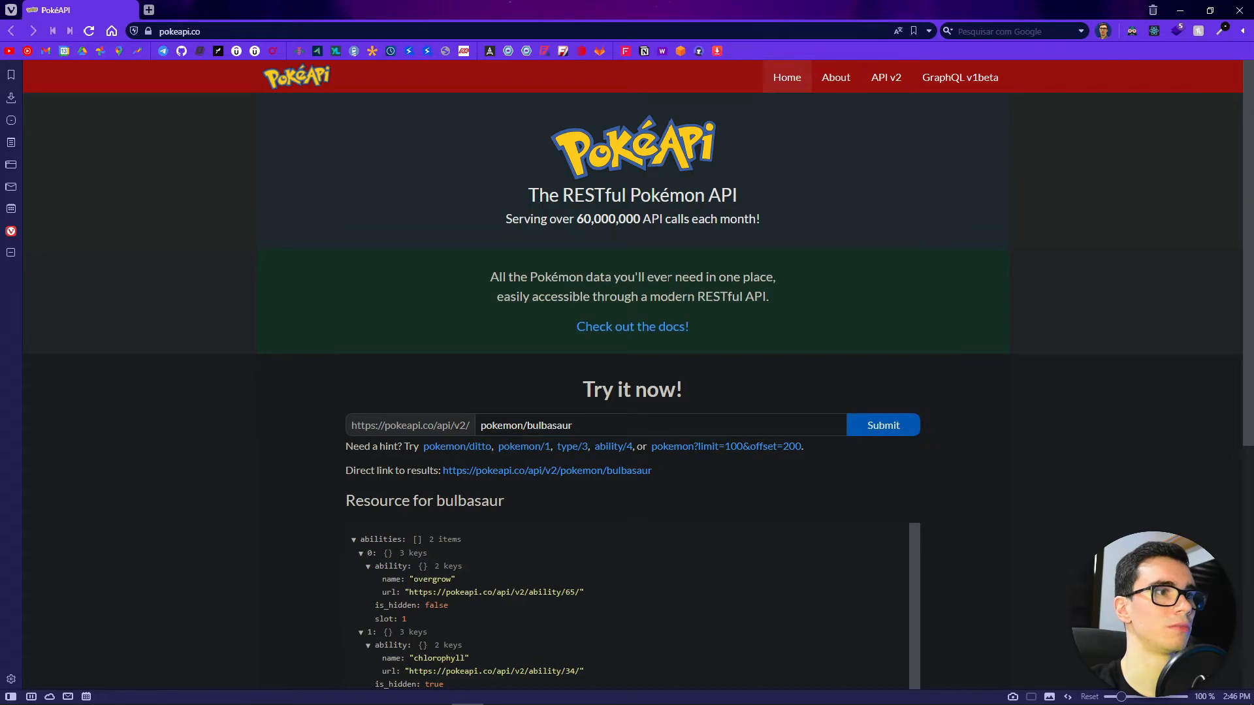
{"action": "double_click", "coordinate": [548, 424]}
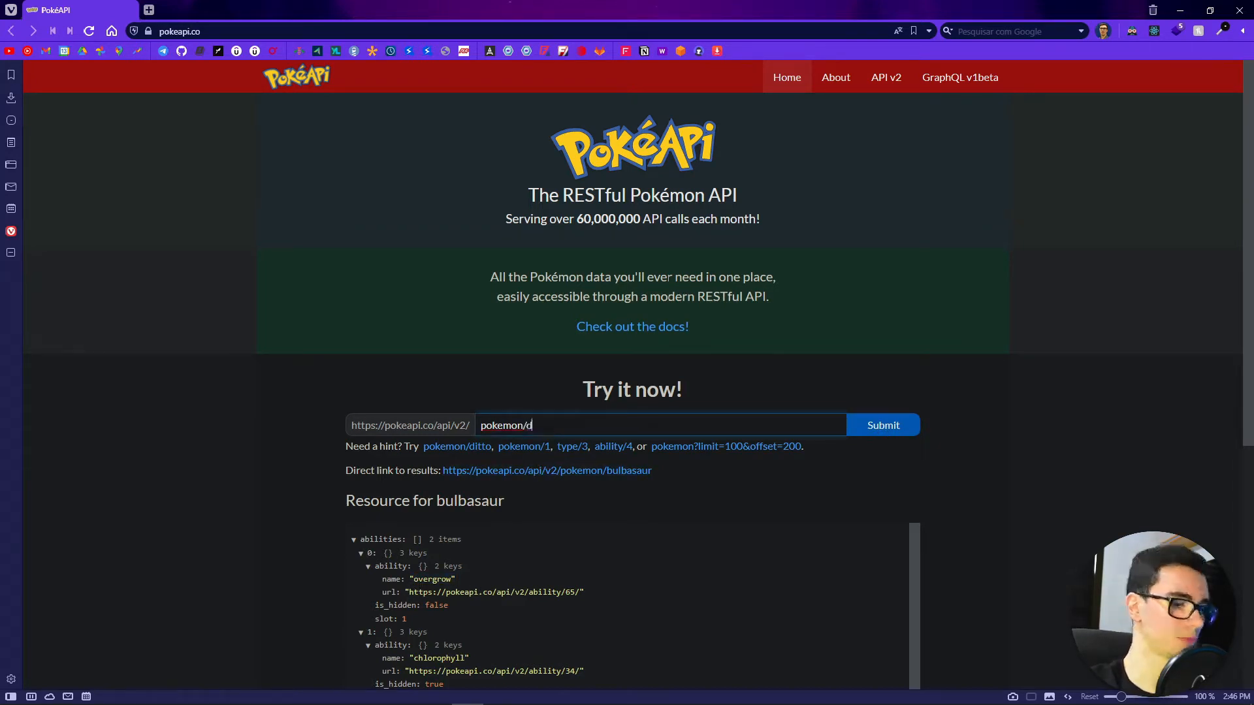
{"action": "type", "text": "itto"}
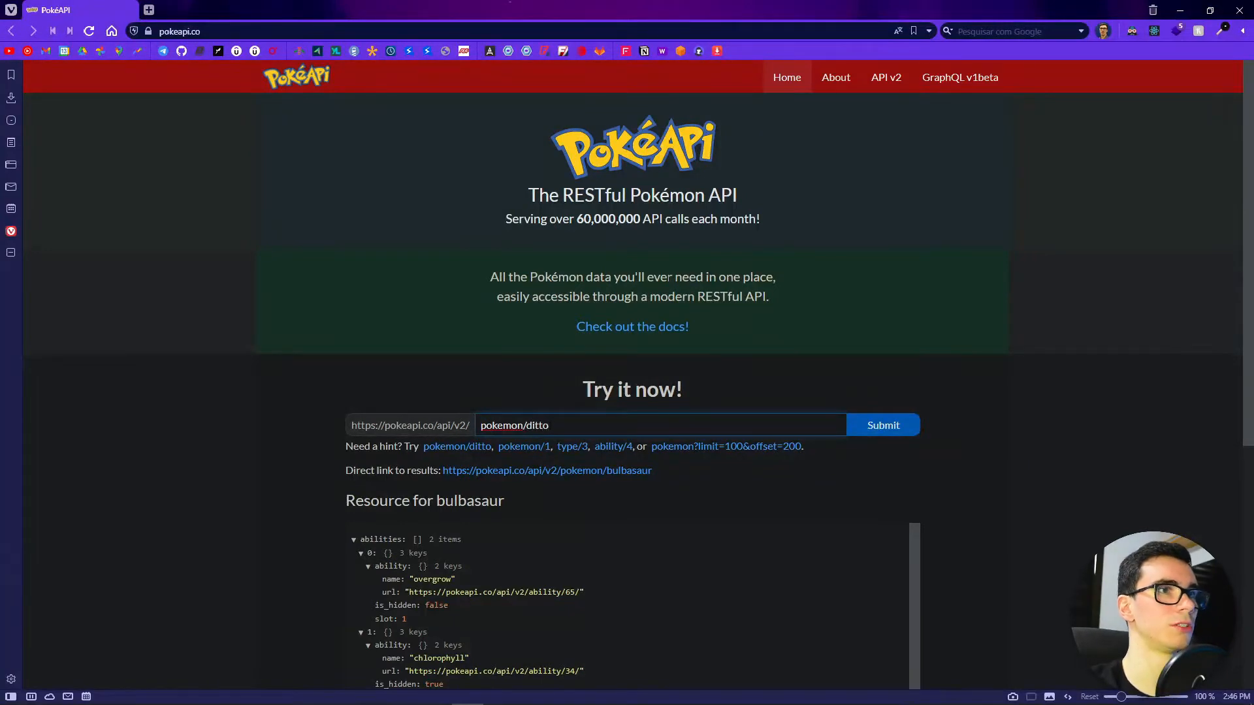
{"action": "left_click", "coordinate": [882, 425]}
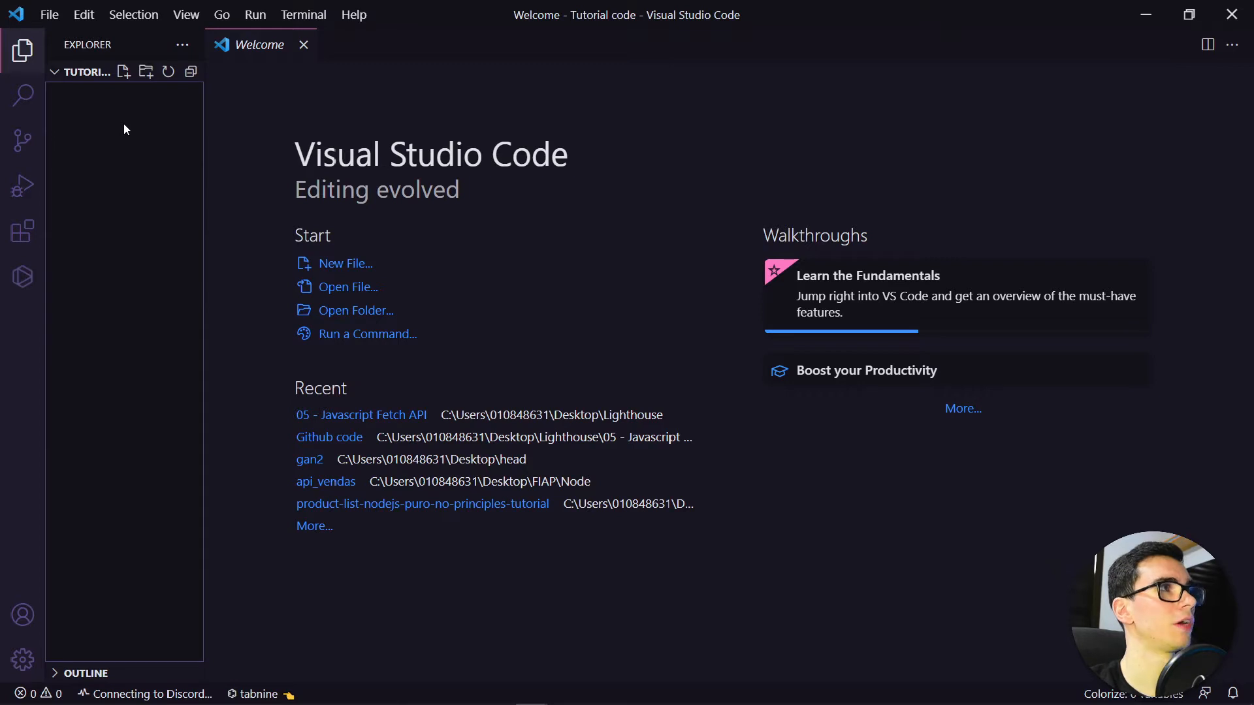
Create index.html, styles.css and script.js in the Tutorial code folder
{"action": "type", "text": "ind"}
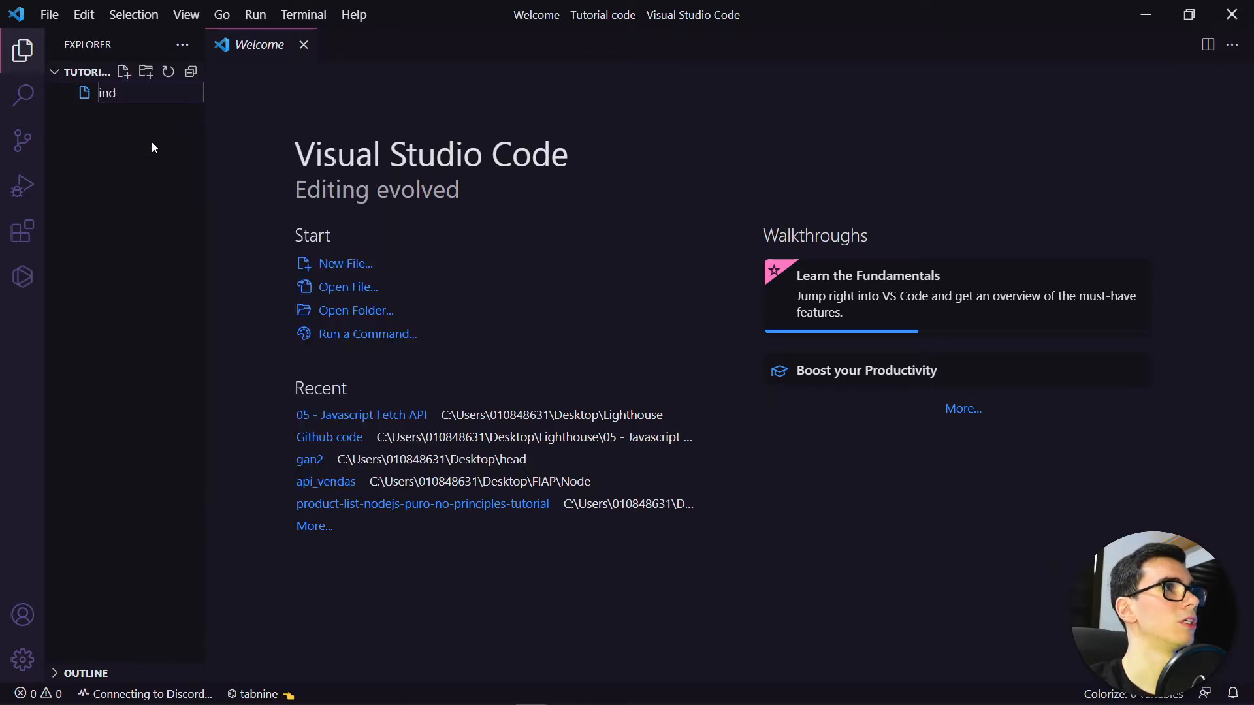
{"action": "type", "text": "ex.h"}
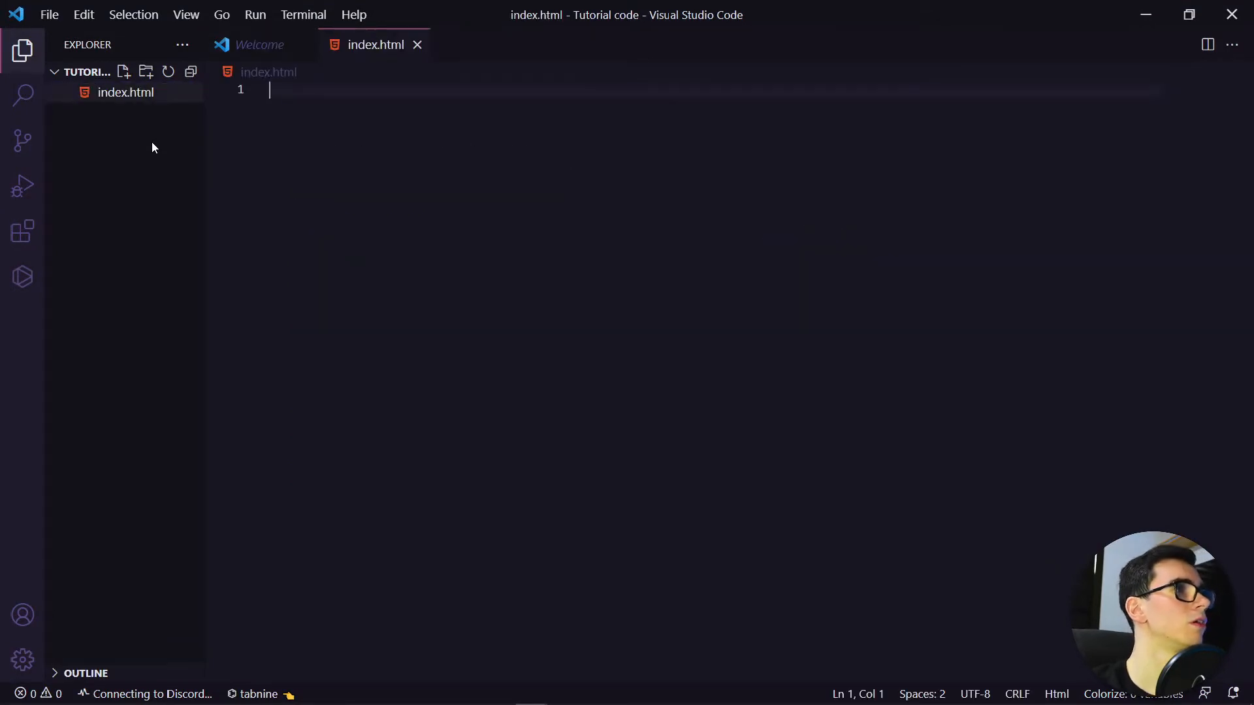
{"action": "type", "text": "style"}
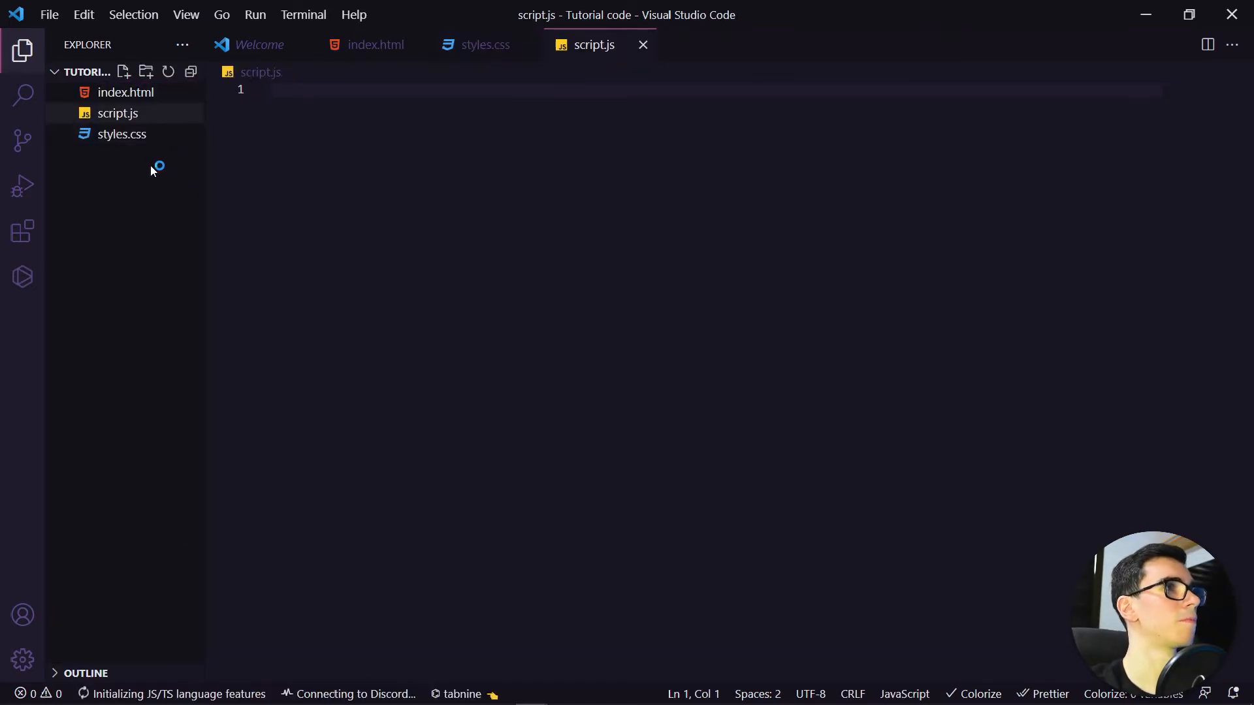
Expand the html:5 boilerplate in index.html and set its title to 'Pokemon API'
{"action": "left_click", "coordinate": [126, 92]}
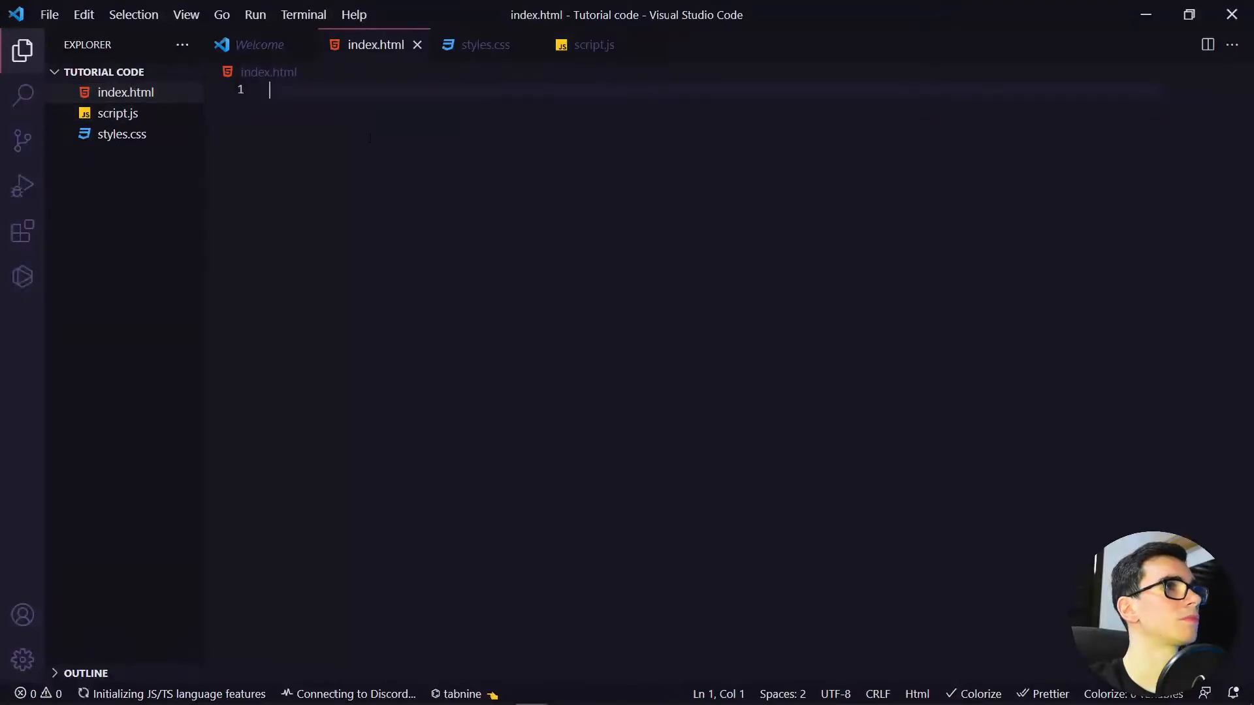
{"action": "type", "text": "ht"}
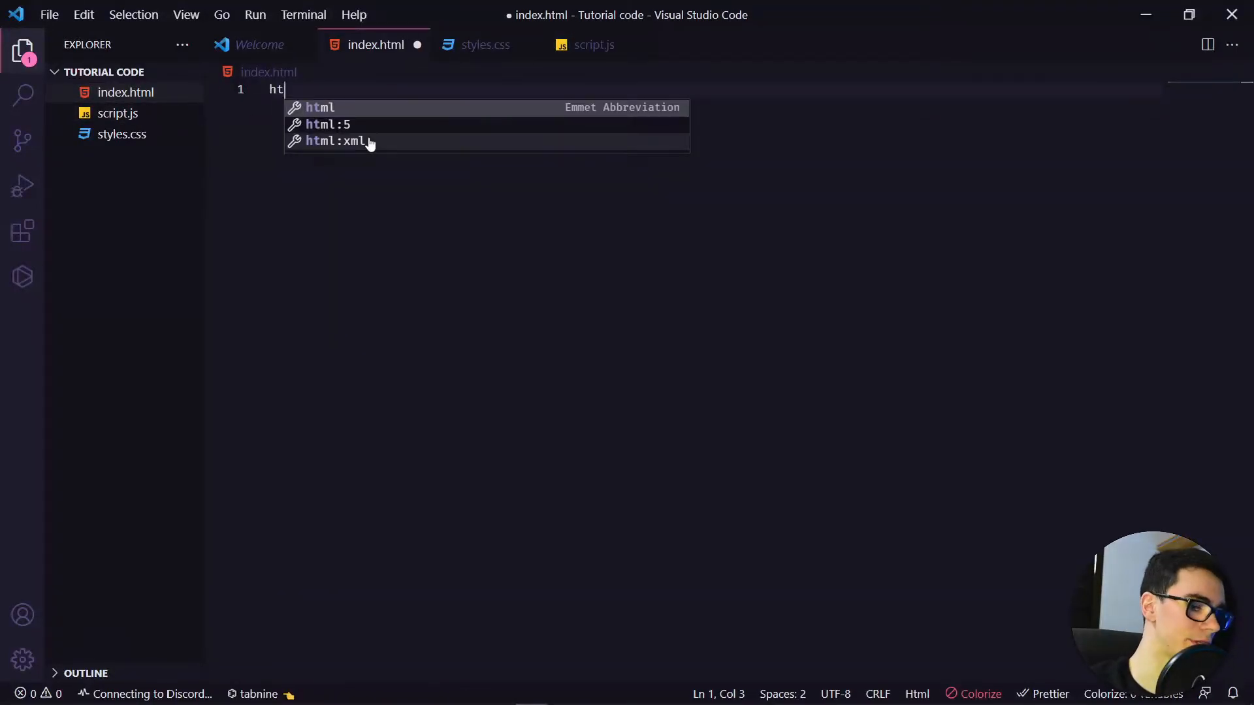
{"action": "key", "text": "Tab"}
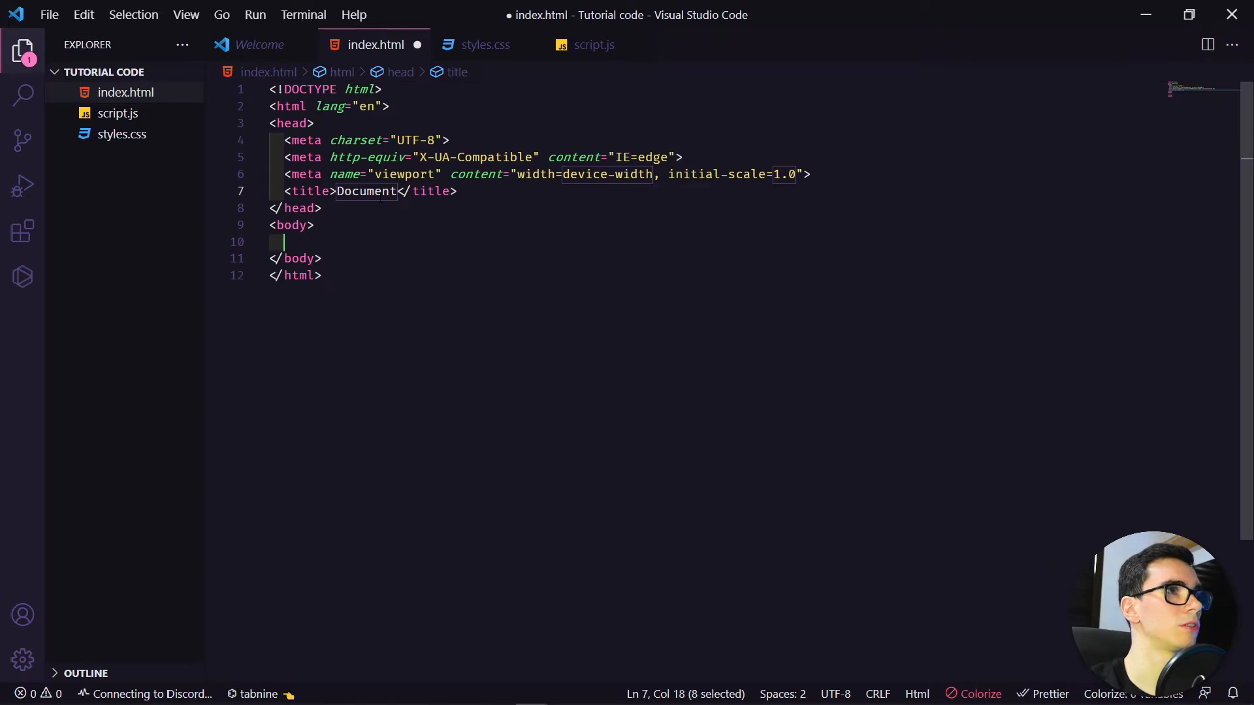
{"action": "type", "text": "Pokemon"}
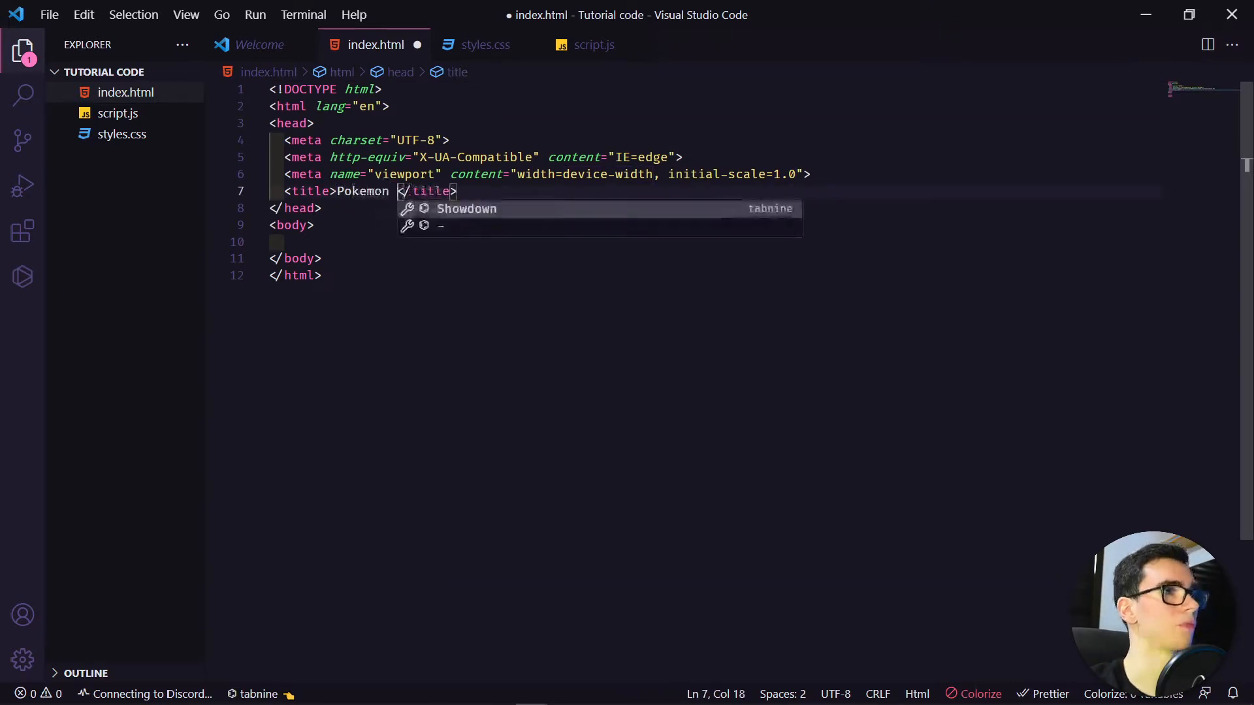
{"action": "type", "text": "API"}
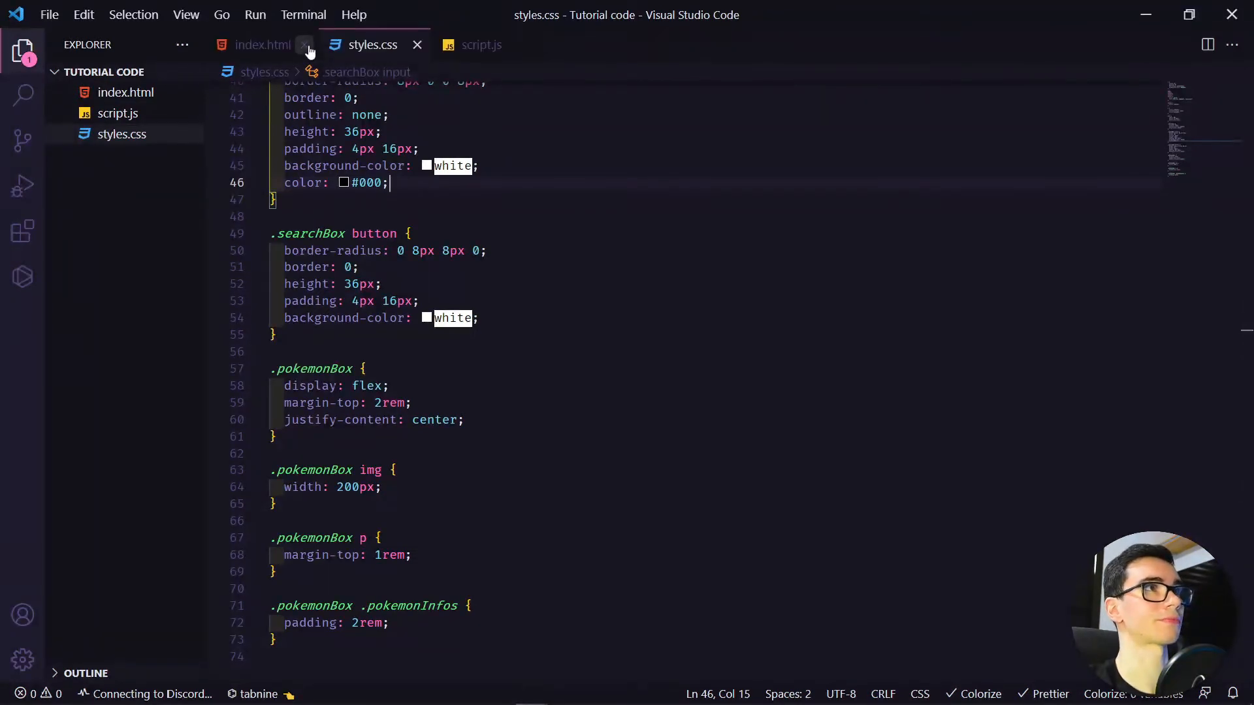
Add a link:css tag with href styles.css to the head of index.html
{"action": "left_click", "coordinate": [260, 46]}
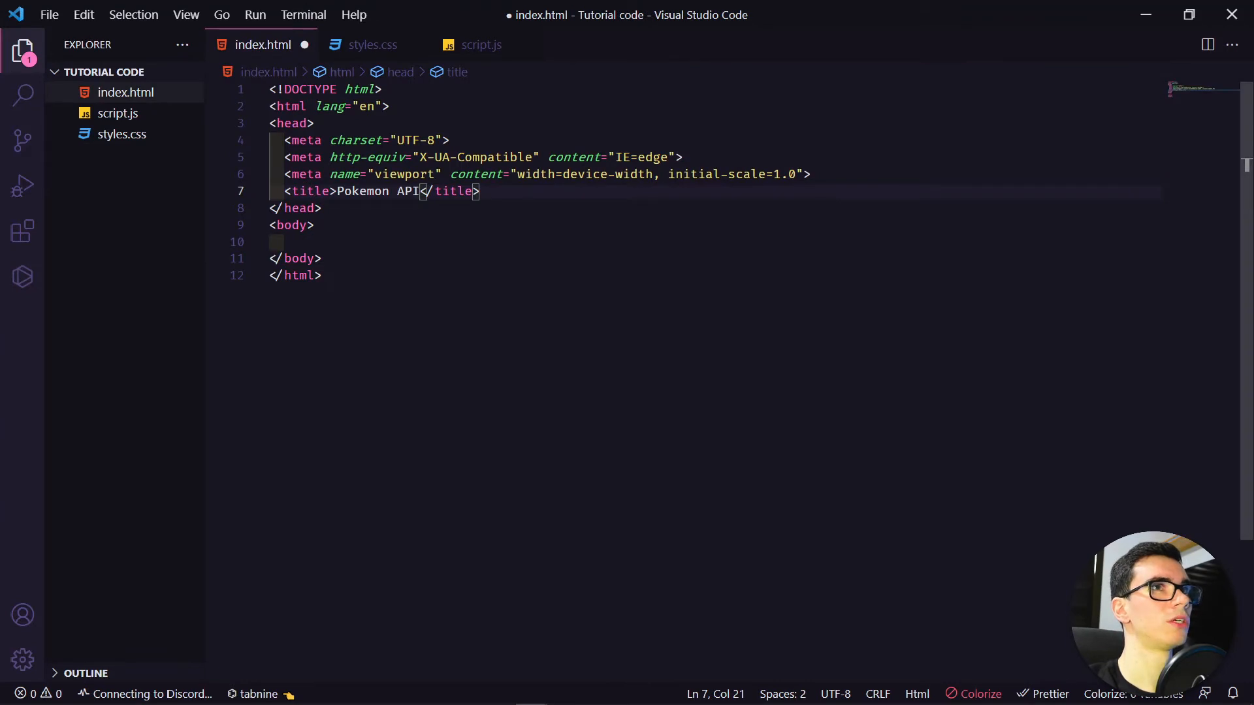
{"action": "type", "text": "lin"}
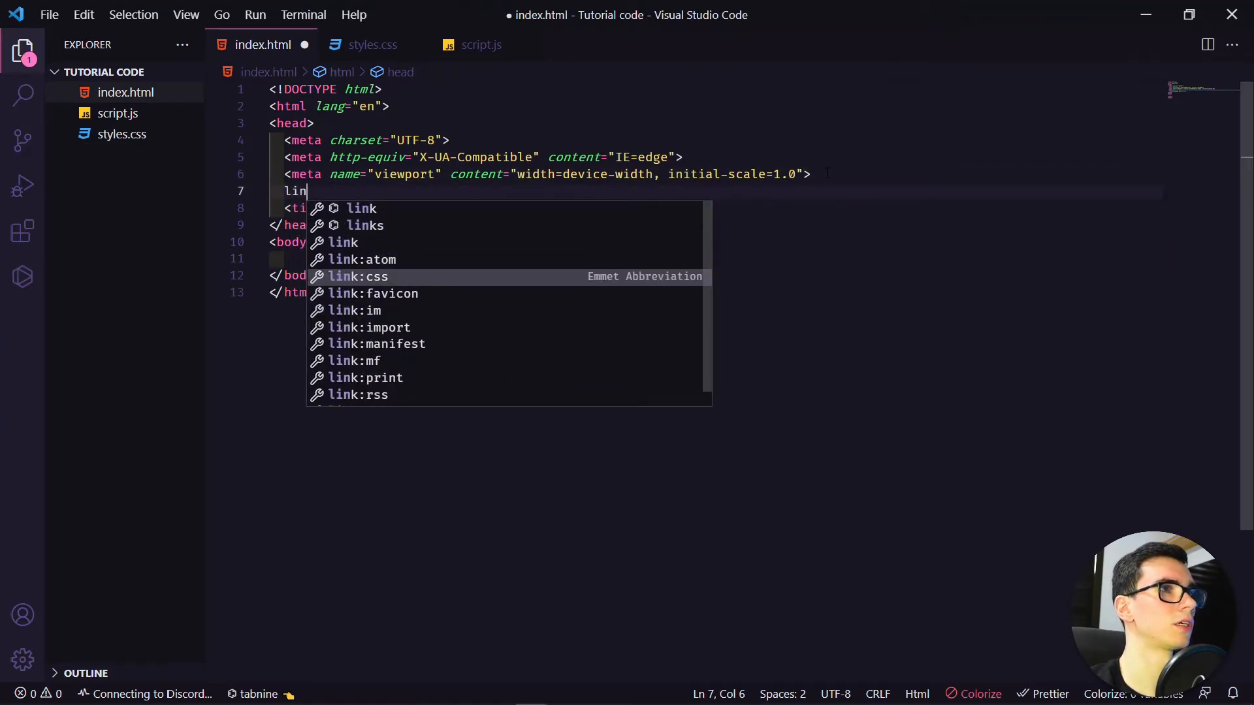
{"action": "key", "text": "Tab"}
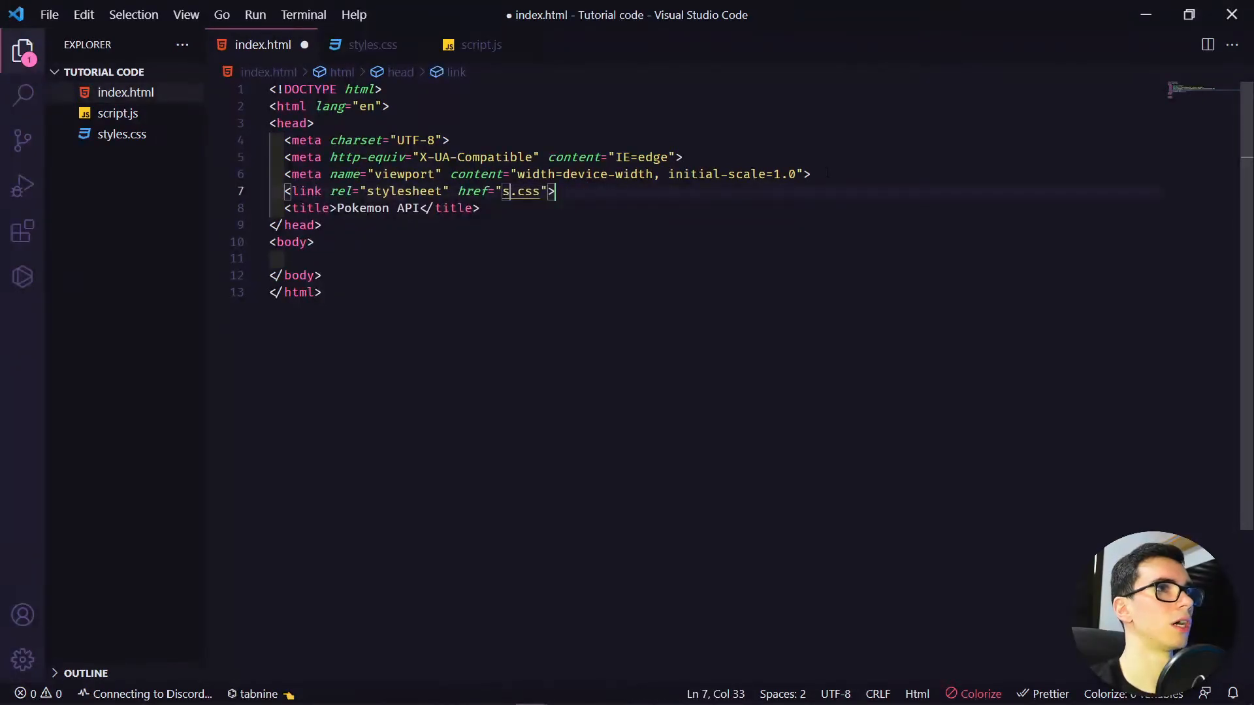
{"action": "type", "text": "tyles"}
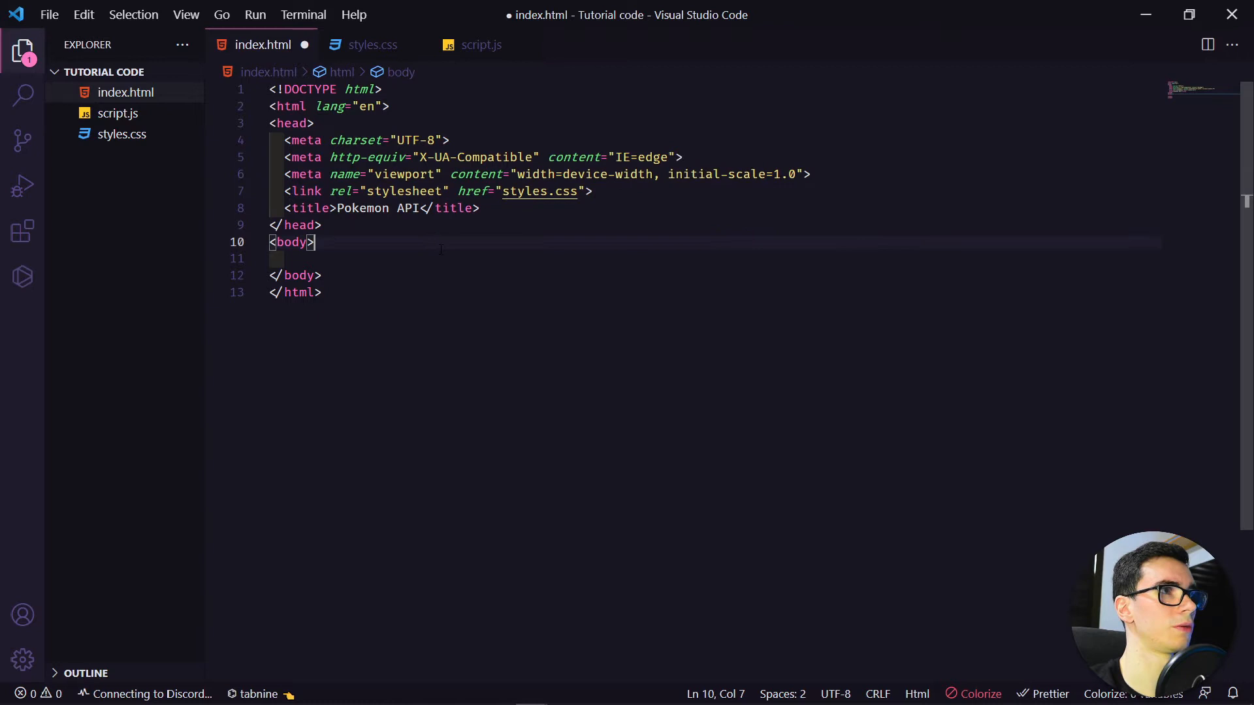
{"action": "key", "text": "Enter"}
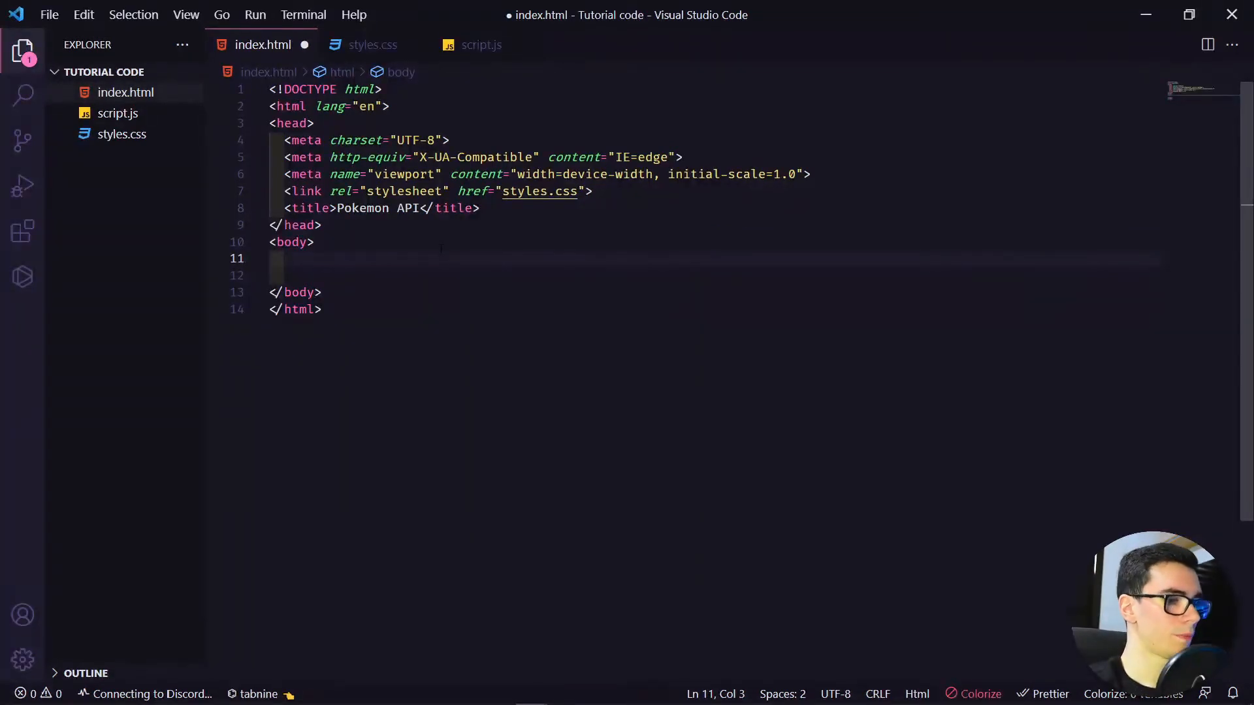
Add a main element with a searchbox div containing a text input with id pokemon and placeholder
{"action": "type", "text": "main>"}
{"action": "left_click", "coordinate": [715, 276]}
{"action": "type", "text": "di"}
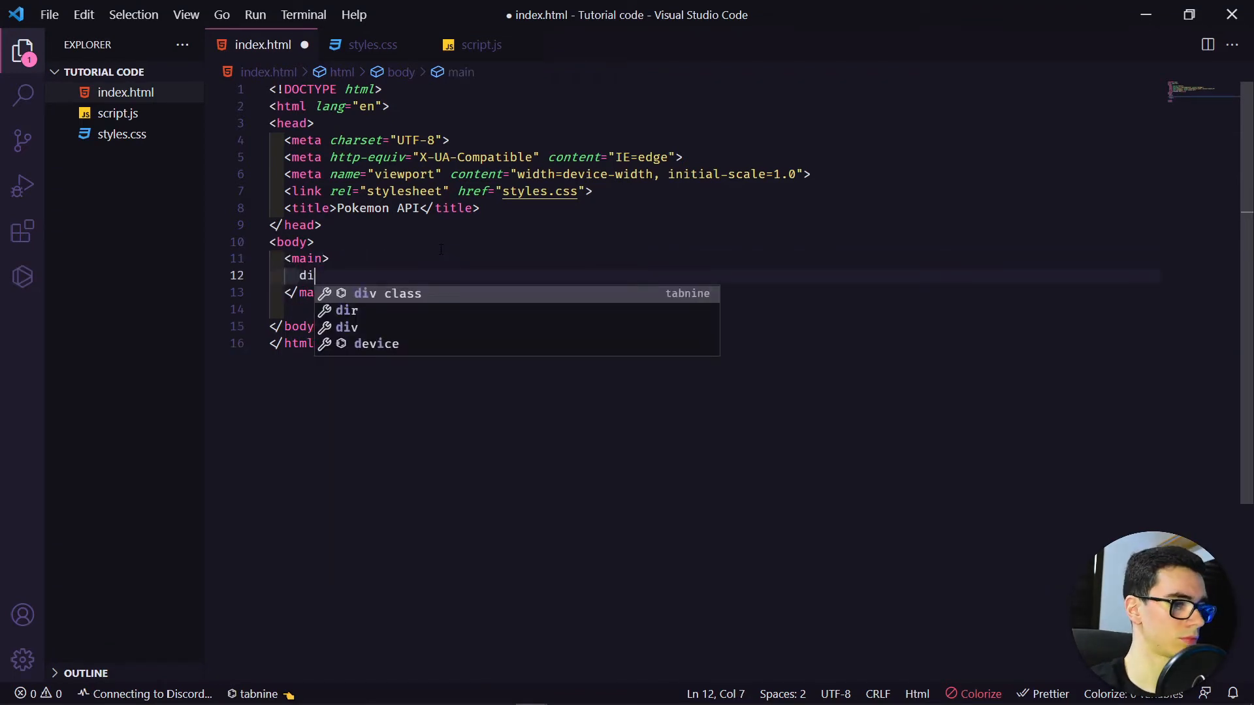
{"action": "type", "text": "v.se"}
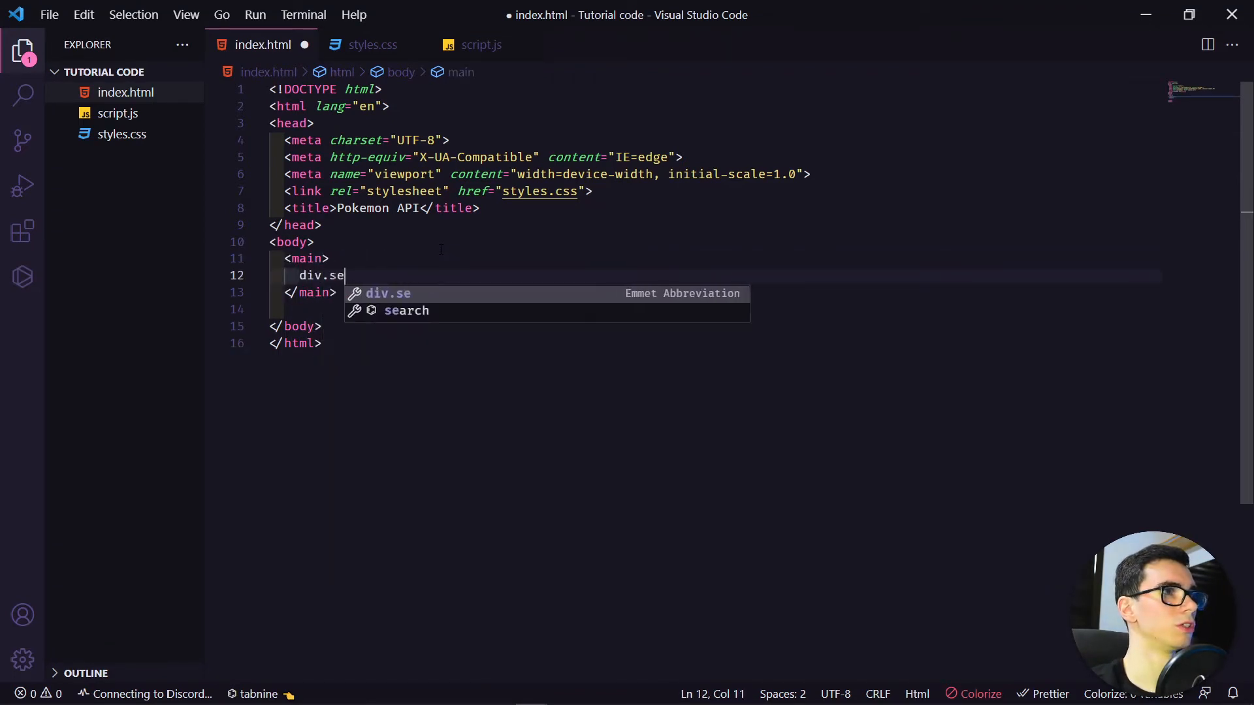
{"action": "type", "text": "archbox"}
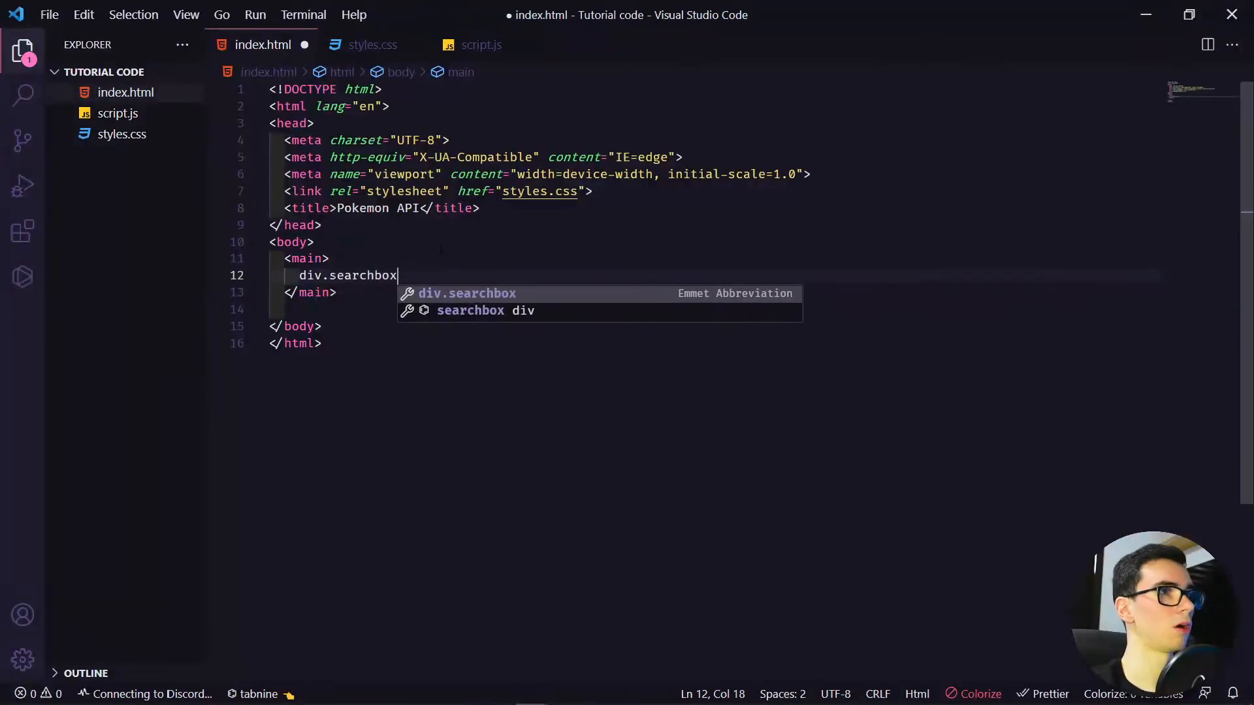
{"action": "key", "text": "Tab"}
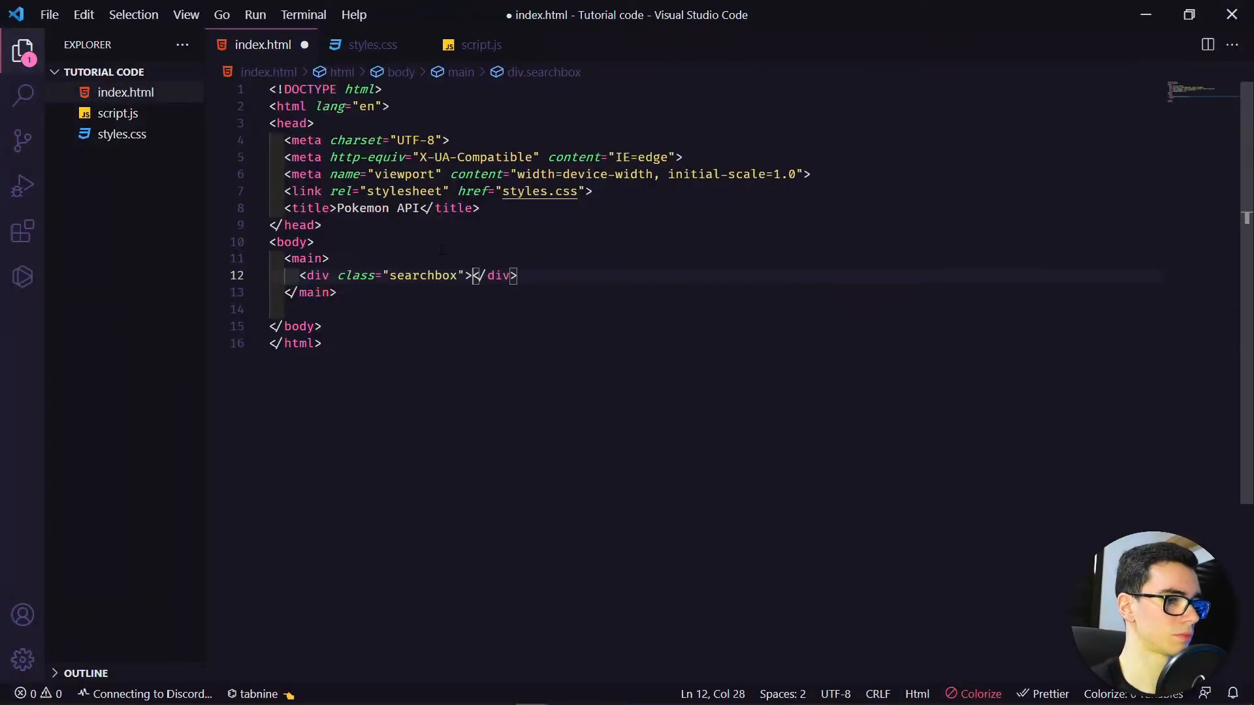
{"action": "type", "text": "inou"}
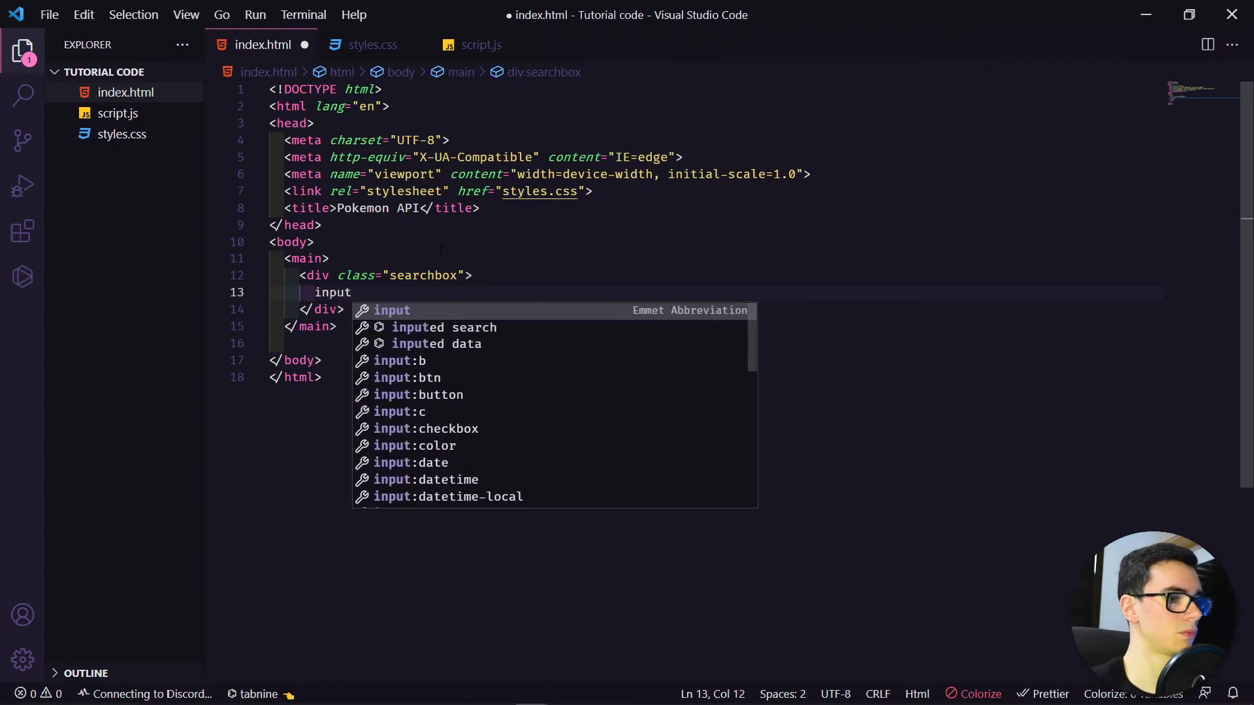
{"action": "key", "text": "Tab"}
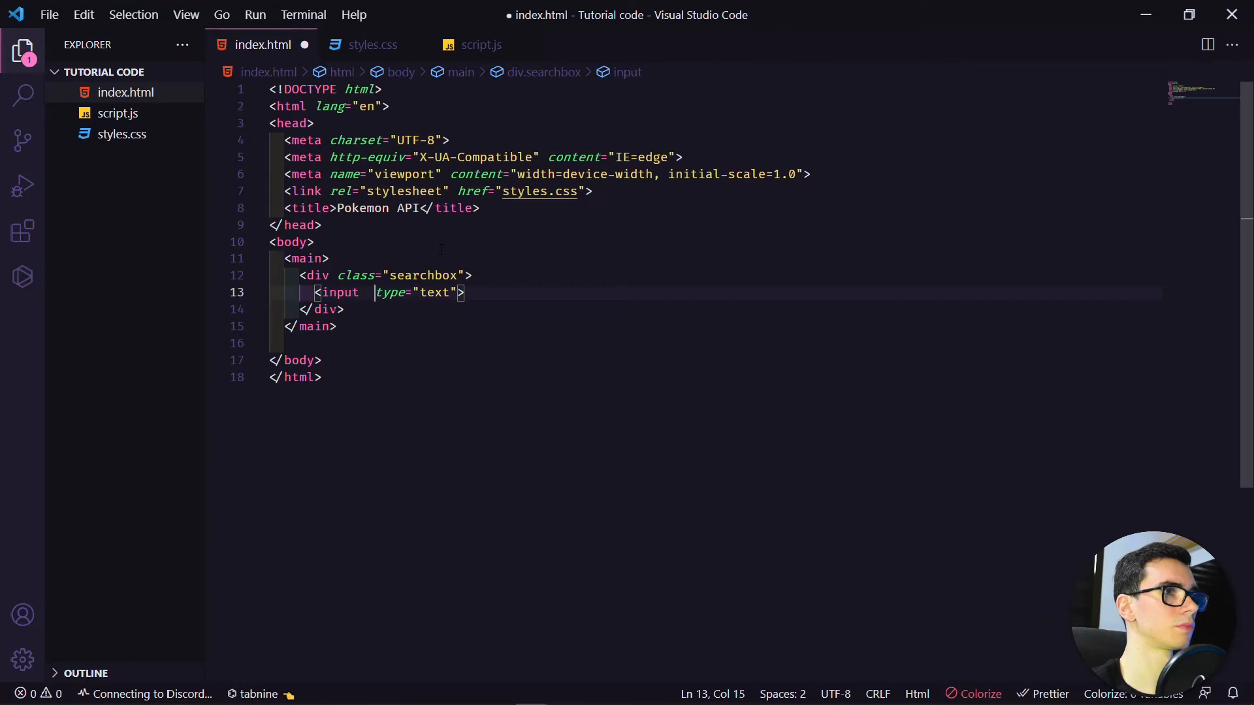
{"action": "type", "text": "id=\"\""}
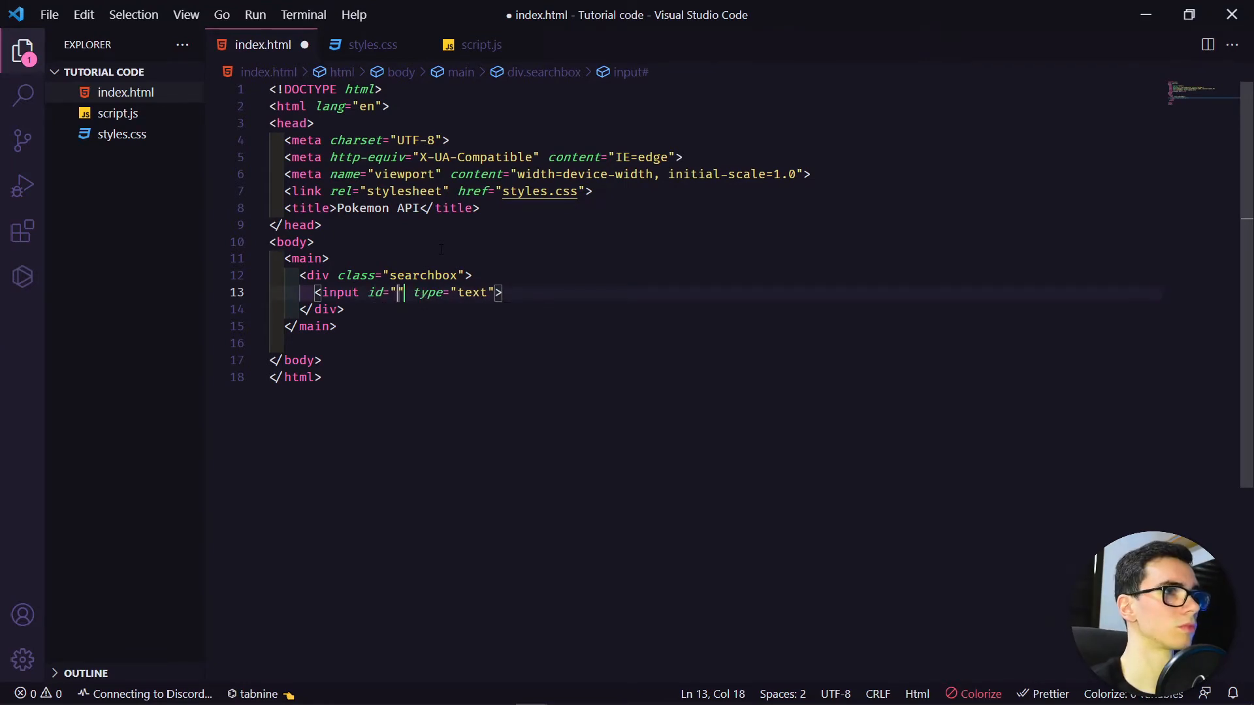
{"action": "type", "text": "pokemonName"}
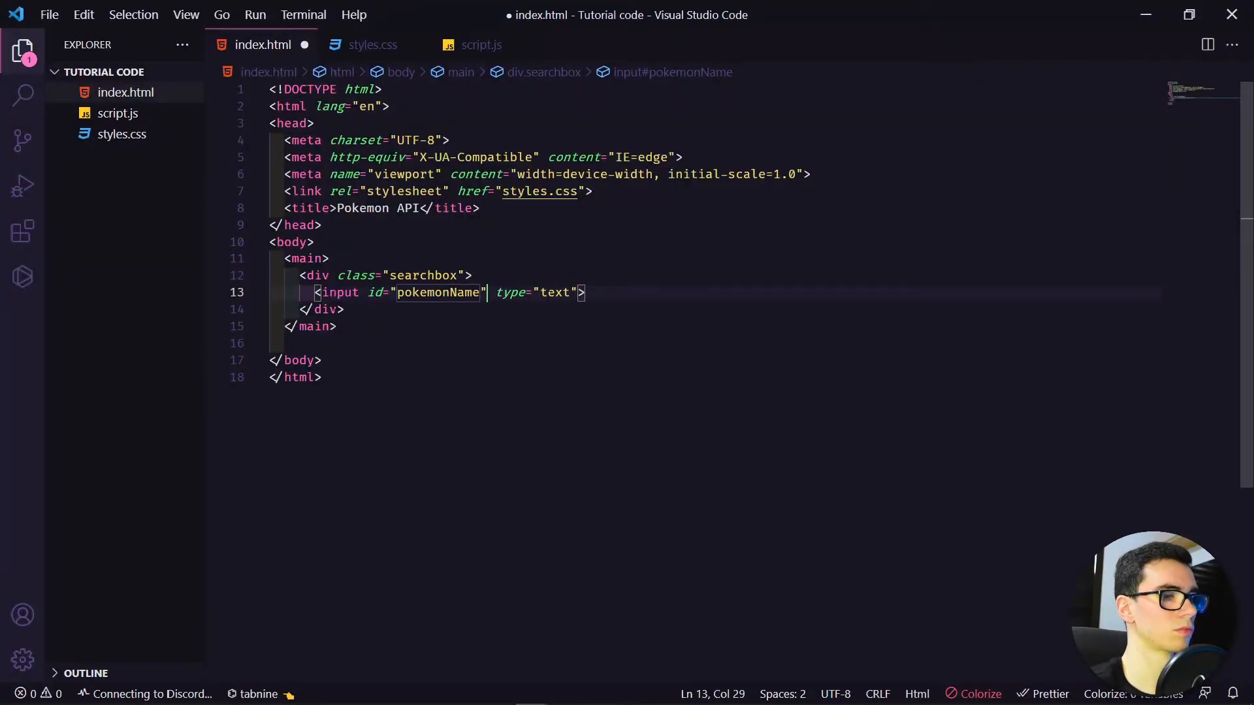
{"action": "type", "text": "placeholder=\"Pokemon Name"}
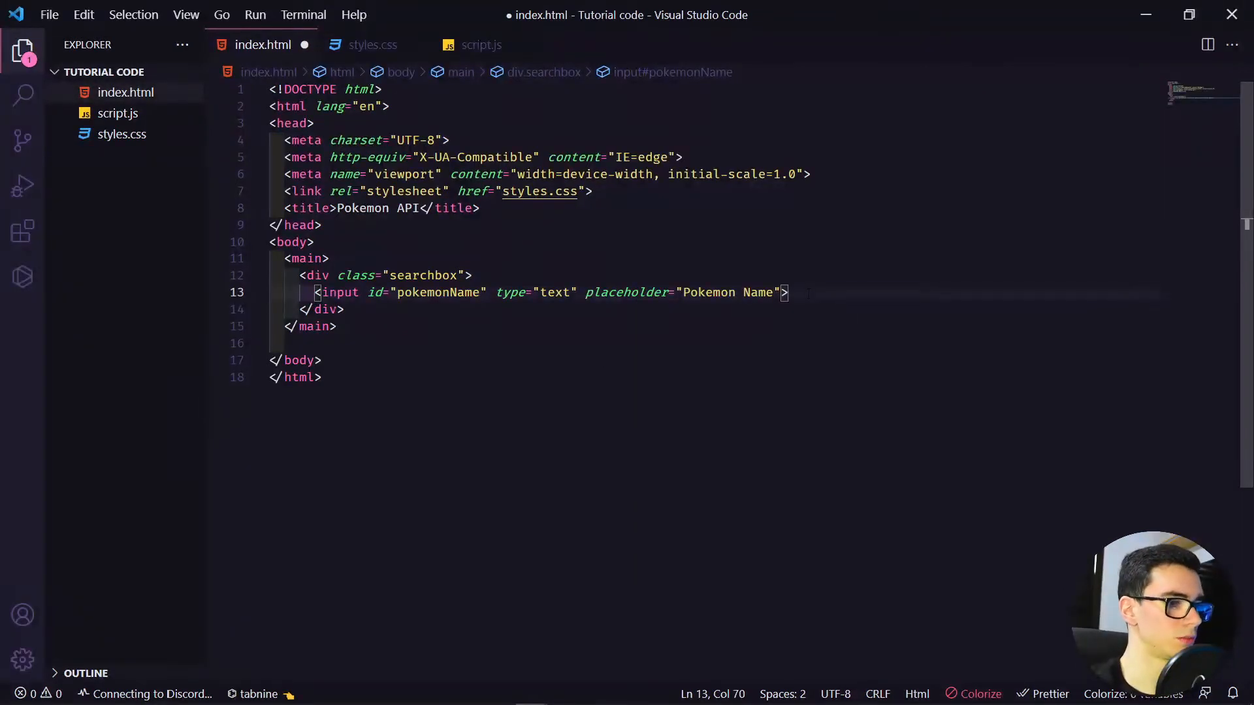
{"action": "key", "text": "Enter"}
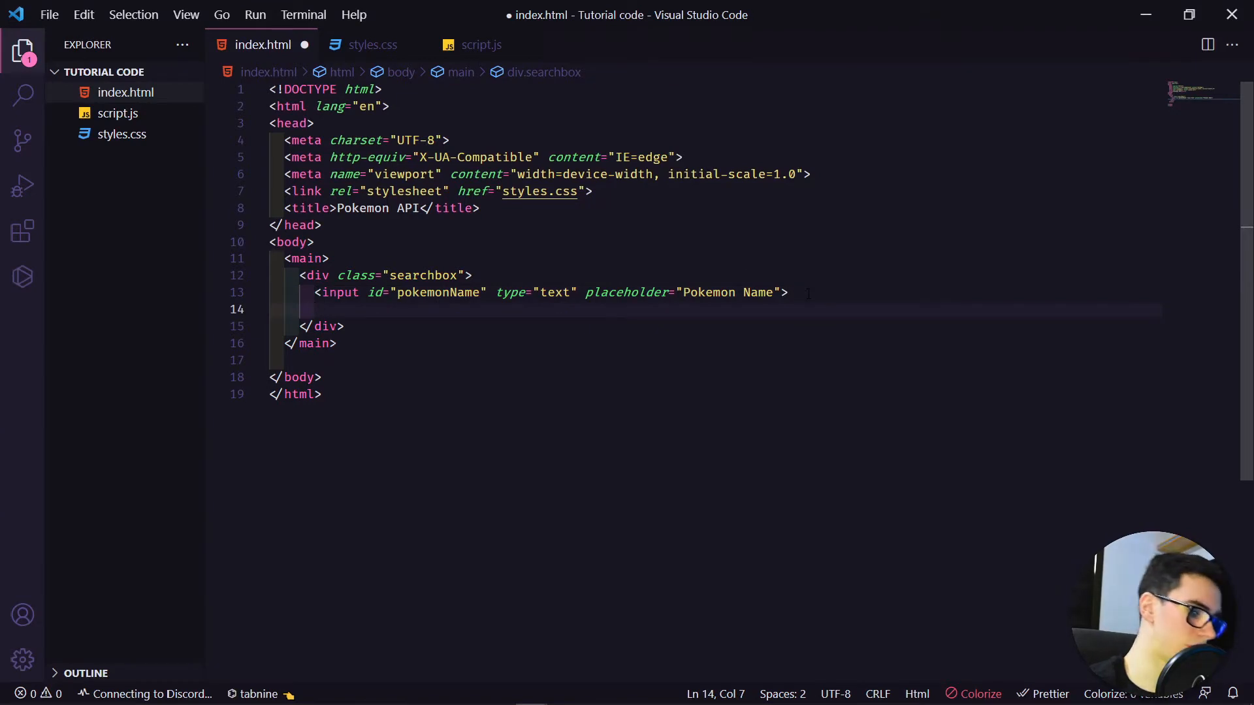
Add a button with id 'search' labelled with a magnifying-glass emoji
{"action": "type", "text": "butto"}
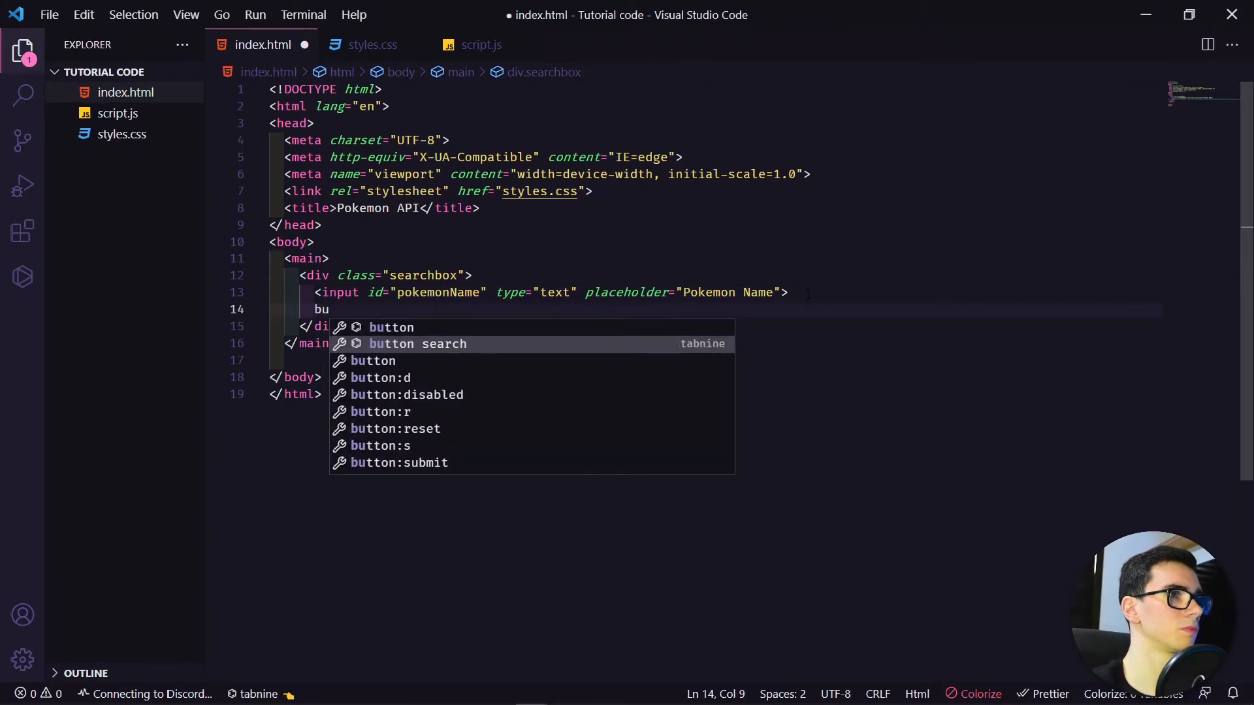
{"action": "key", "text": "Tab"}
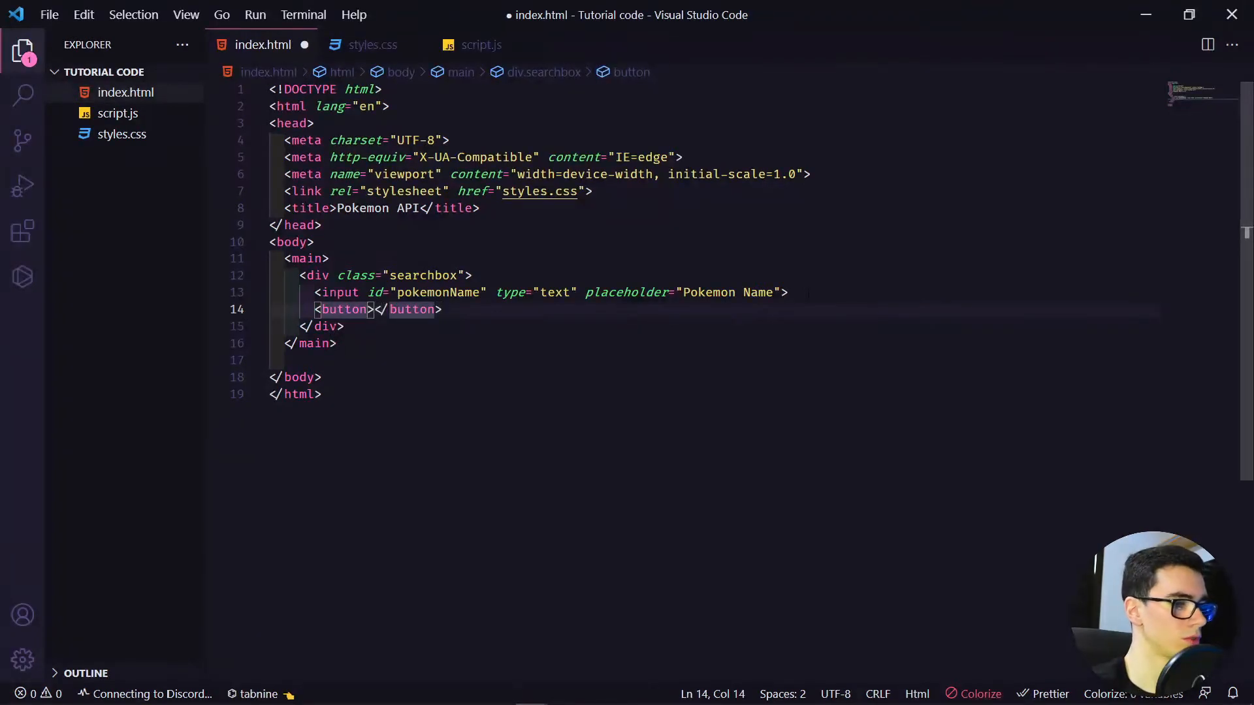
{"action": "type", "text": "id=\"search\""}
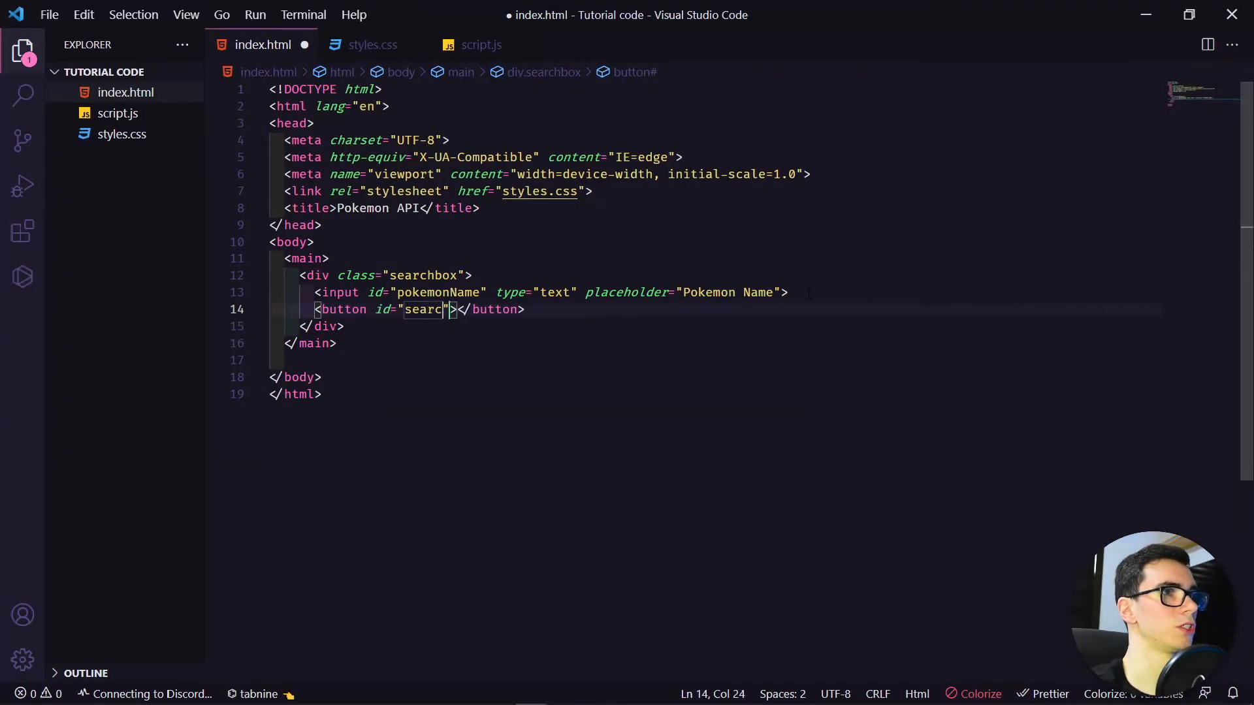
{"action": "type", "text": "\""}
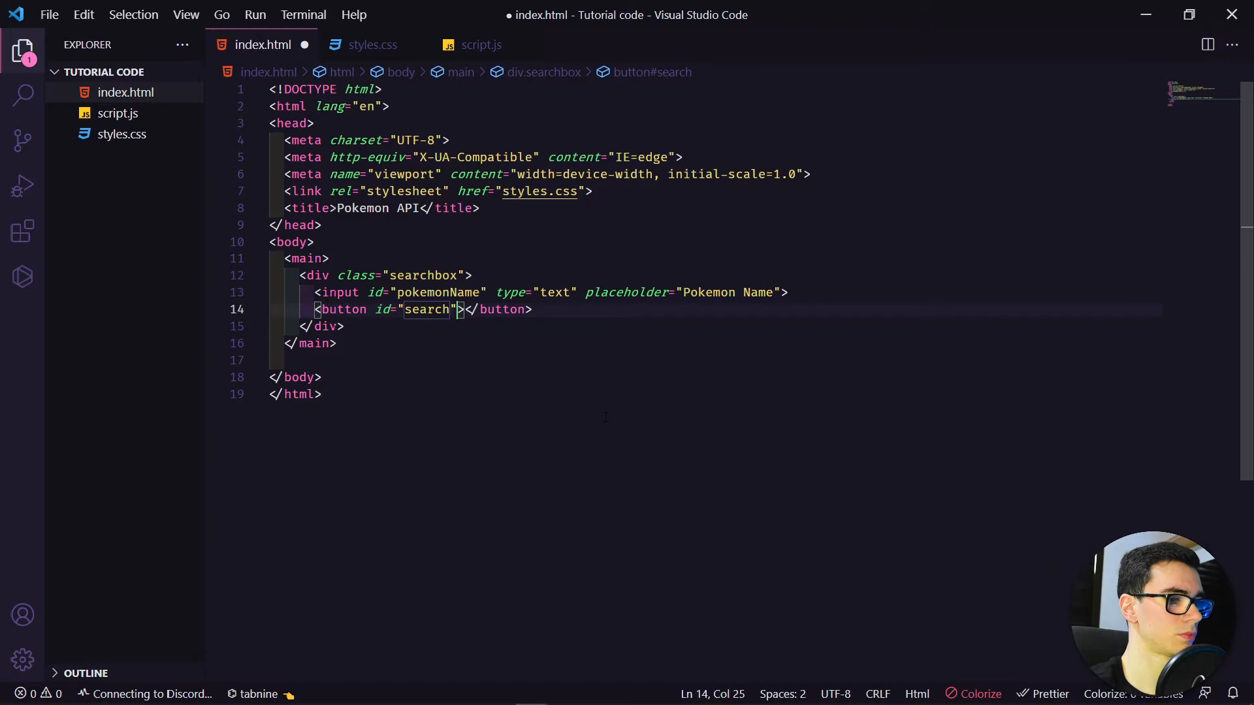
{"action": "left_click", "coordinate": [467, 310]}
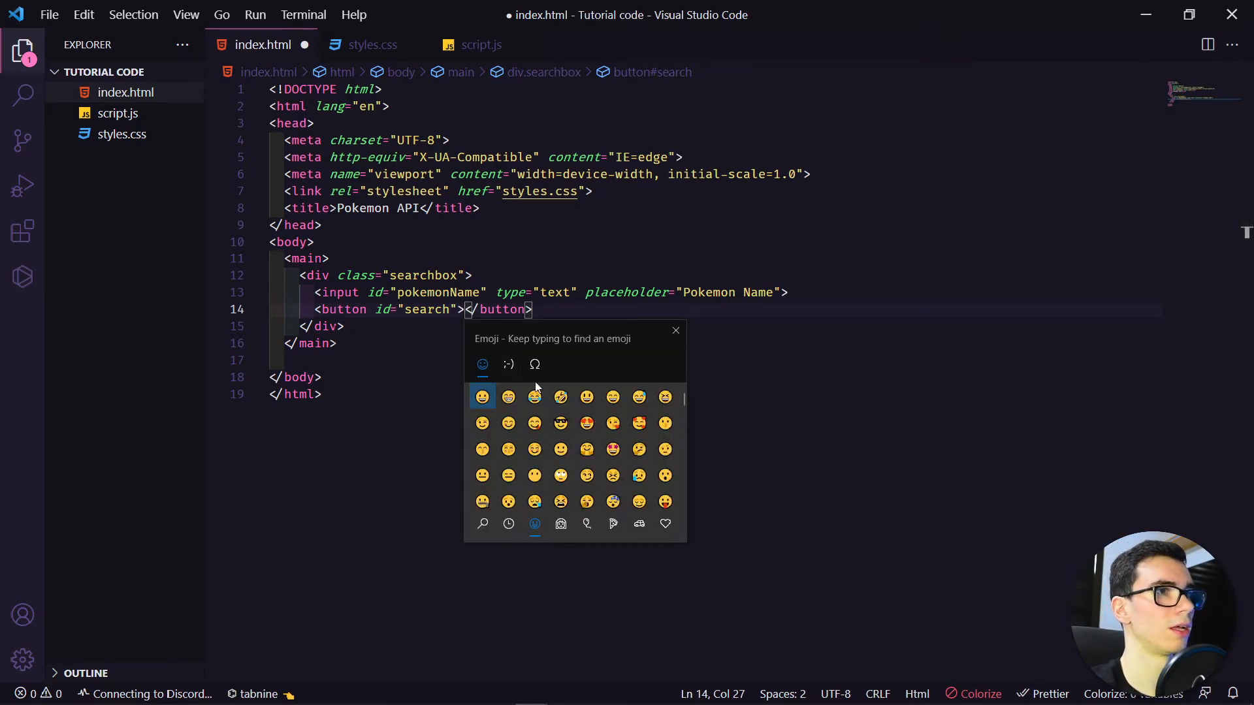
{"action": "type", "text": "se"}
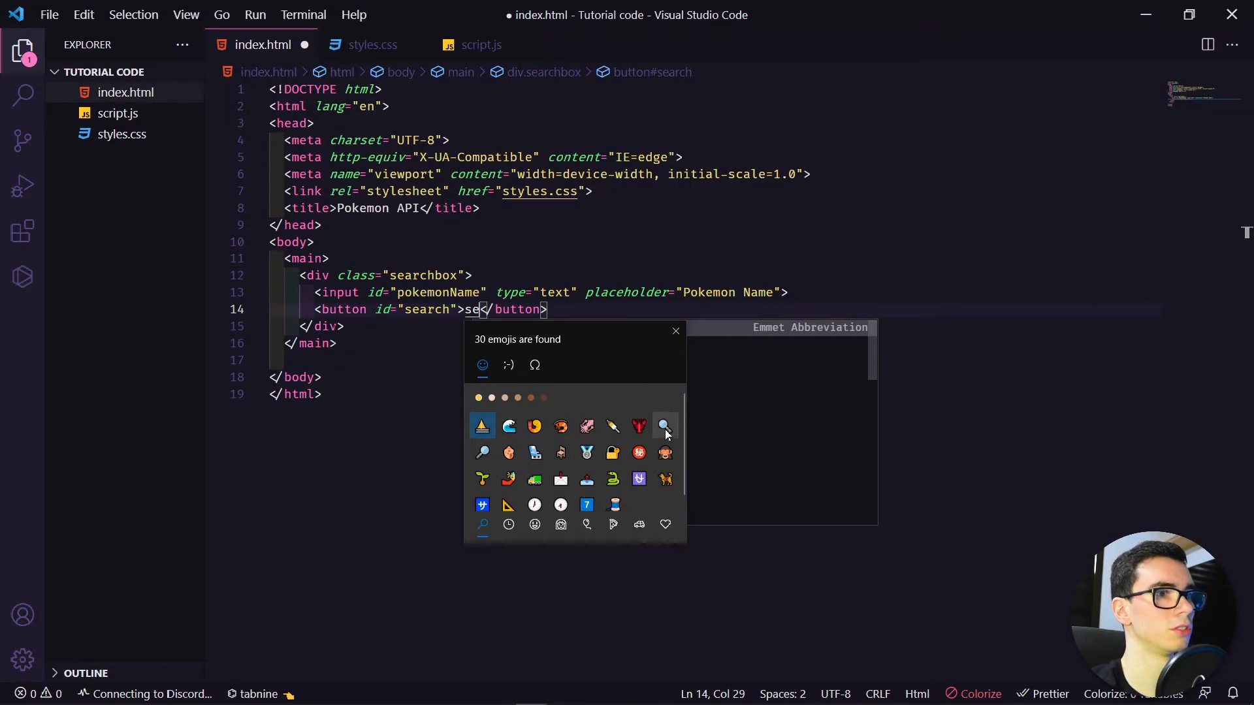
{"action": "mouse_move", "coordinate": [665, 426]}
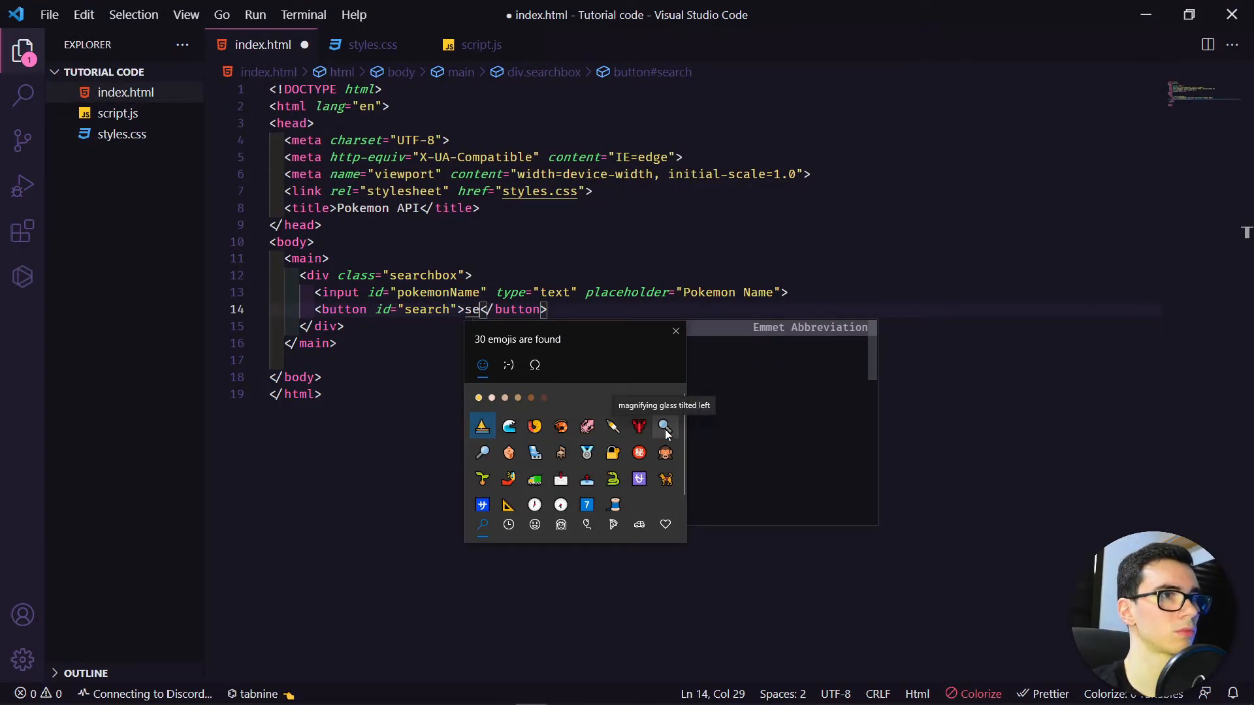
{"action": "left_click", "coordinate": [663, 425]}
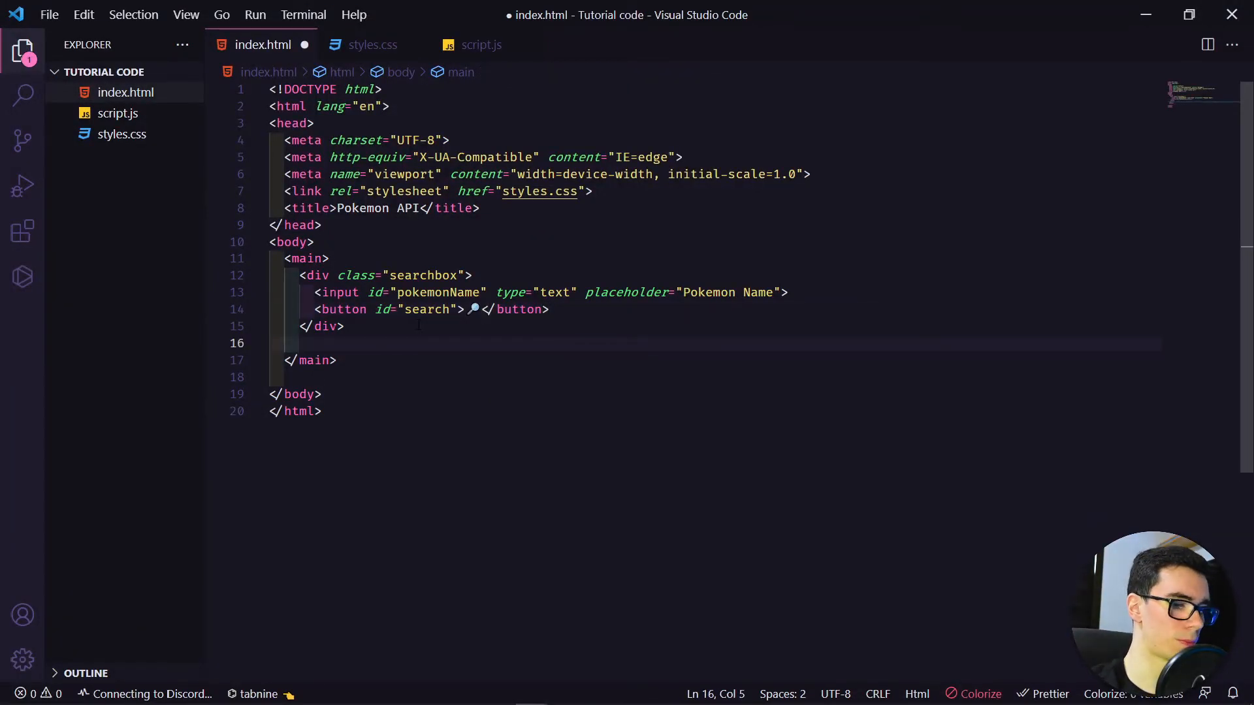
Insert a div.pokemonBox holding an empty img and a div.pokemonInfo
{"action": "type", "text": "div.p"}
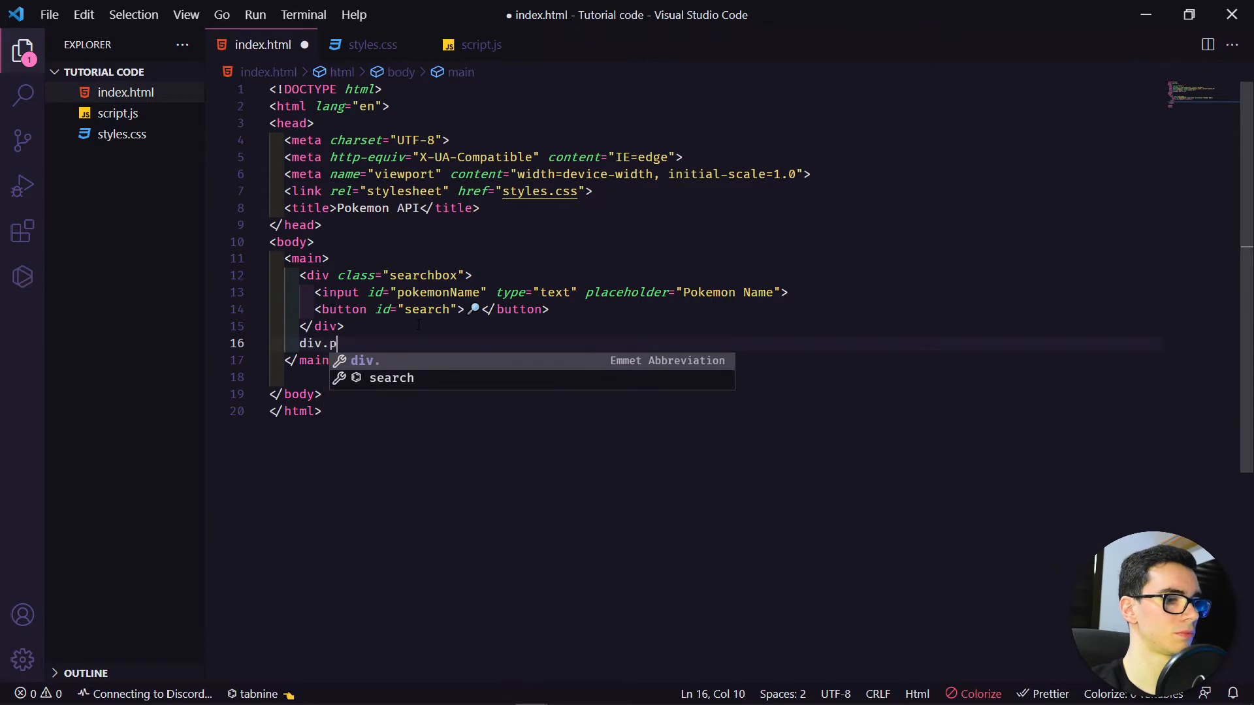
{"action": "type", "text": "okemonBox"}
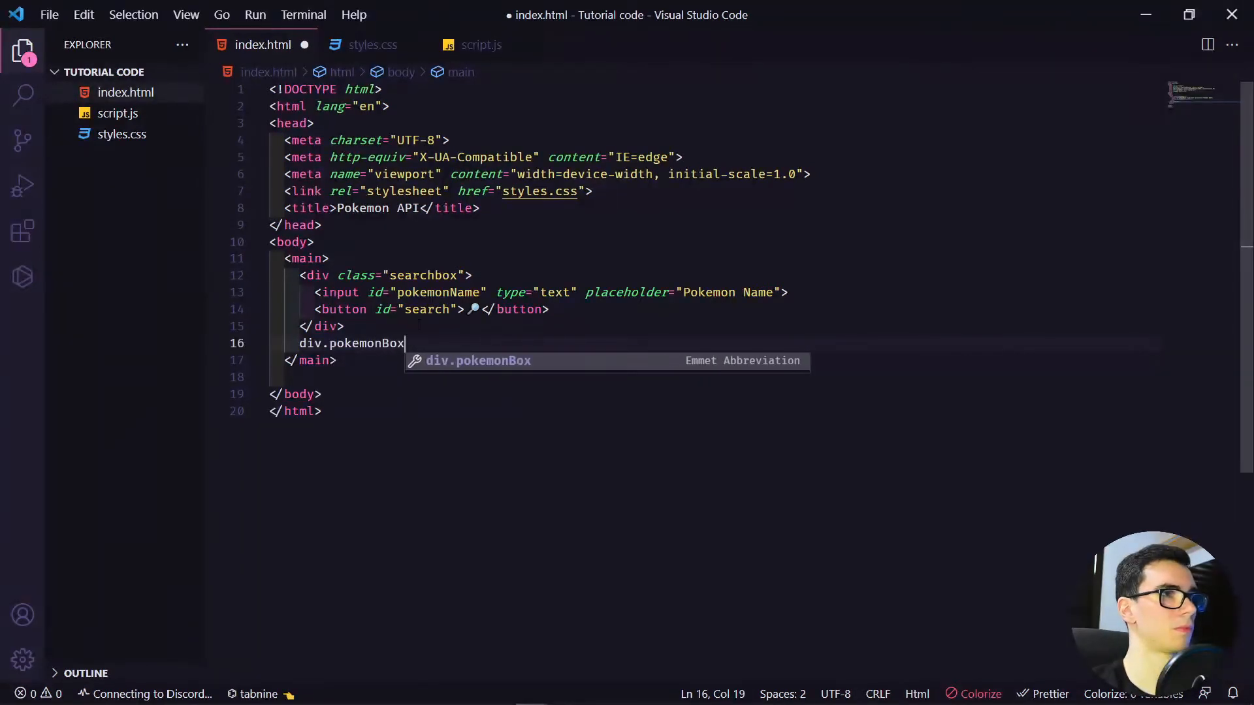
{"action": "key", "text": "Tab"}
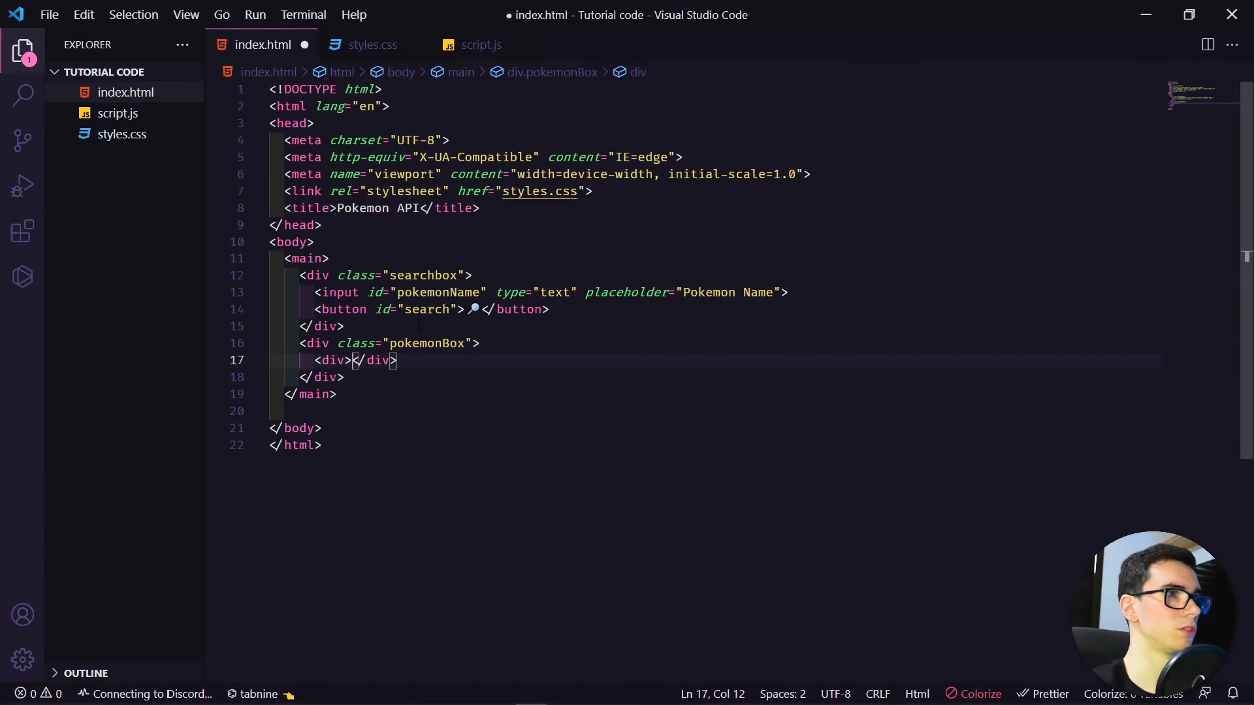
{"action": "type", "text": "i"}
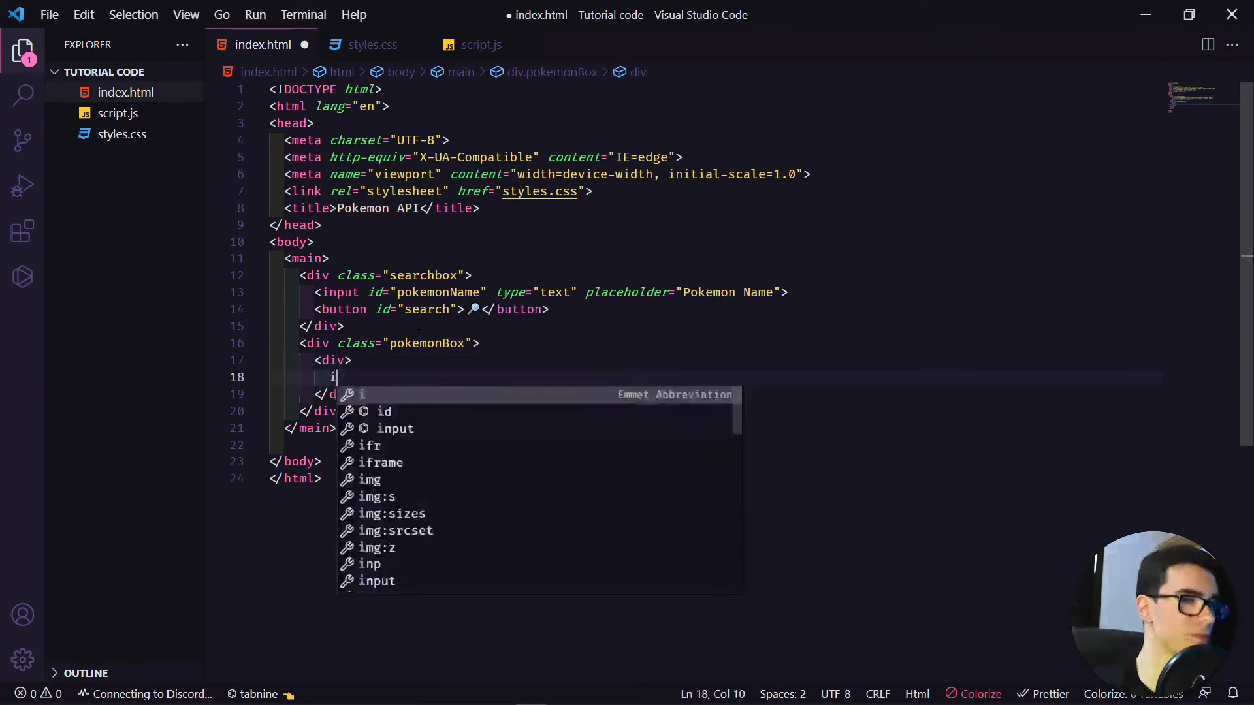
{"action": "key", "text": "Tab"}
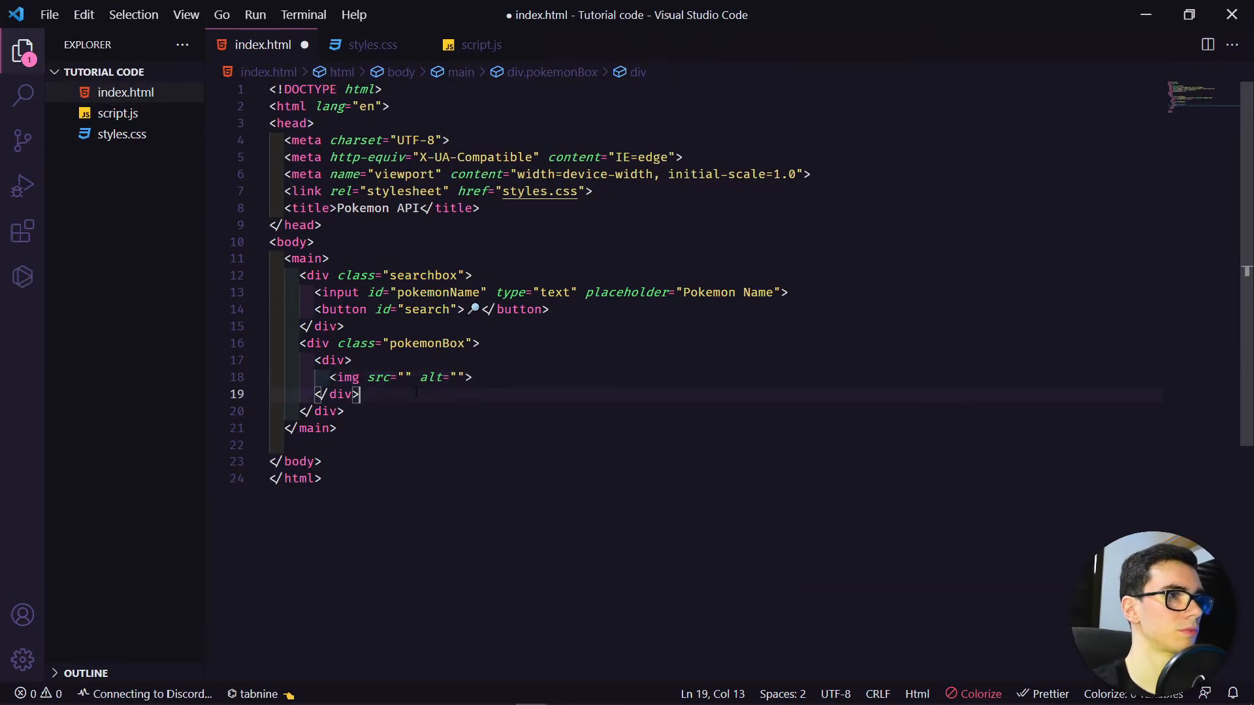
{"action": "type", "text": "di"}
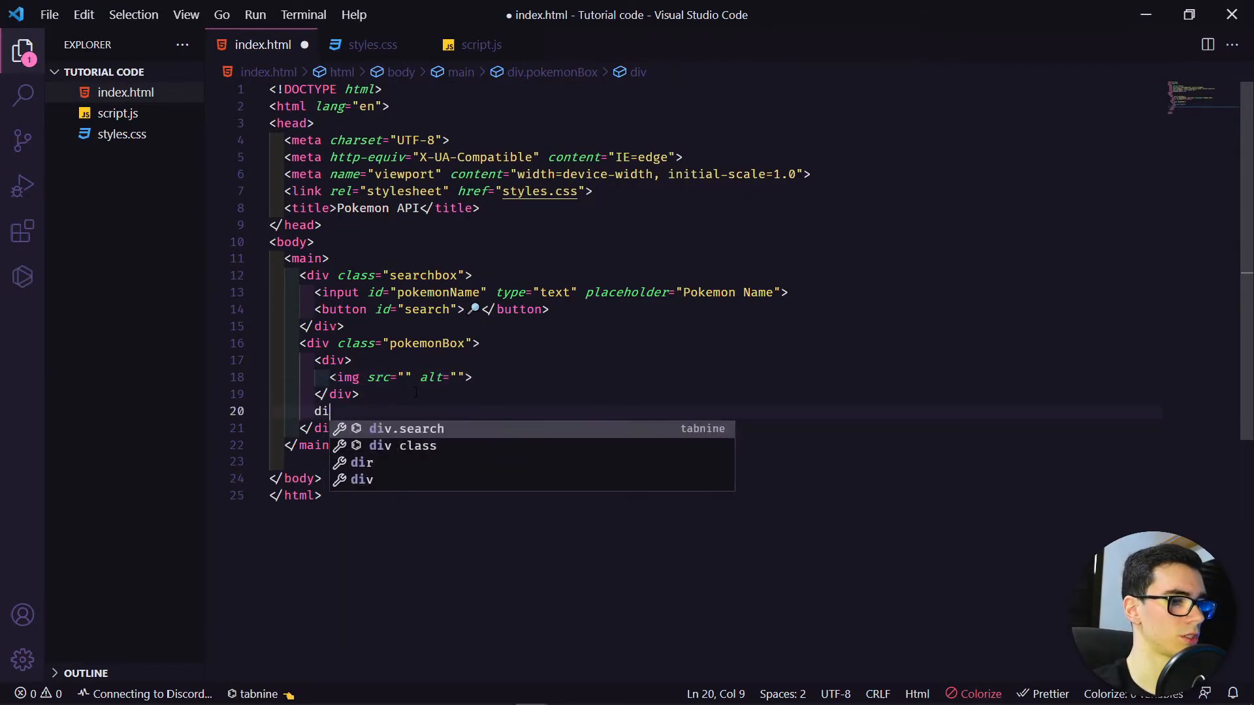
{"action": "type", "text": "v.po"}
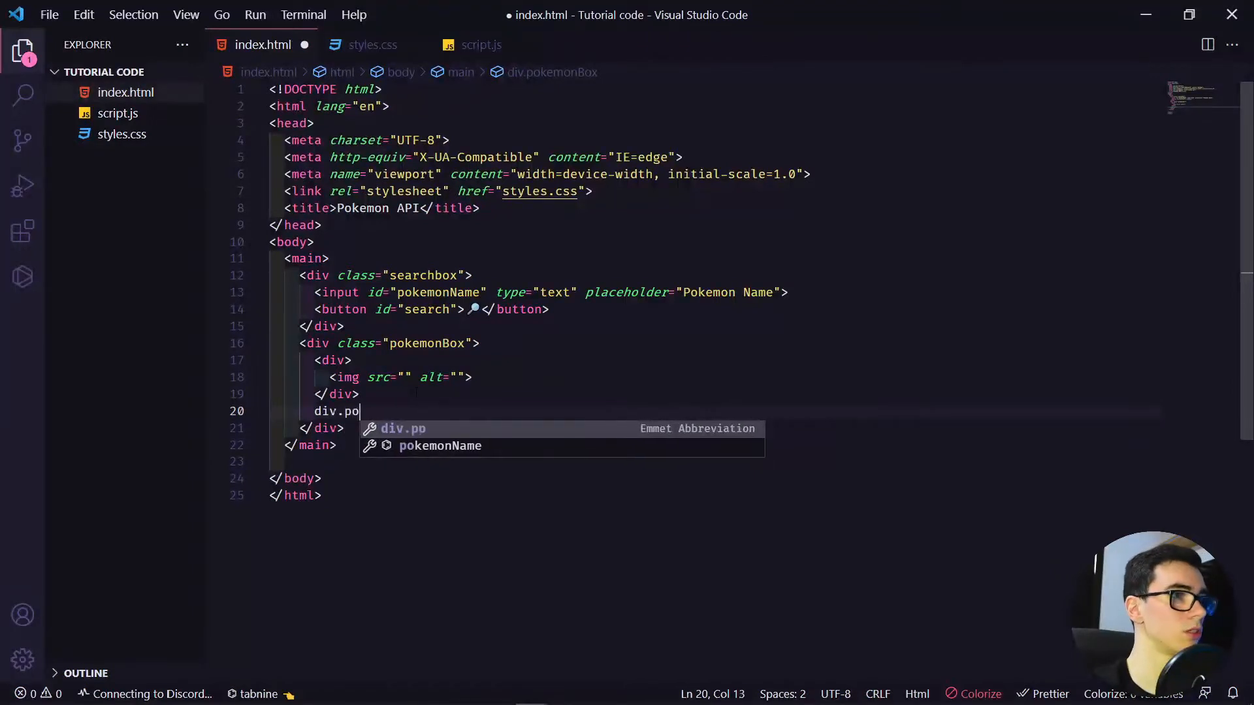
{"action": "type", "text": "kemonIn"}
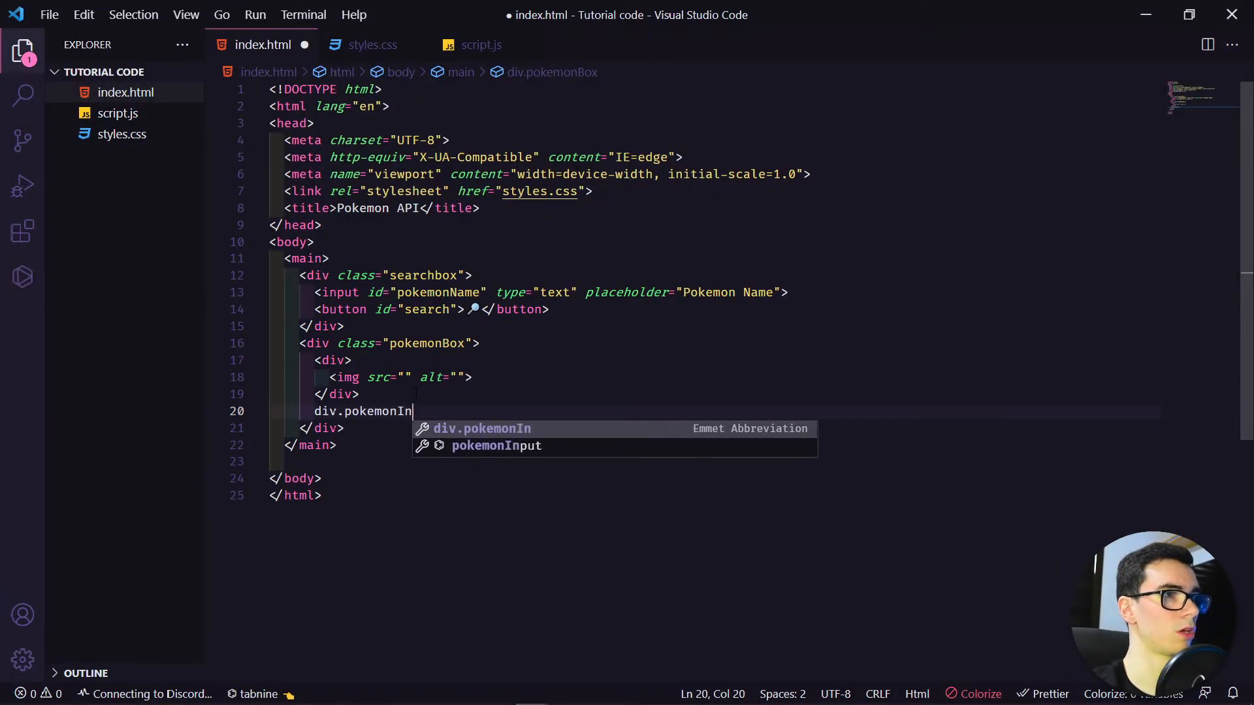
{"action": "type", "text": "fo"}
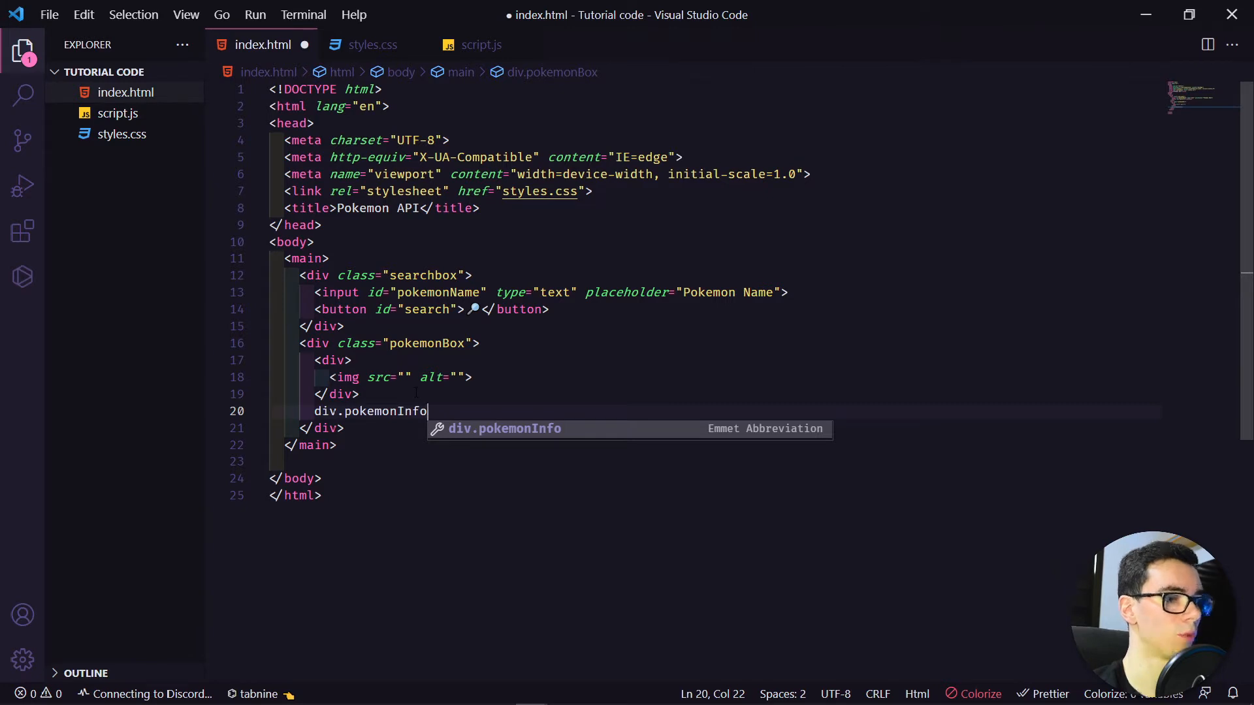
{"action": "key", "text": "Tab"}
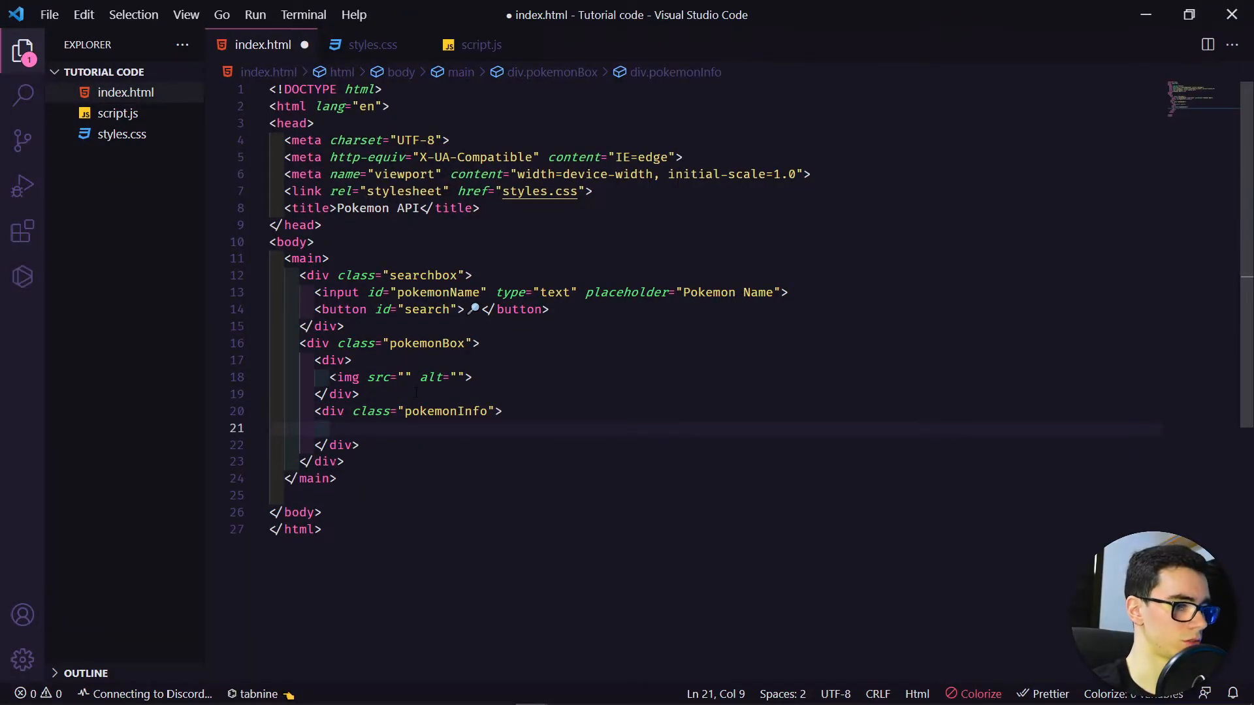
Add an h1 'Ditto' and a 'Description' paragraph, then save index.html
{"action": "type", "text": "h1></h1>"}
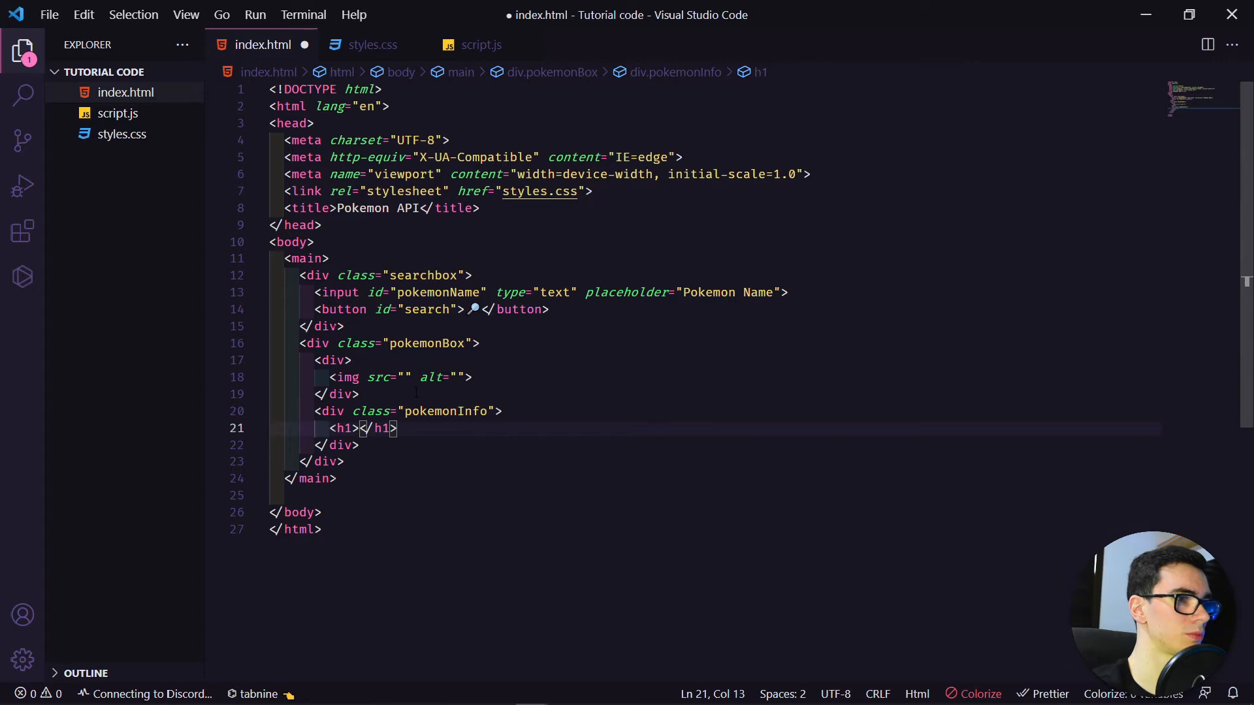
{"action": "type", "text": "Ditto"}
{"action": "type", "text": "<p>W</p>"}
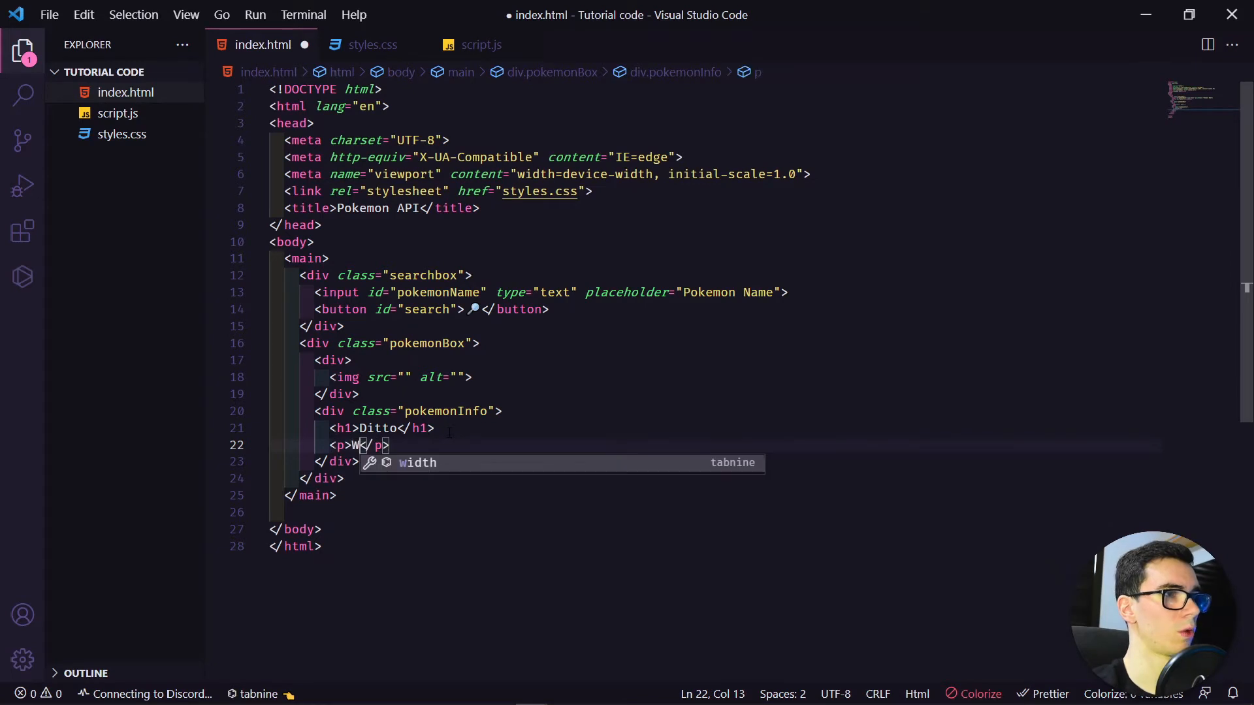
{"action": "key", "text": "Backspace"}
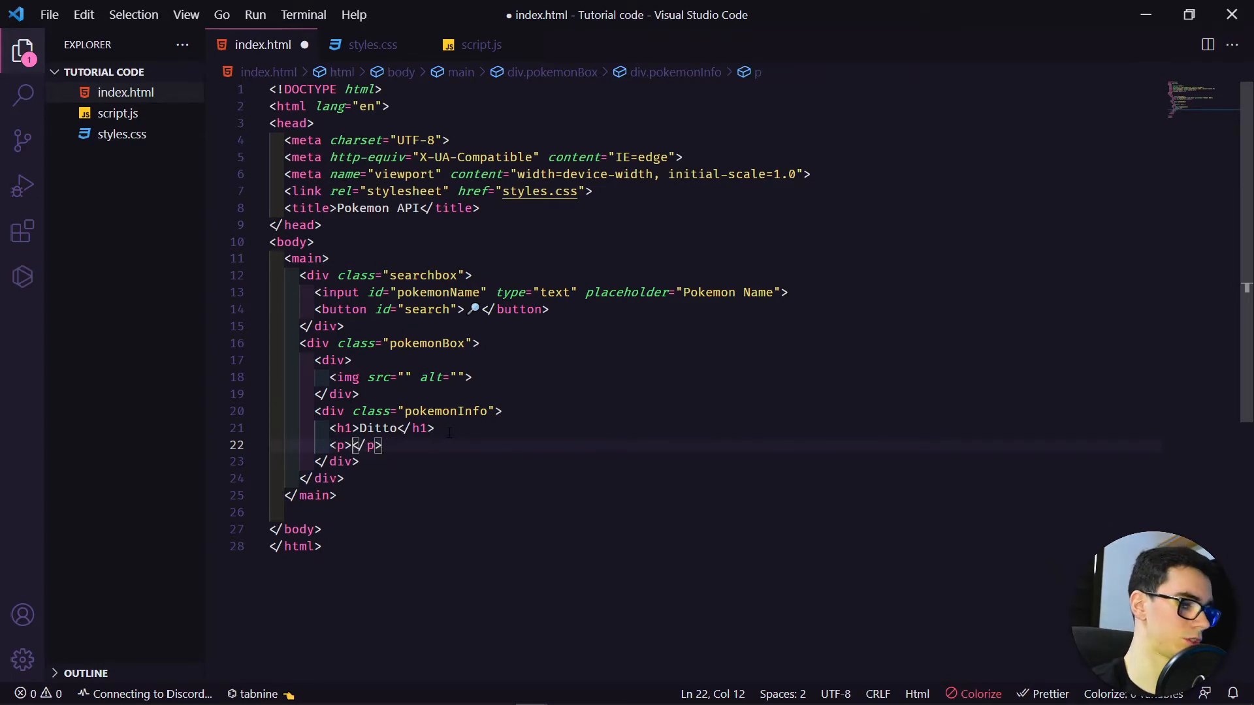
{"action": "type", "text": "witg"}
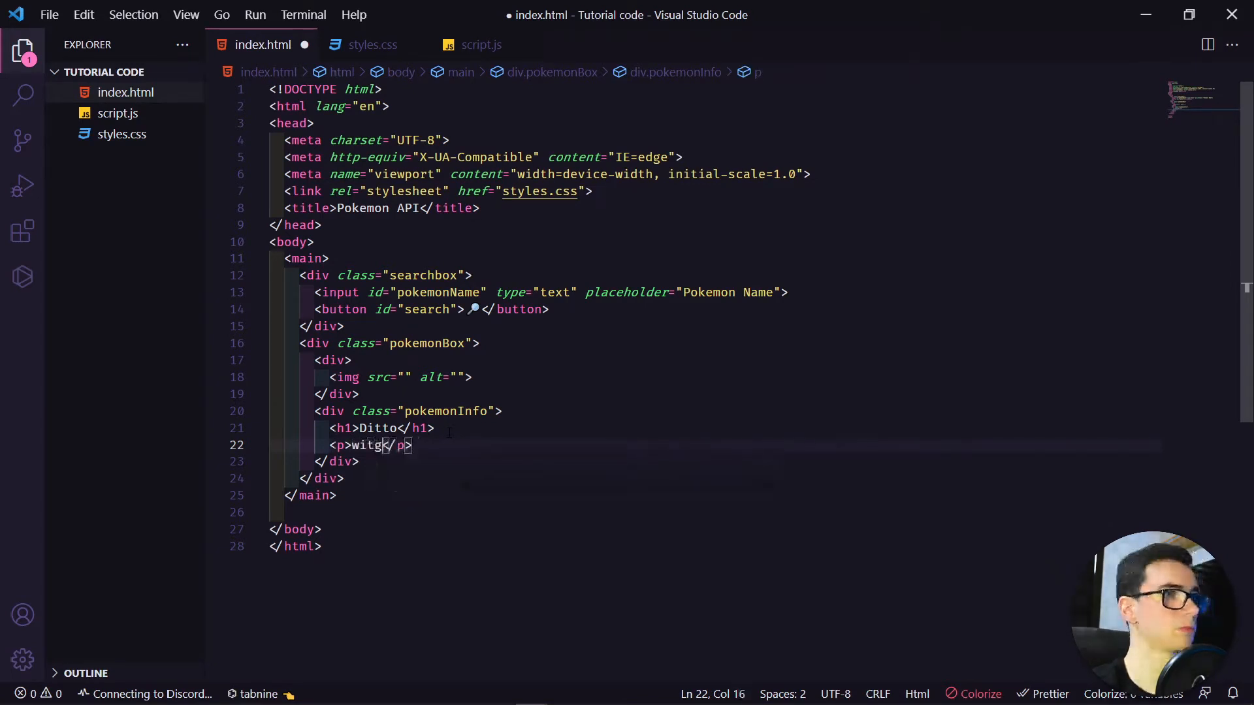
{"action": "type", "text": "40"}
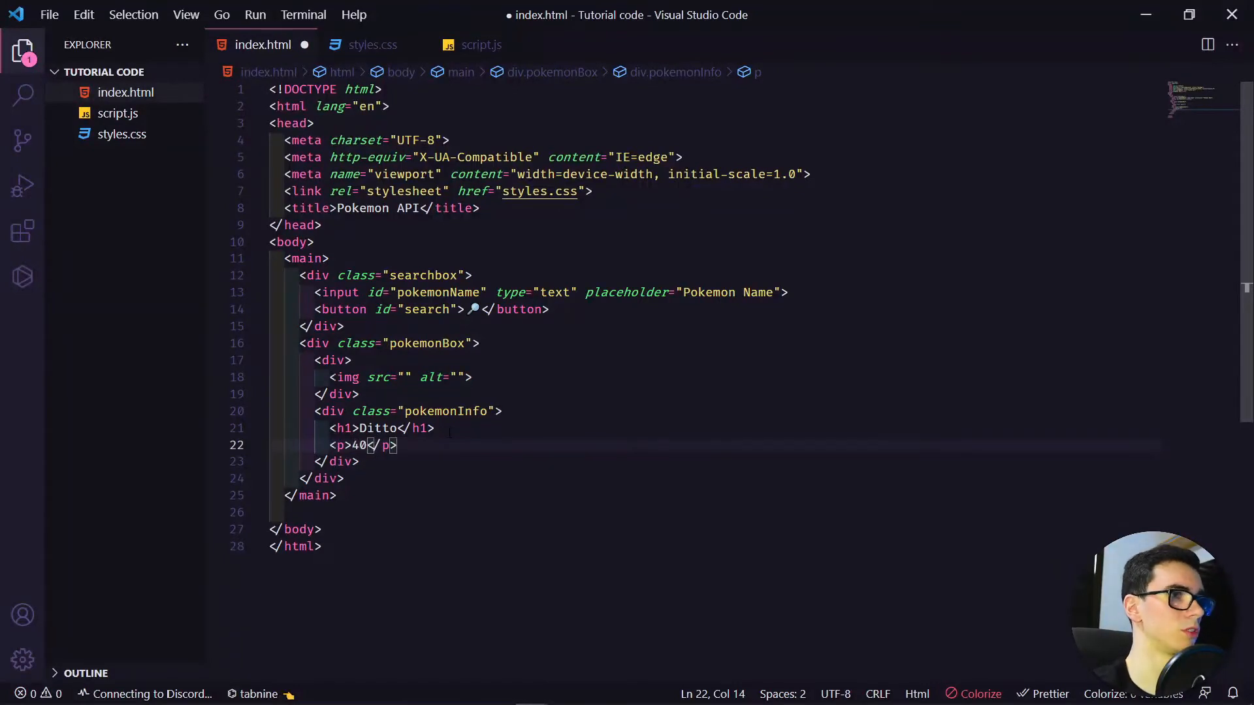
{"action": "type", "text": "Descrip"}
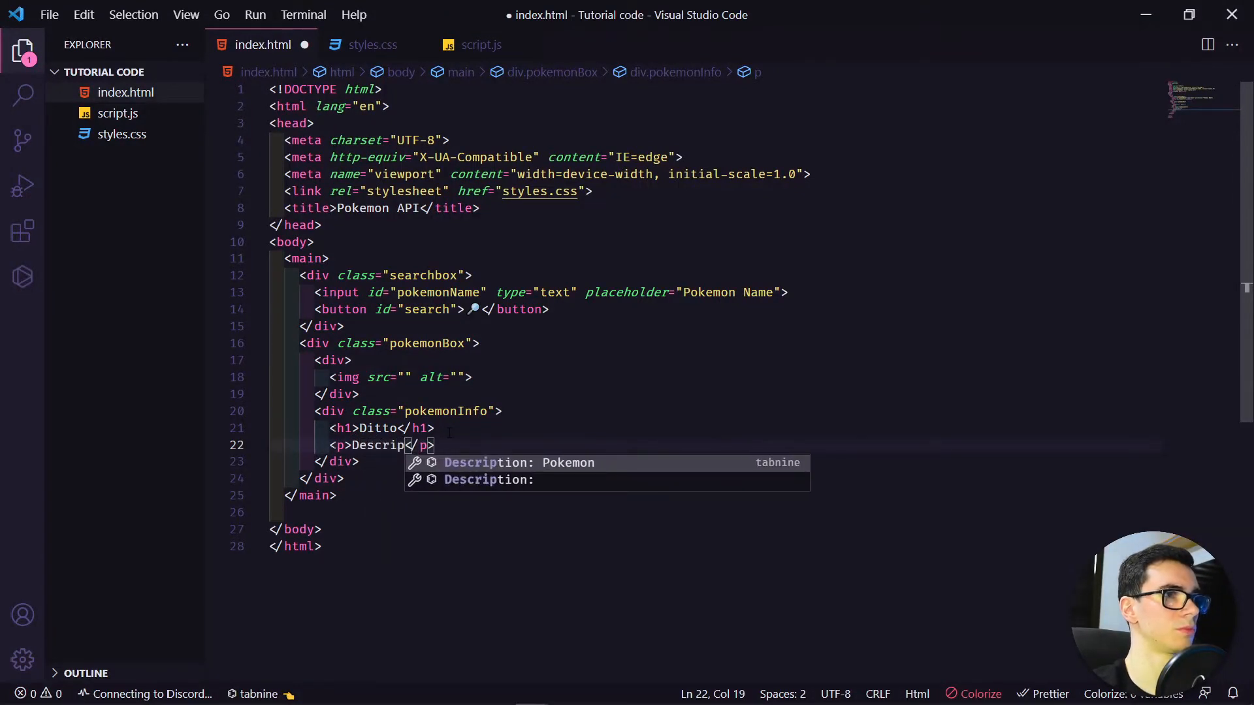
{"action": "type", "text": "tion"}
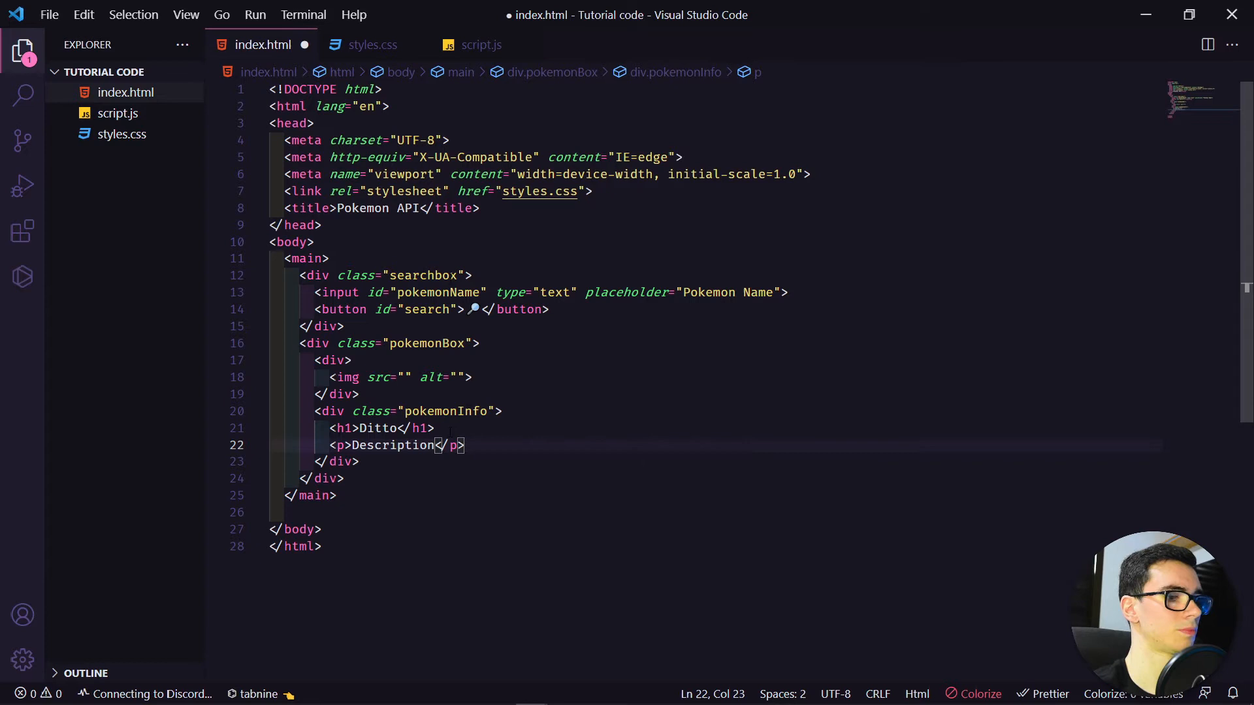
{"action": "key", "text": "ctrl+s"}
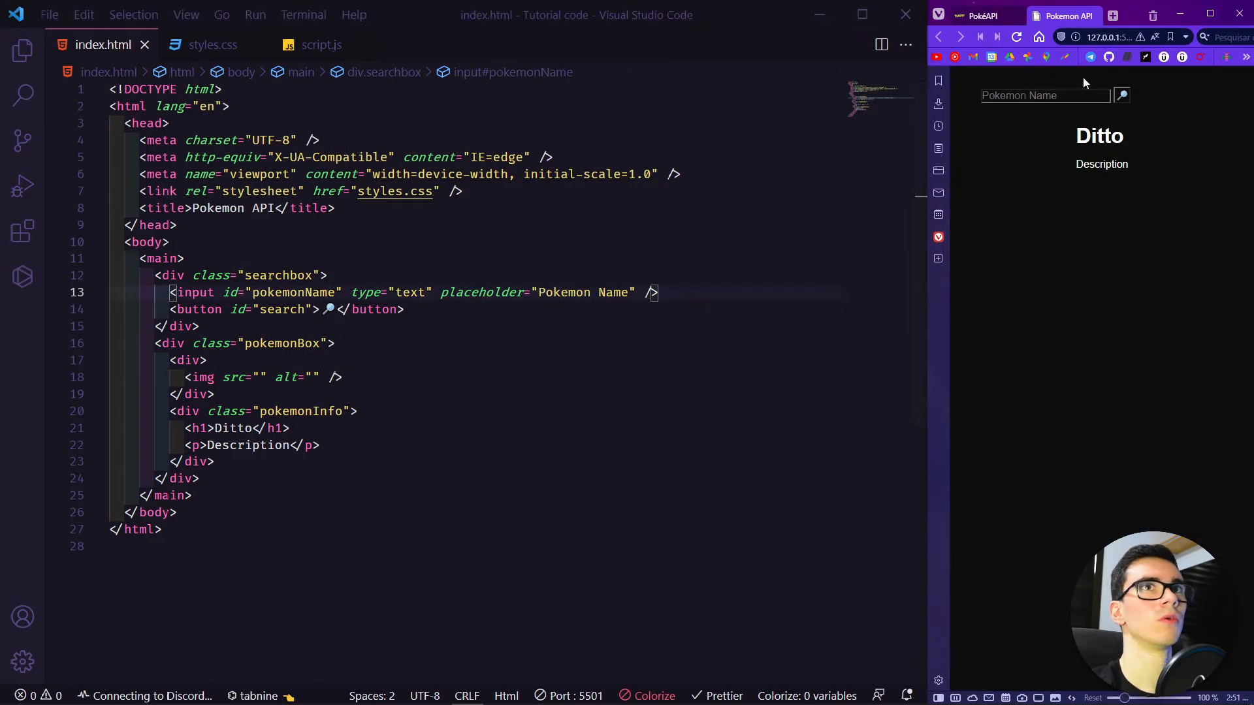
Arrange the live preview beside the code and open PokéAPI's ditto resource
{"action": "left_click", "coordinate": [1044, 96]}
{"action": "type", "text": "B"}
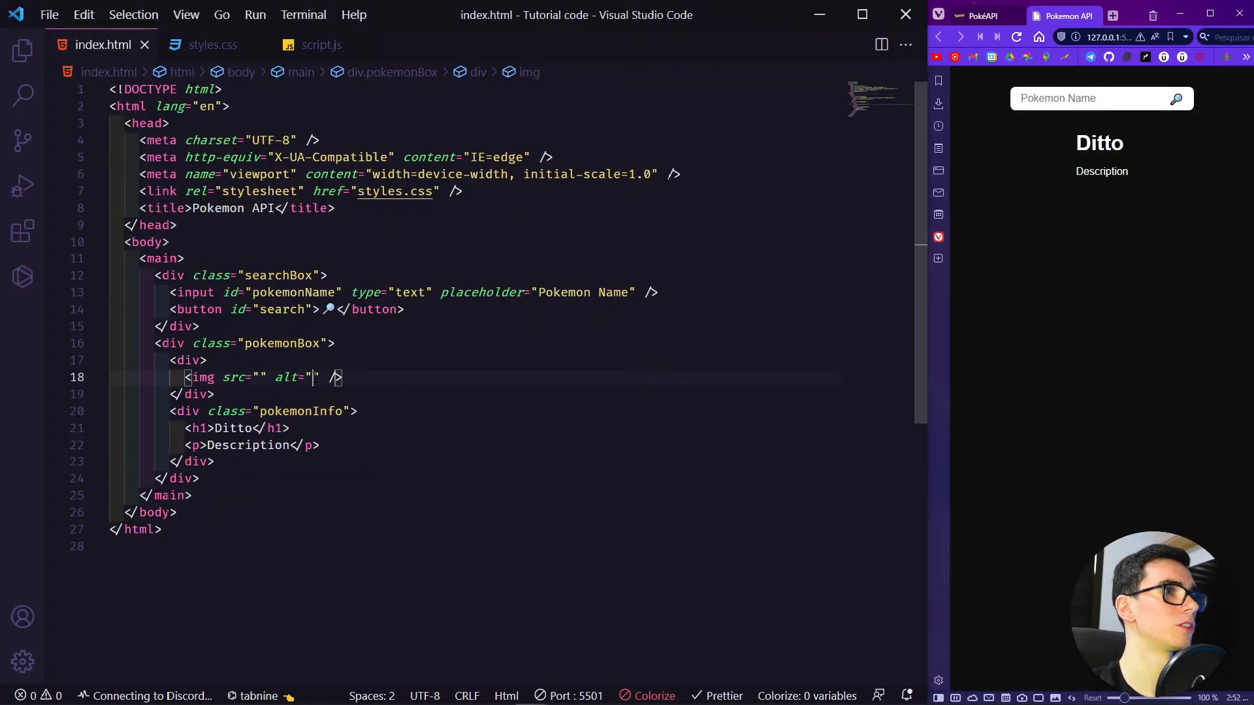
{"action": "type", "text": "dITTO"}
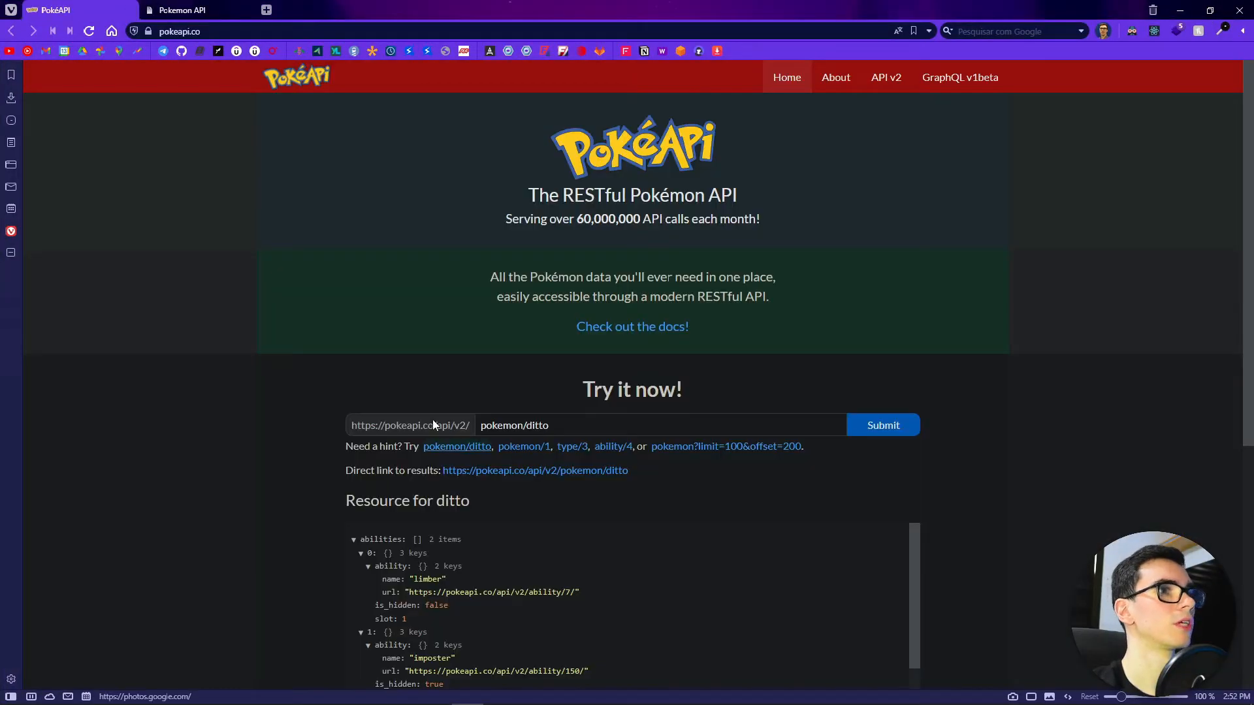
Scroll the ditto data and expand sprites to reach the official-artwork image URL
{"action": "scroll", "scroll_direction": "down", "scroll_amount": 3}
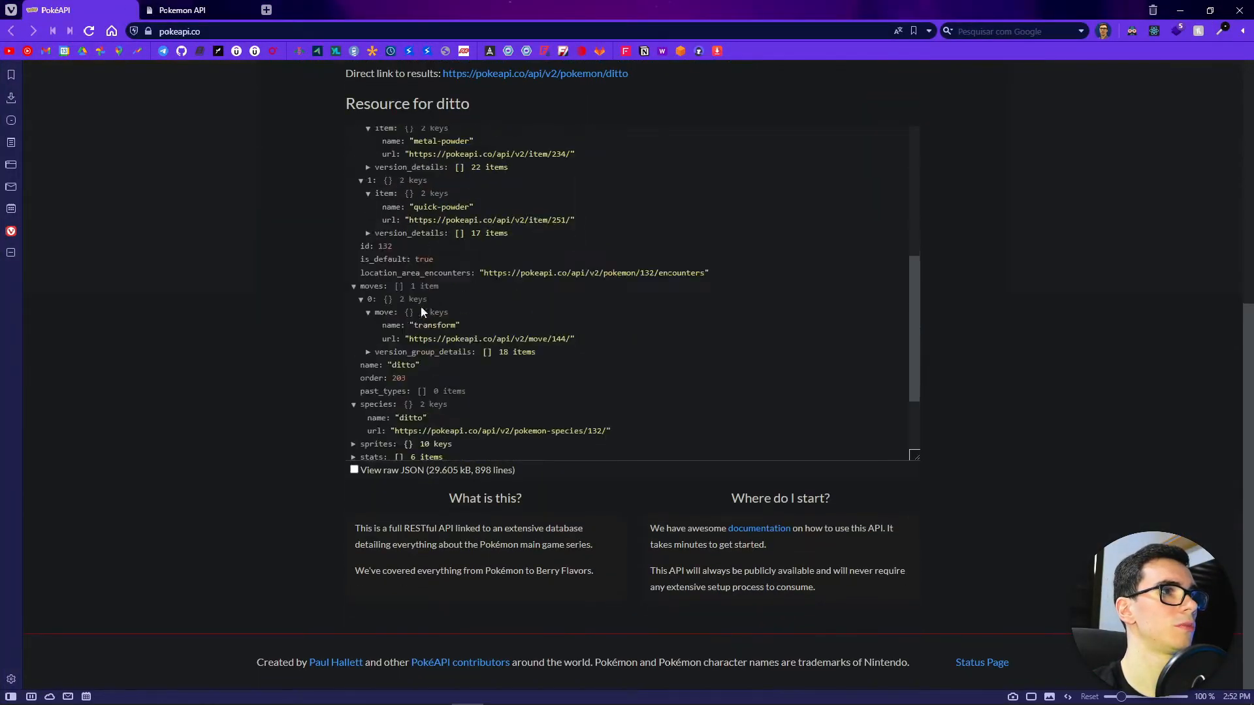
{"action": "left_click", "coordinate": [353, 347]}
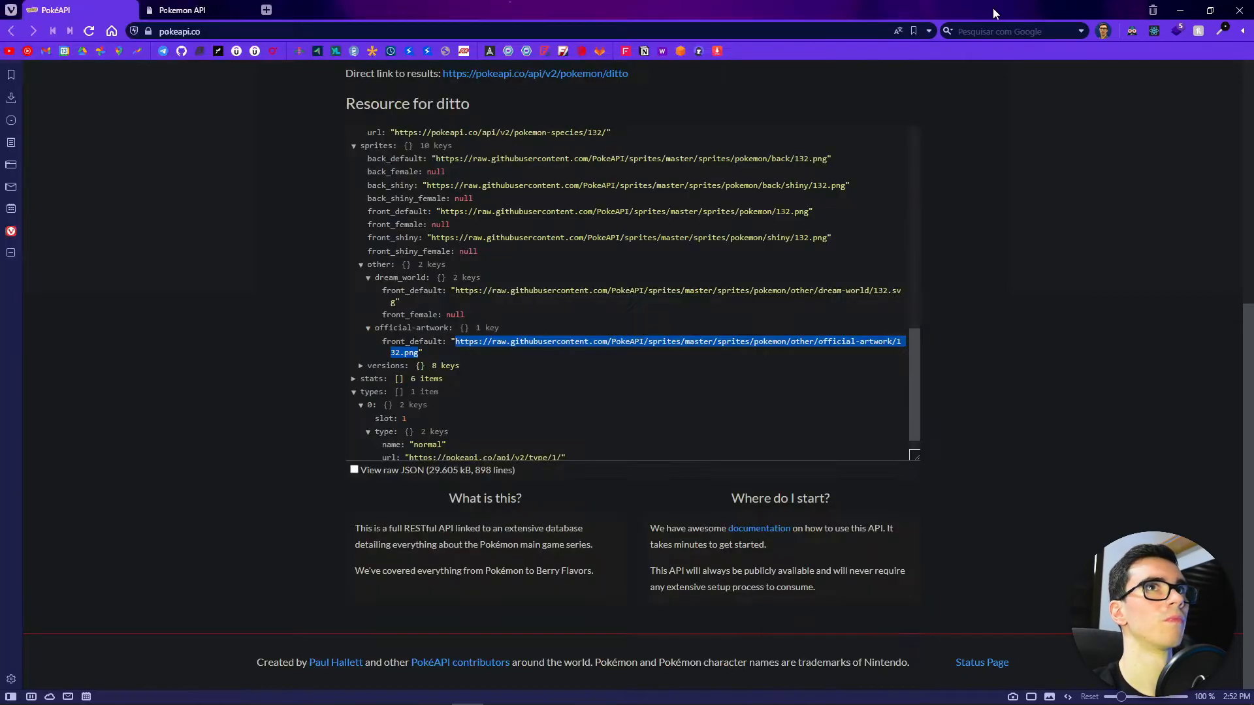
{"action": "left_click", "coordinate": [181, 10]}
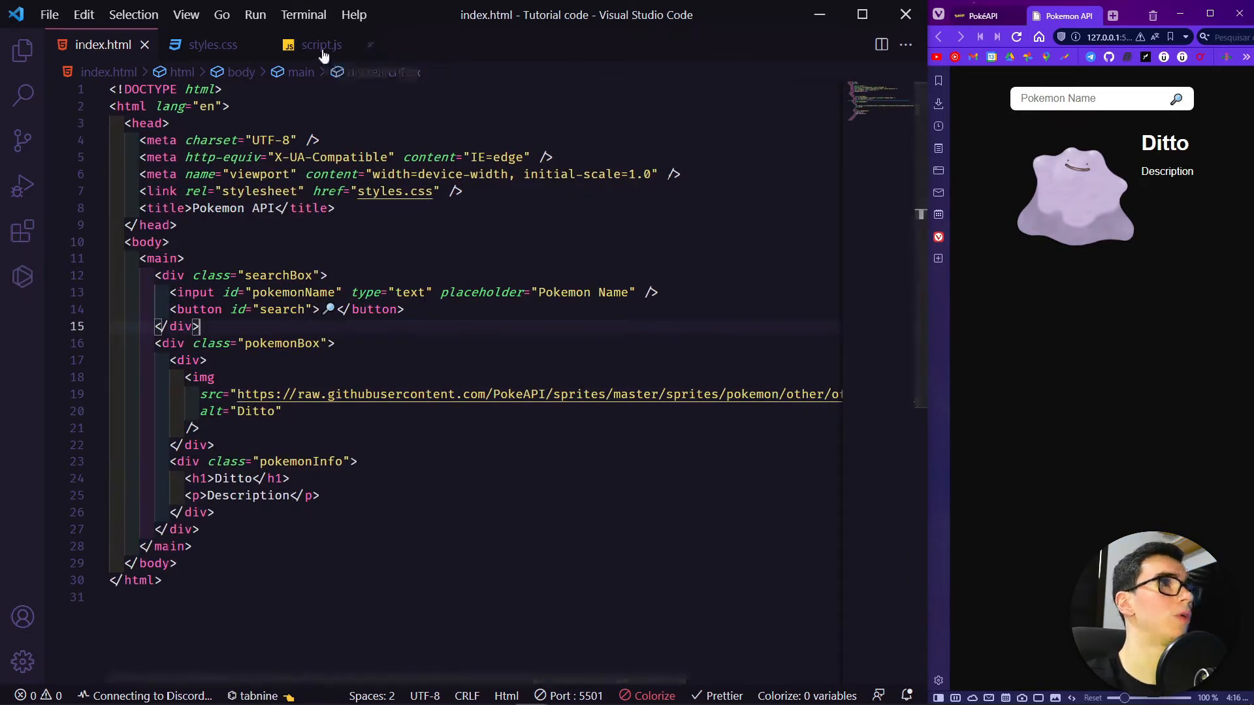
Declare an empty getPokemon() function in script.js and call getPokemon() below it
{"action": "left_click", "coordinate": [320, 45]}
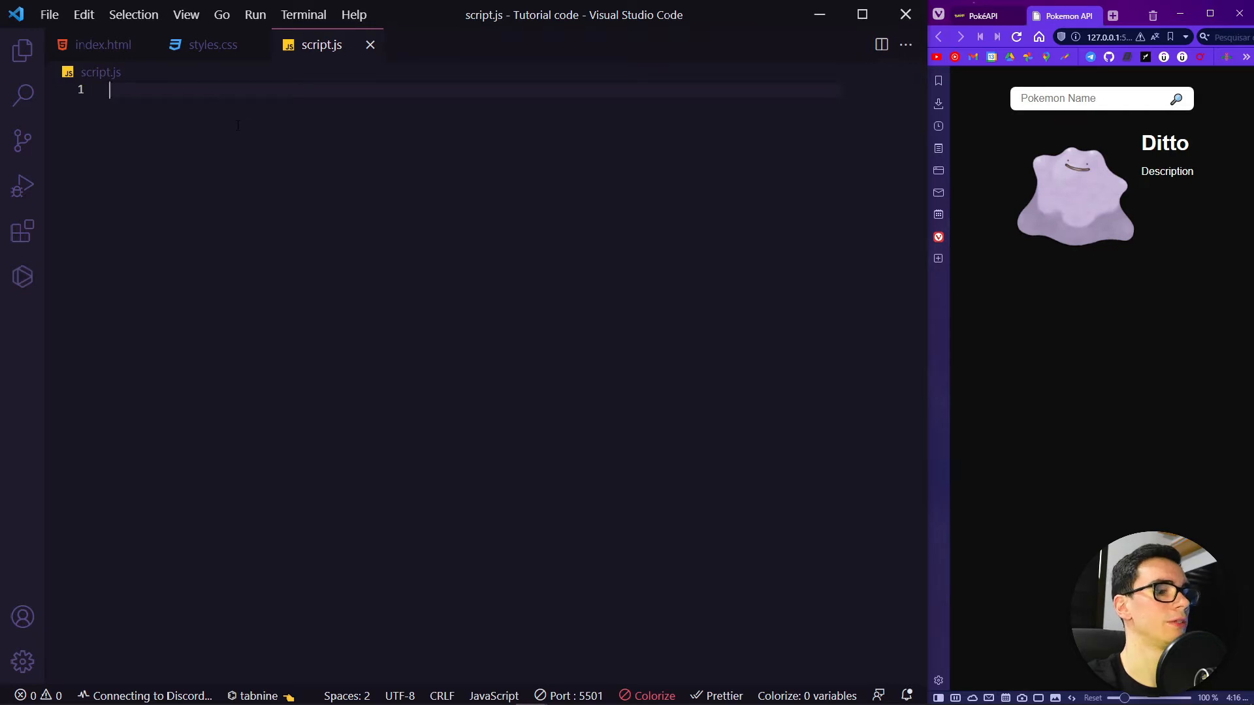
{"action": "type", "text": "function"}
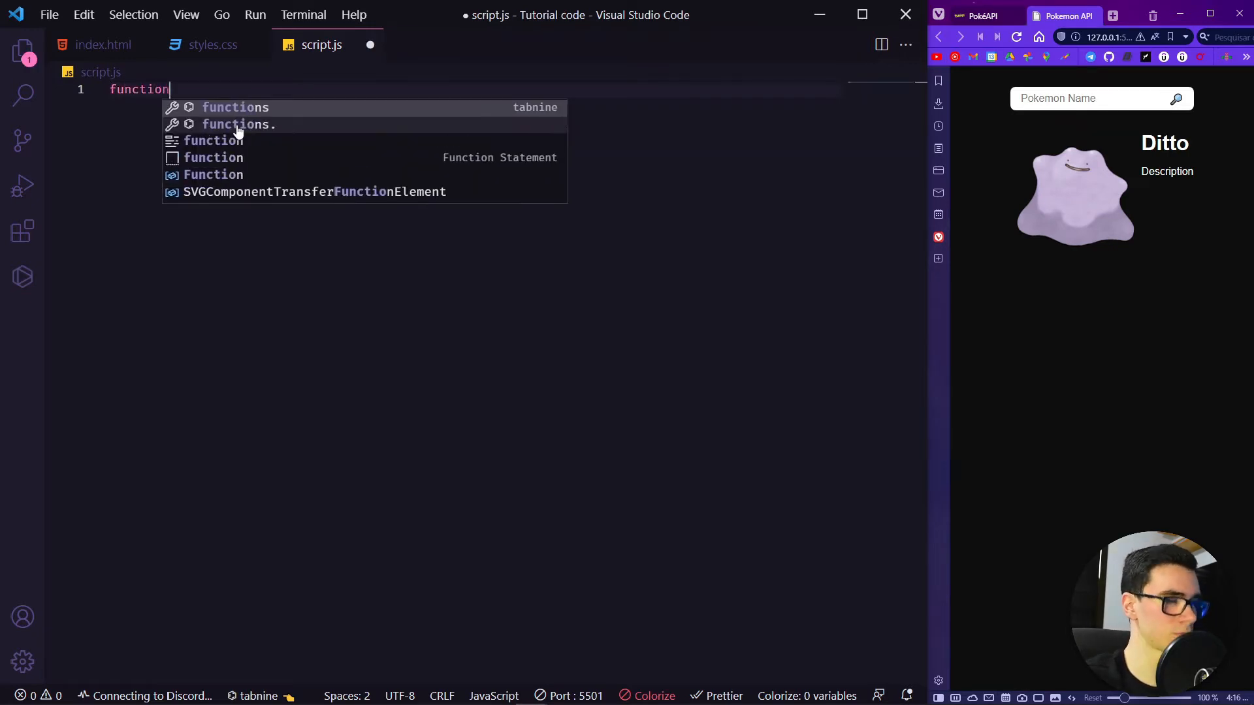
{"action": "type", "text": "getP"}
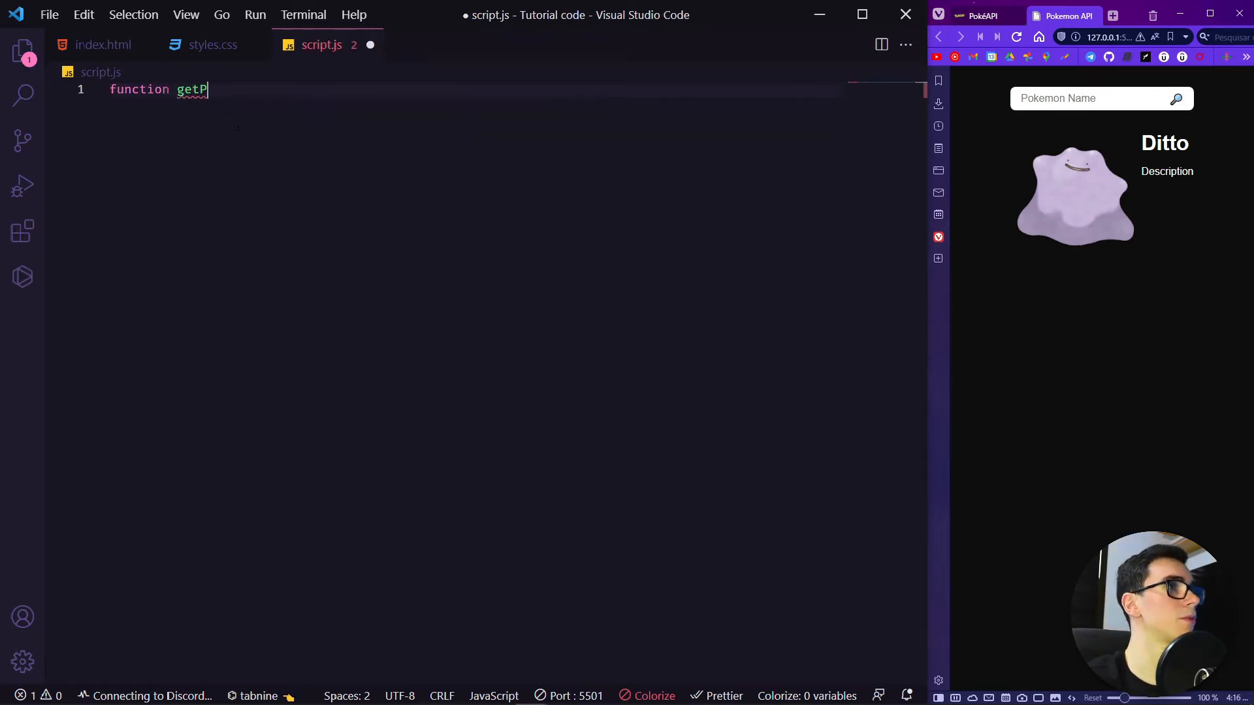
{"action": "type", "text": "okemon() {"}
{"action": "type", "text": "ge"}
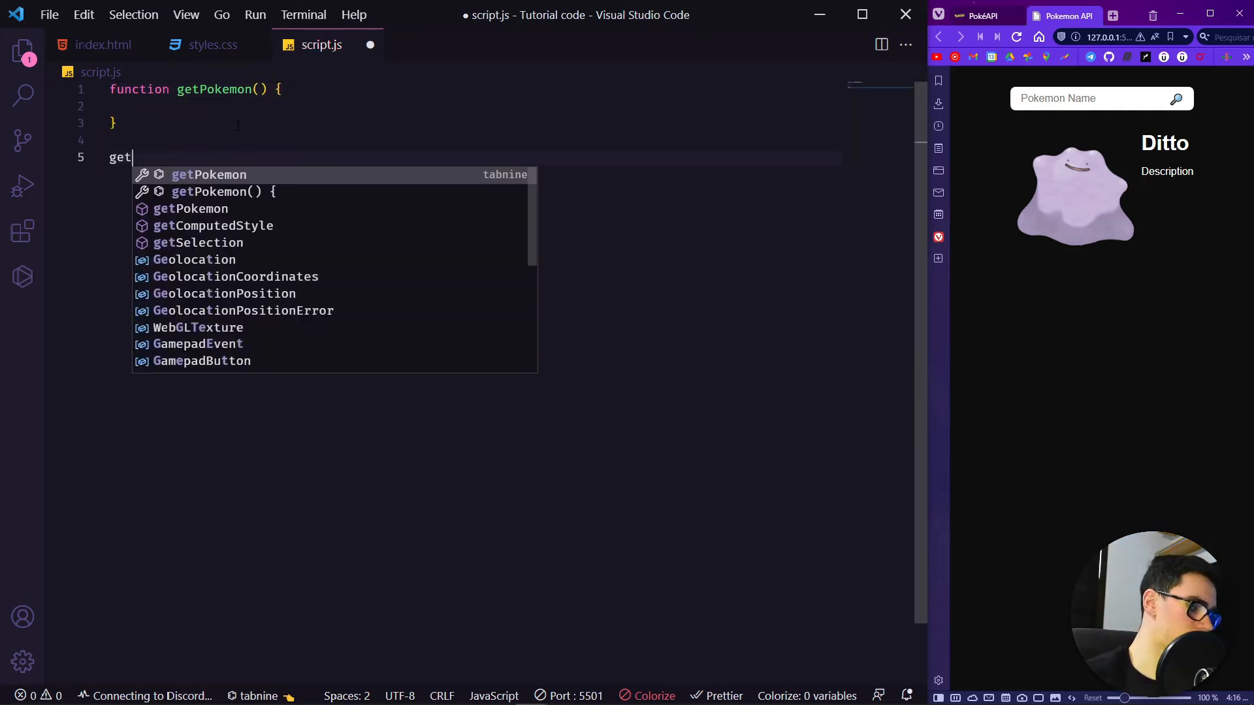
{"action": "type", "text": "t"}
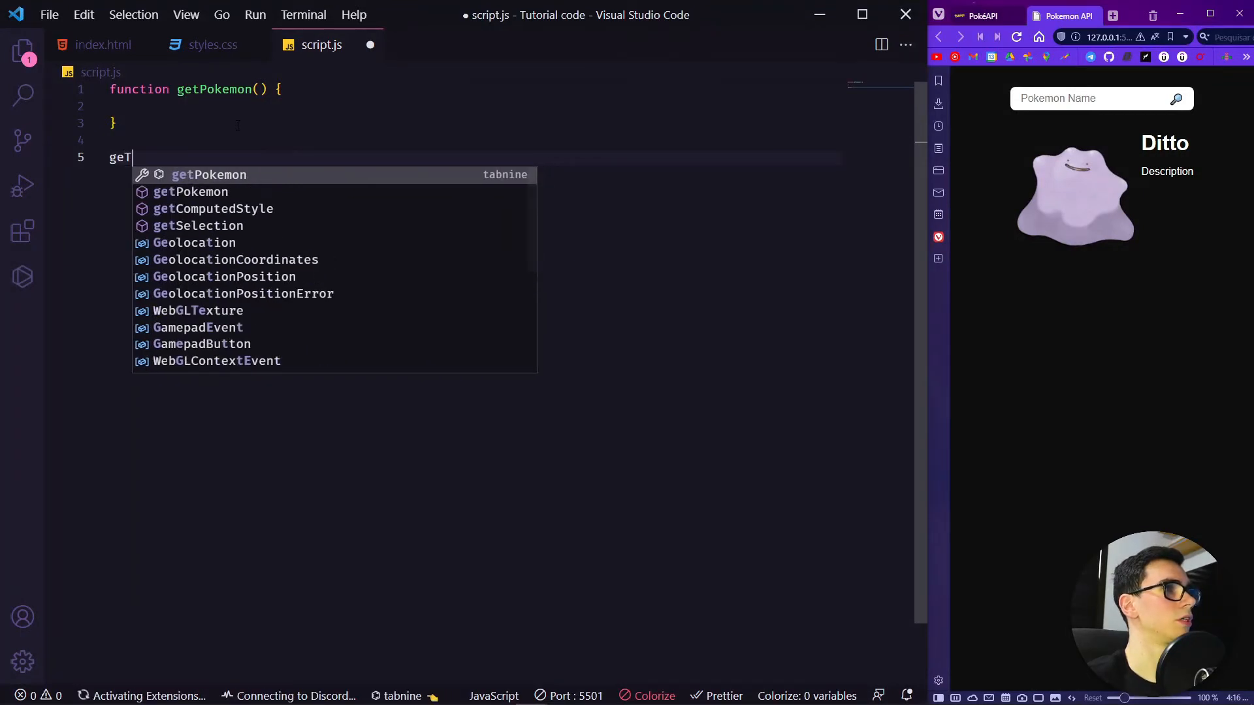
{"action": "key", "text": "Tab"}
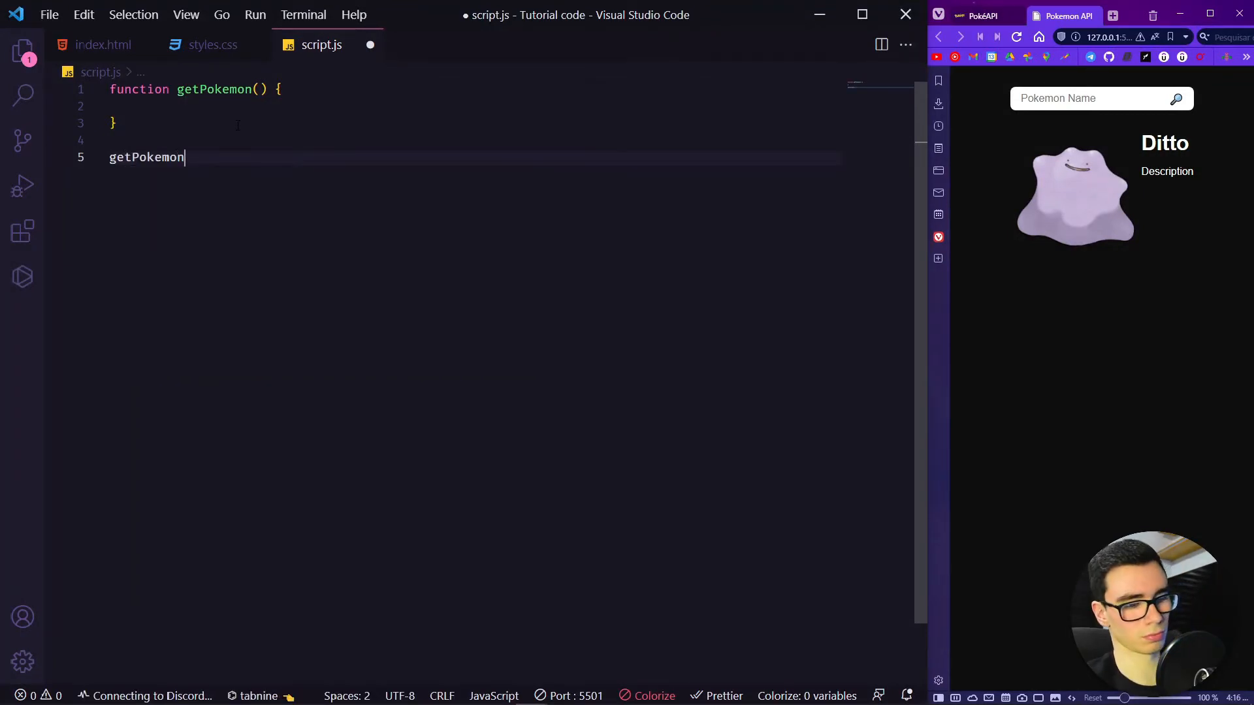
{"action": "type", "text": "()"}
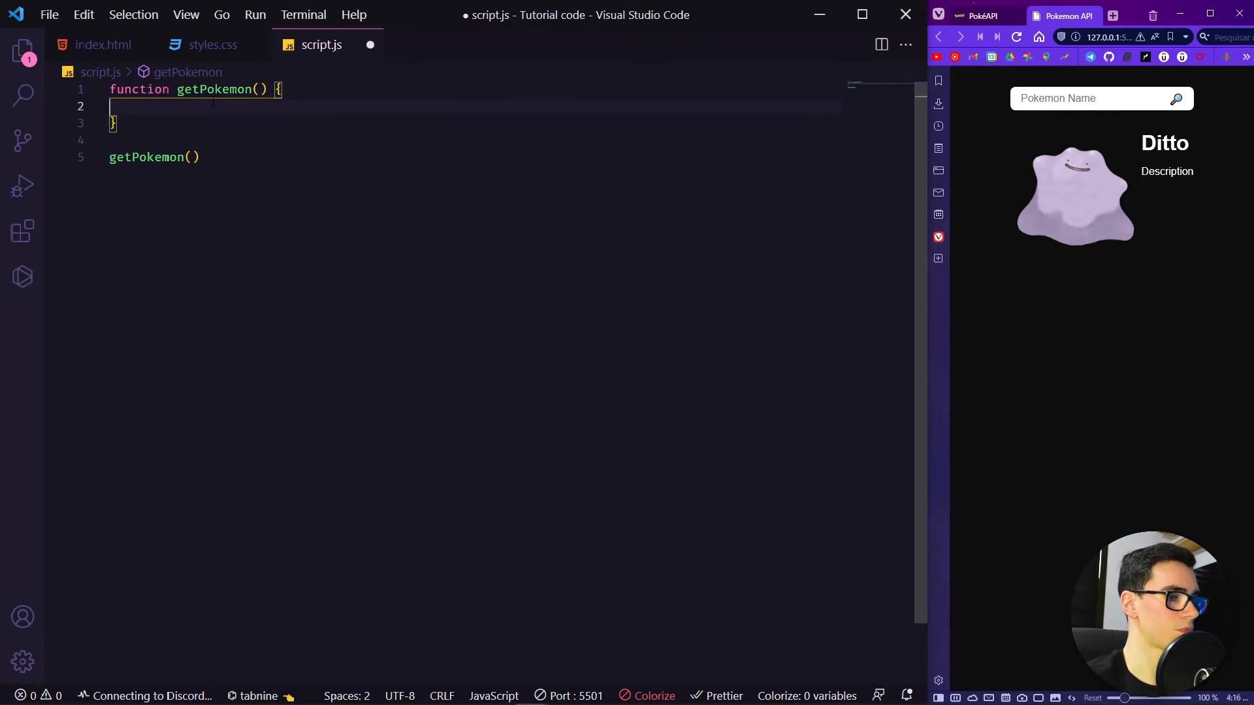
{"action": "type", "text": "FETCH"}
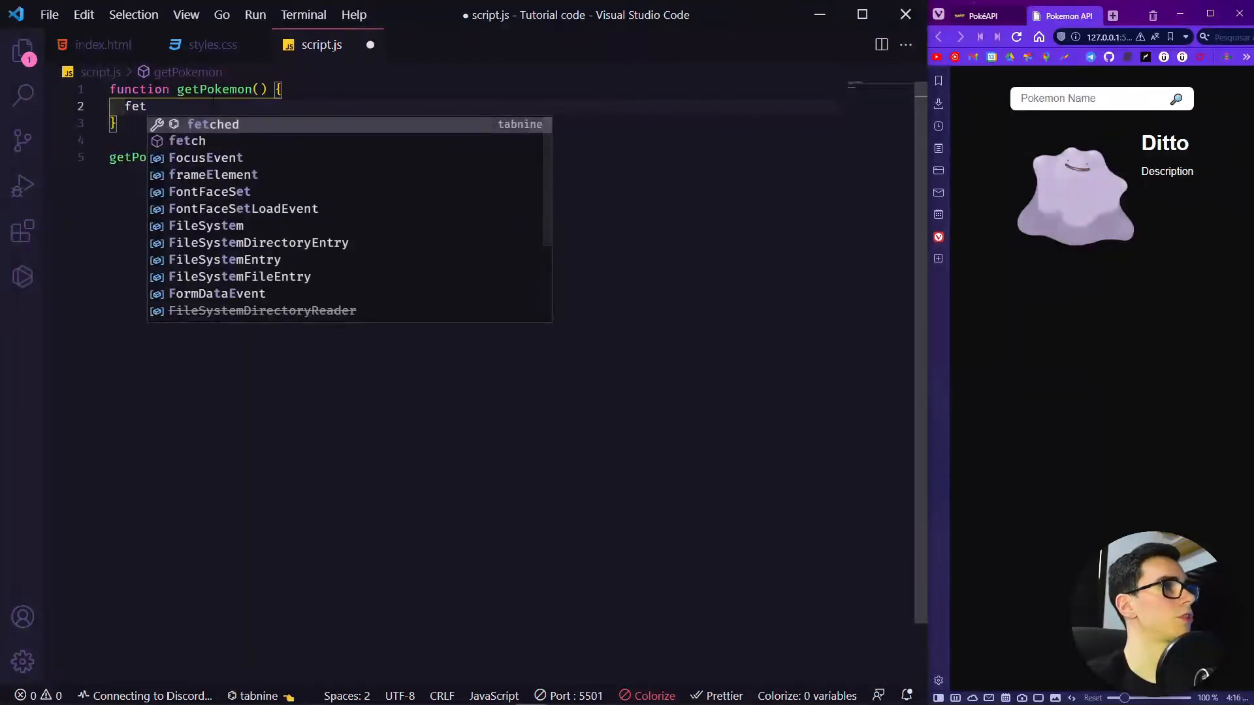
{"action": "type", "text": "ch"}
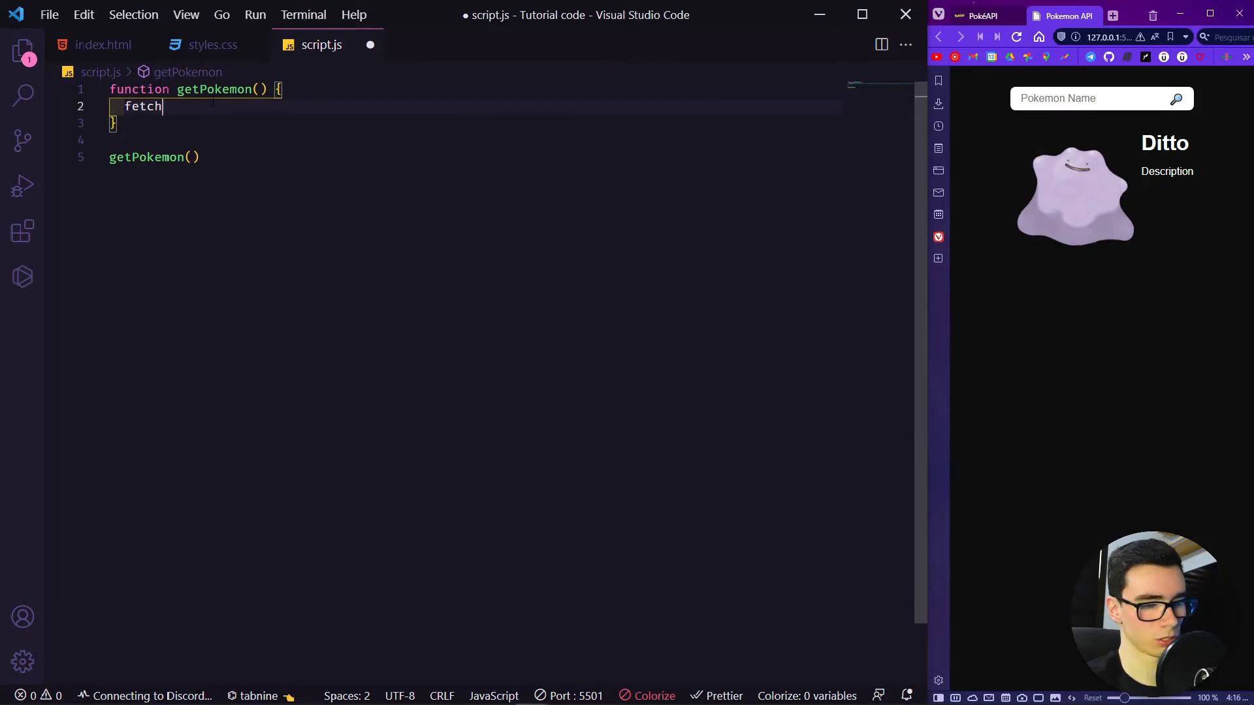
{"action": "type", "text": "()"}
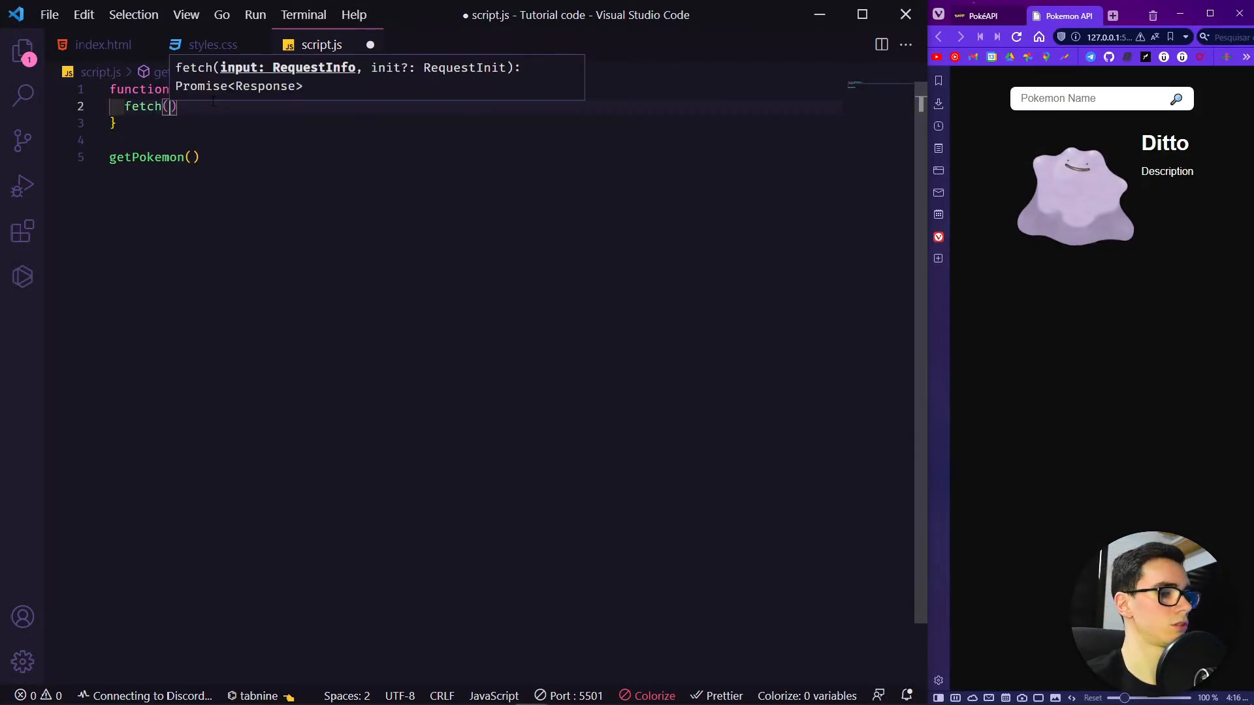
{"action": "type", "text": "''"}
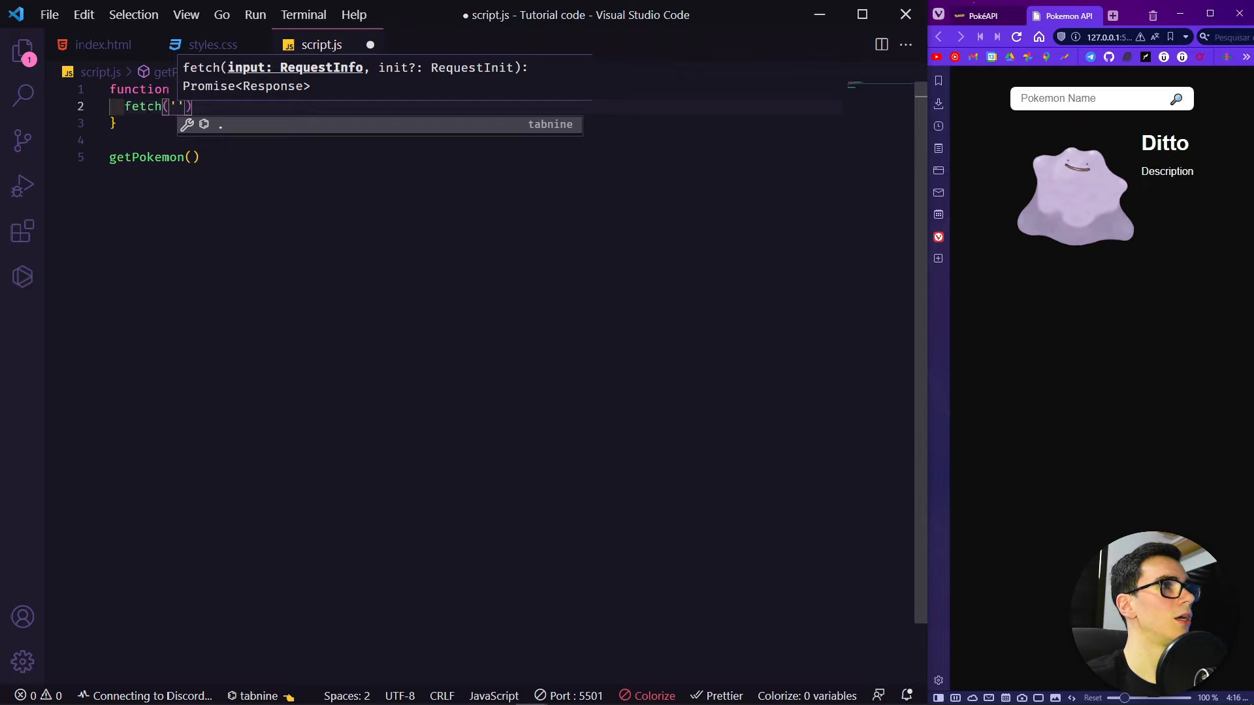
{"action": "left_click", "coordinate": [977, 15]}
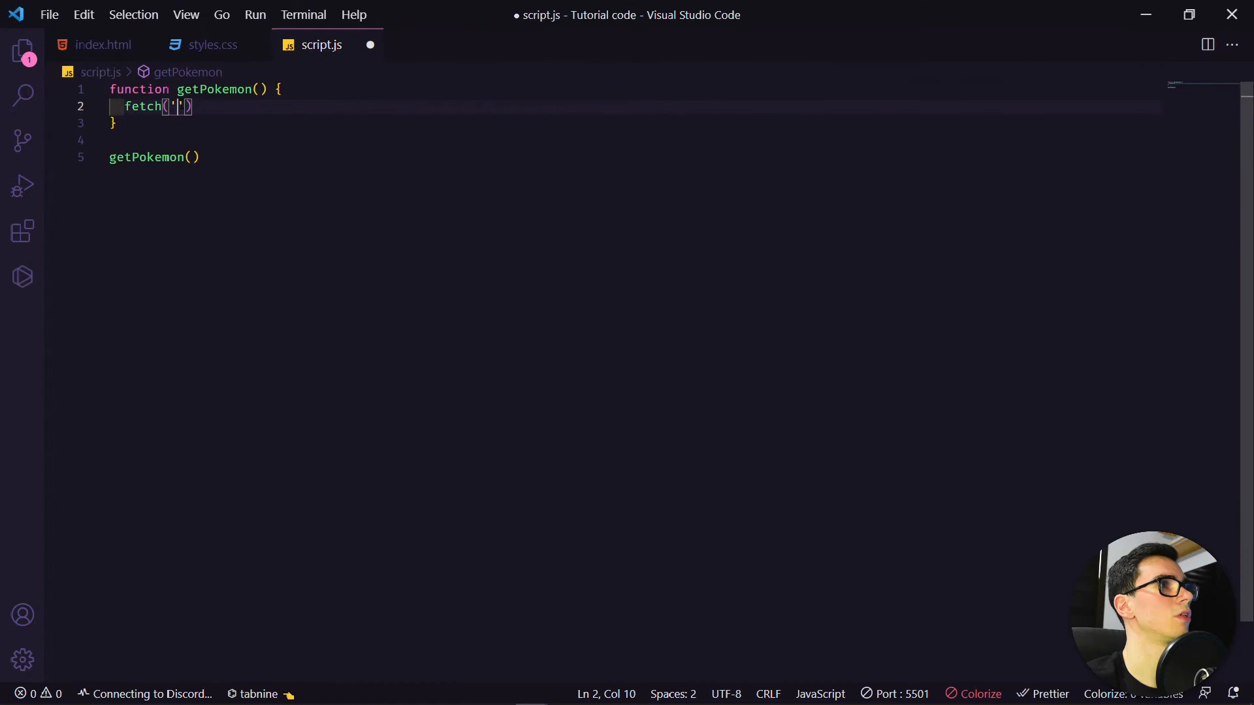
{"action": "type", "text": "https://pokeapi.co/api/v2/pokemon/ditto"}
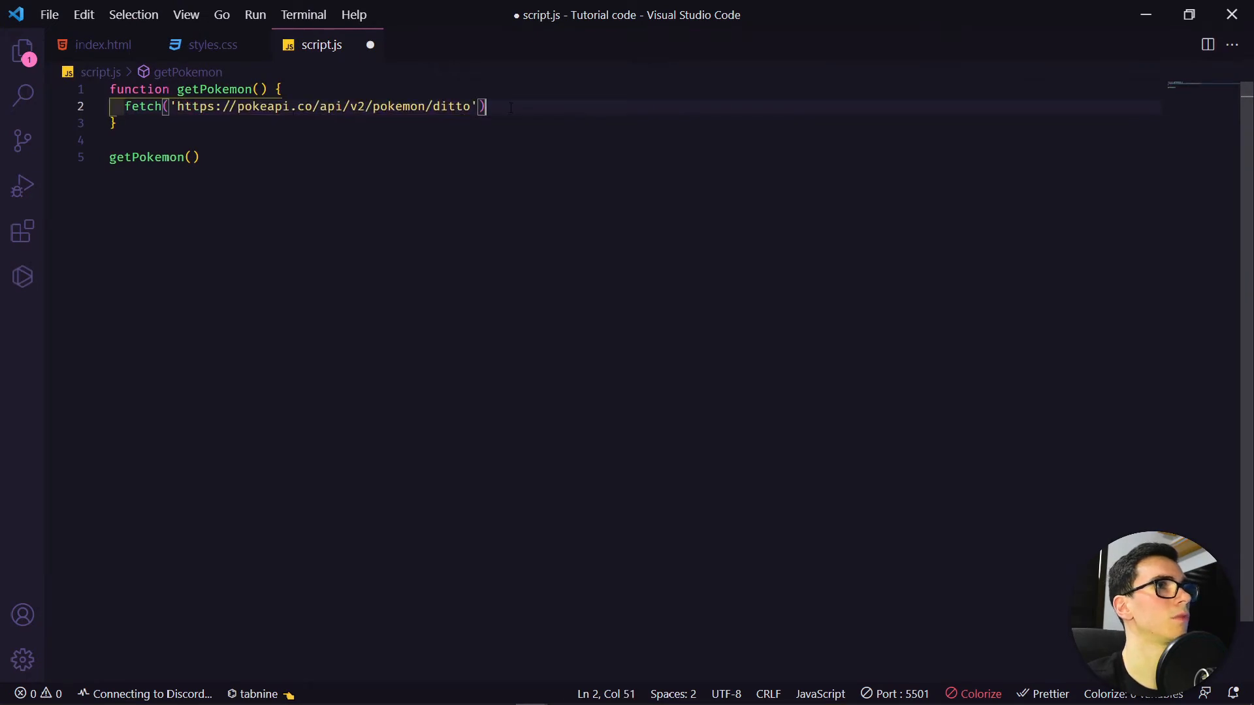
{"action": "type", "text": ".t"}
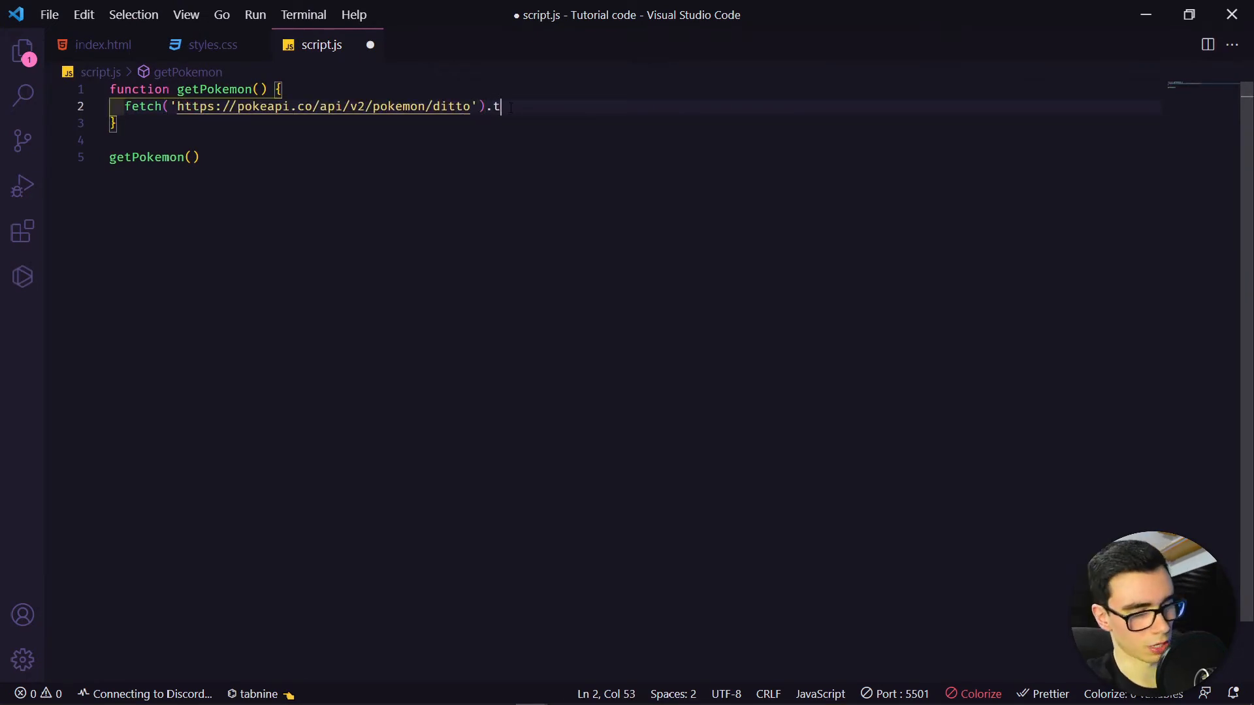
{"action": "type", "text": "hen"}
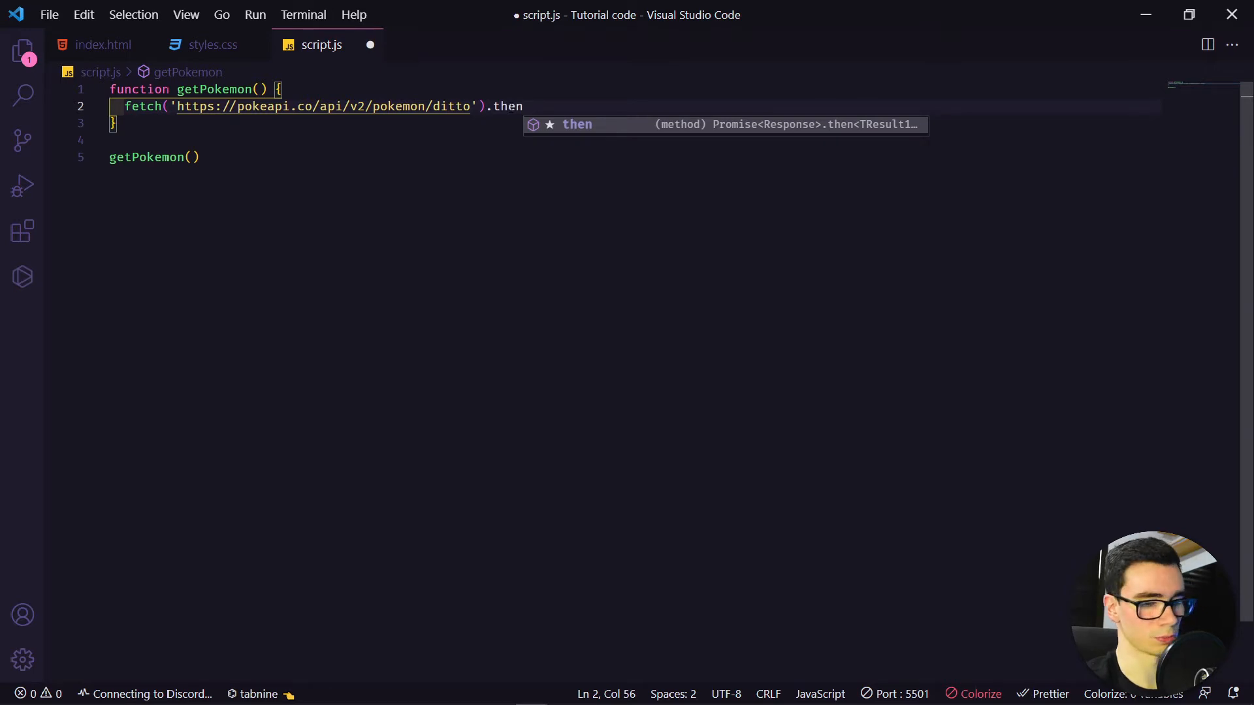
{"action": "type", "text": "(function"}
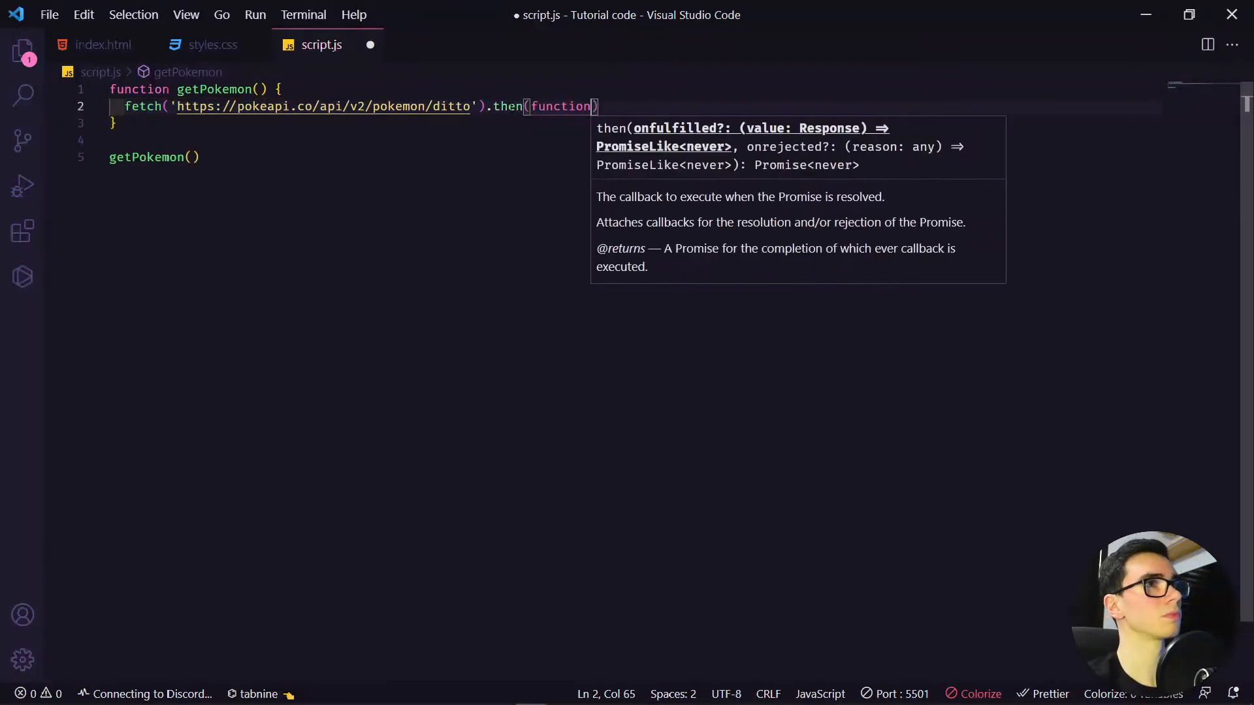
{"action": "type", "text": "res"}
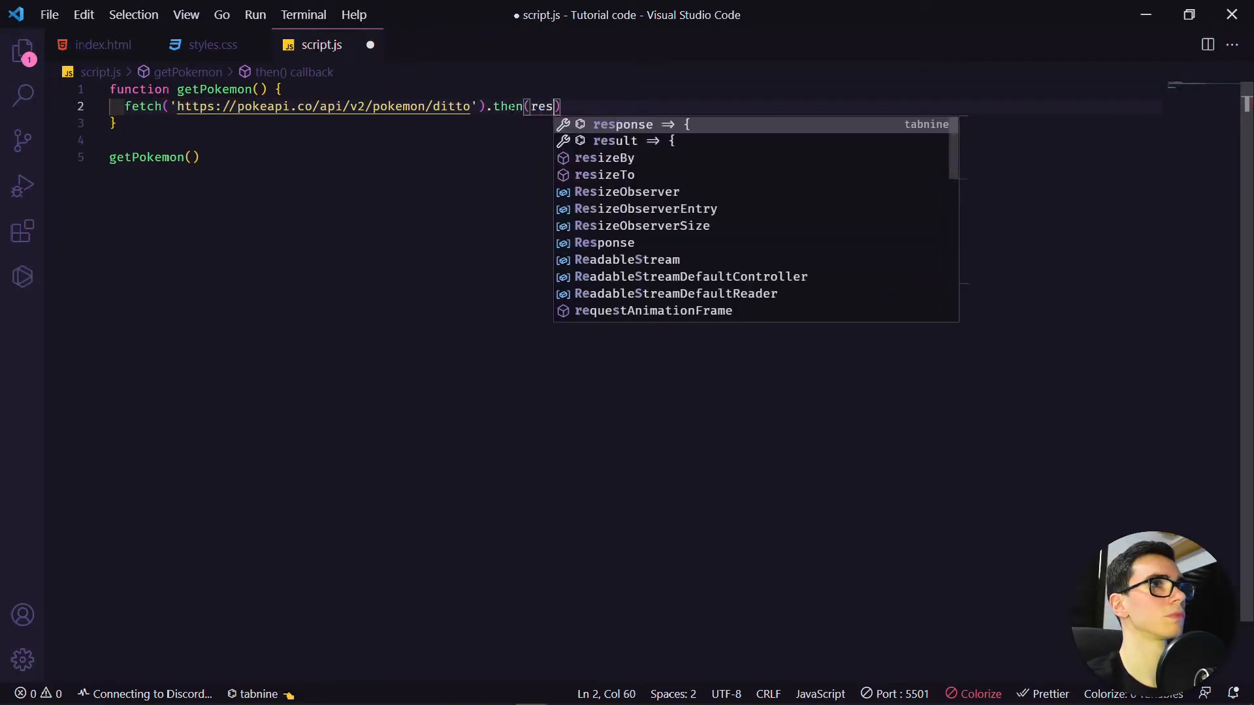
{"action": "type", "text": "ponse"}
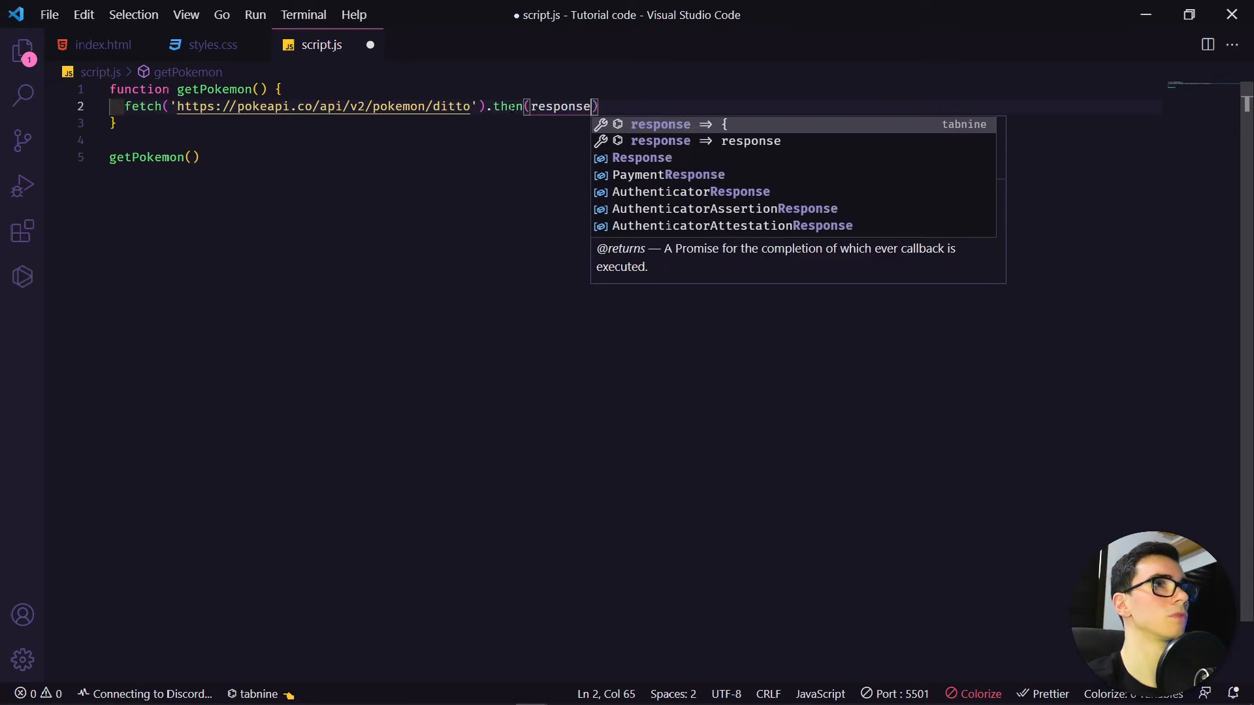
Convert the response with response.json() and log the data with console.log(data)
{"action": "double_click", "coordinate": [560, 105]}
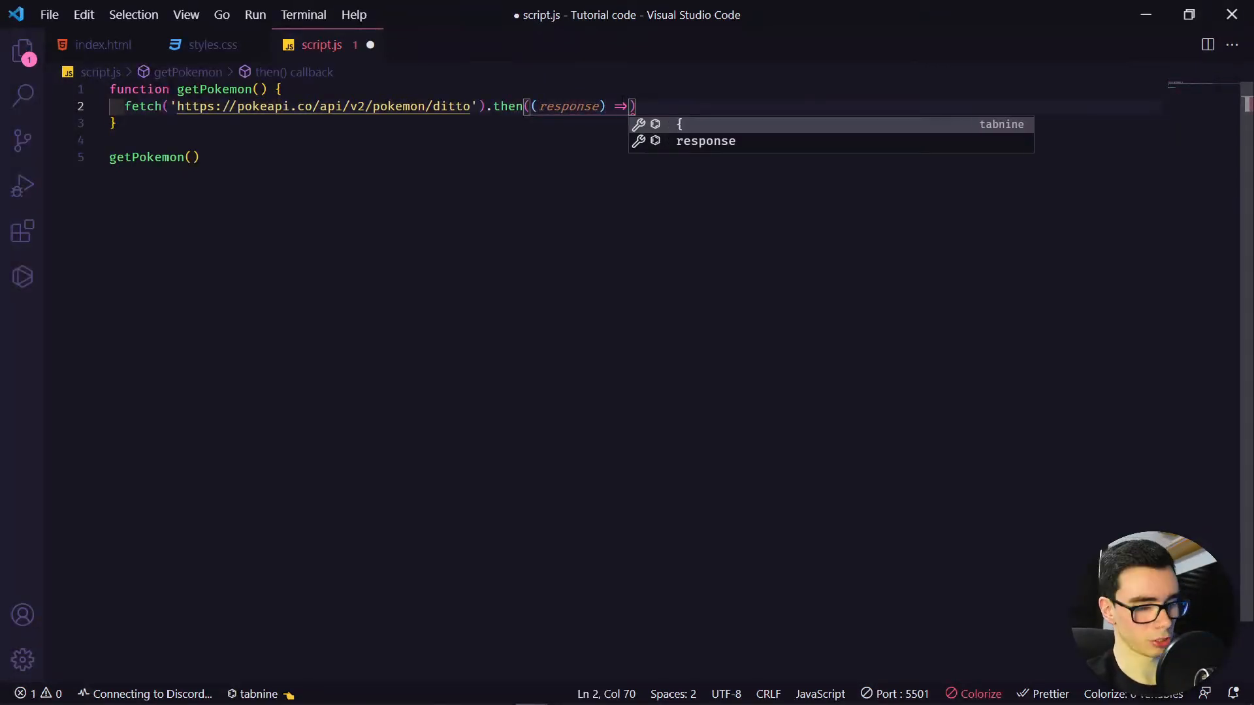
{"action": "type", "text": "response.json"}
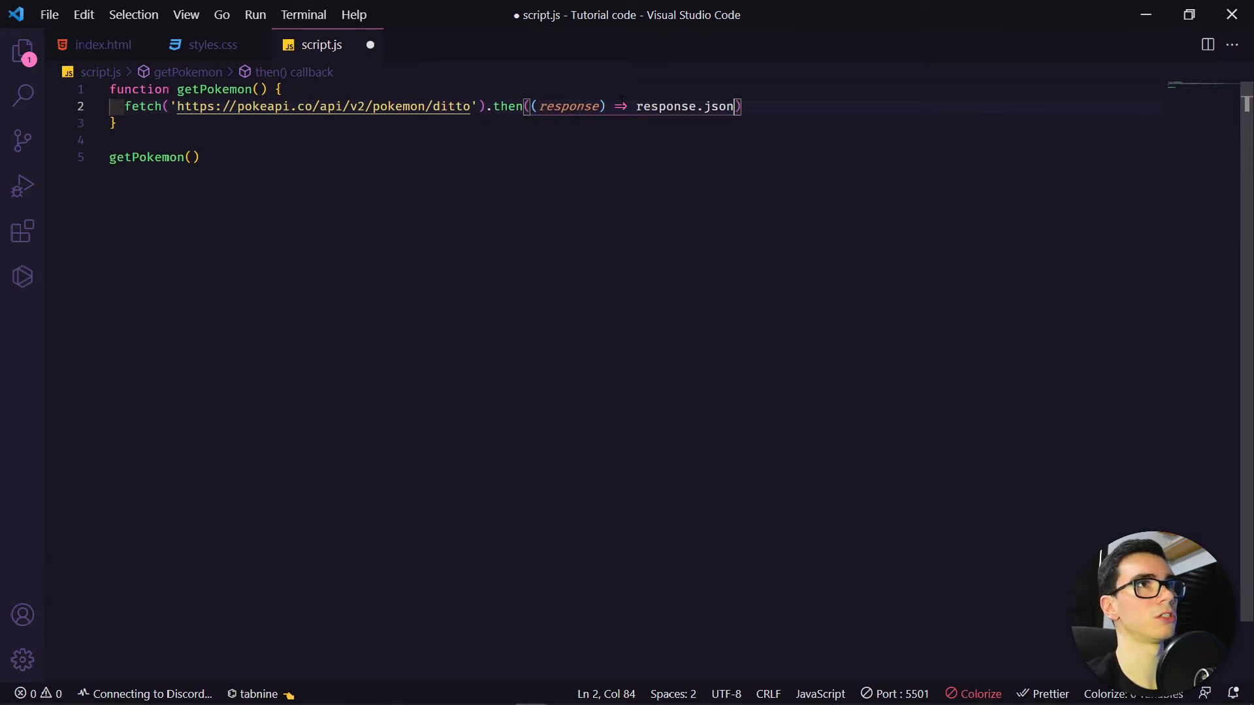
{"action": "type", "text": "()"}
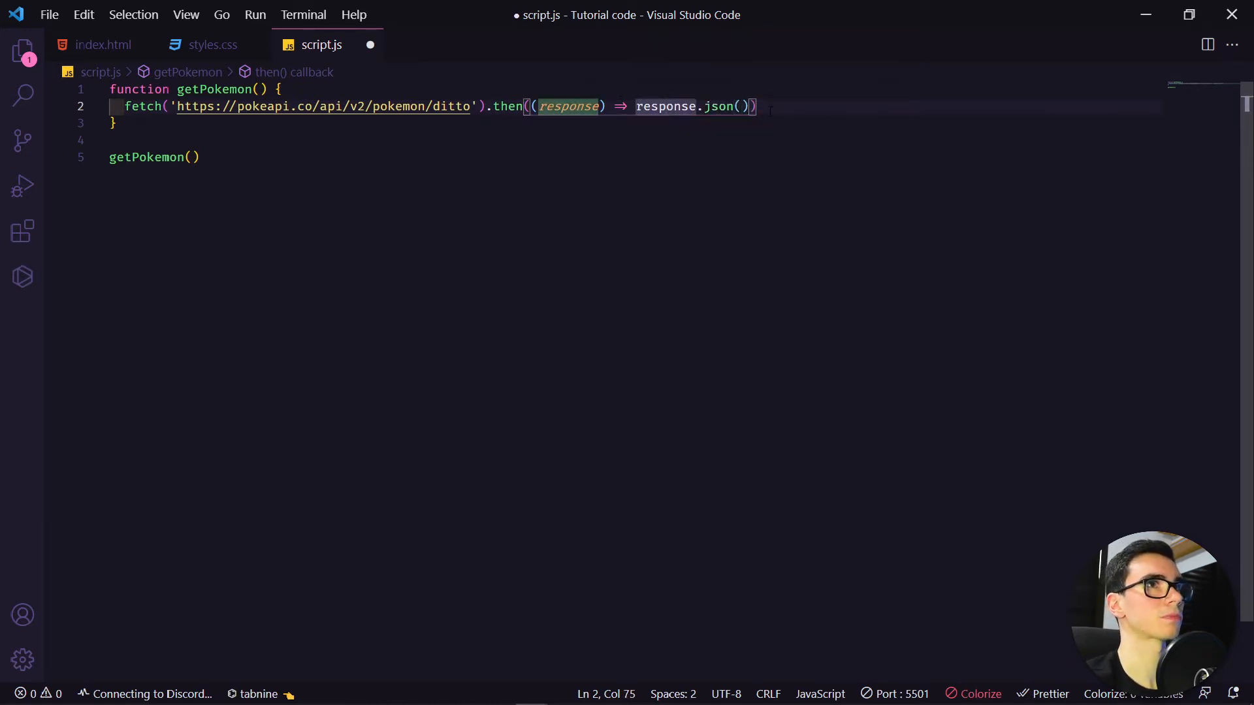
{"action": "type", "text": "."}
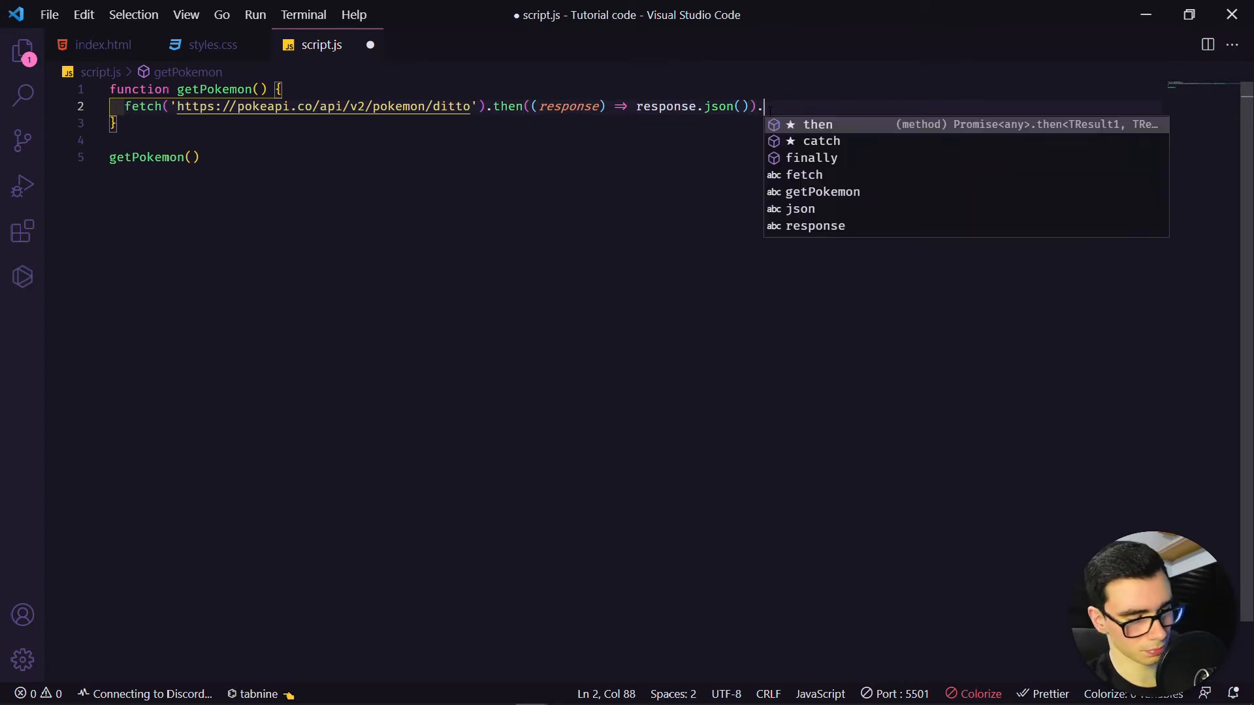
{"action": "type", "text": "then(("}
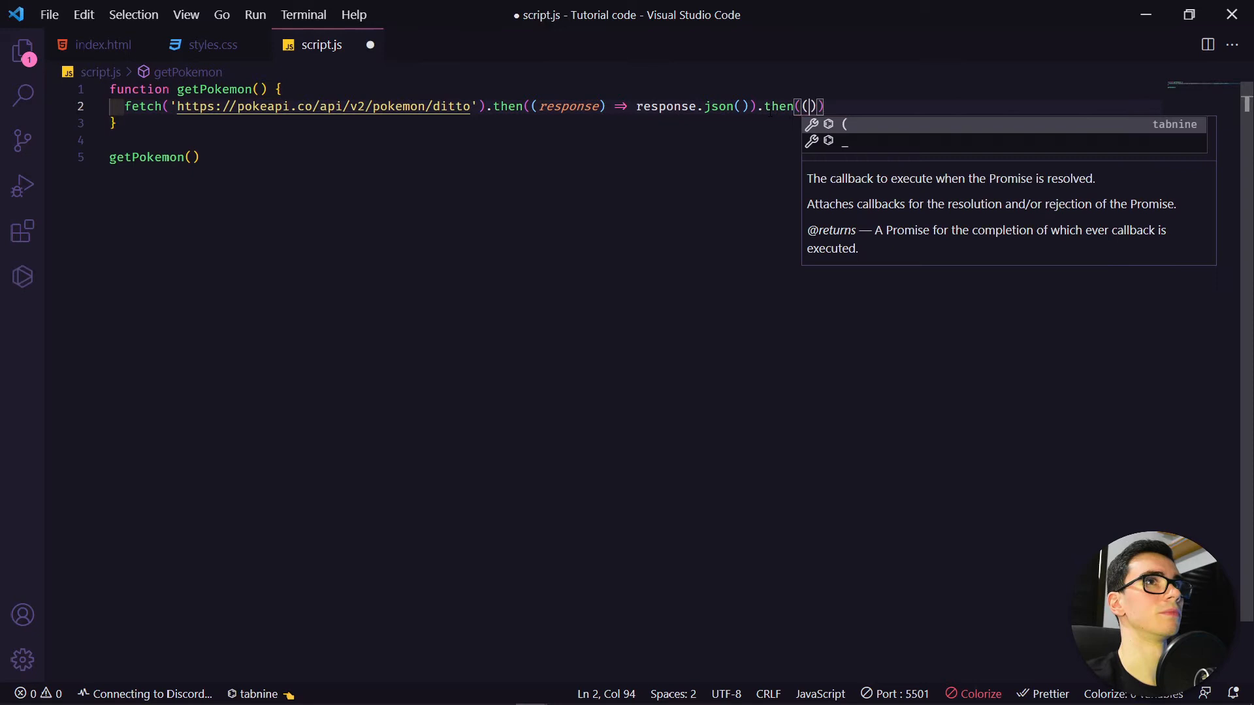
{"action": "type", "text": "data"}
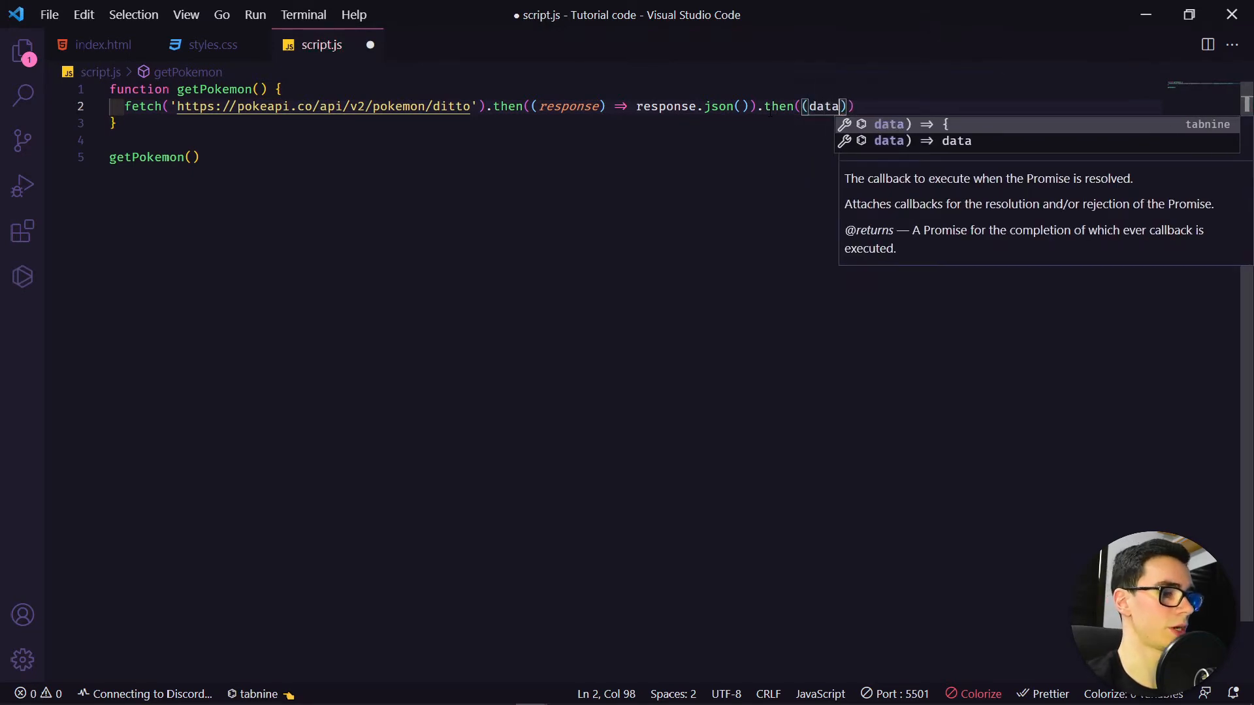
{"action": "type", "text": "=> {"}
{"action": "type", "text": "conso"}
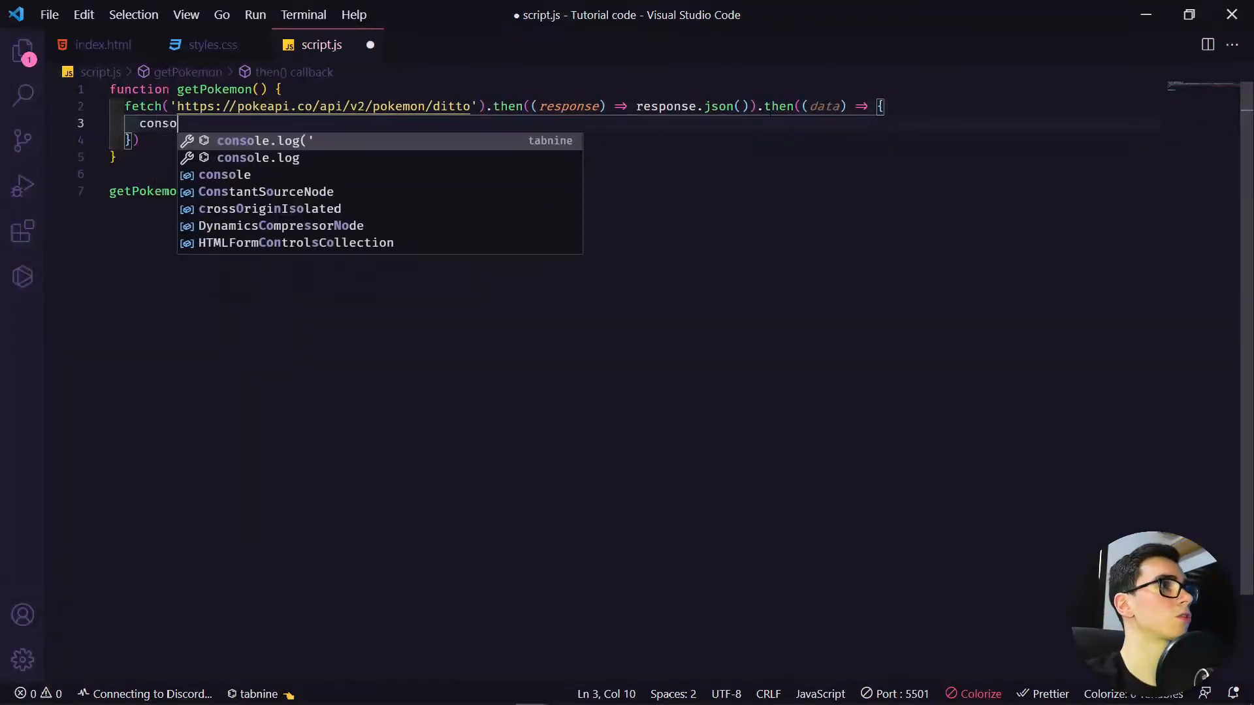
{"action": "type", "text": "le.log"}
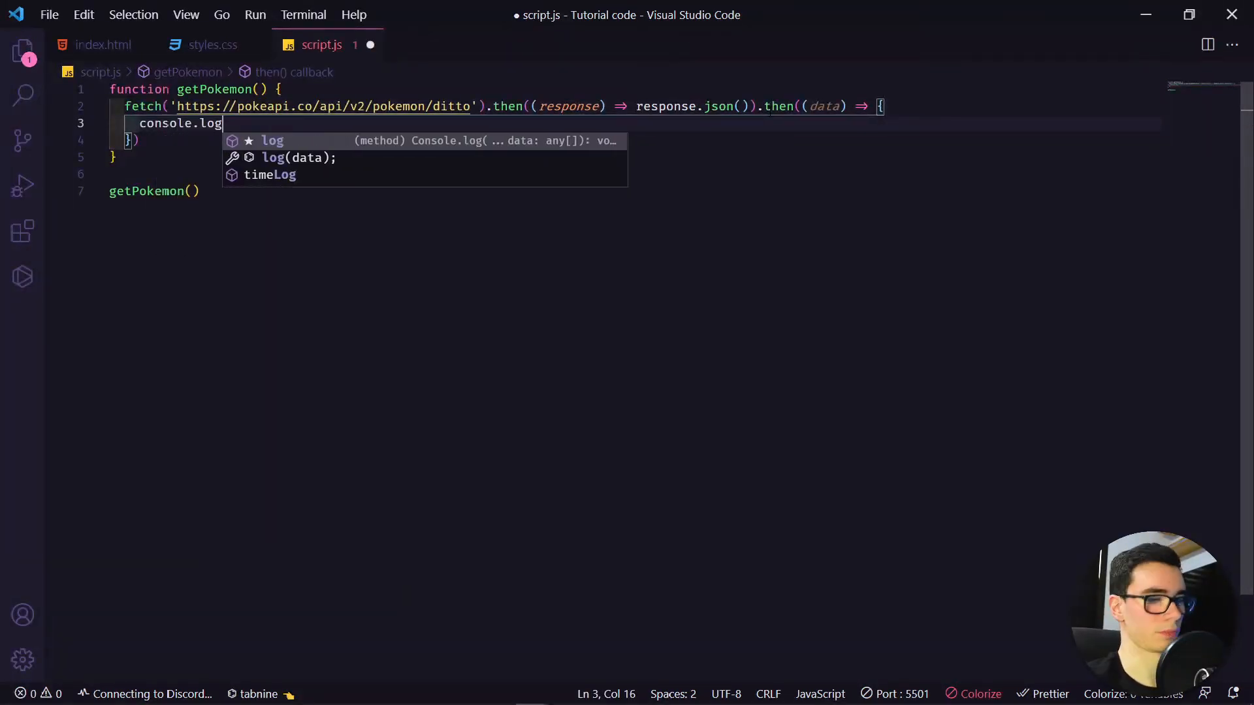
{"action": "type", "text": "(data"}
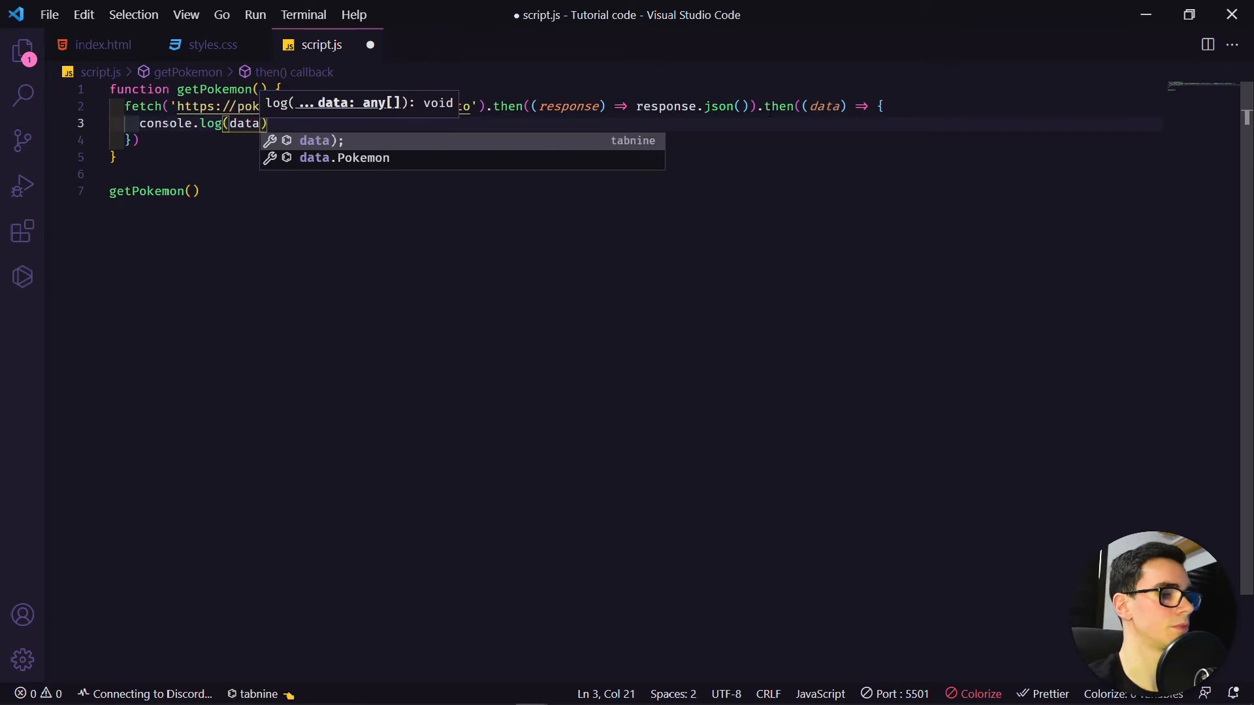
Add a .catch logging 'Pokemon not found' with the error, and save script.js
{"action": "type", "text": ").cat"}
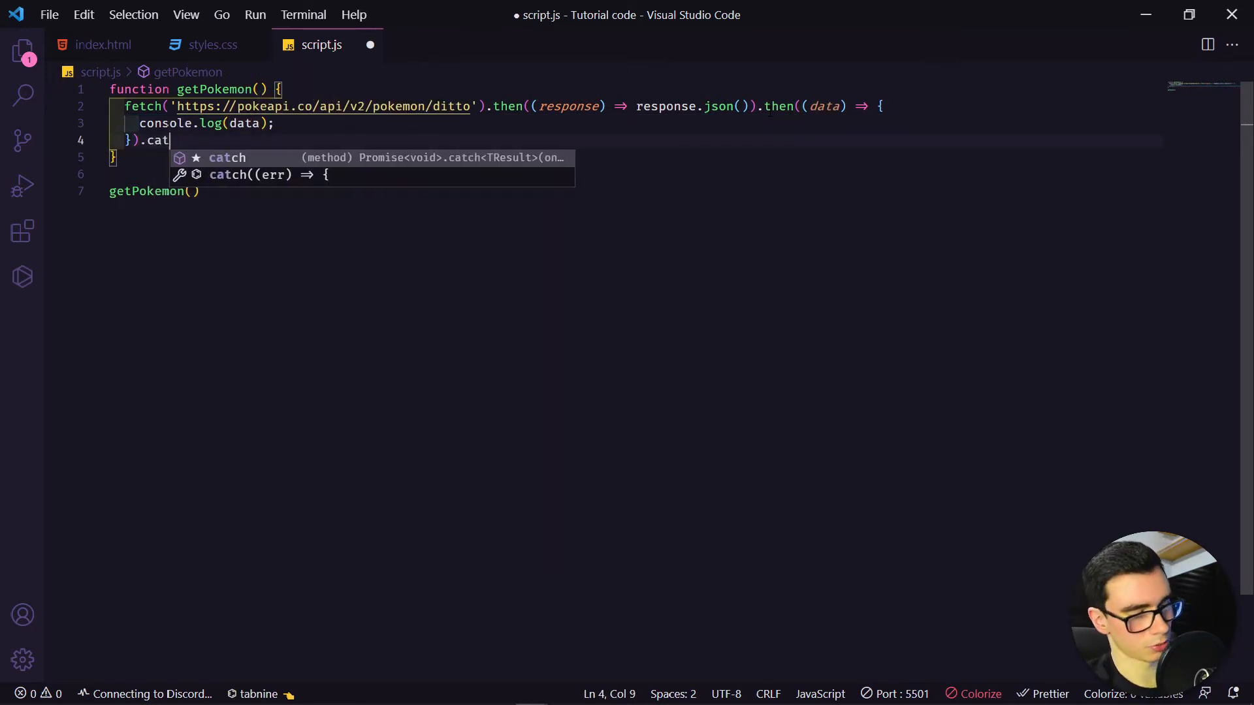
{"action": "type", "text": "ch((err) => {"}
{"action": "type", "text": "co"}
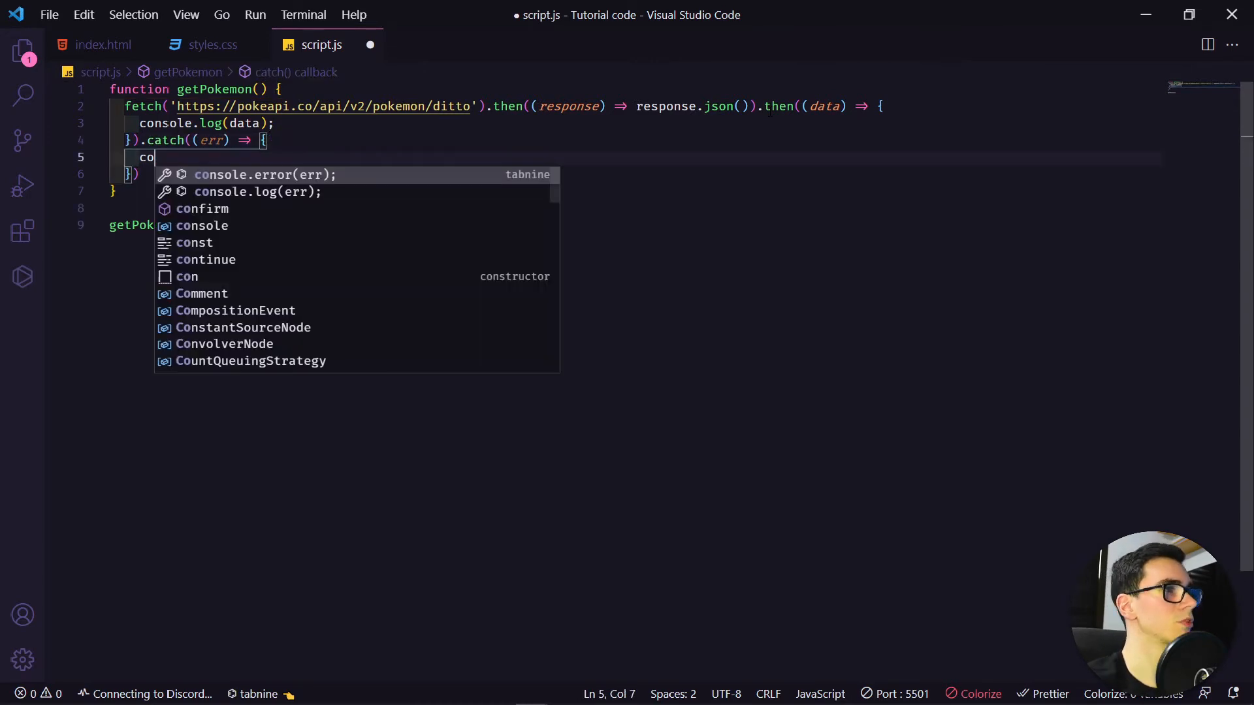
{"action": "type", "text": "nsol"}
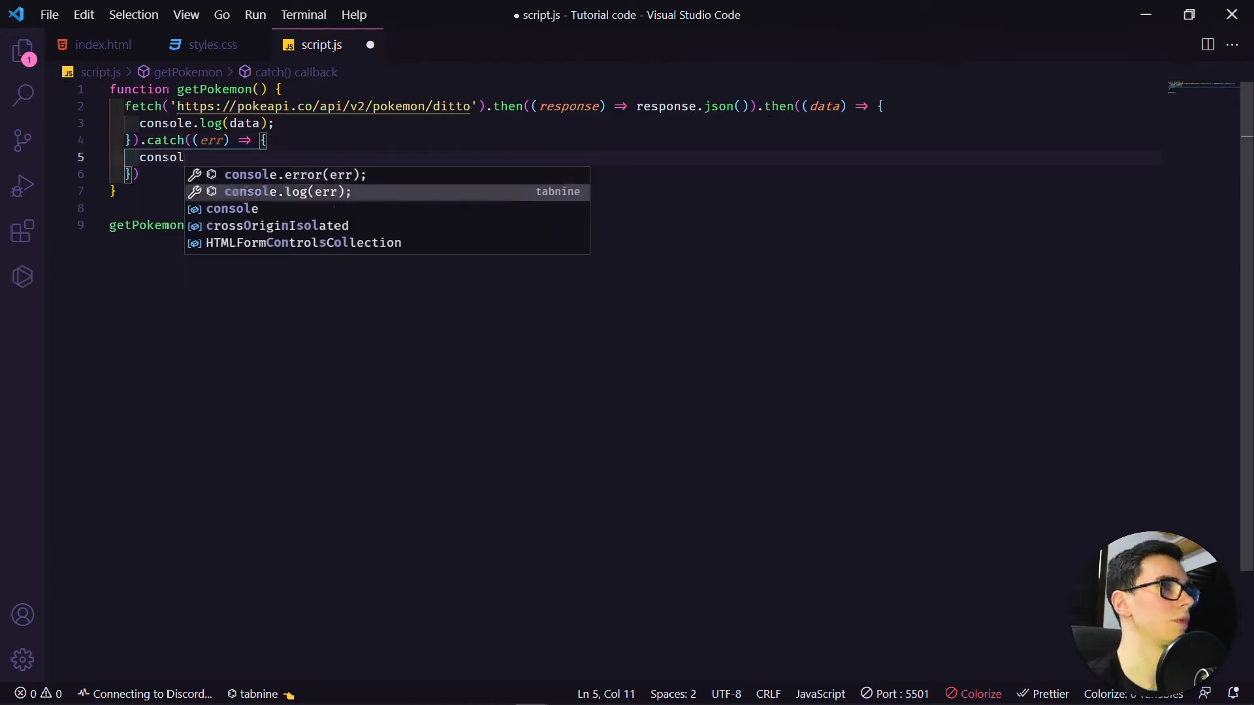
{"action": "key", "text": "Tab"}
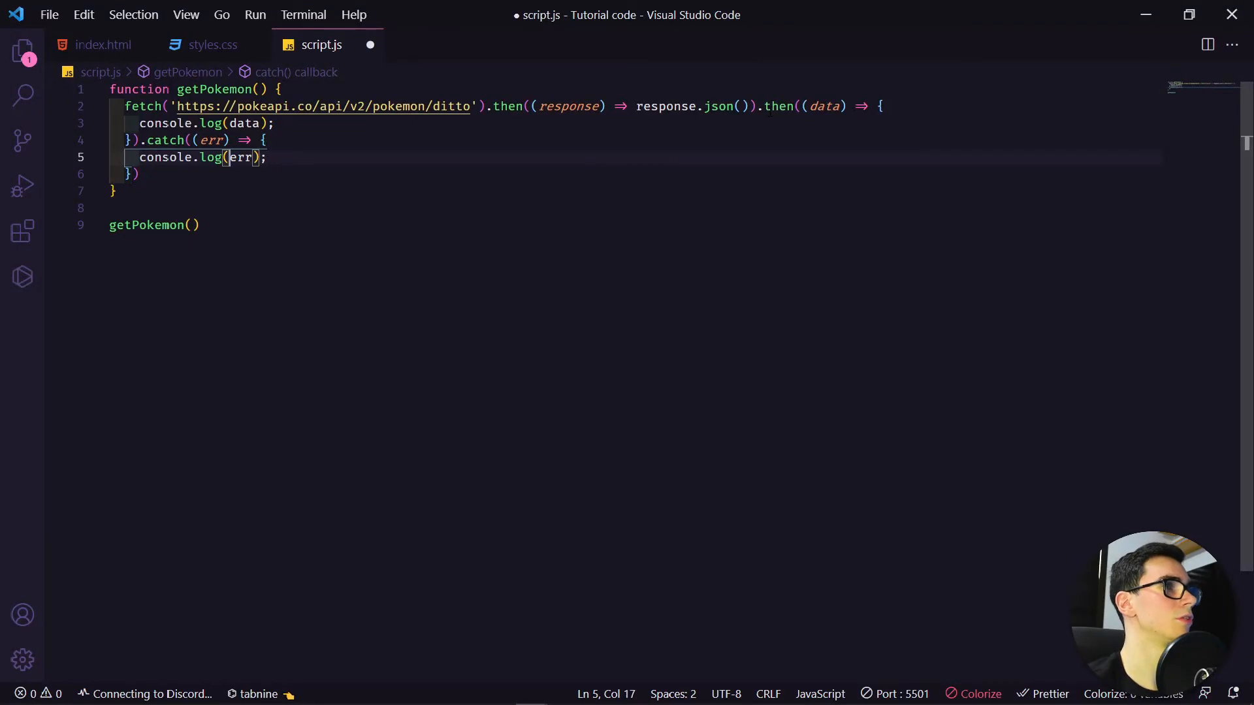
{"action": "type", "text": "''"}
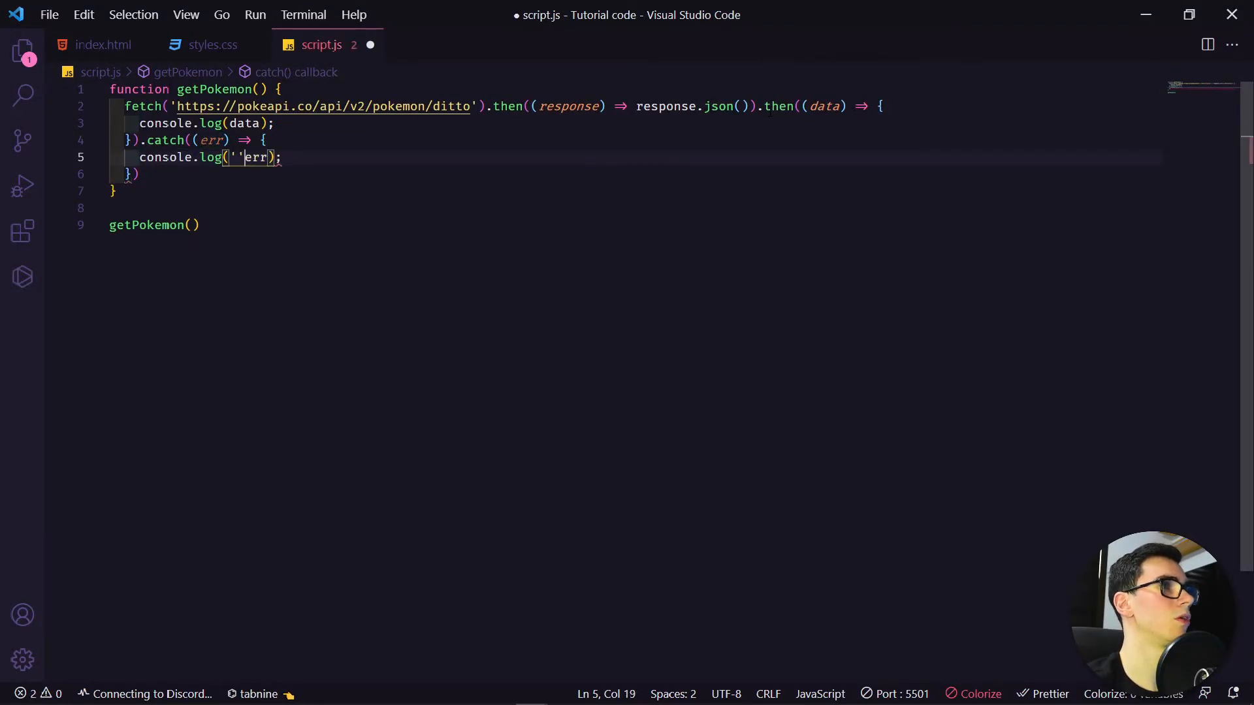
{"action": "type", "text": ";"}
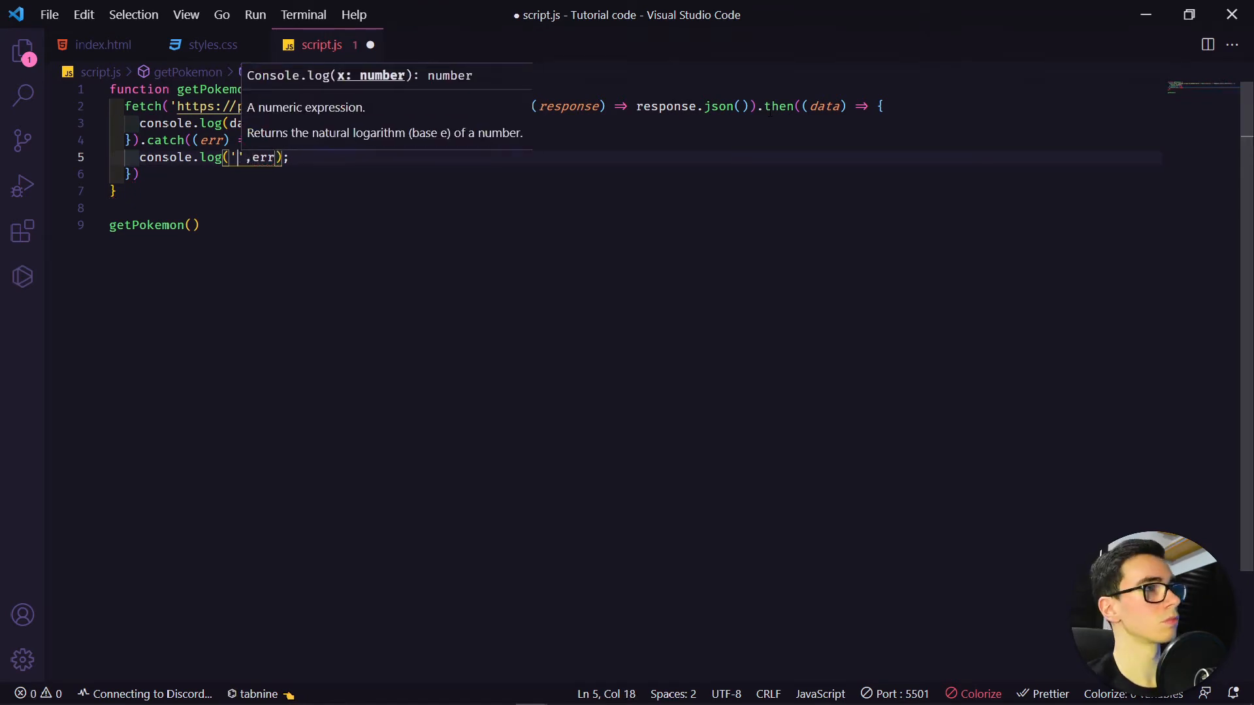
{"action": "type", "text": "Pokemon not found"}
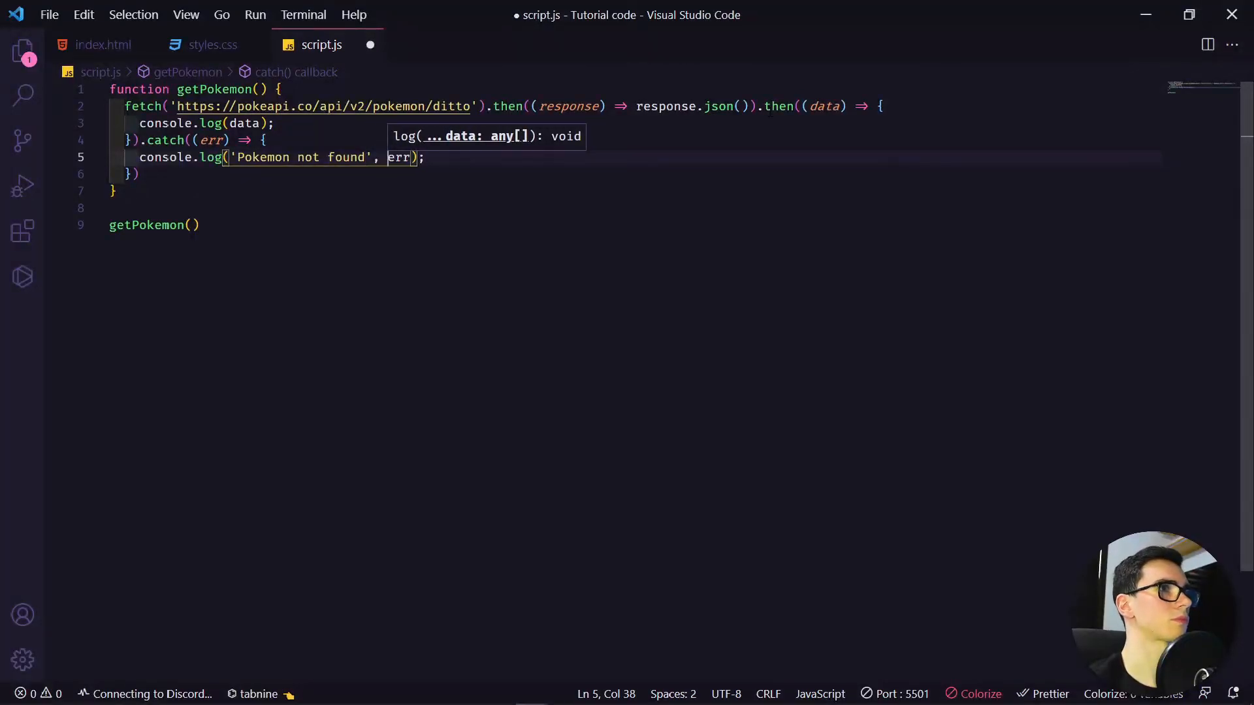
{"action": "key", "text": "ctrl+s"}
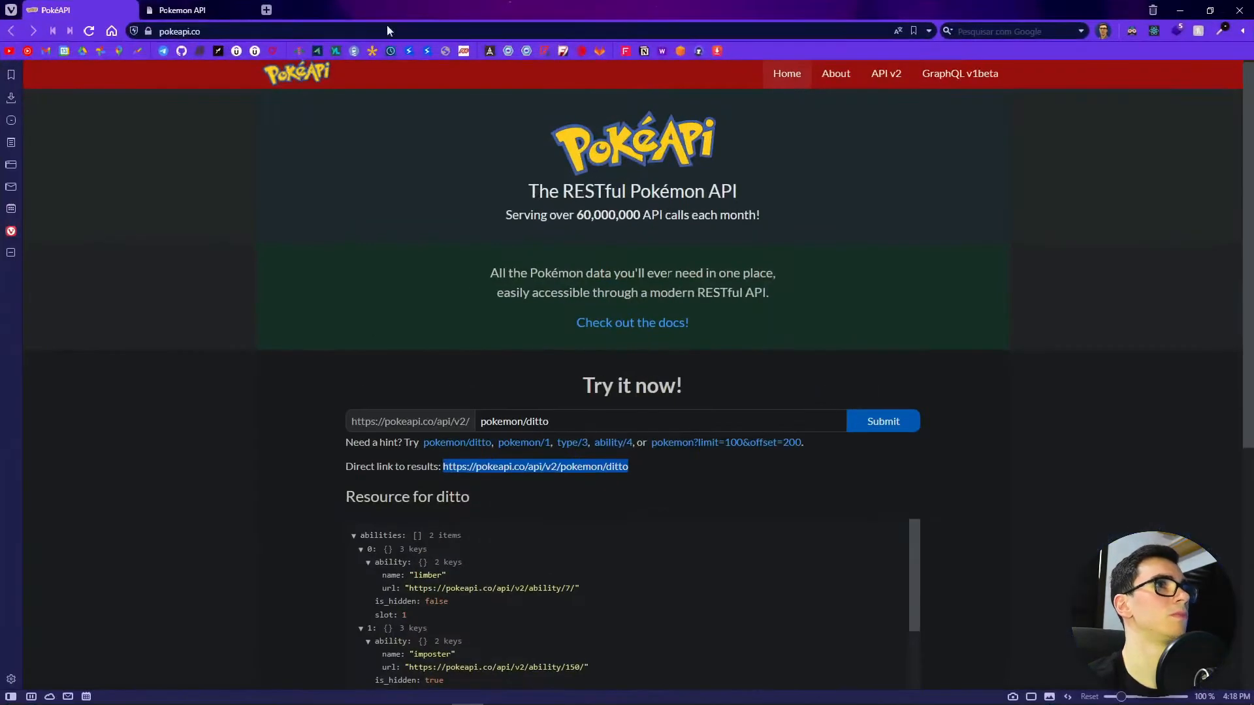
Reload the local Pokemon API page in Vivaldi with the DevTools console open, then return to VS Code
{"action": "left_click", "coordinate": [182, 10]}
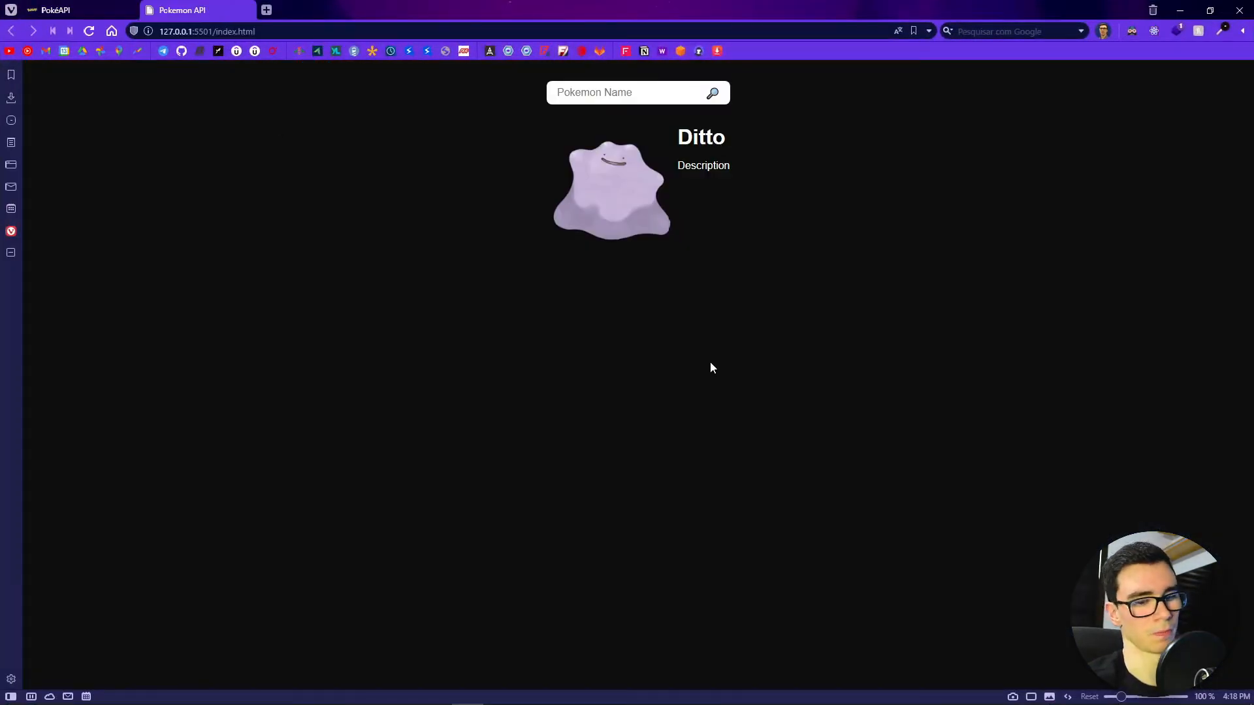
{"action": "key", "text": "F12"}
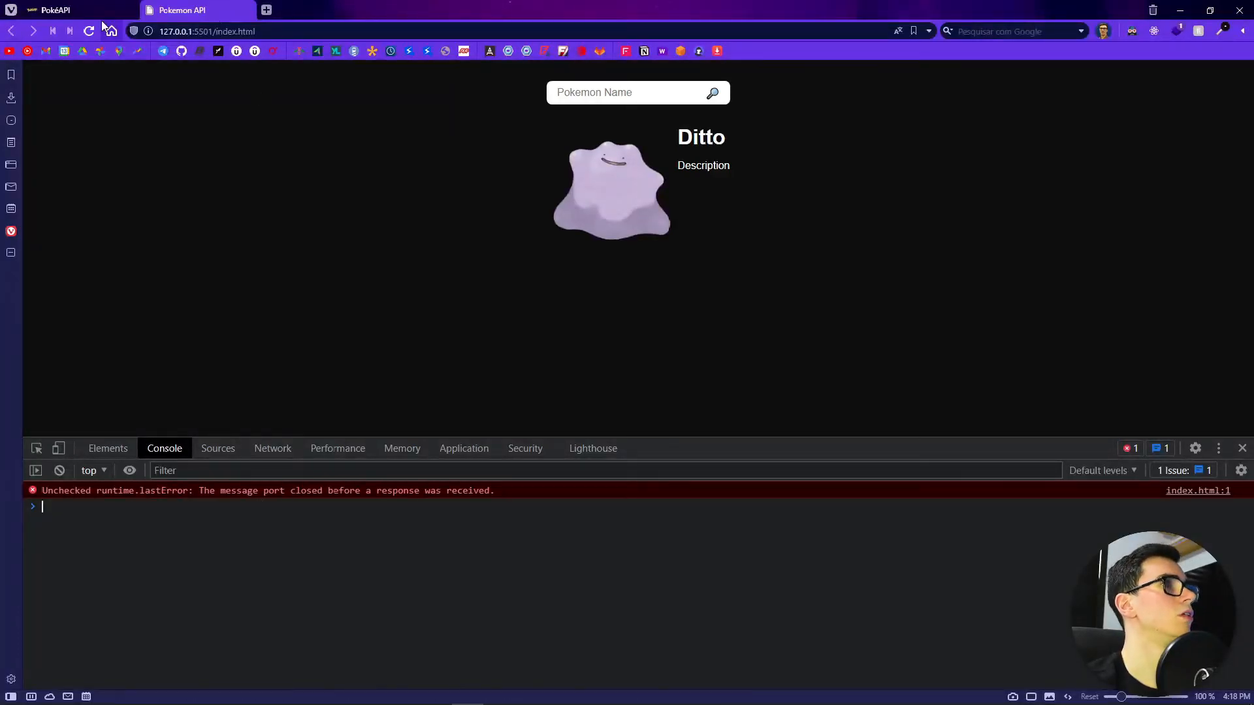
{"action": "left_click", "coordinate": [89, 32]}
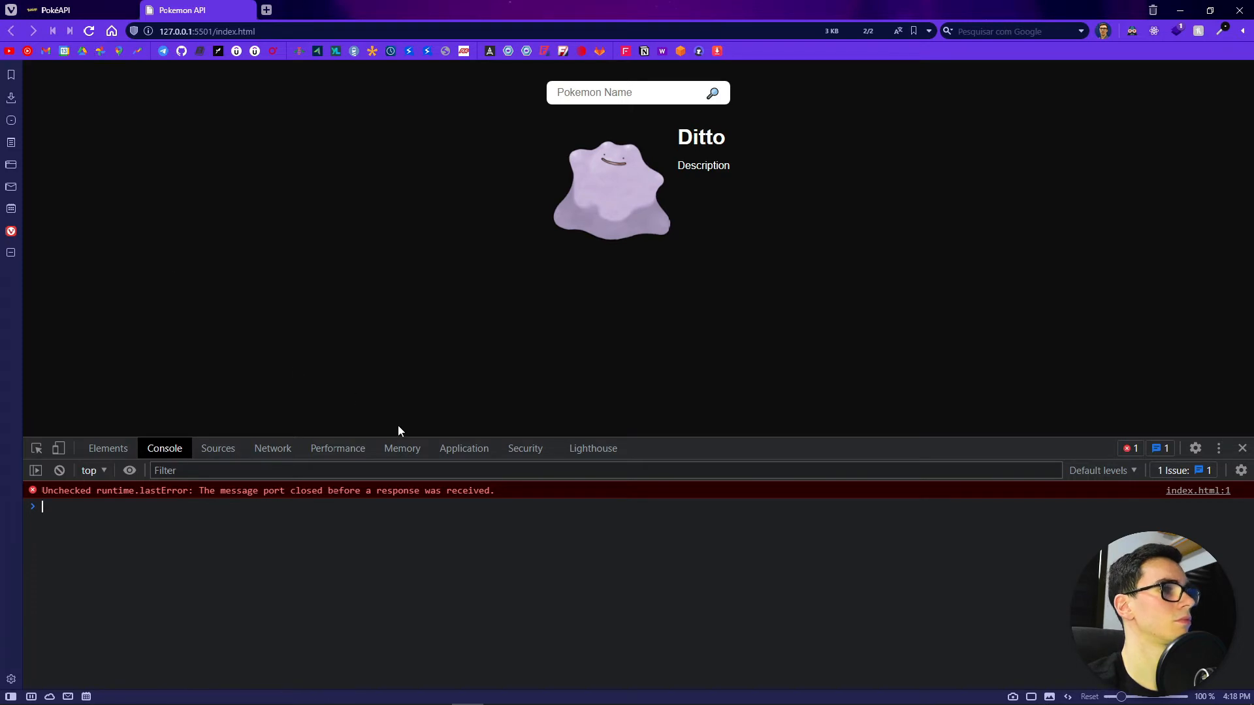
{"action": "left_click", "coordinate": [11, 8]}
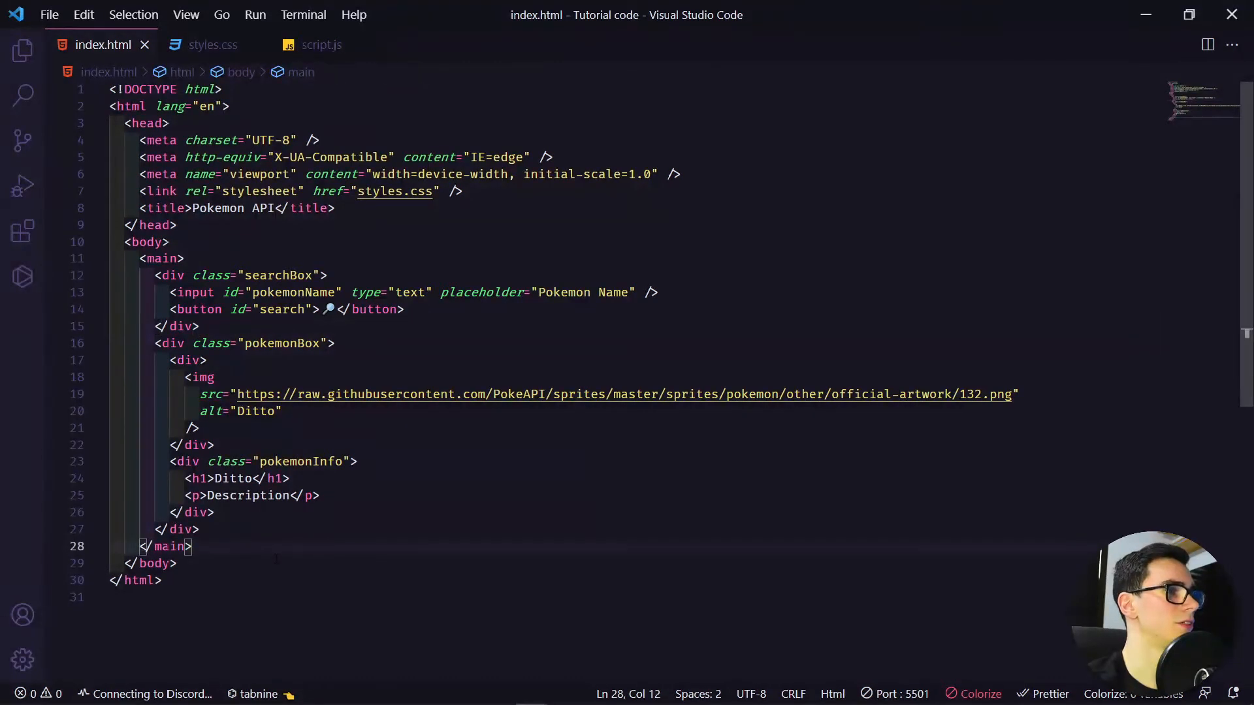
Add a <script src="script.js"> tag to index.html using the scr snippet
{"action": "type", "text": "scr"}
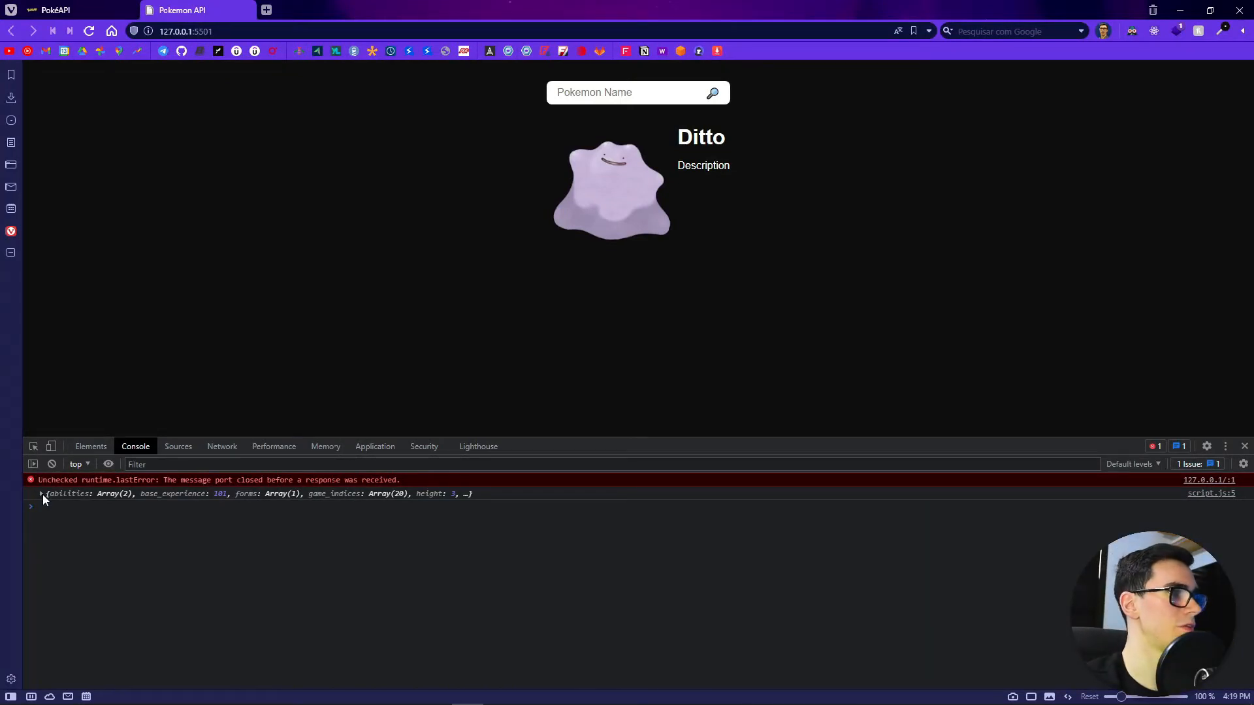
Expand the logged ditto object and its other sprites group, then enter 'ditto' as the Pokemon Name
{"action": "left_click", "coordinate": [41, 494]}
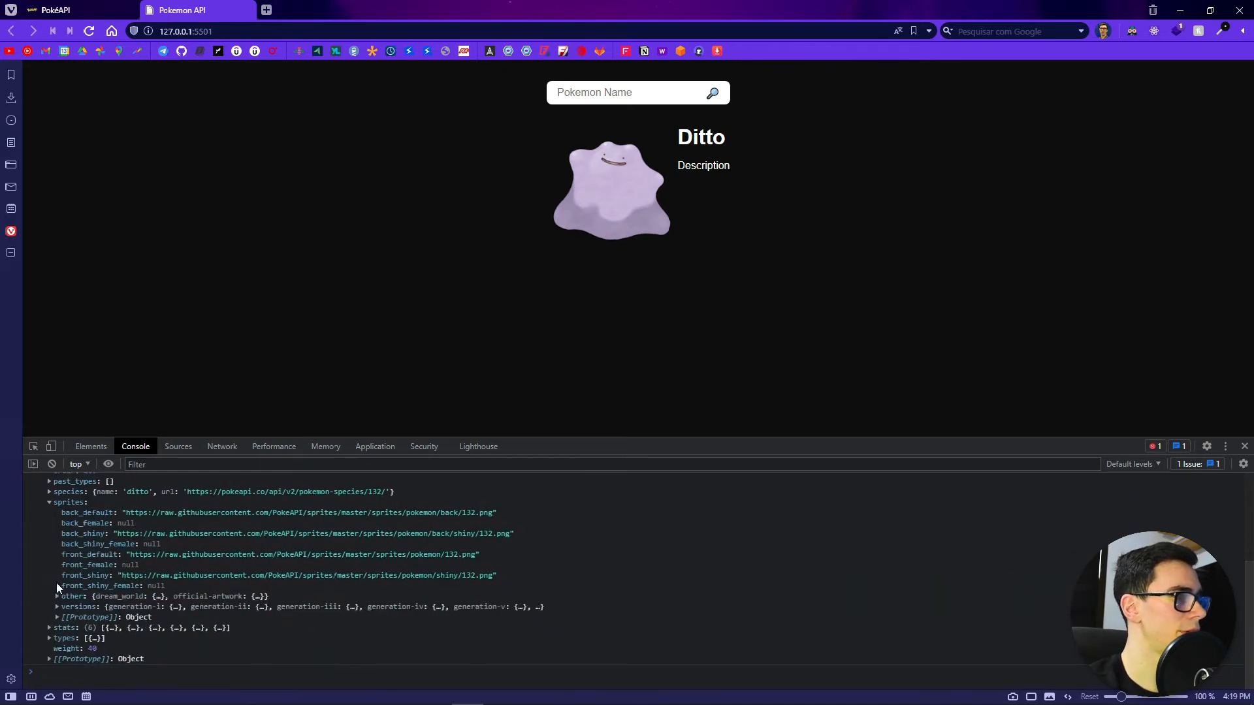
{"action": "left_click", "coordinate": [57, 596]}
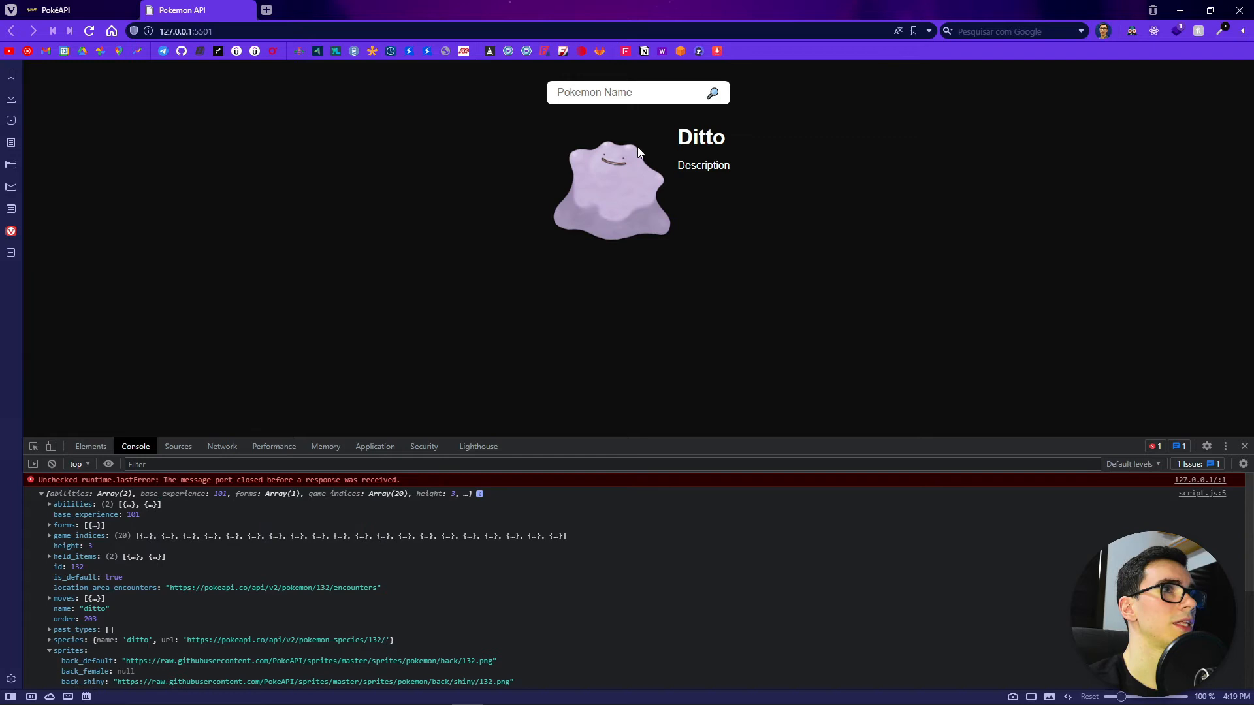
{"action": "left_click", "coordinate": [622, 92]}
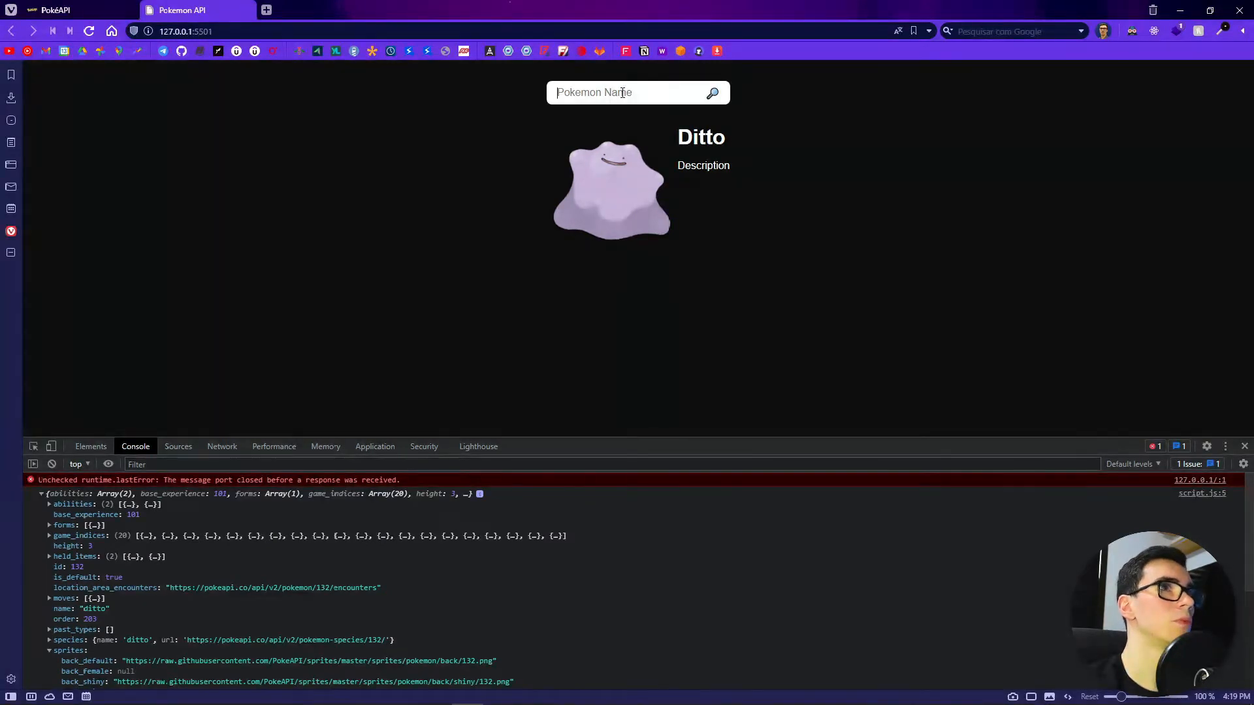
{"action": "type", "text": "ditto"}
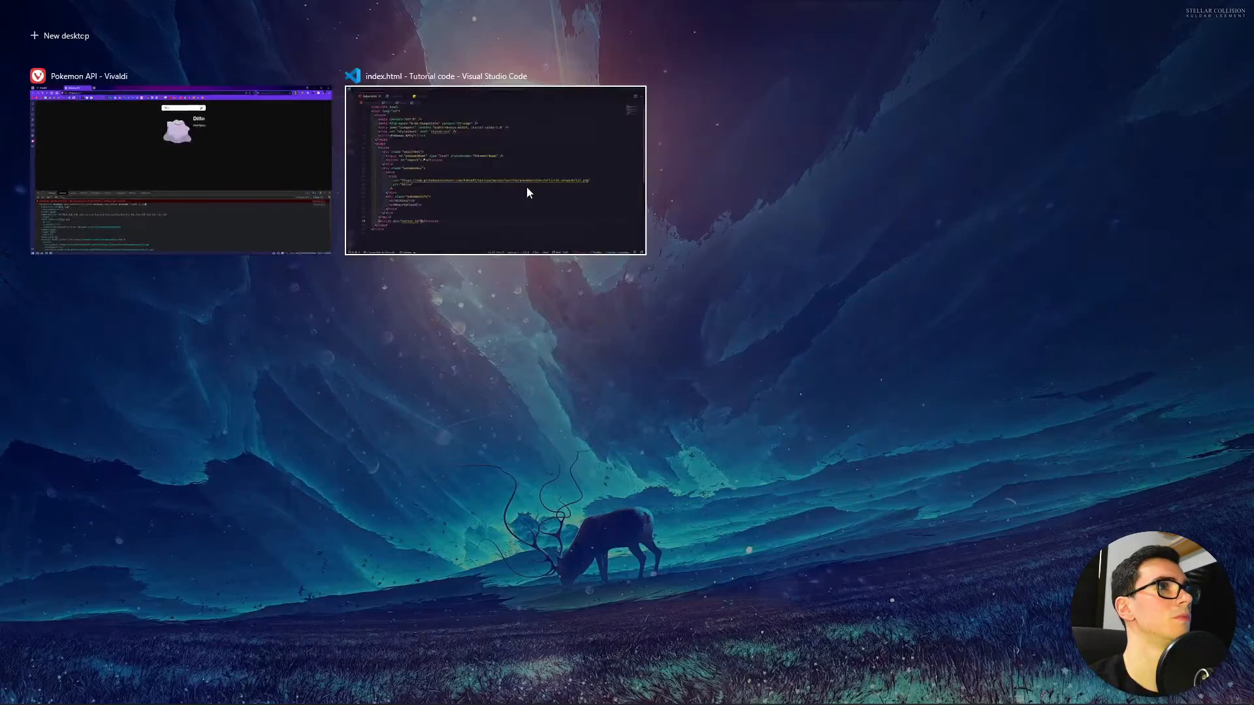
Add document.querySelector('#search').addEventListener("click", getPokemon); at the top of script.js
{"action": "left_click", "coordinate": [495, 171]}
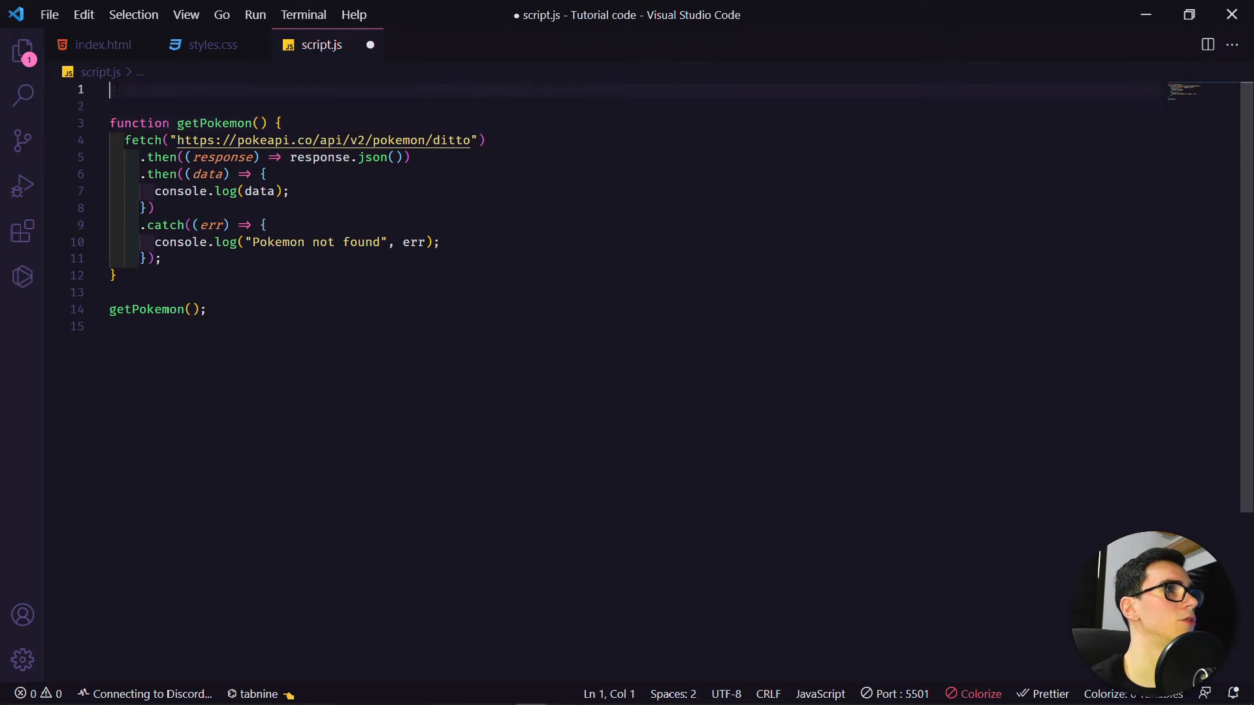
{"action": "type", "text": "document"}
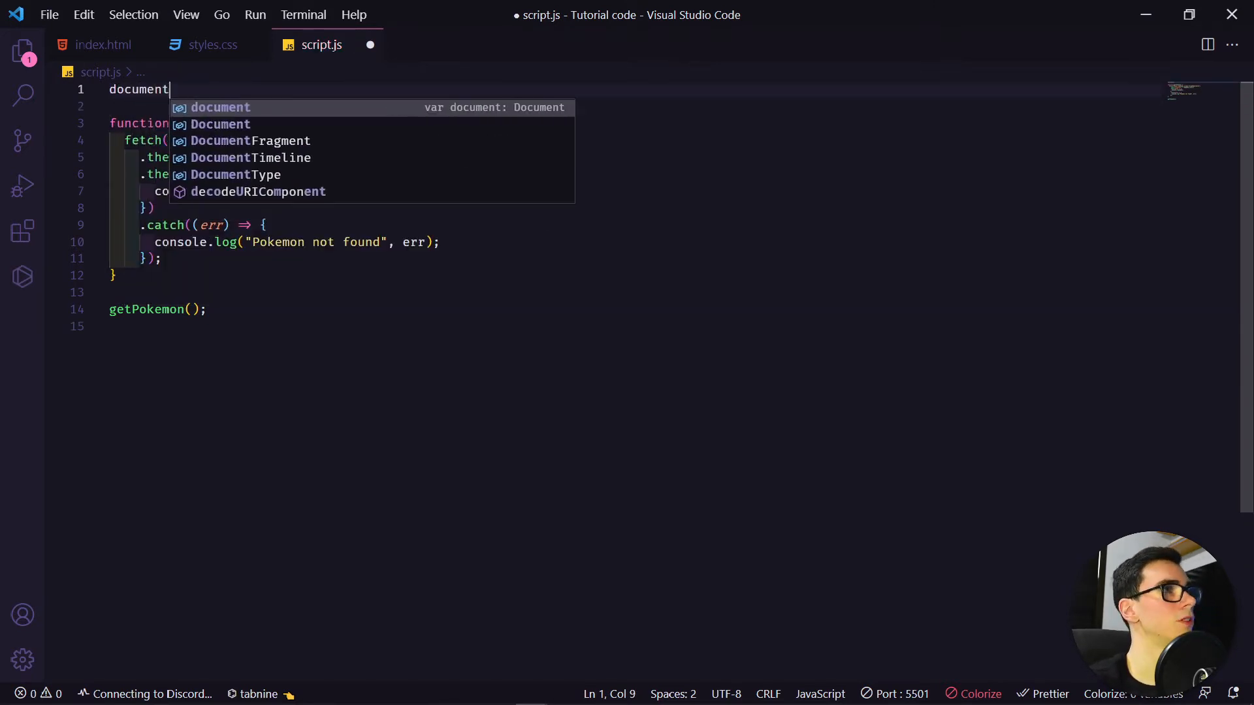
{"action": "type", "text": ".querySelector"}
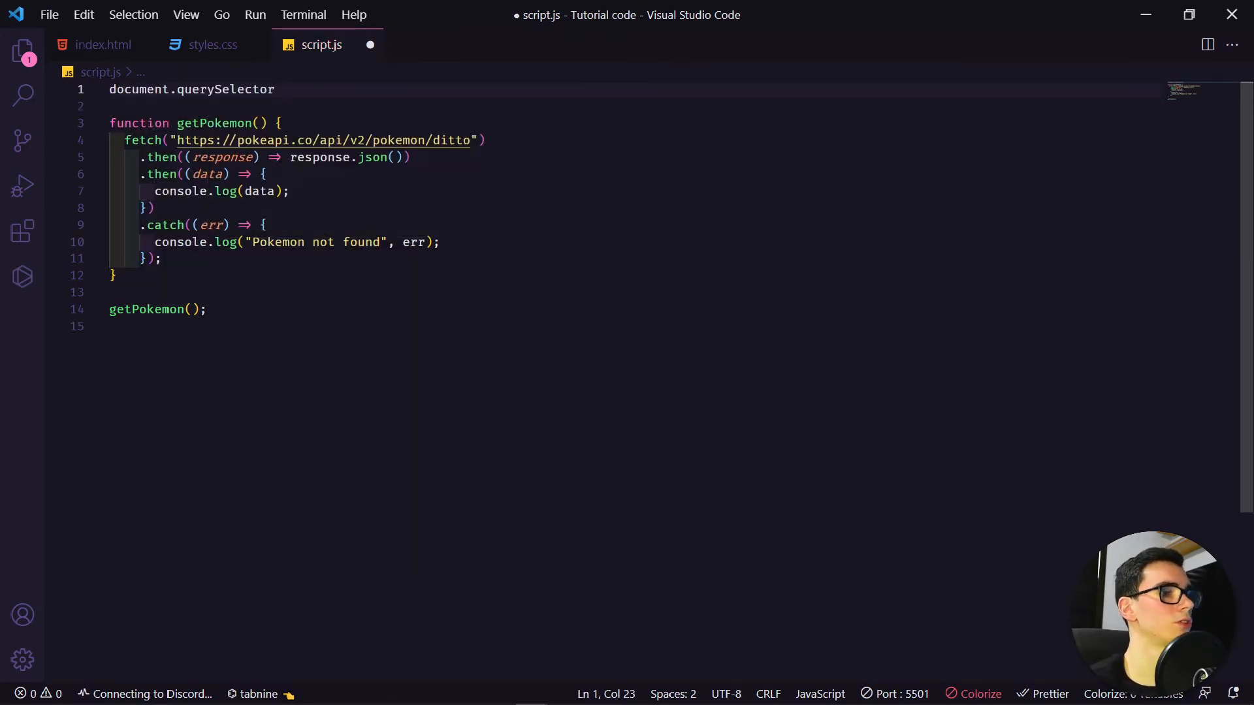
{"action": "type", "text": "($"}
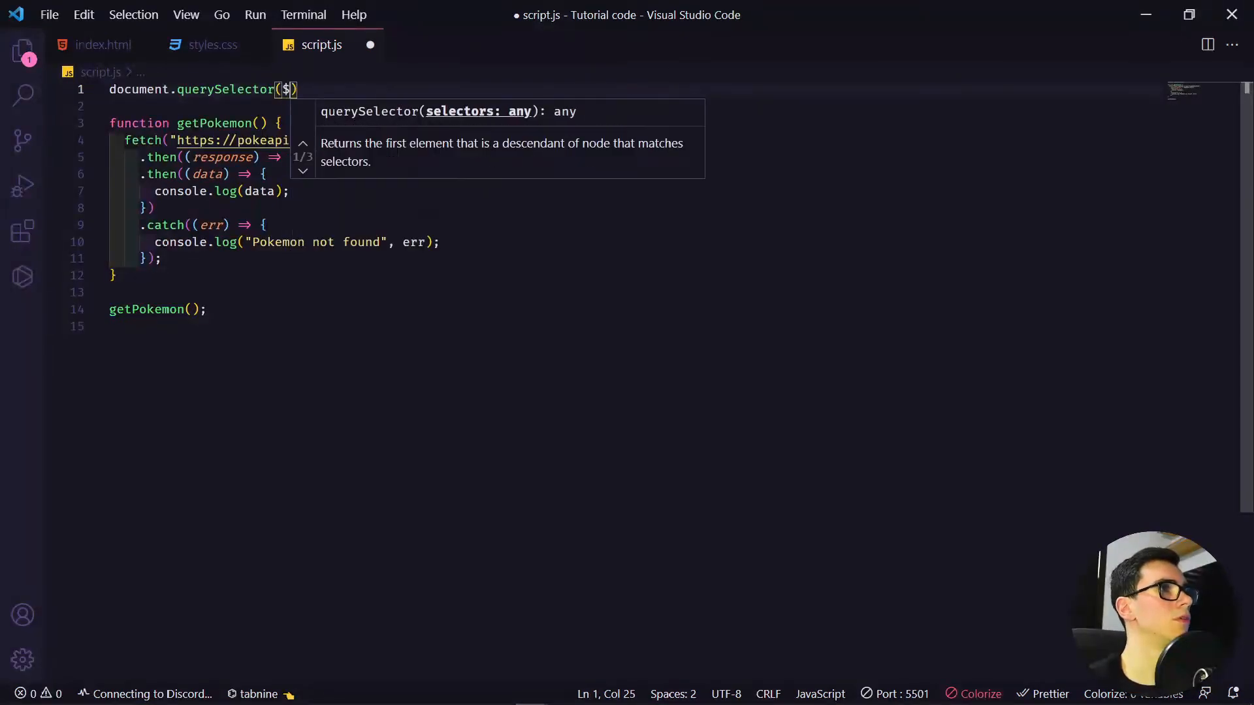
{"action": "type", "text": "se"}
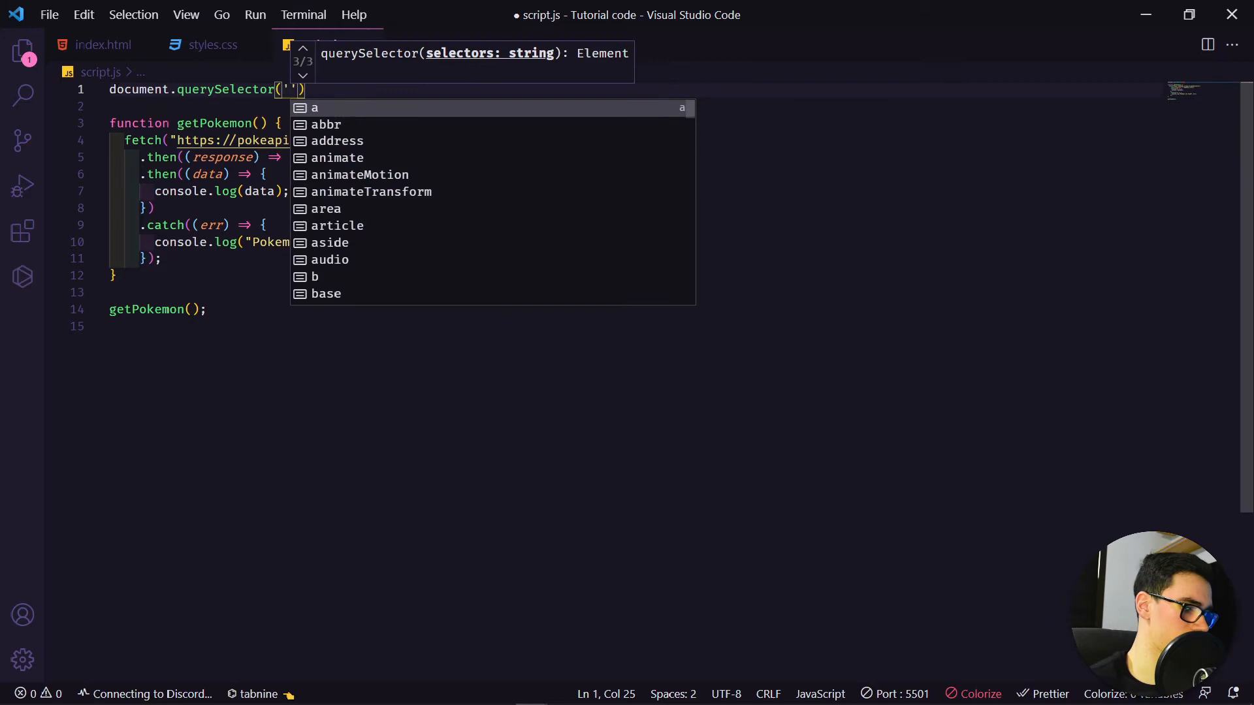
{"action": "type", "text": "#ase"}
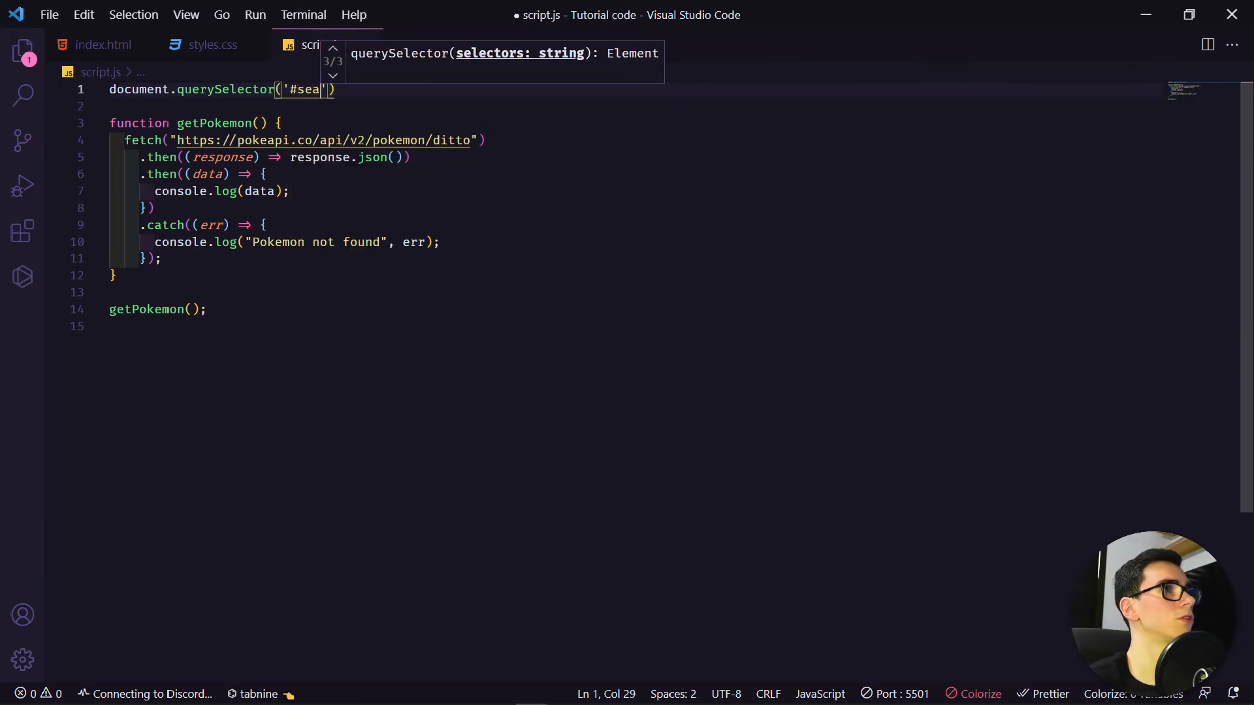
{"action": "type", "text": "rch"}
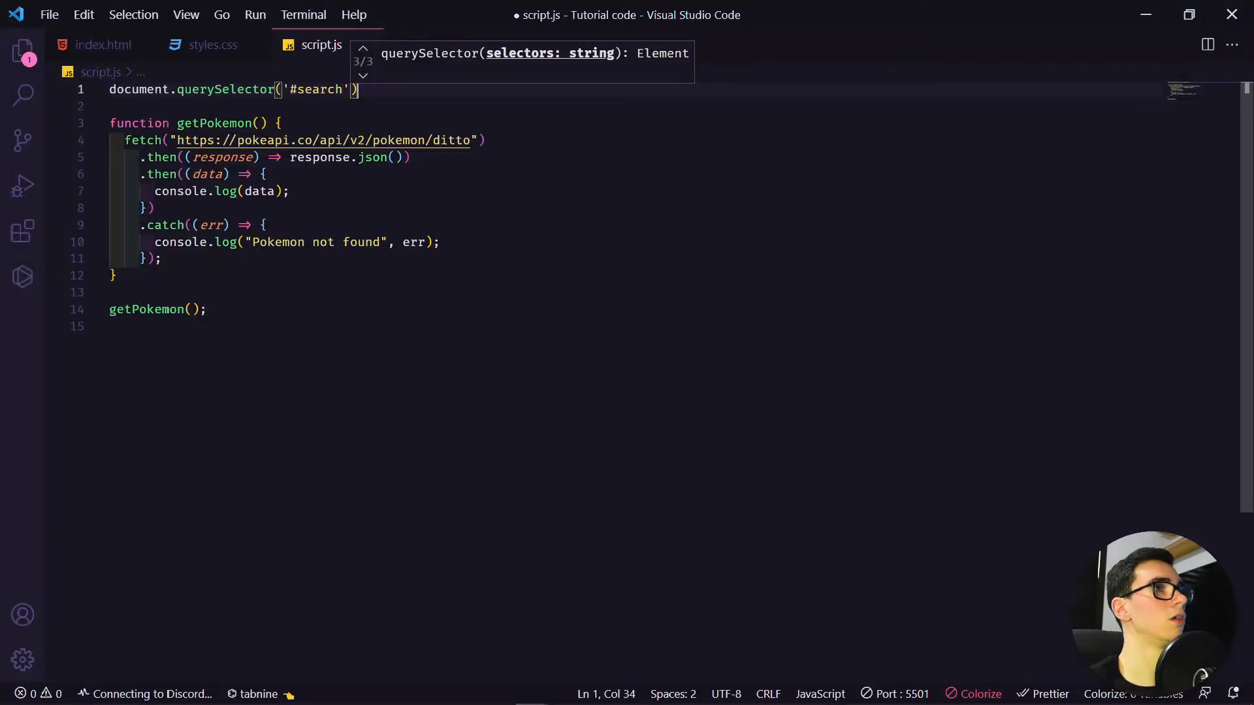
{"action": "type", "text": ".addEventListener"}
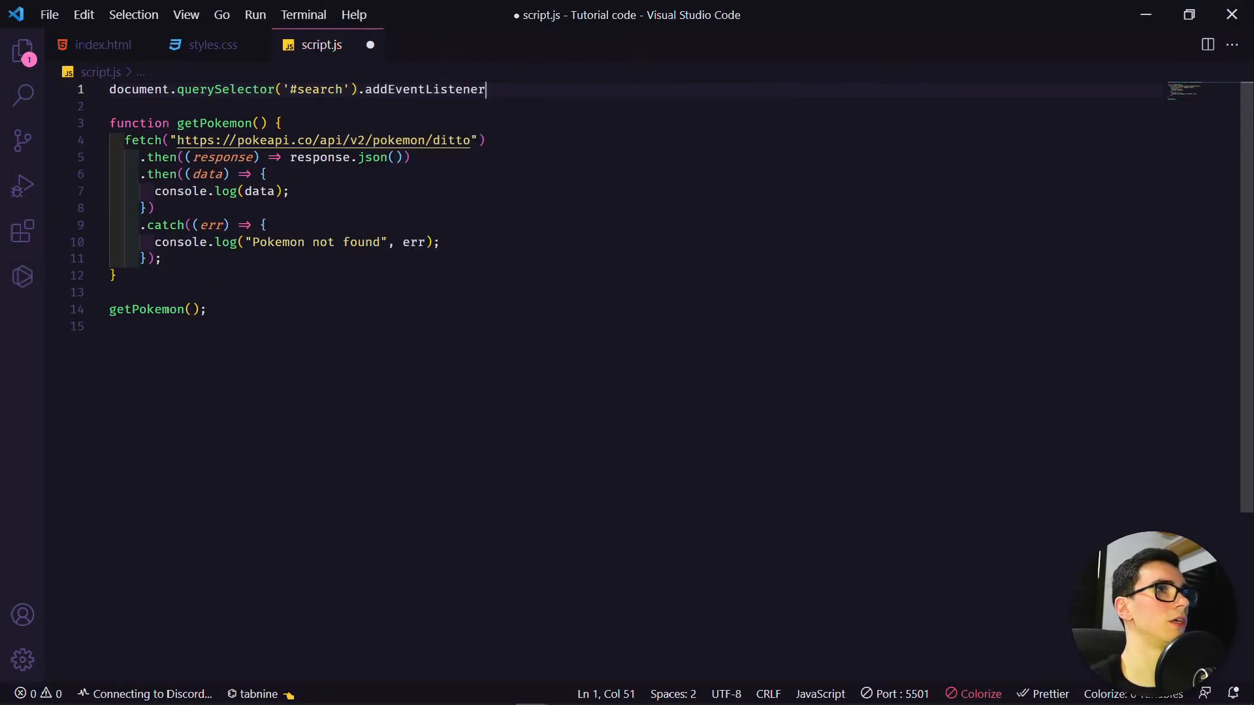
{"action": "type", "text": "("}
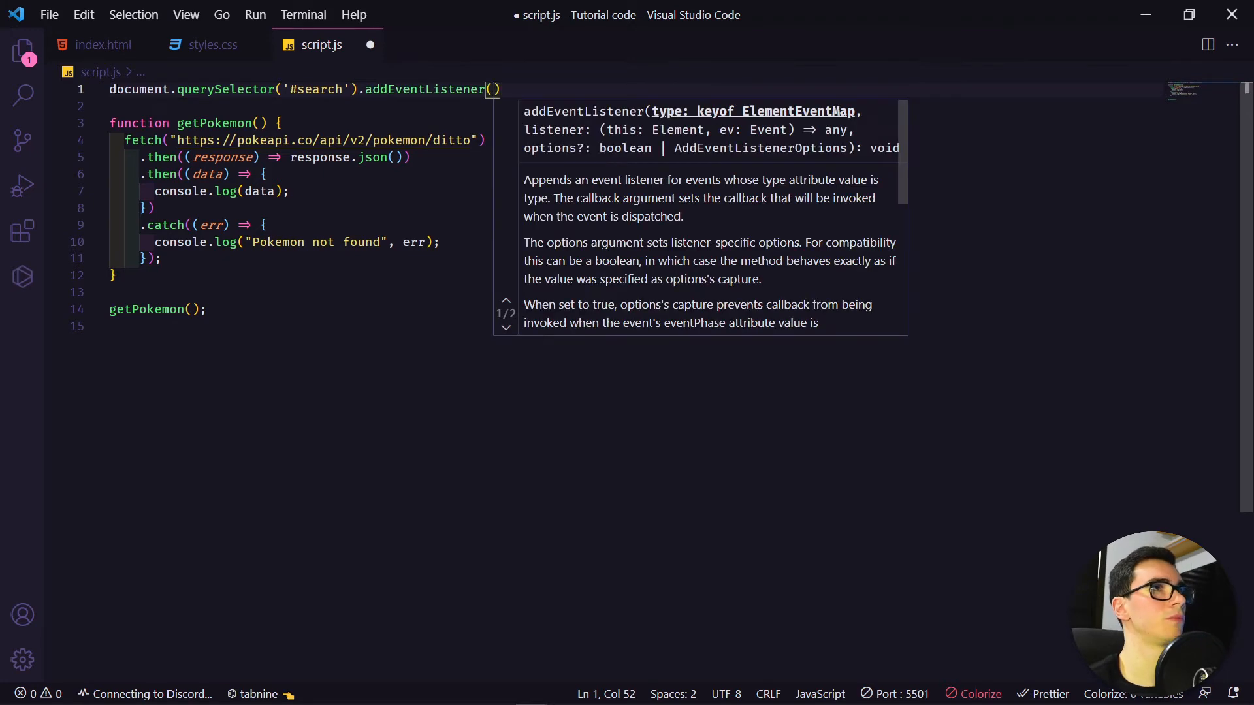
{"action": "type", "text": "\"click\""}
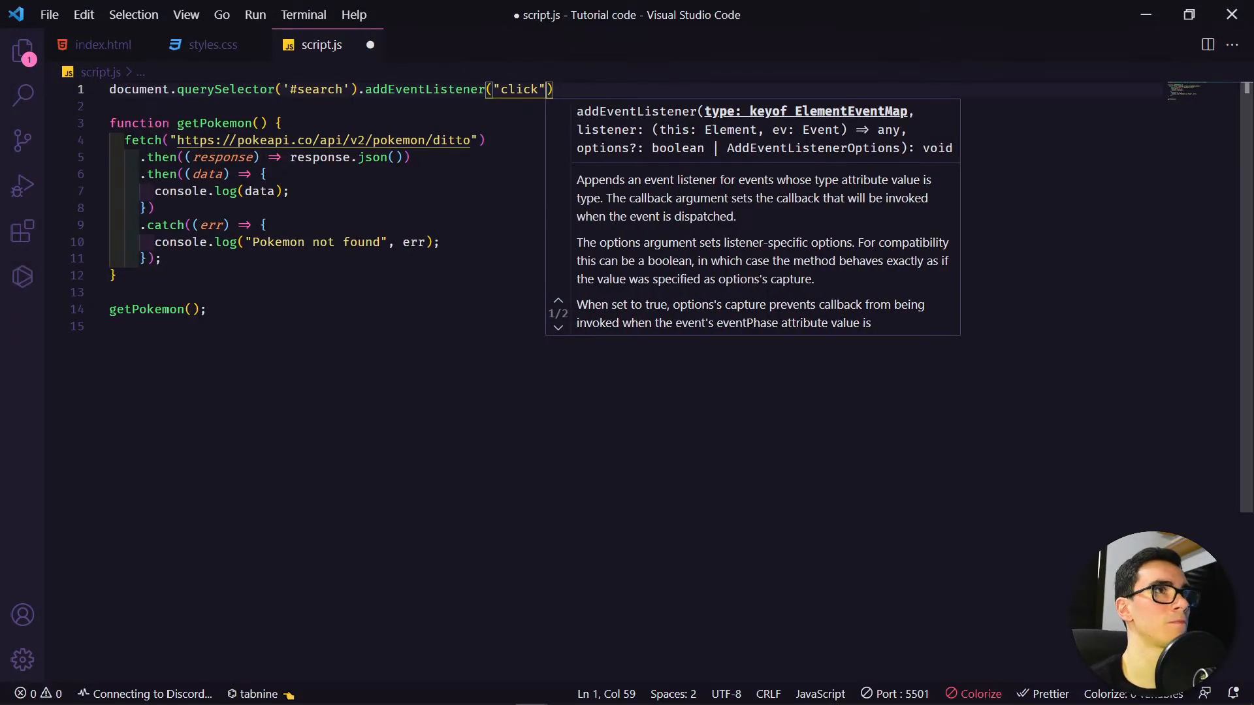
{"action": "type", "text": ", getPokemon"}
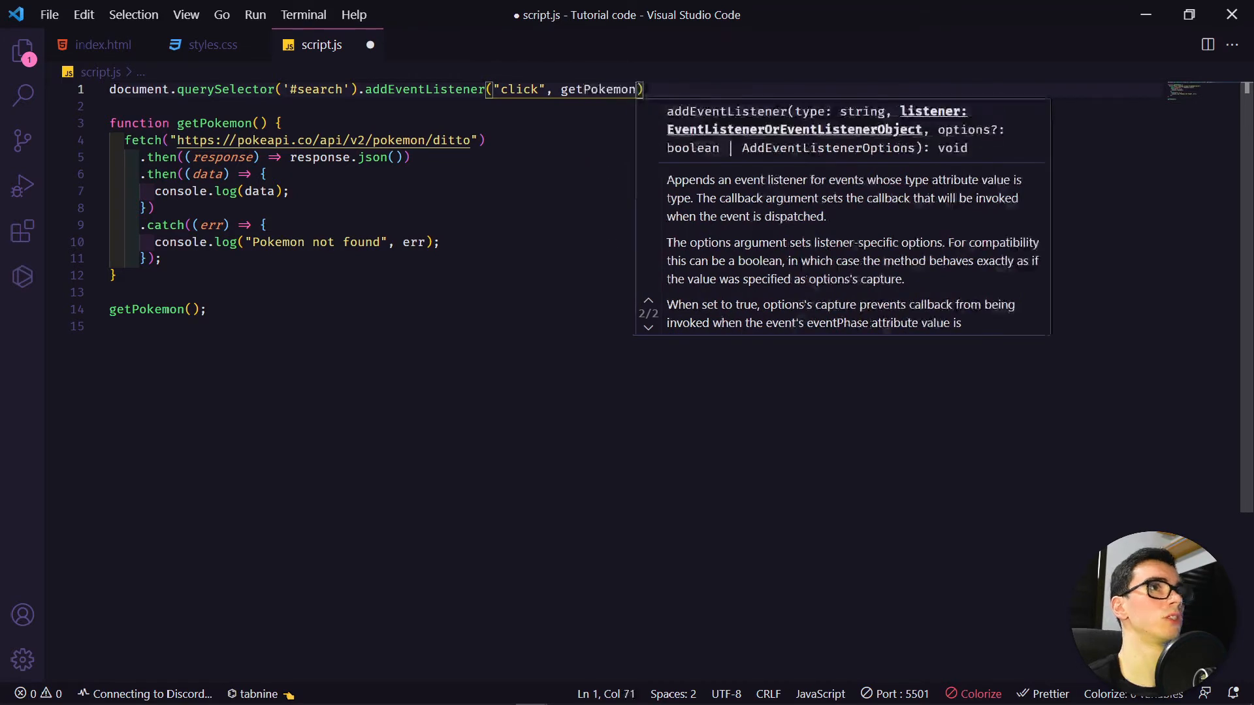
{"action": "type", "text": ");"}
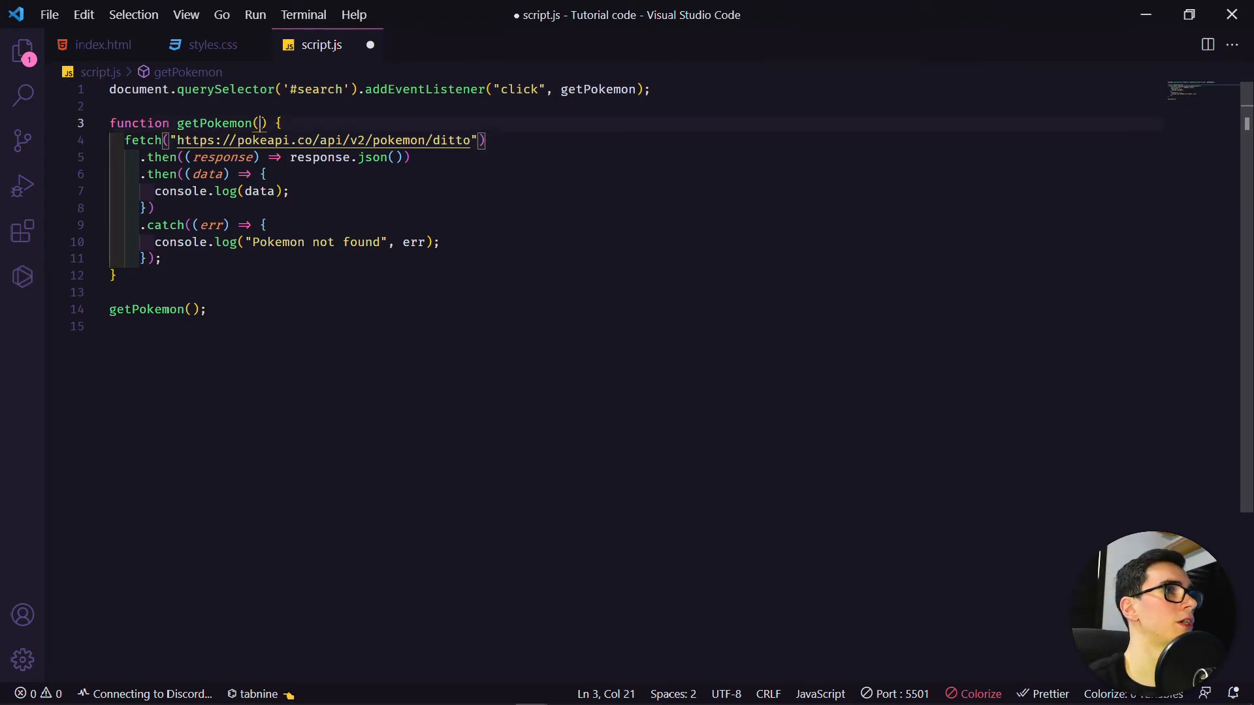
Give getPokemon an e parameter and call e.preventDefault() inside it
{"action": "type", "text": "e"}
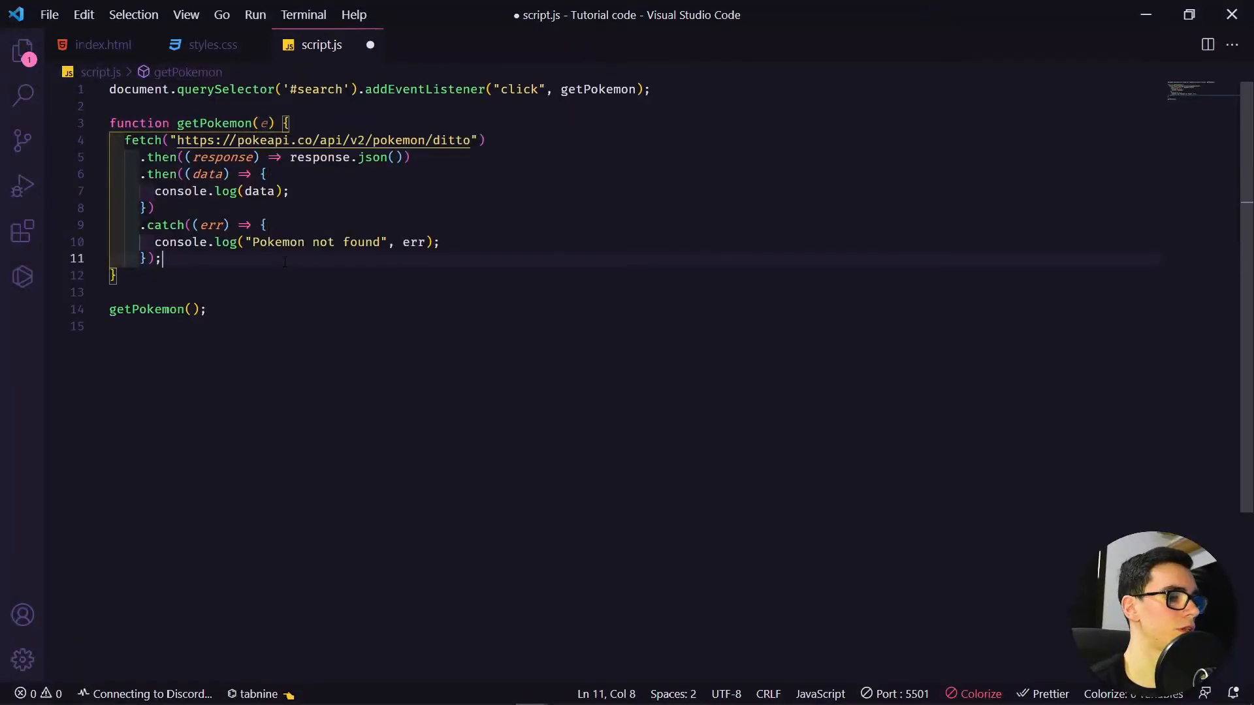
{"action": "type", "text": "e"}
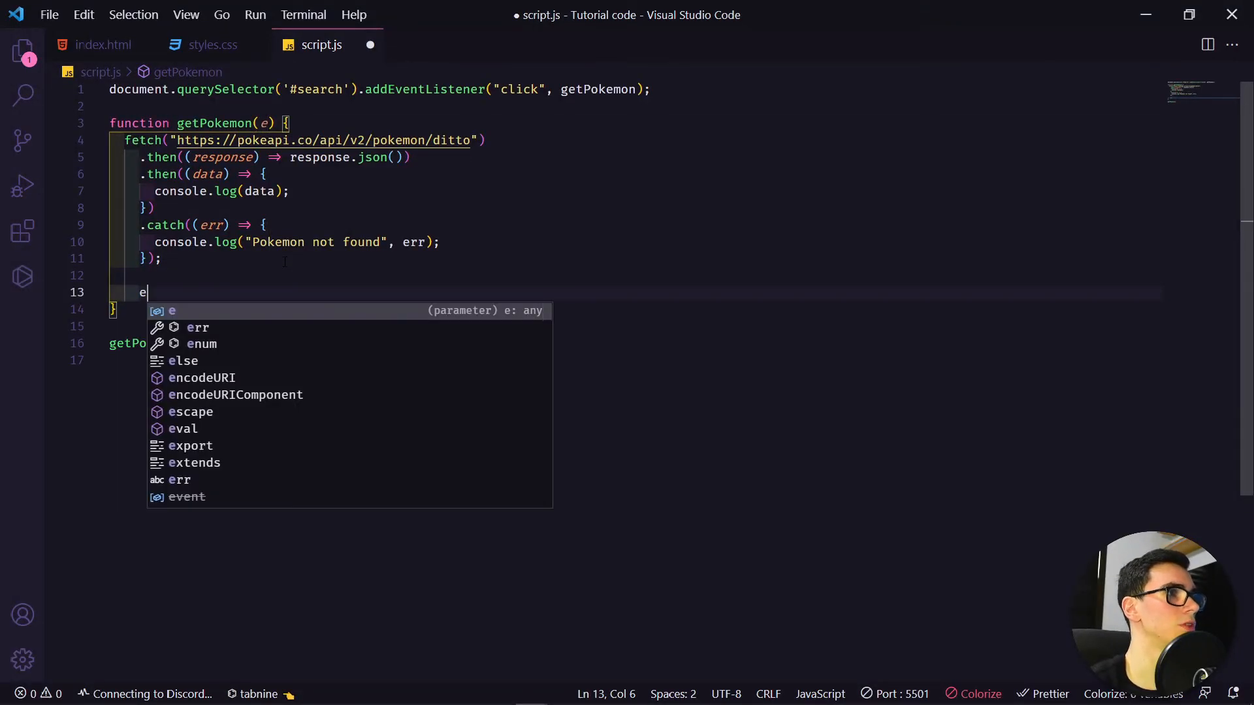
{"action": "type", "text": "."}
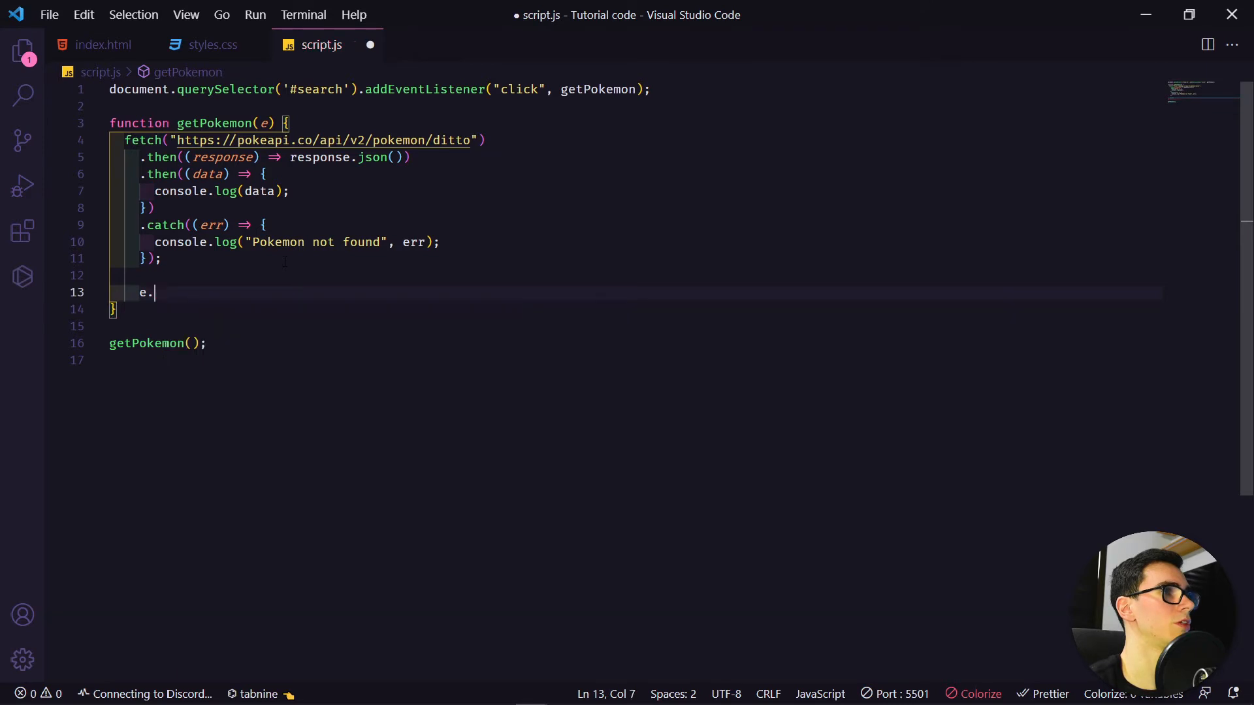
{"action": "type", "text": "preventDefault();"}
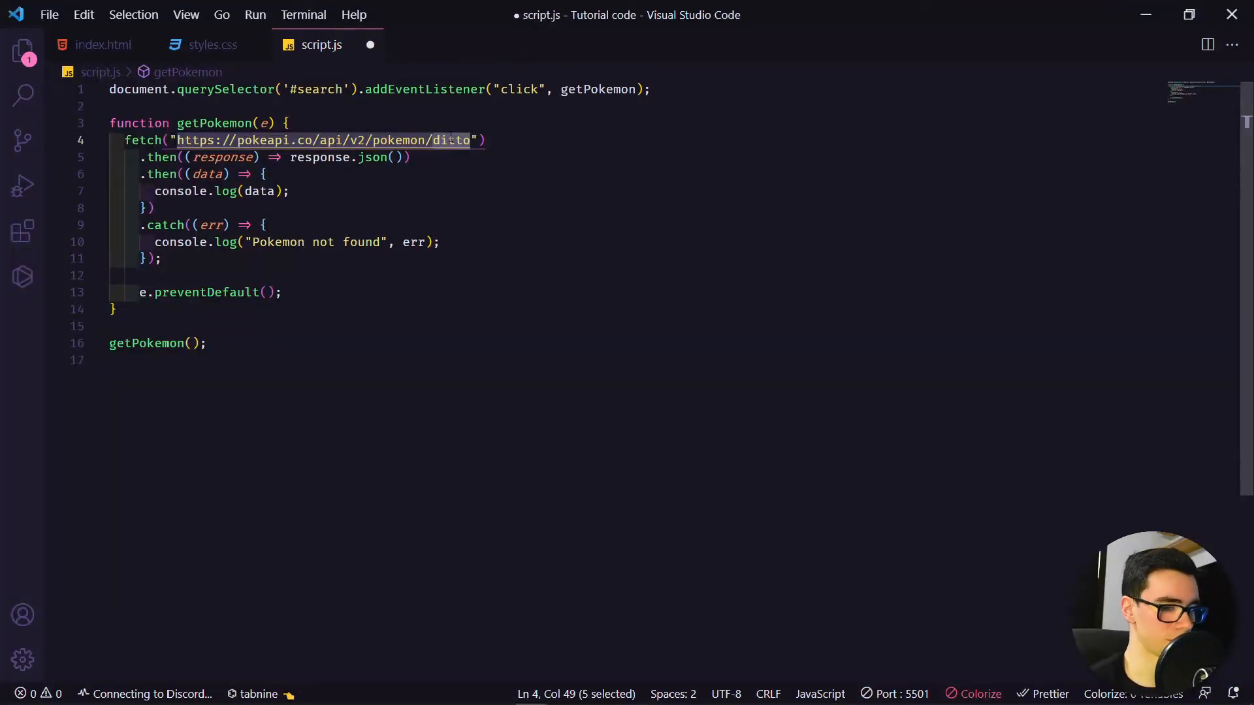
{"action": "type", "text": "$"}
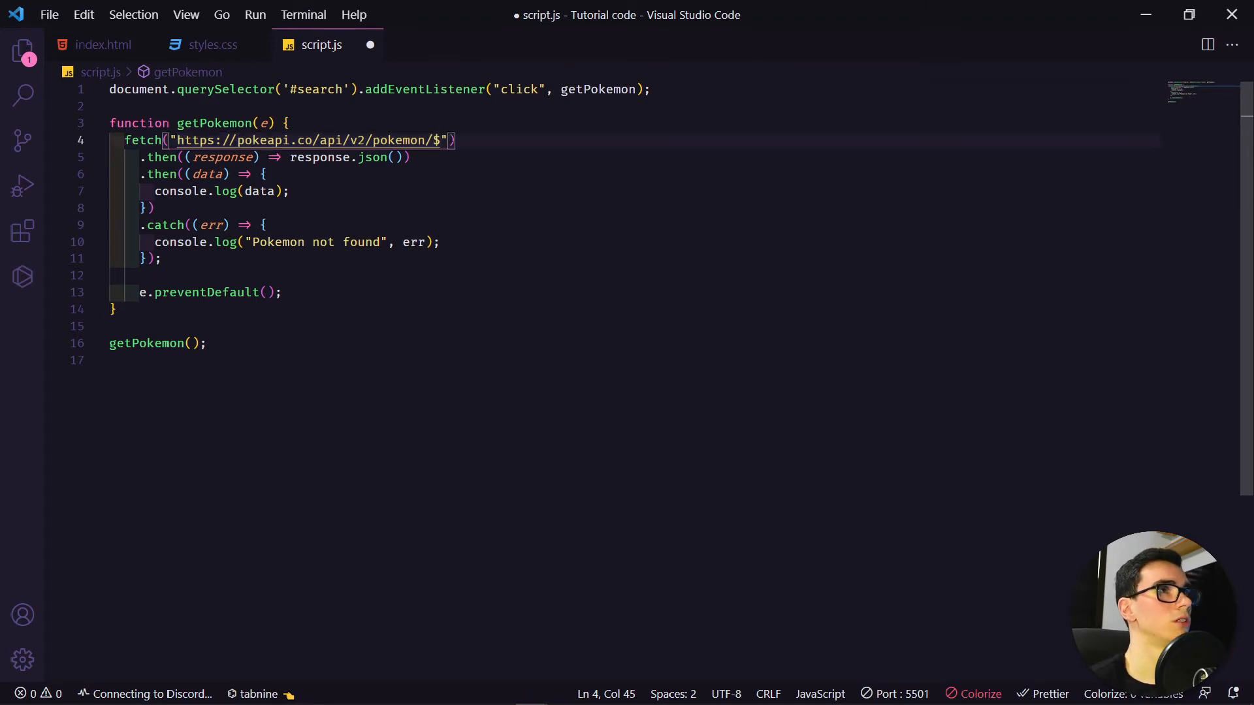
{"action": "type", "text": "ditto"}
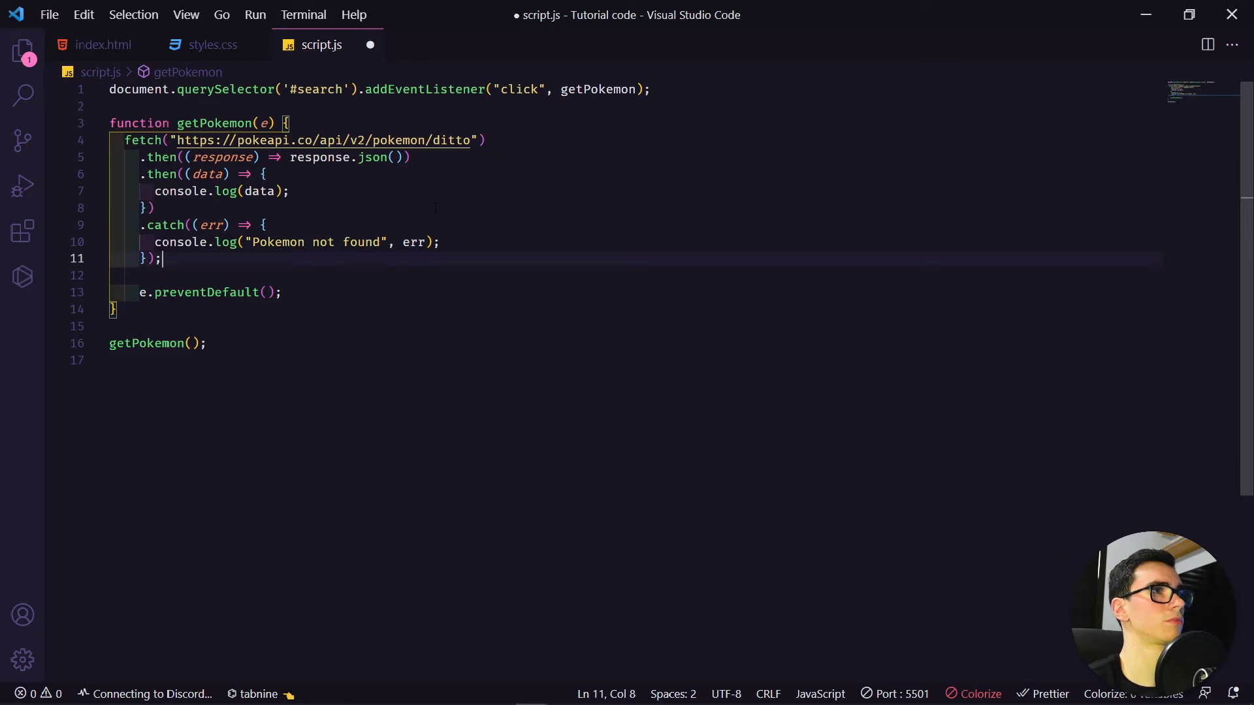
Declare const name = document.querySelector("#pokemonName").value; above the fetch call
{"action": "key", "text": "Enter"}
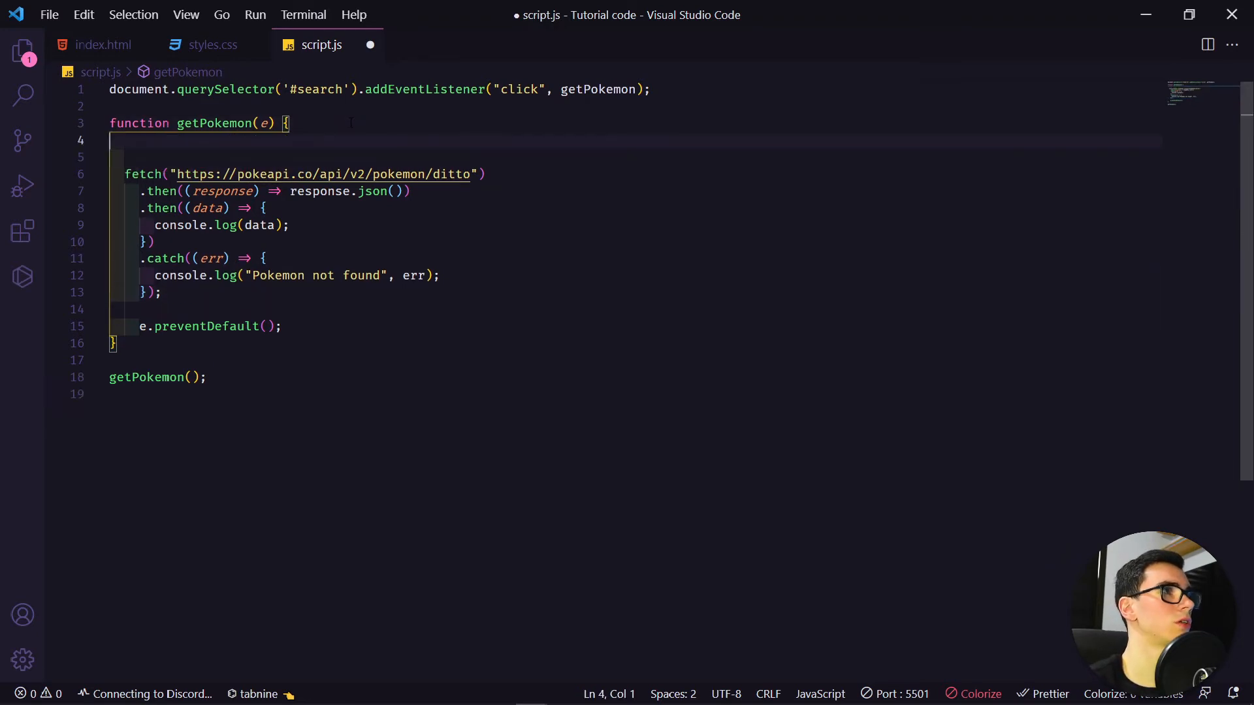
{"action": "type", "text": "const name"}
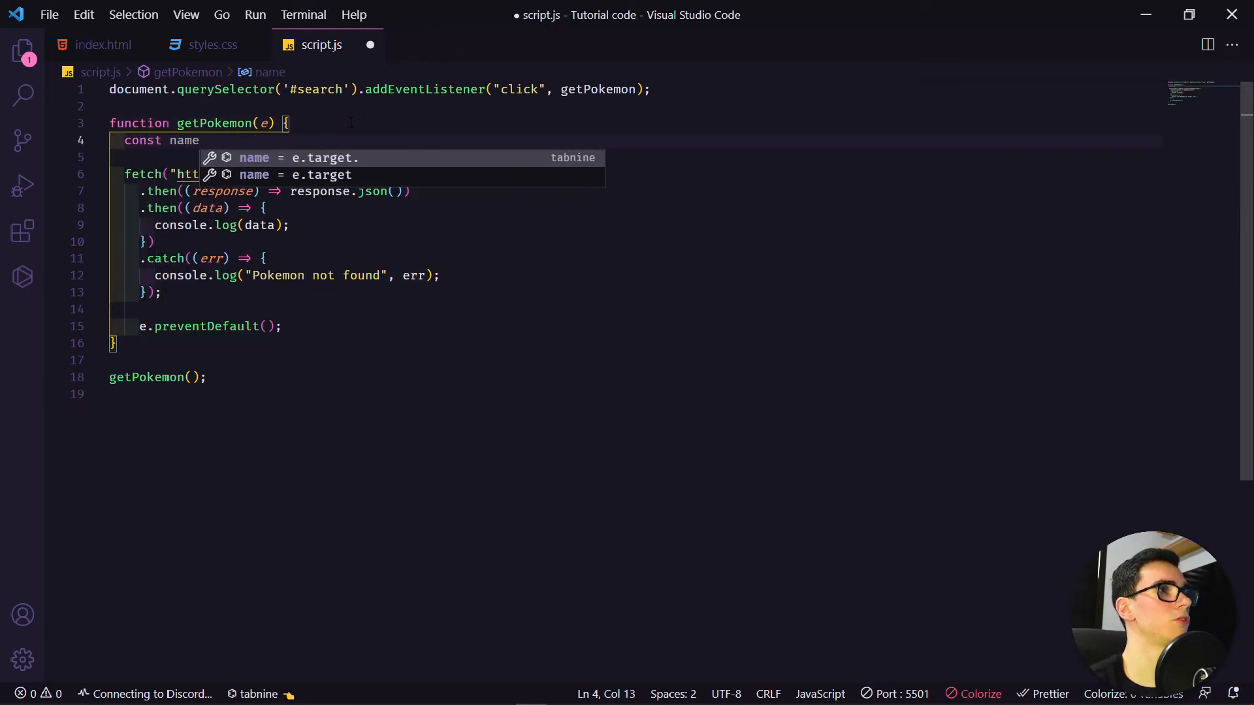
{"action": "type", "text": "="}
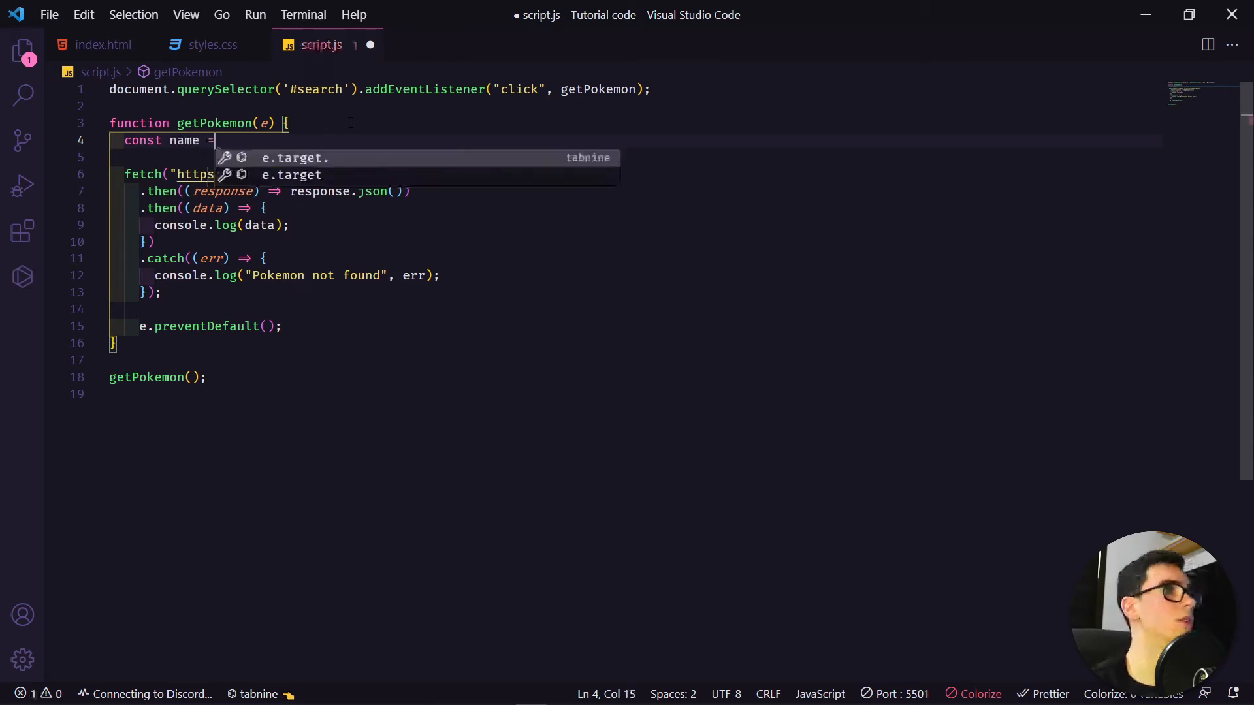
{"action": "type", "text": "docum"}
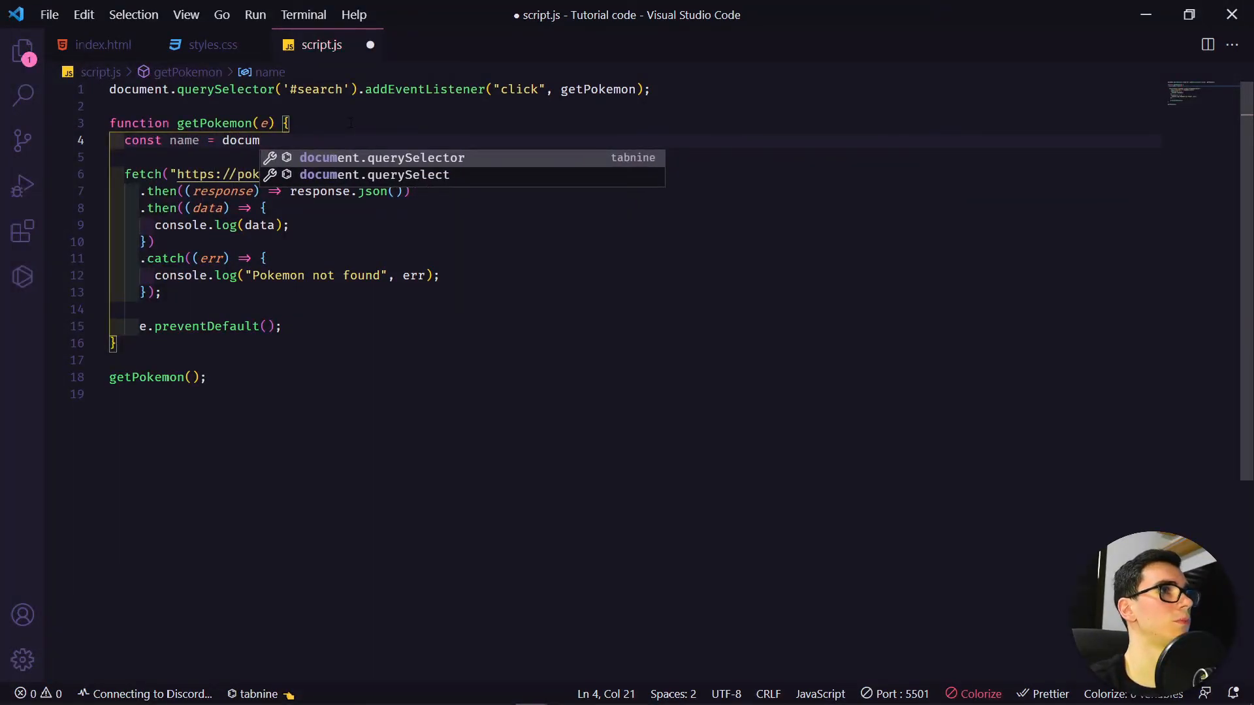
{"action": "key", "text": "Tab"}
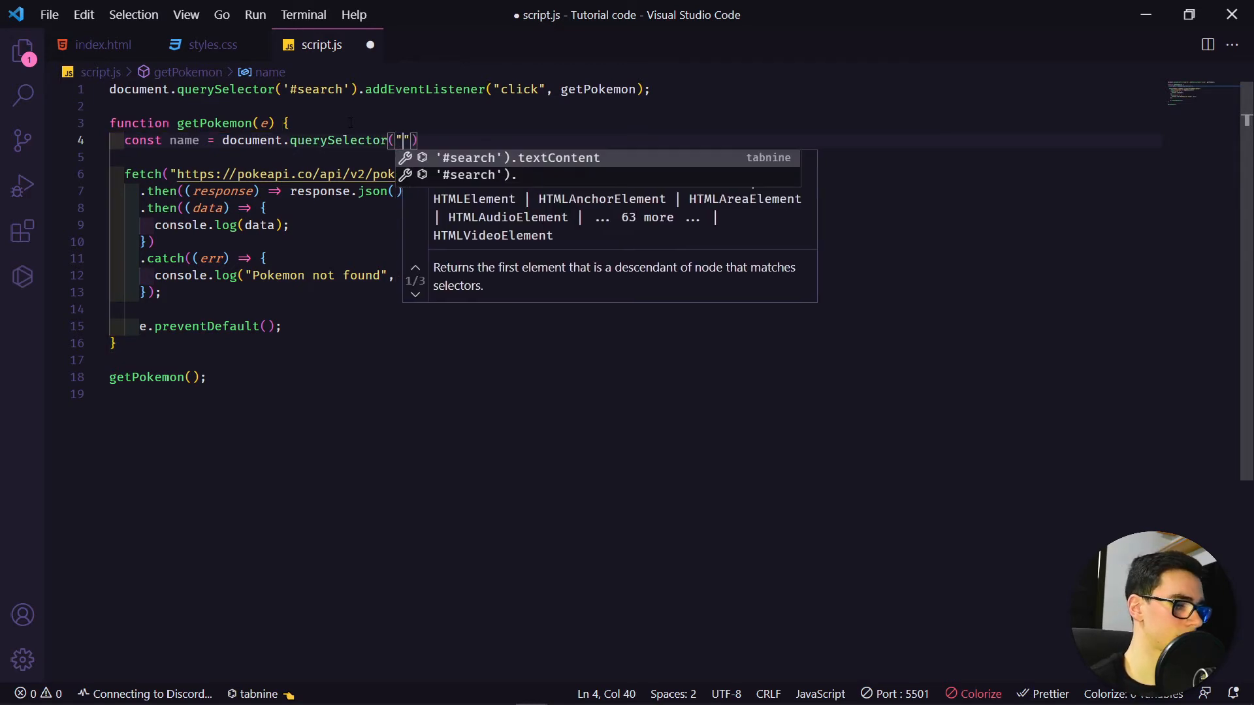
{"action": "type", "text": "#"}
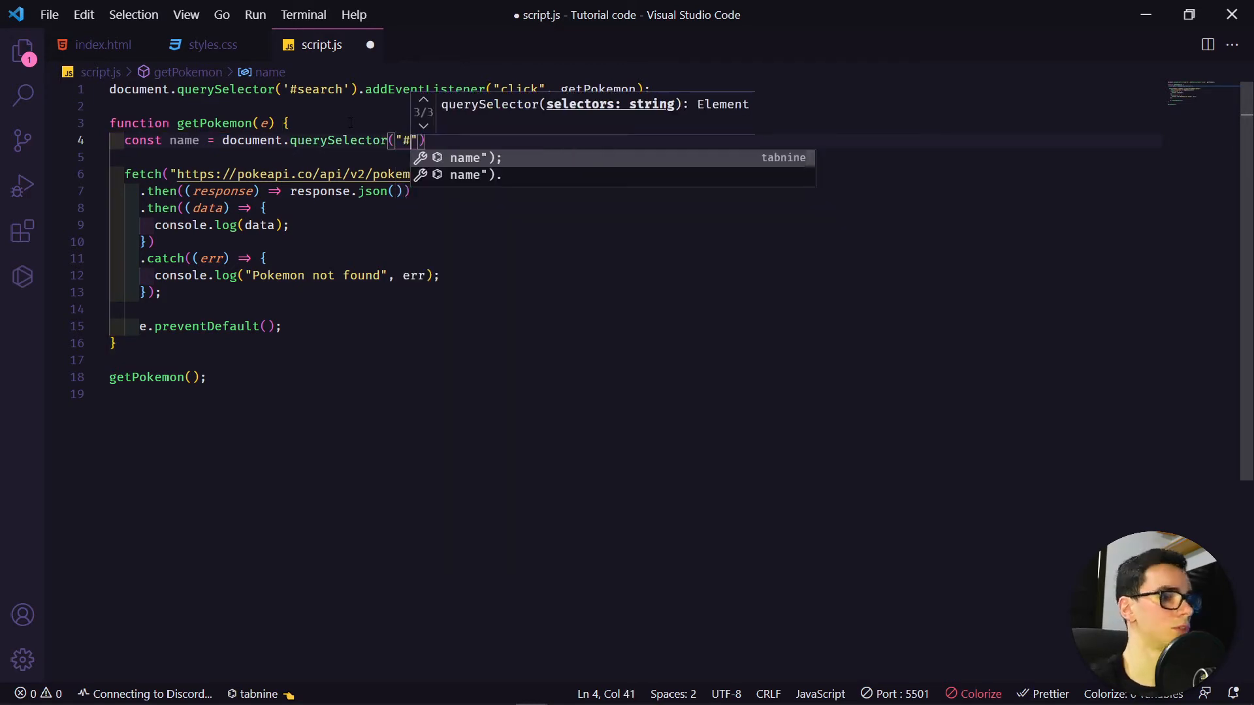
{"action": "type", "text": "pokemonN"}
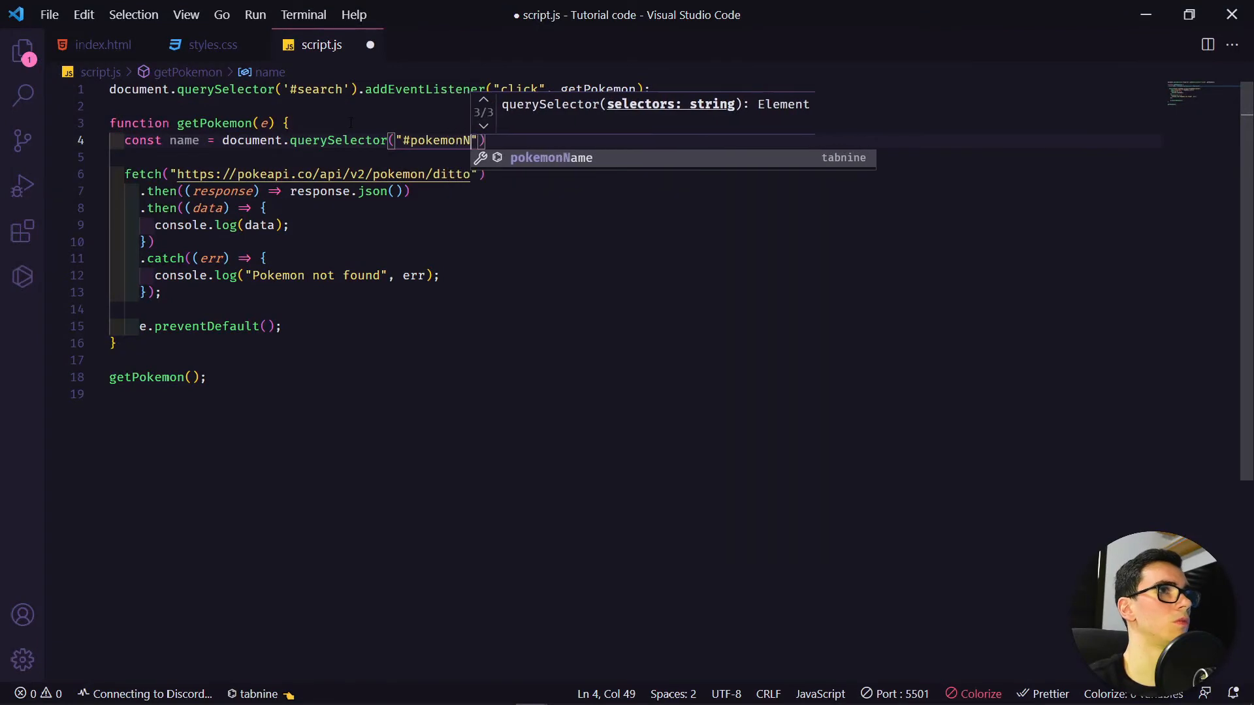
{"action": "type", "text": "an"}
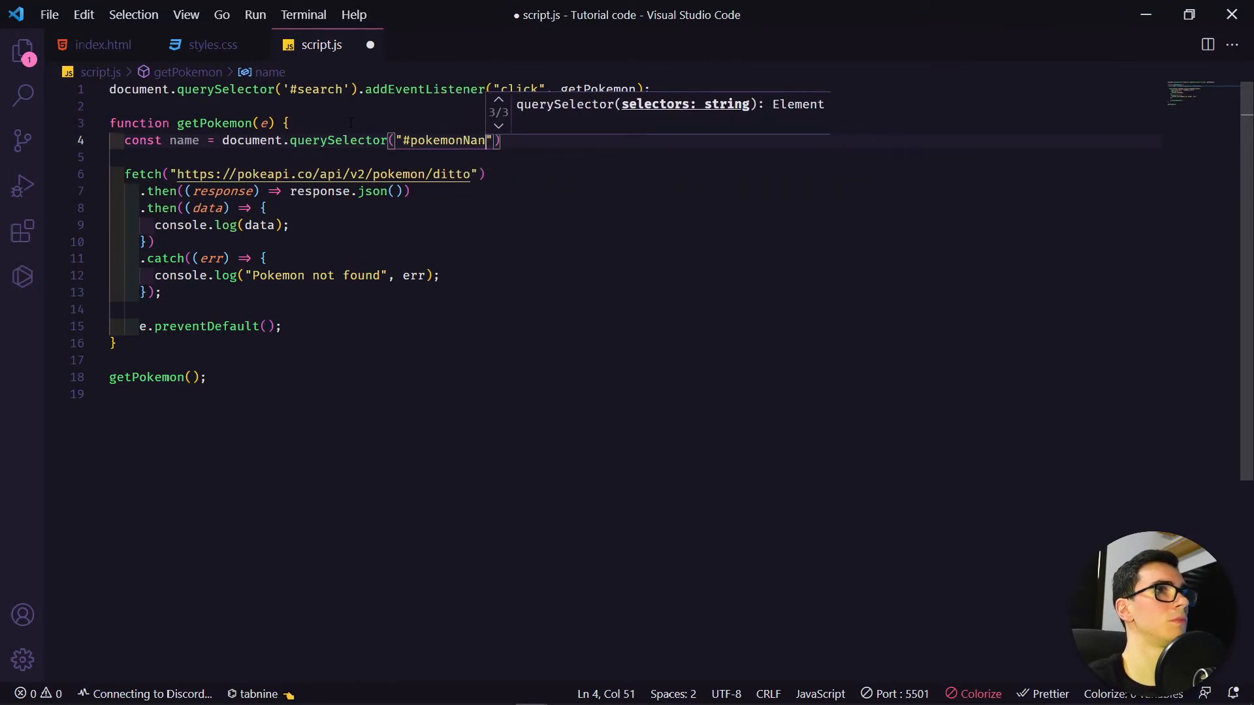
{"action": "type", "text": "e"}
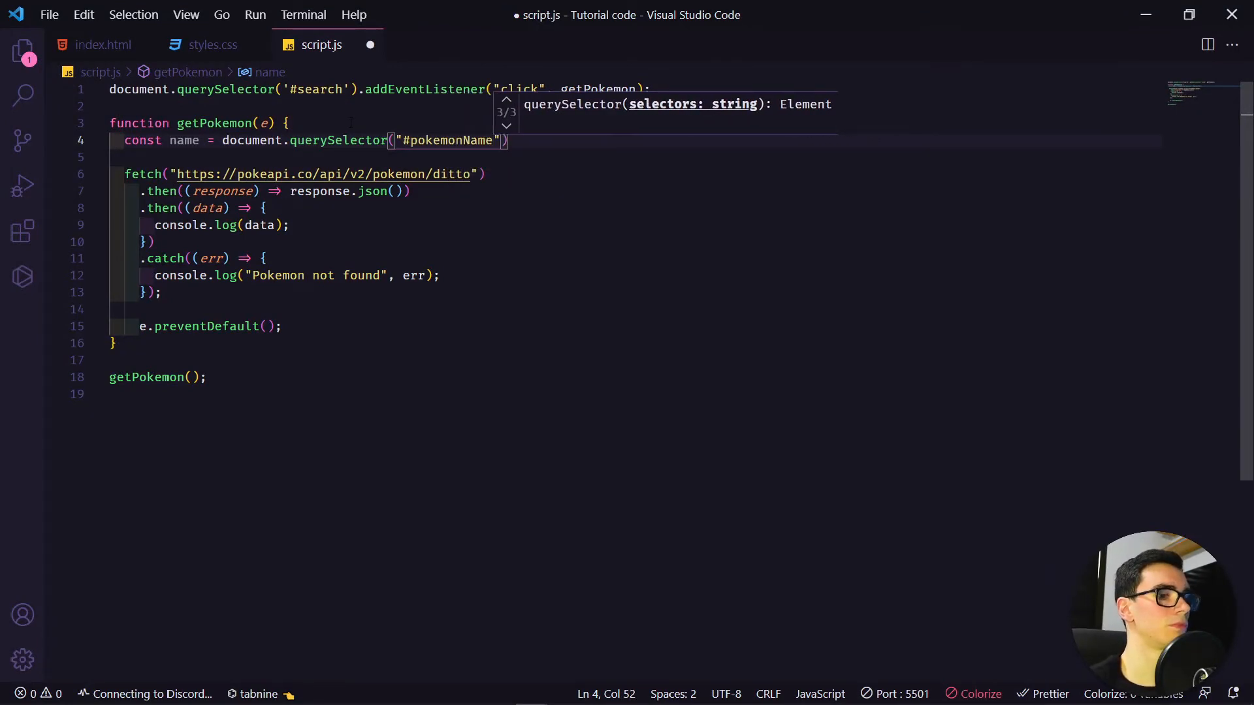
{"action": "type", "text": ".v"}
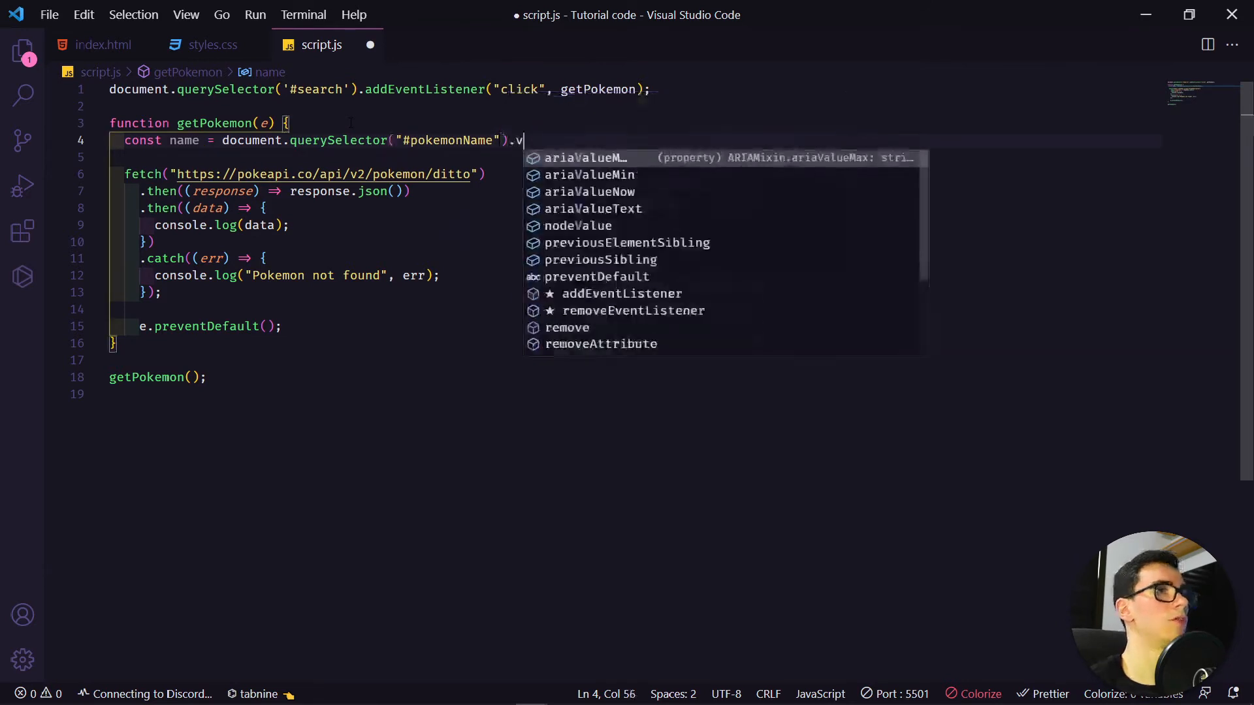
{"action": "type", "text": "alue;"}
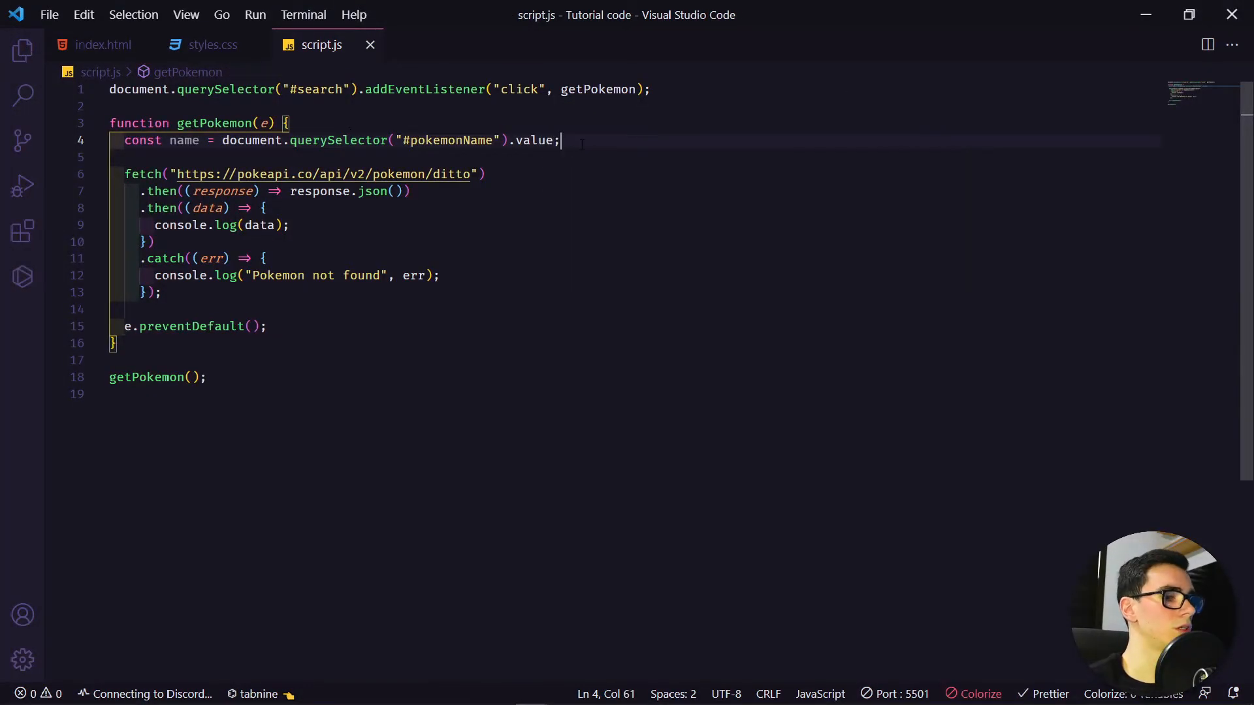
Replace 'ditto' in the fetch URL with ${name} and save script.js
{"action": "double_click", "coordinate": [451, 174]}
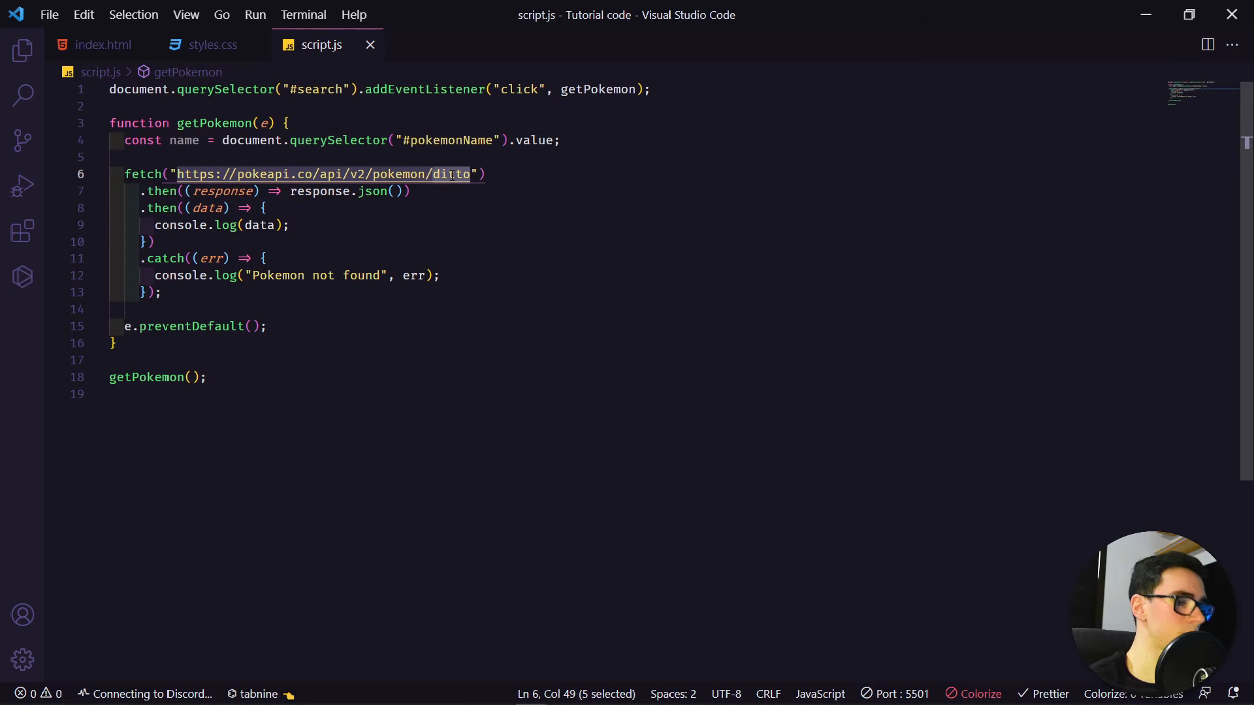
{"action": "type", "text": "$"}
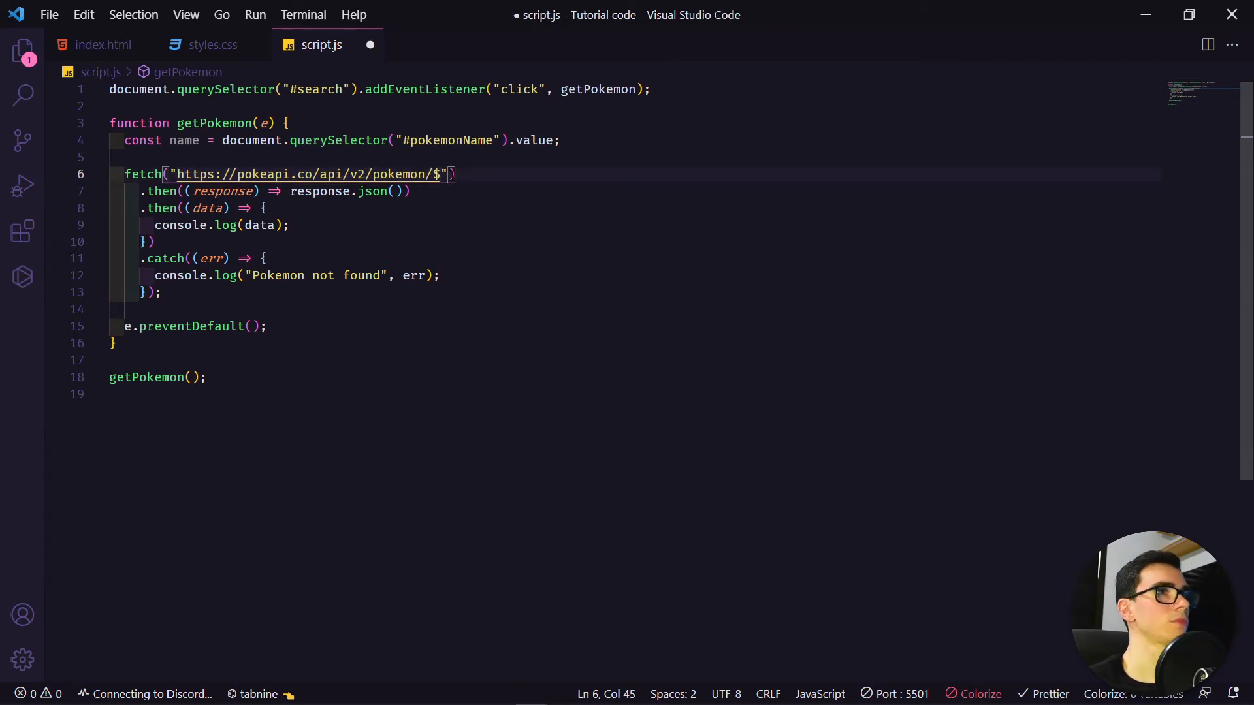
{"action": "type", "text": "{nam"}
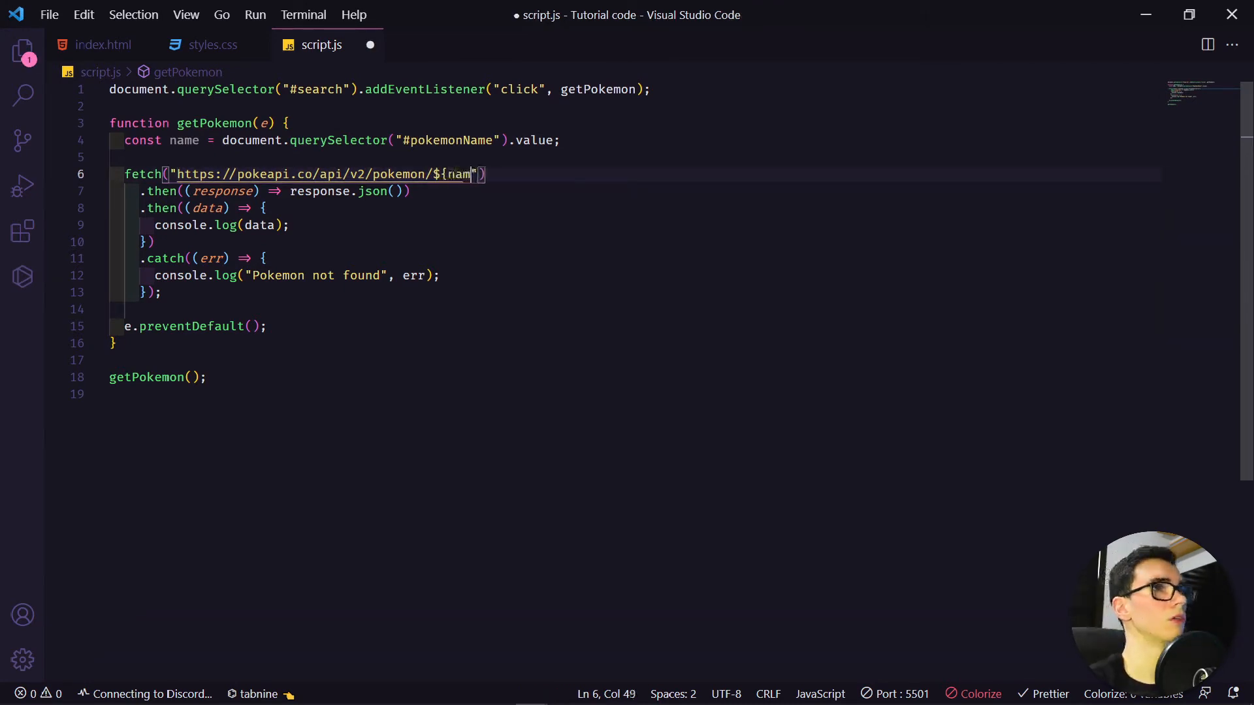
{"action": "type", "text": "}`"}
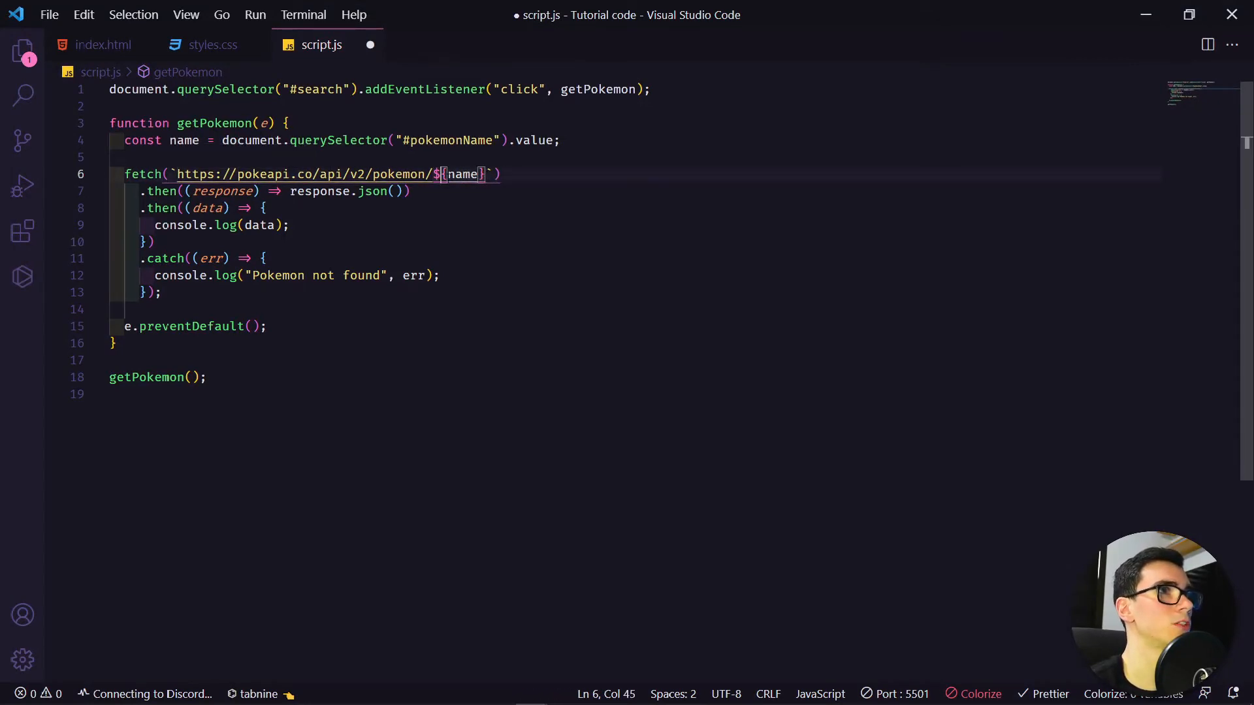
{"action": "double_click", "coordinate": [462, 174]}
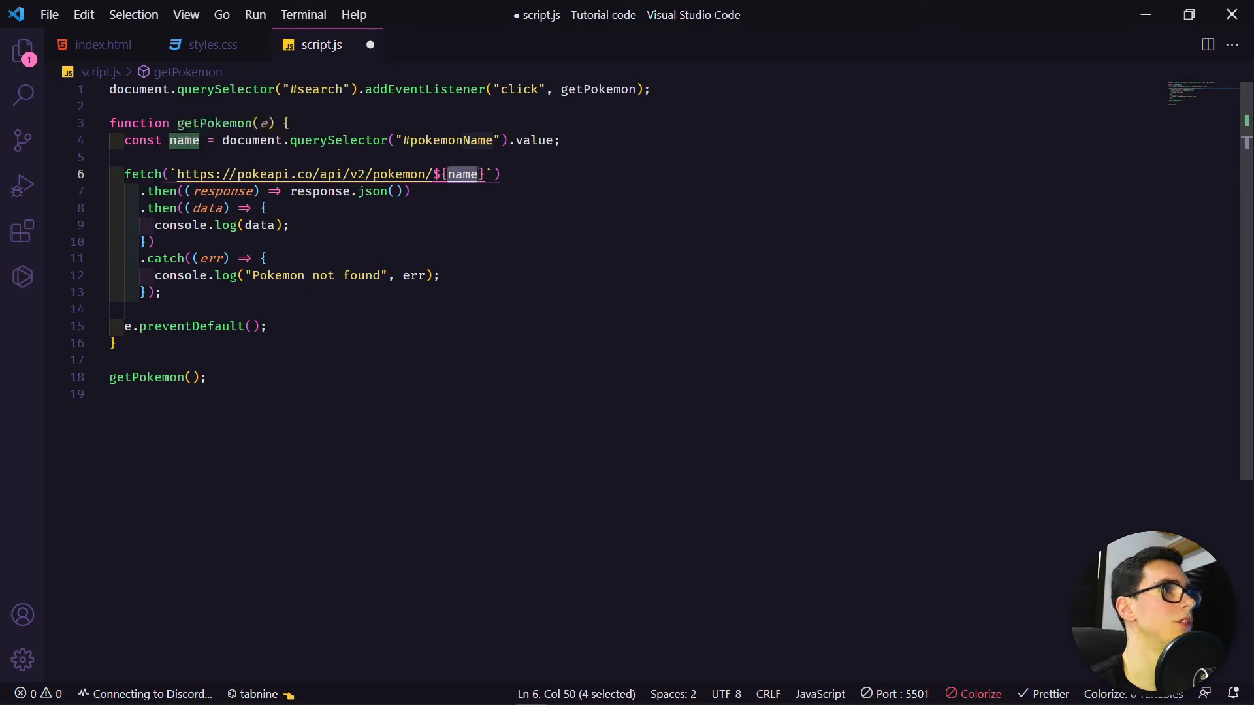
{"action": "key", "text": "ctrl+s"}
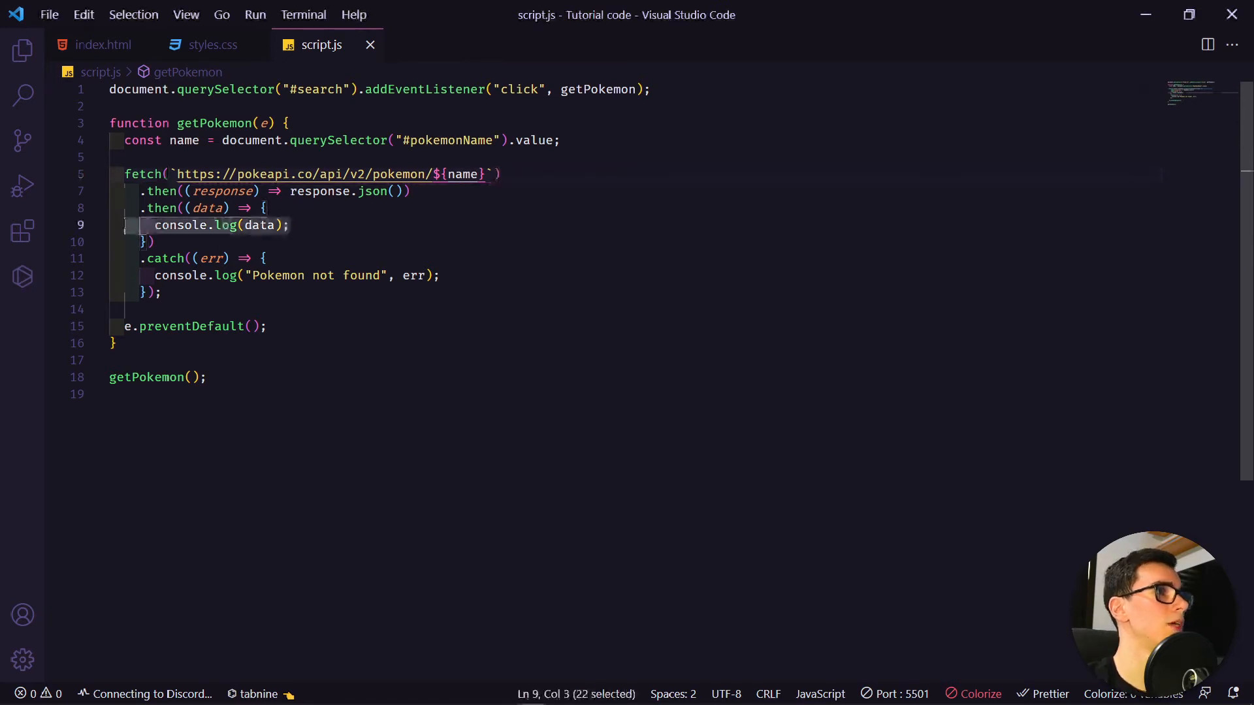
Replace console.log(data) with document.querySelector(".pokemonBox").innerHTML = in the fetch callback
{"action": "key", "text": "Delete"}
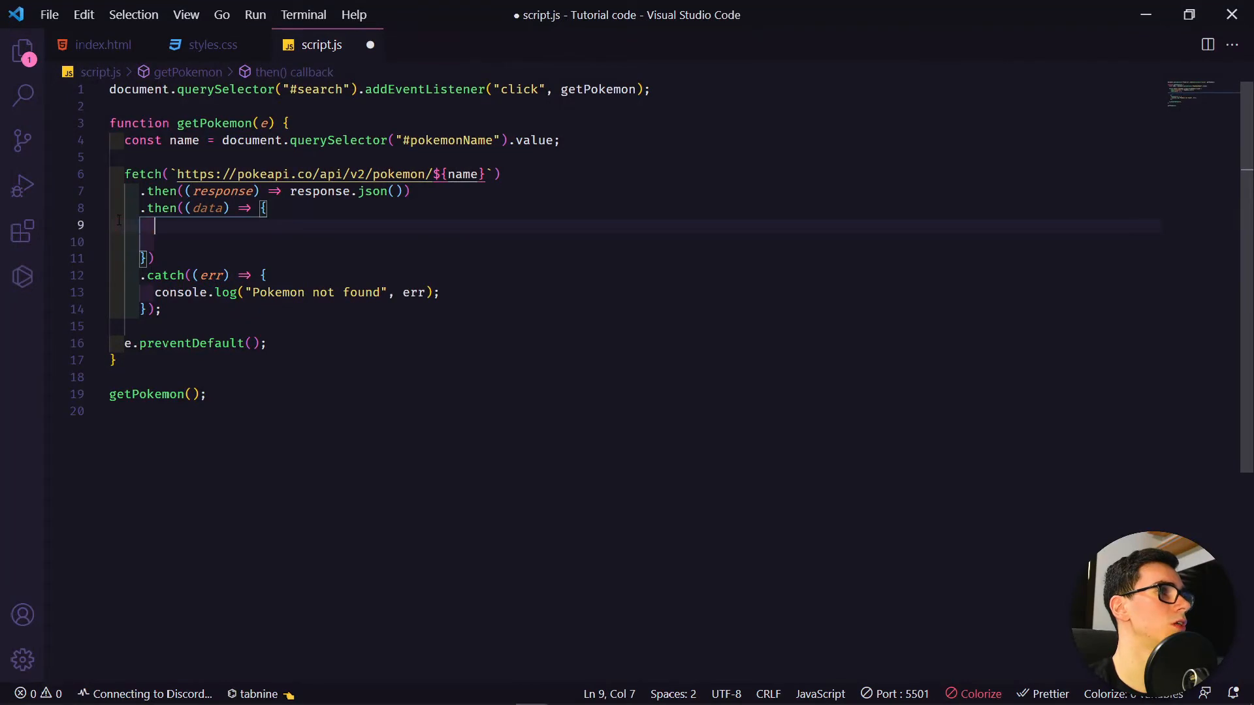
{"action": "type", "text": "document.querySelector("}
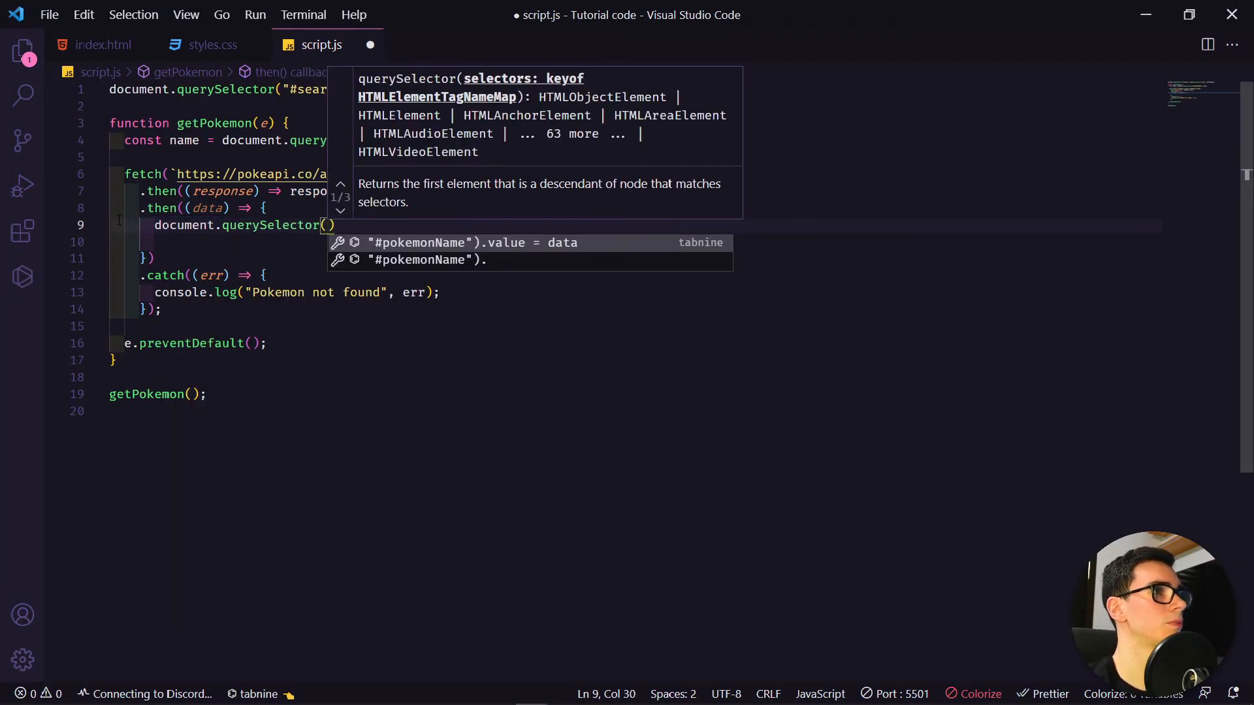
{"action": "type", "text": ".que\""}
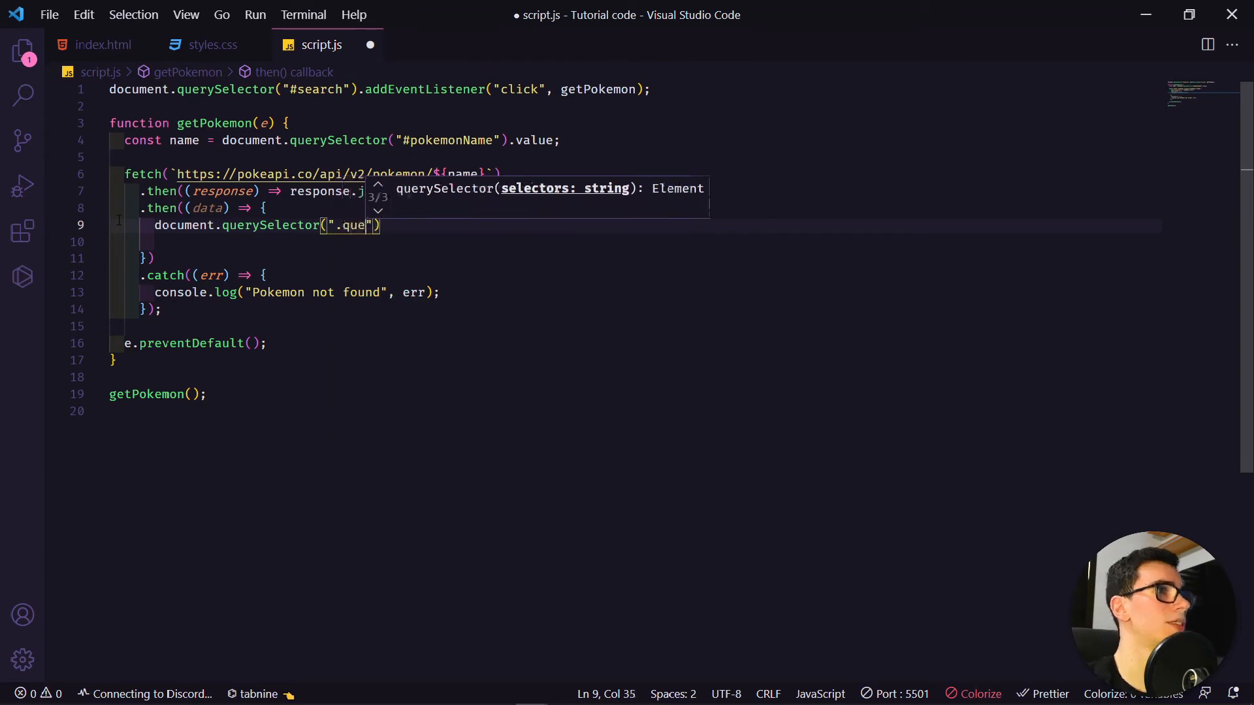
{"action": "type", "text": "pokemon"}
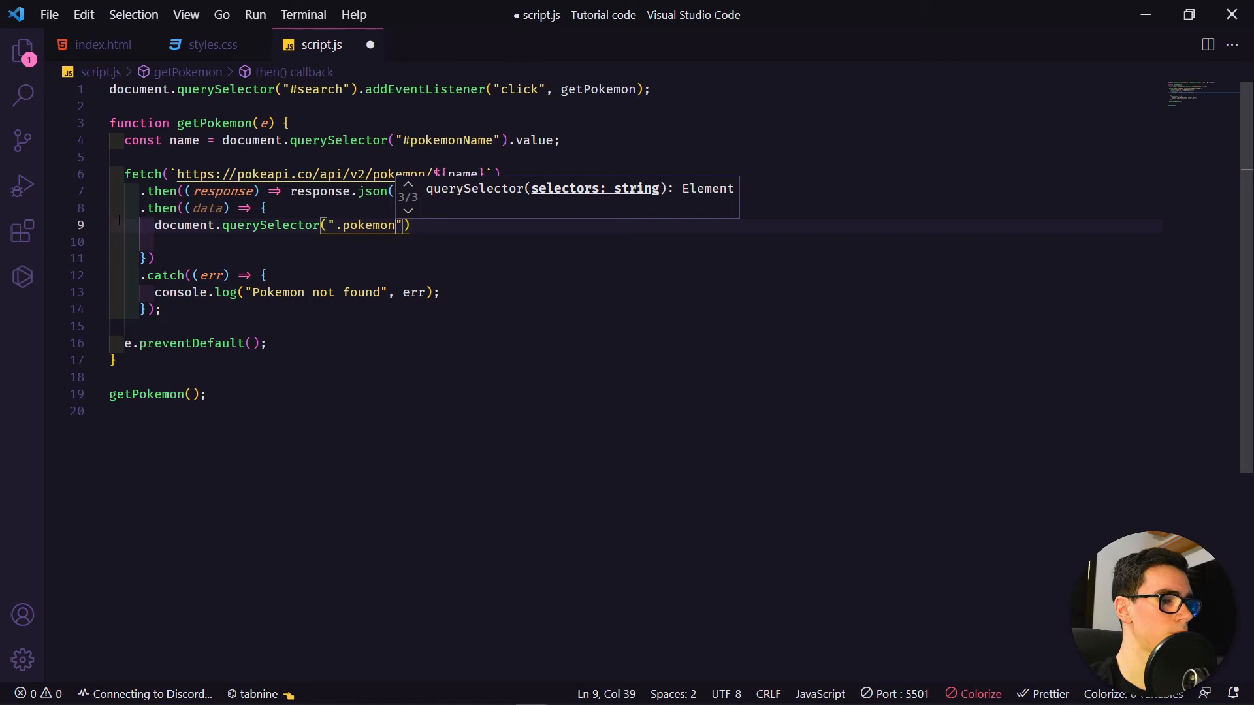
{"action": "type", "text": "Box"}
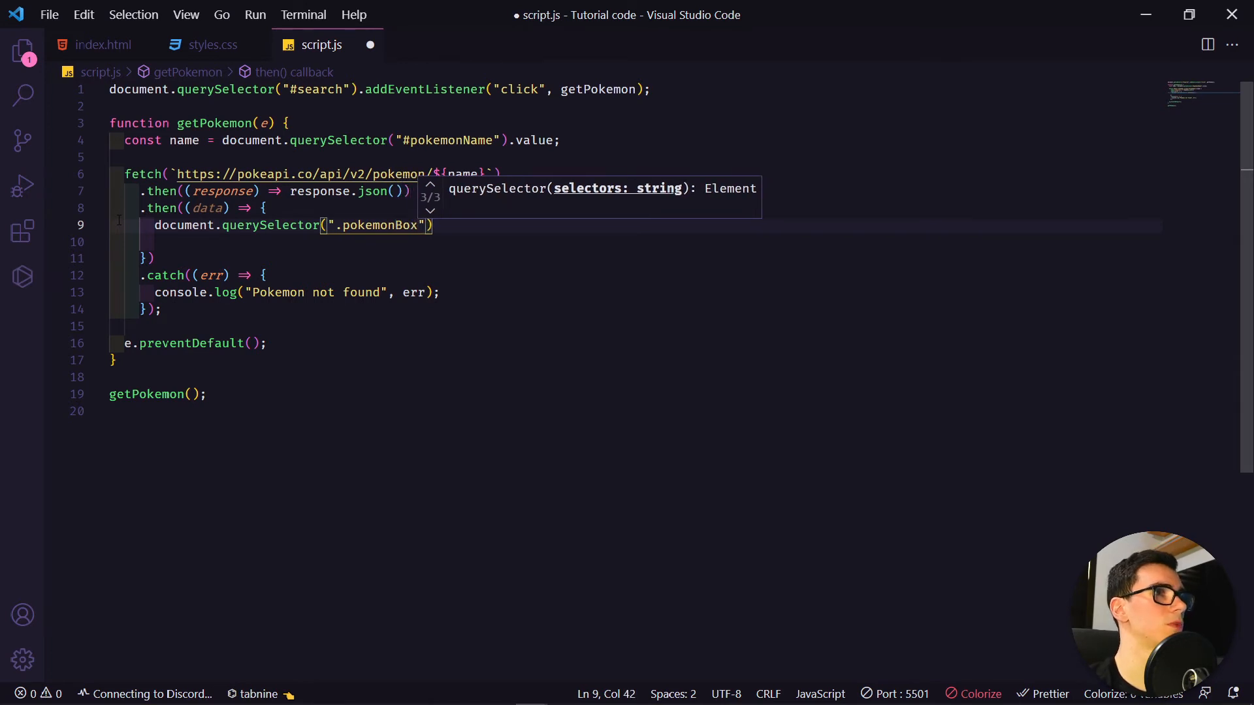
{"action": "type", "text": "."}
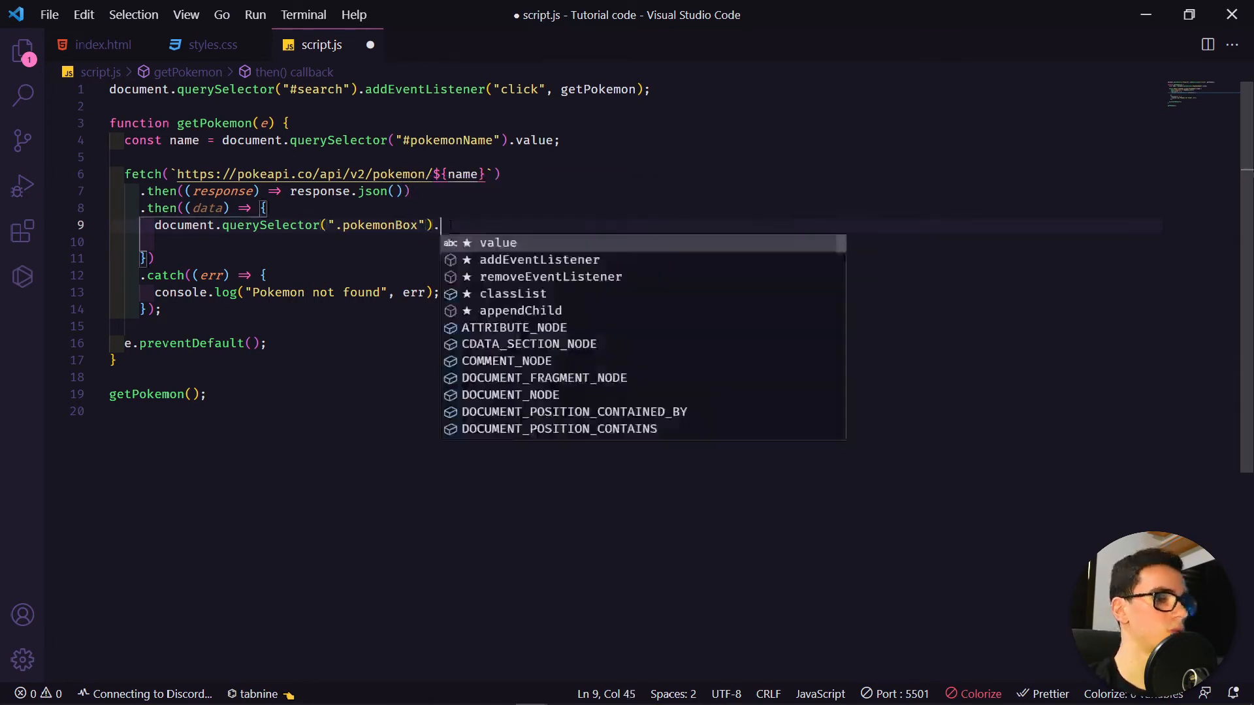
{"action": "type", "text": "innerHTML"}
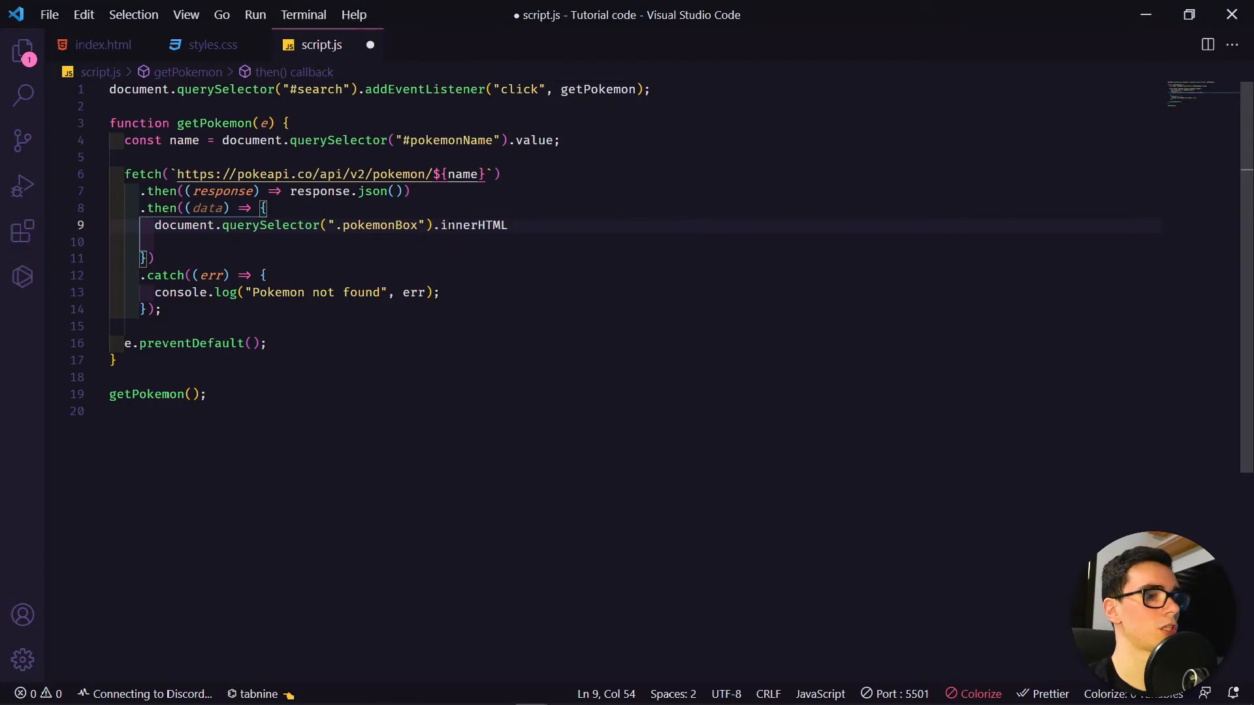
{"action": "type", "text": "= `"}
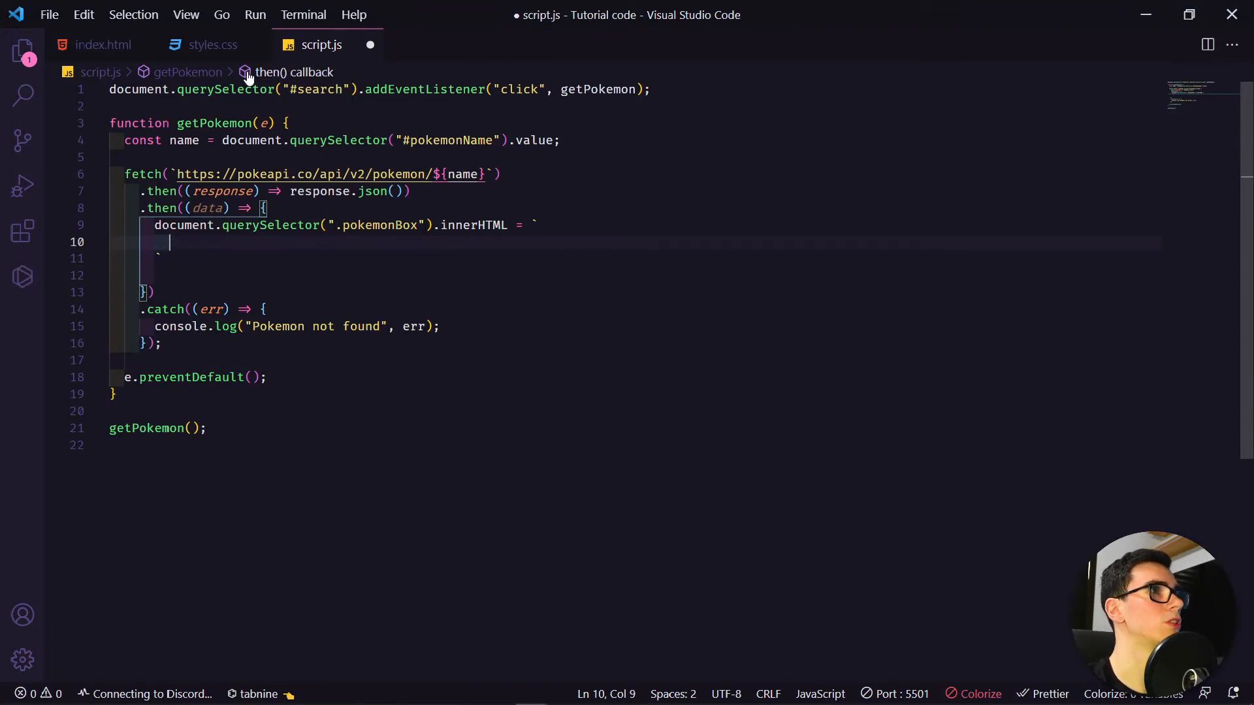
Cut the Ditto image and info markup from index.html and paste it into script.js's template
{"action": "left_click", "coordinate": [100, 44]}
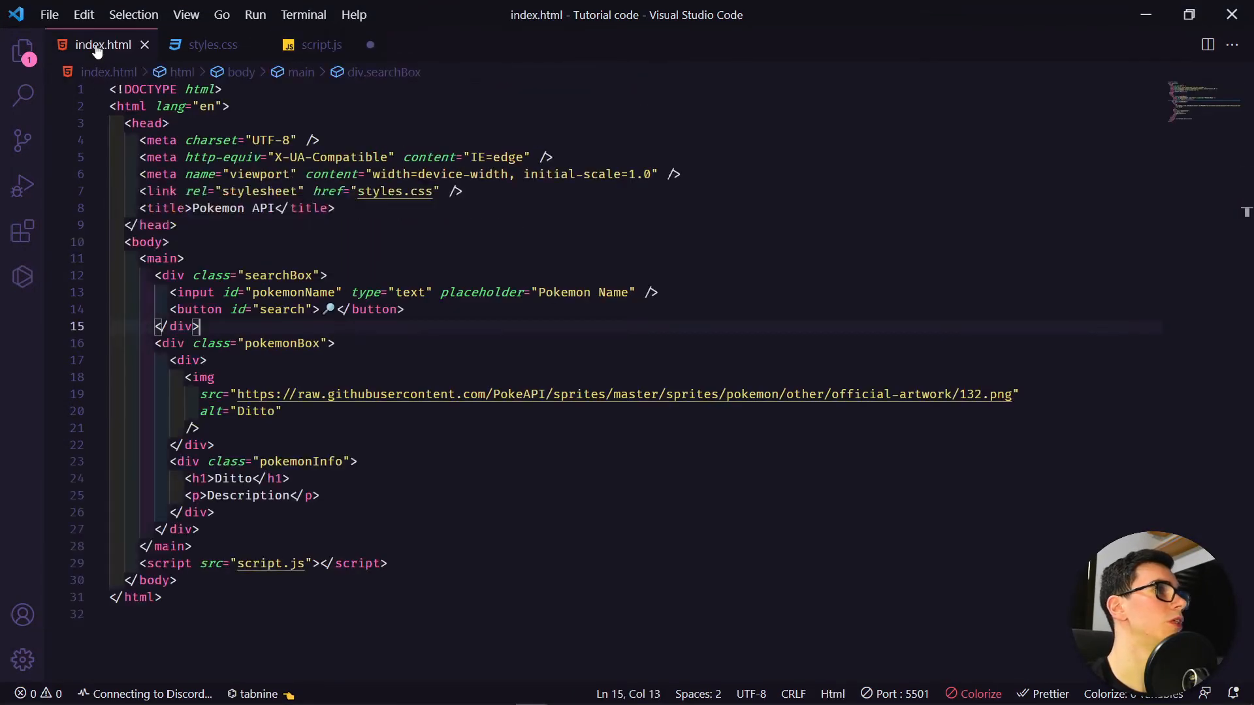
{"action": "left_click", "coordinate": [168, 342]}
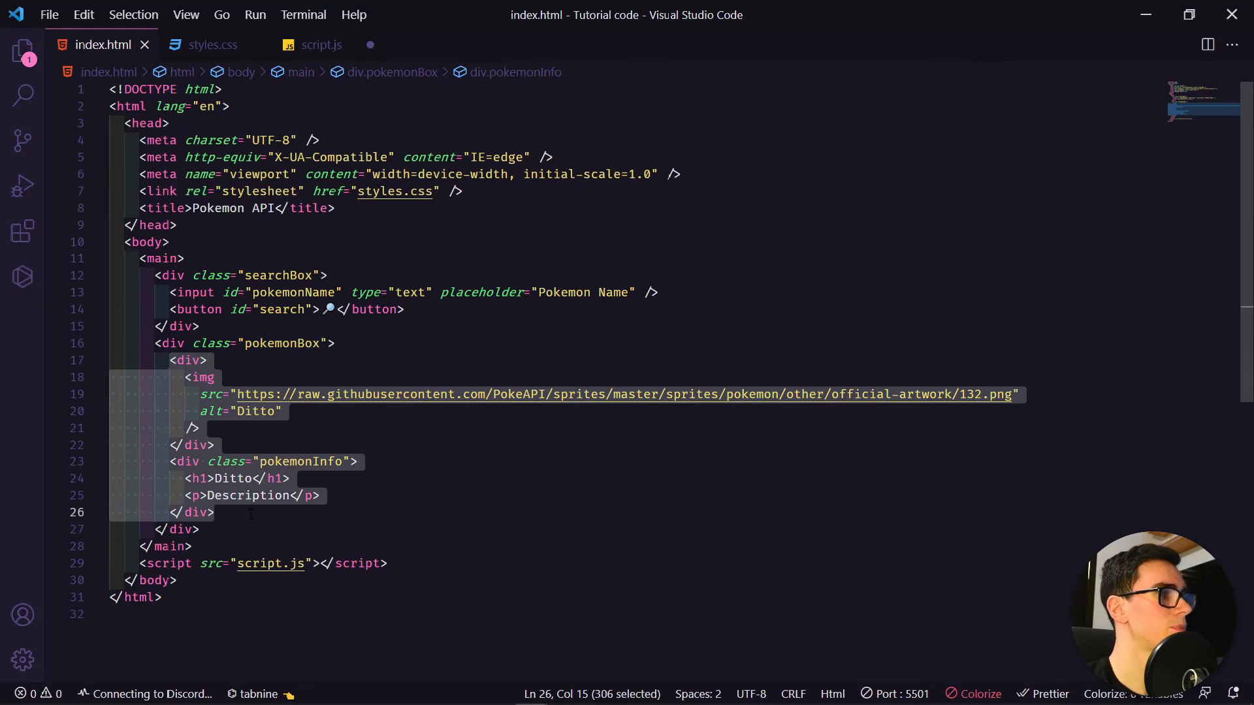
{"action": "key", "text": "Delete"}
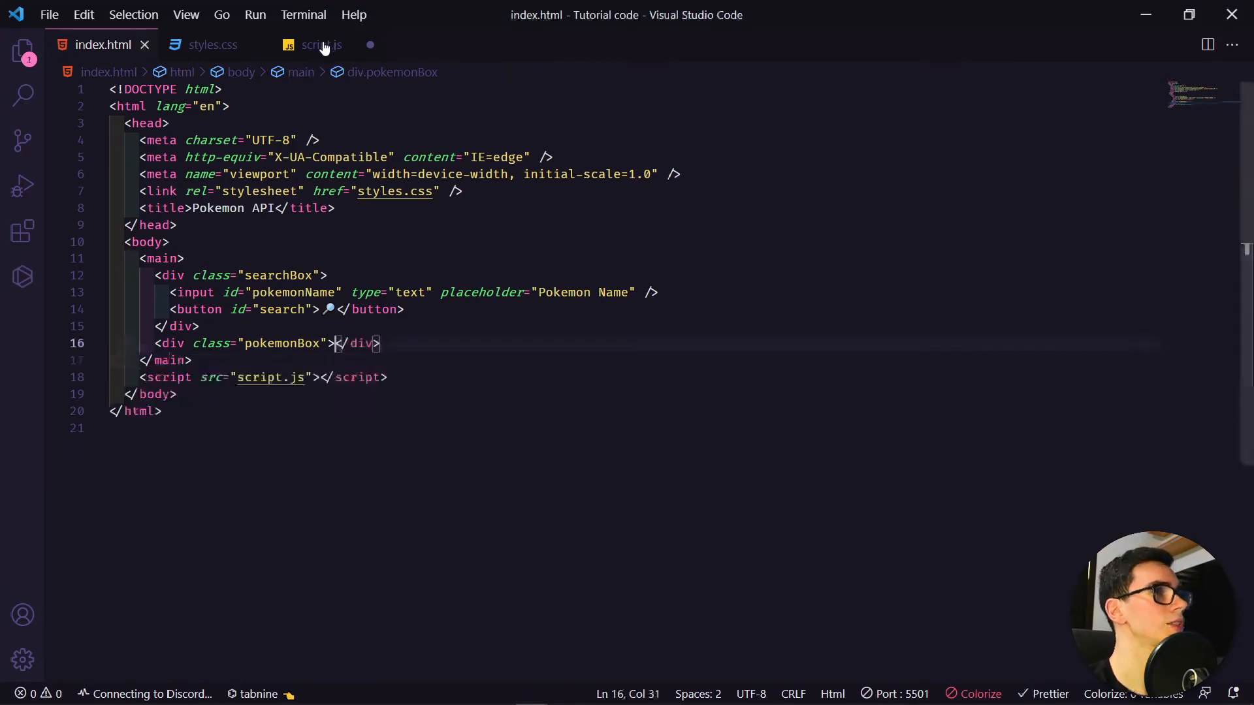
{"action": "left_click", "coordinate": [320, 45]}
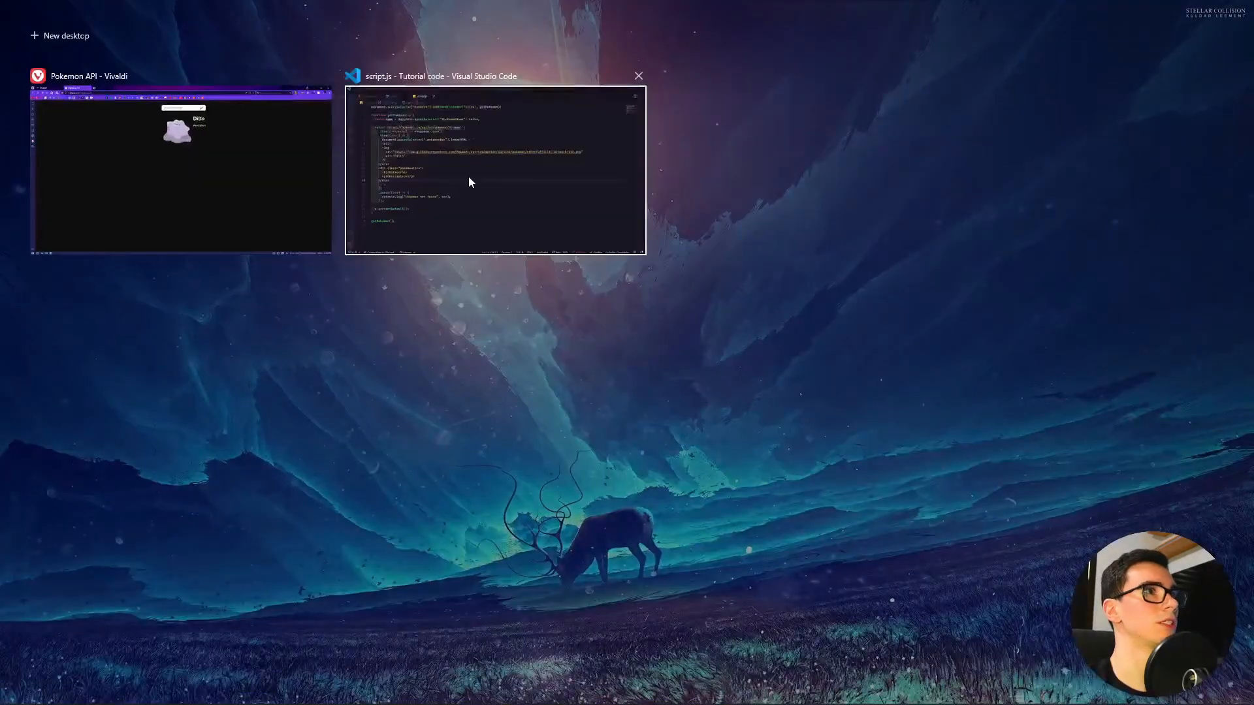
{"action": "double_click", "coordinate": [494, 76]}
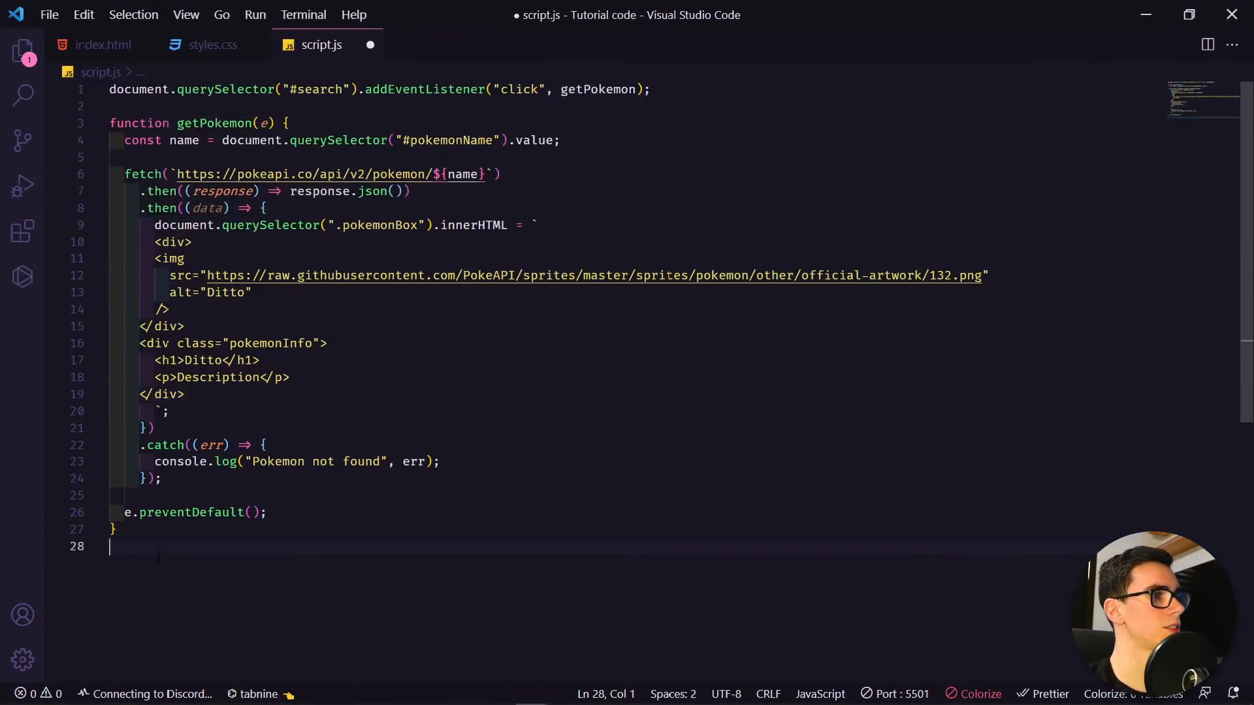
{"action": "key", "text": "Win+Tab"}
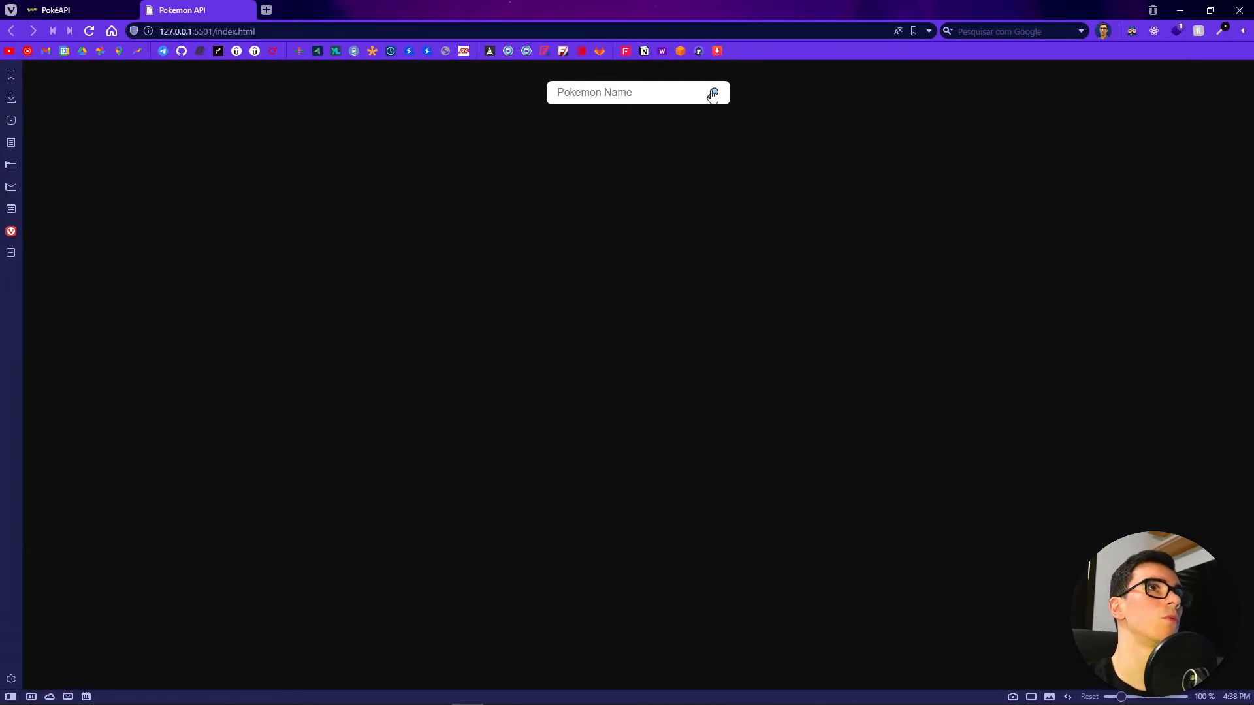
{"action": "left_click", "coordinate": [711, 92]}
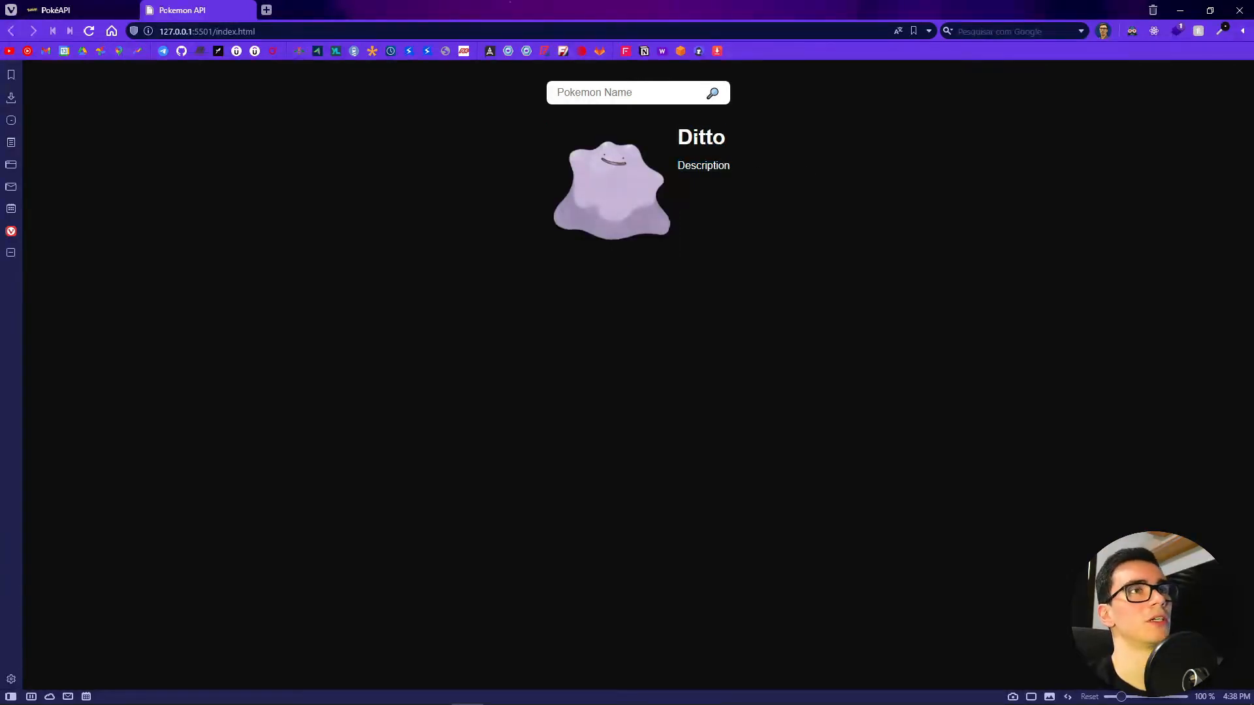
{"action": "double_click", "coordinate": [701, 137]}
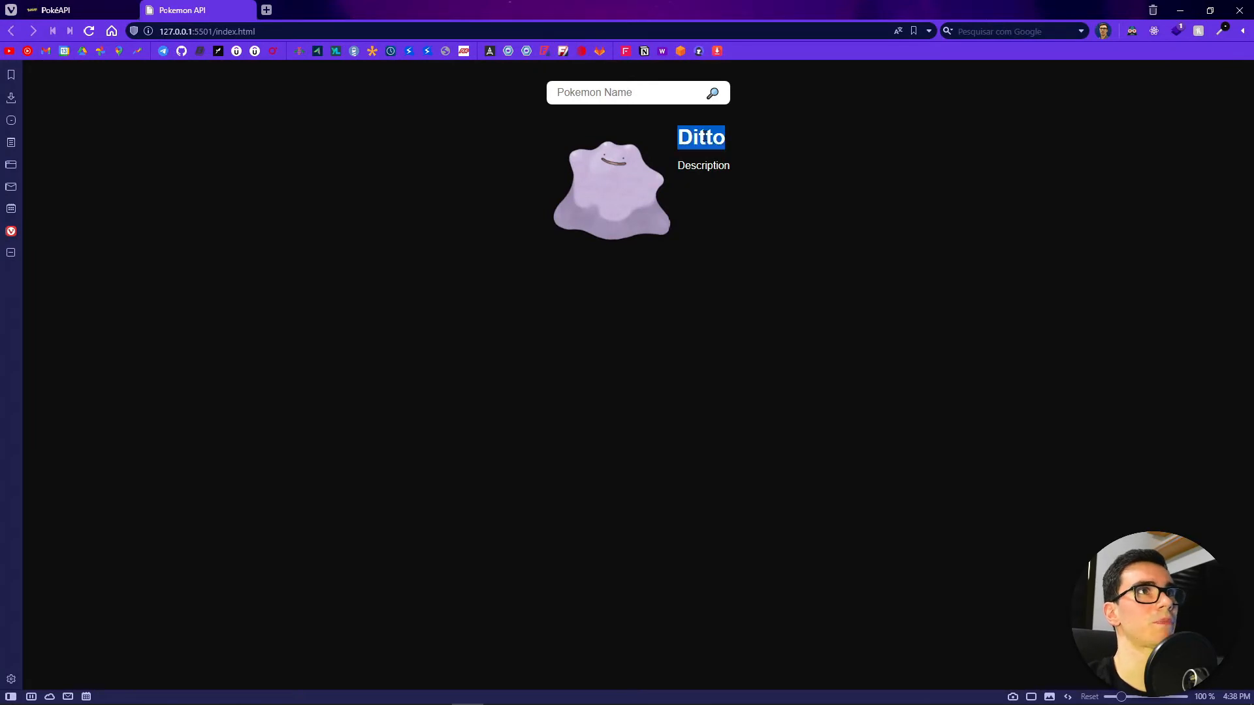
{"action": "left_click", "coordinate": [703, 165]}
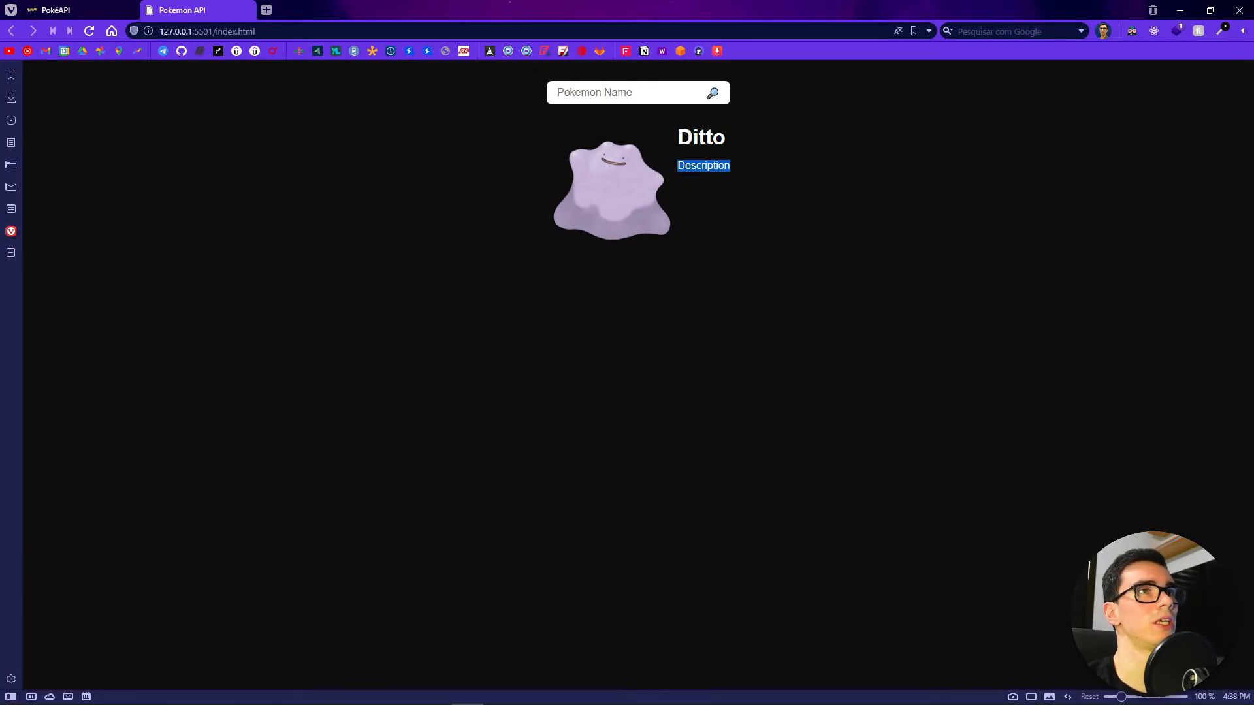
{"action": "mouse_move", "coordinate": [664, 178]}
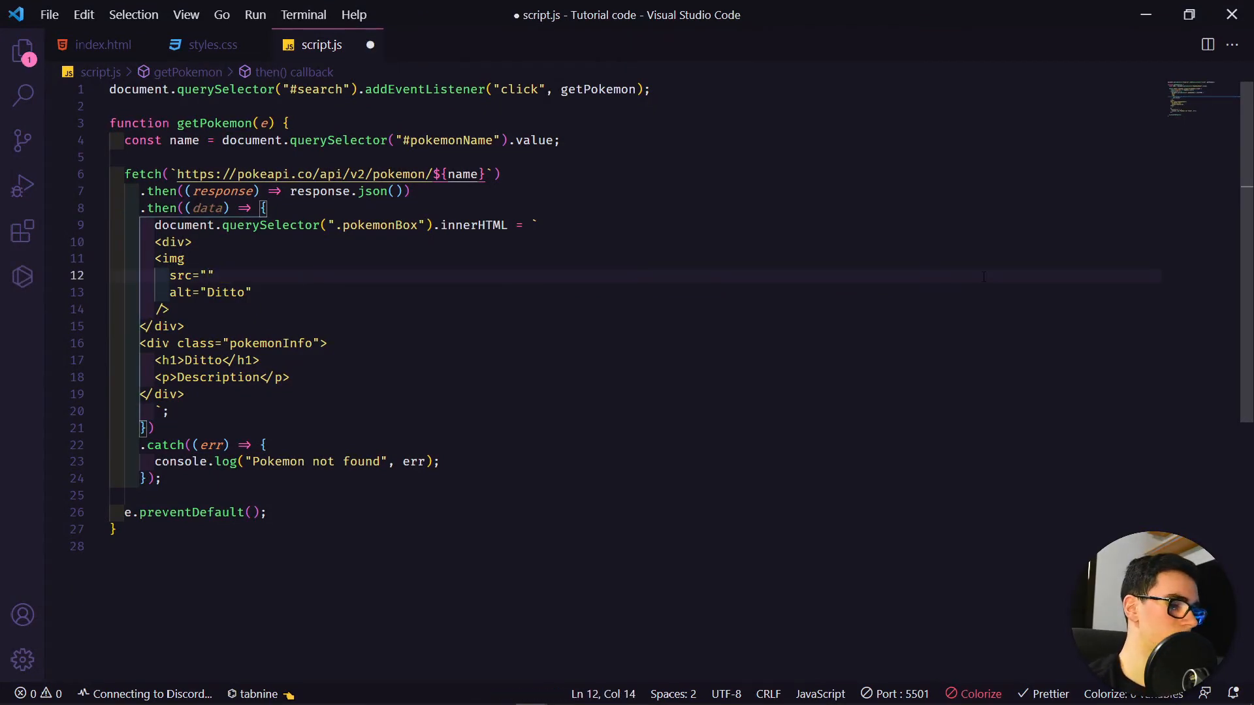
Set src, alt and h1 to ${} placeholders, add a 'Wight: ${}' paragraph, and save
{"action": "type", "text": "${}"}
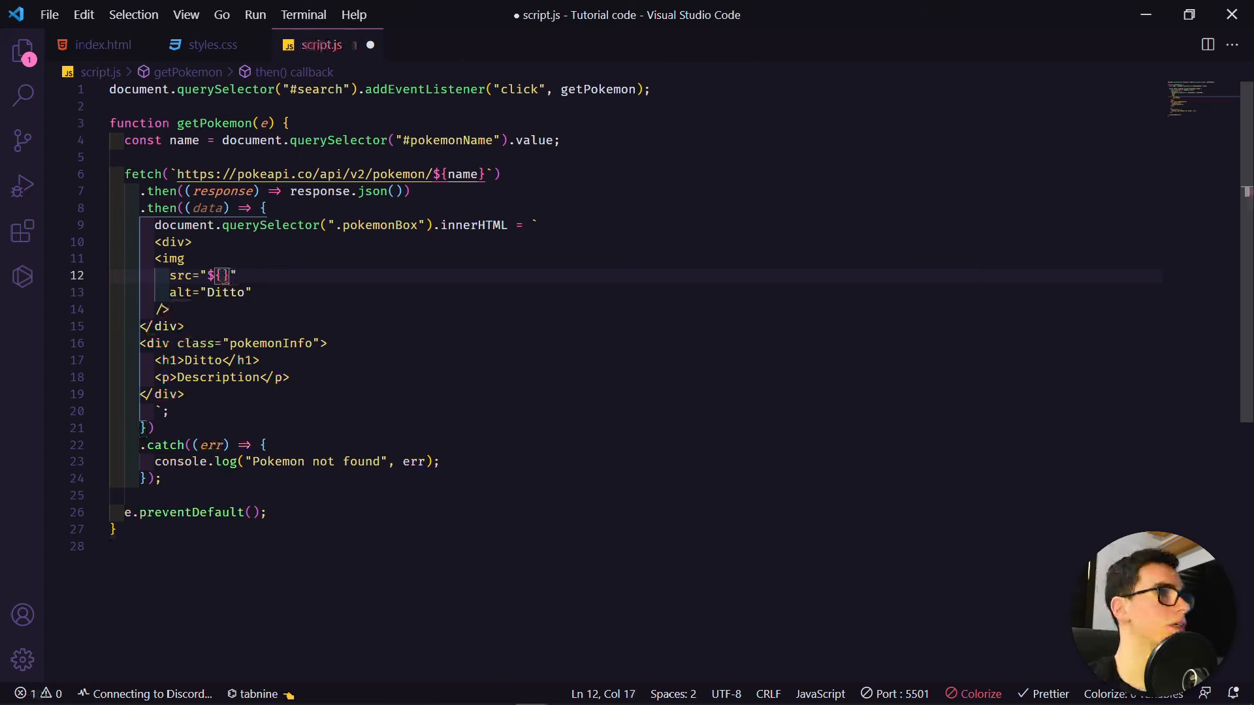
{"action": "left_click_drag", "start_coordinate": [206, 276], "coordinate": [235, 276]}
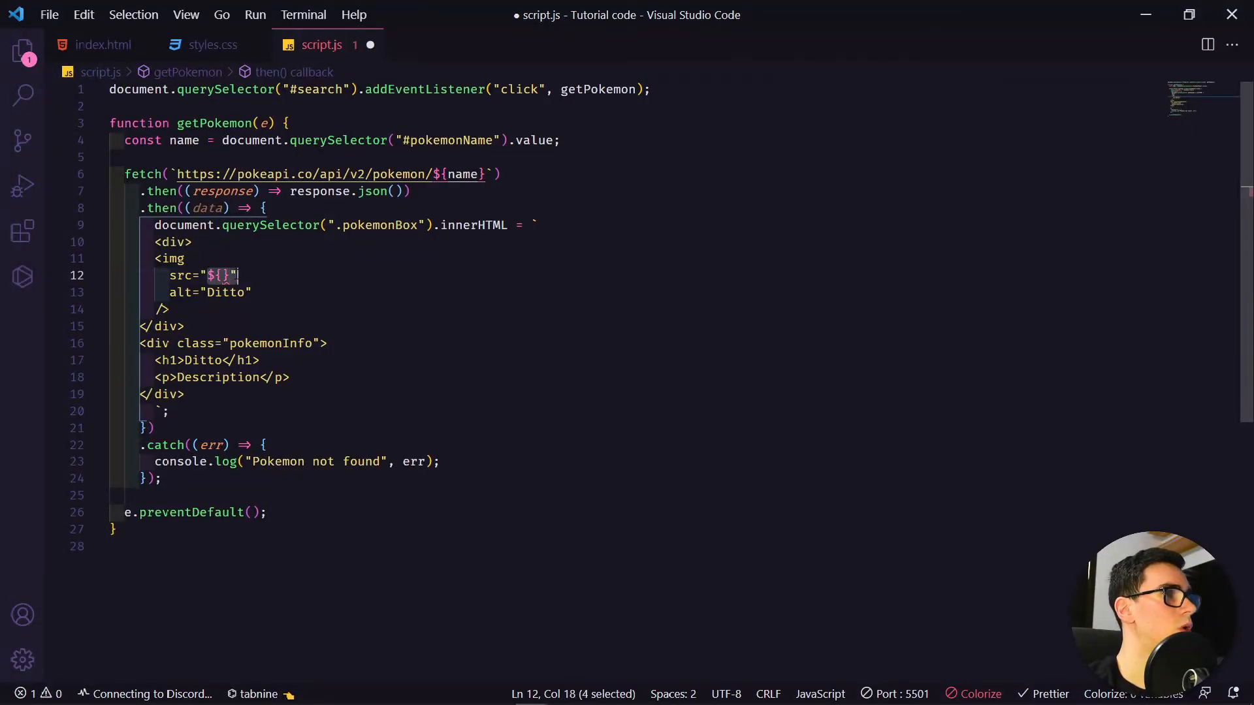
{"action": "type", "text": "${}"}
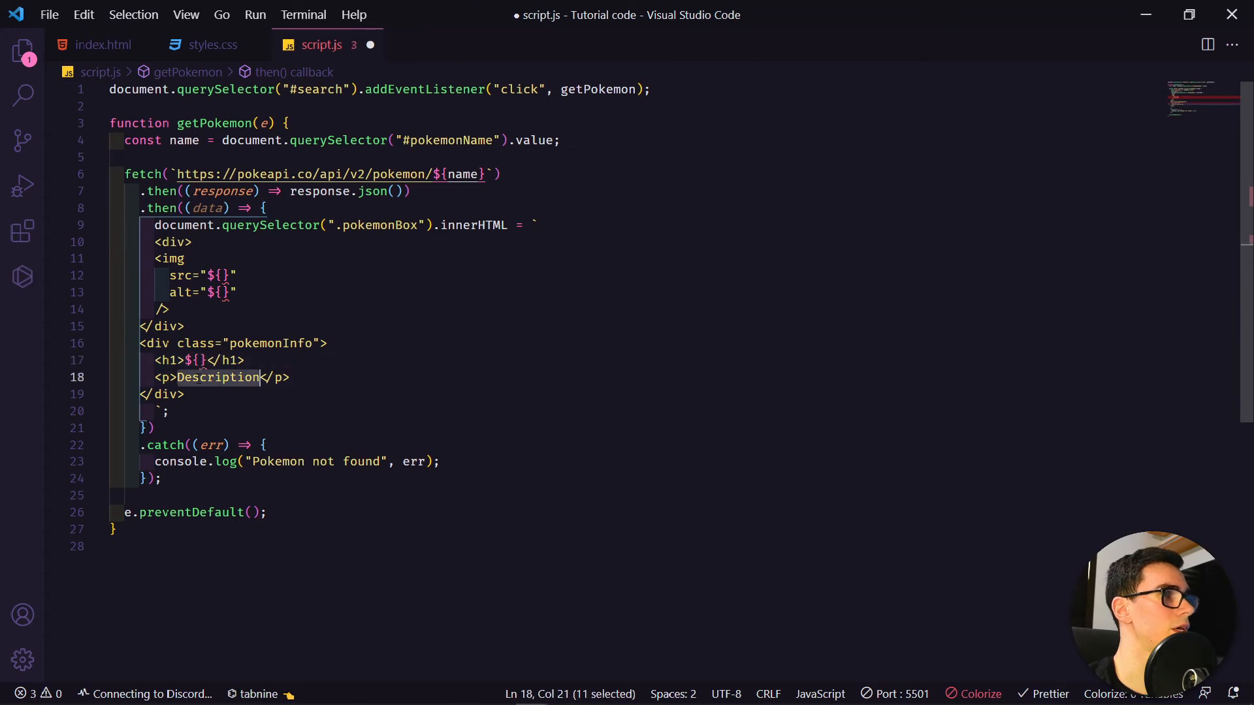
{"action": "type", "text": "W"}
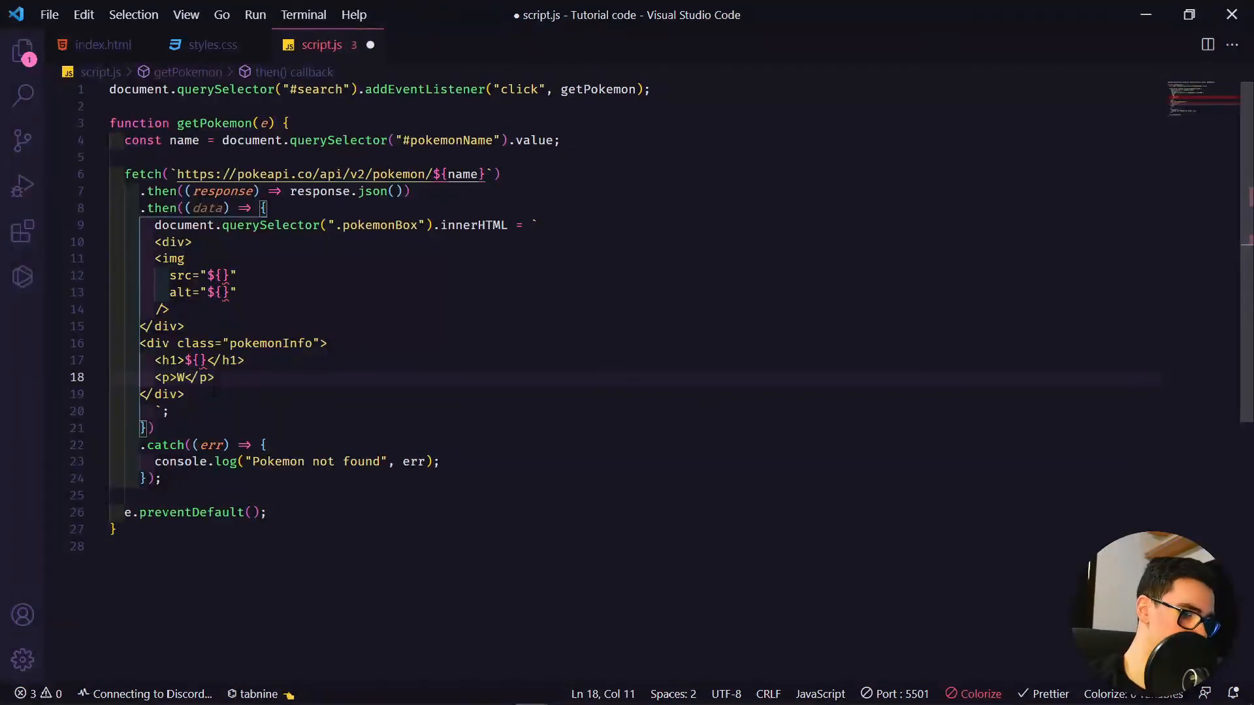
{"action": "type", "text": "ight:"}
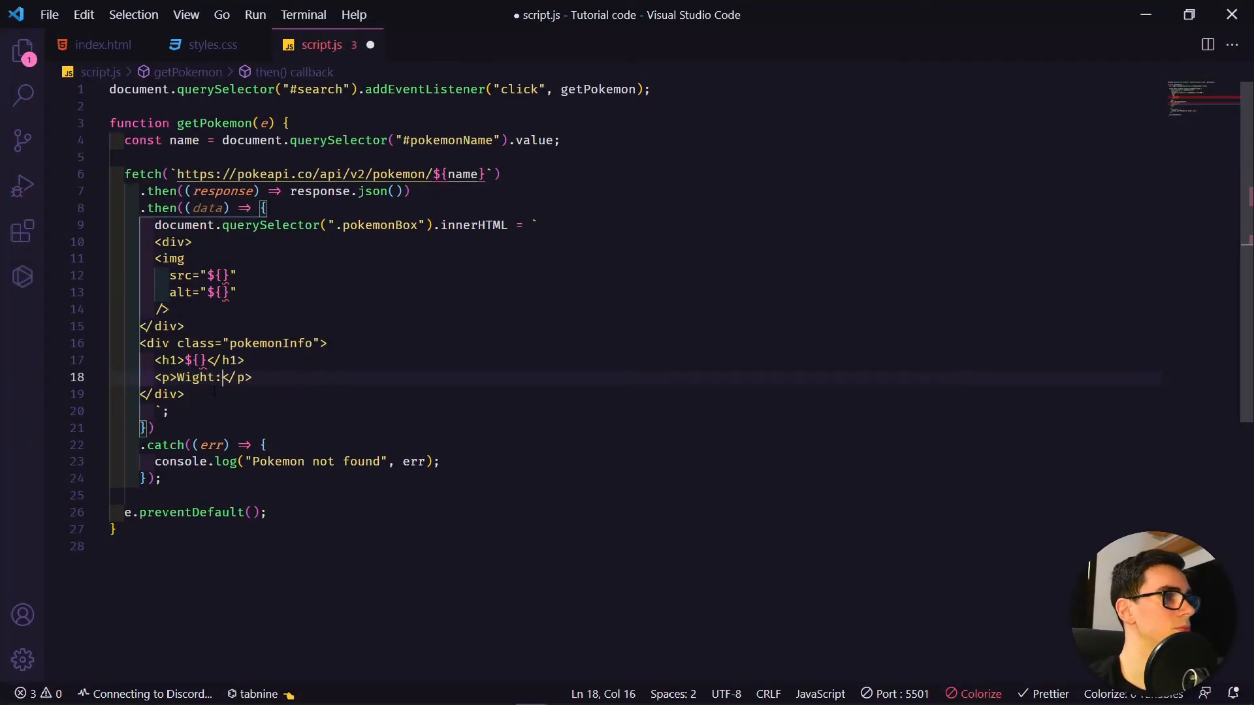
{"action": "type", "text": "${}"}
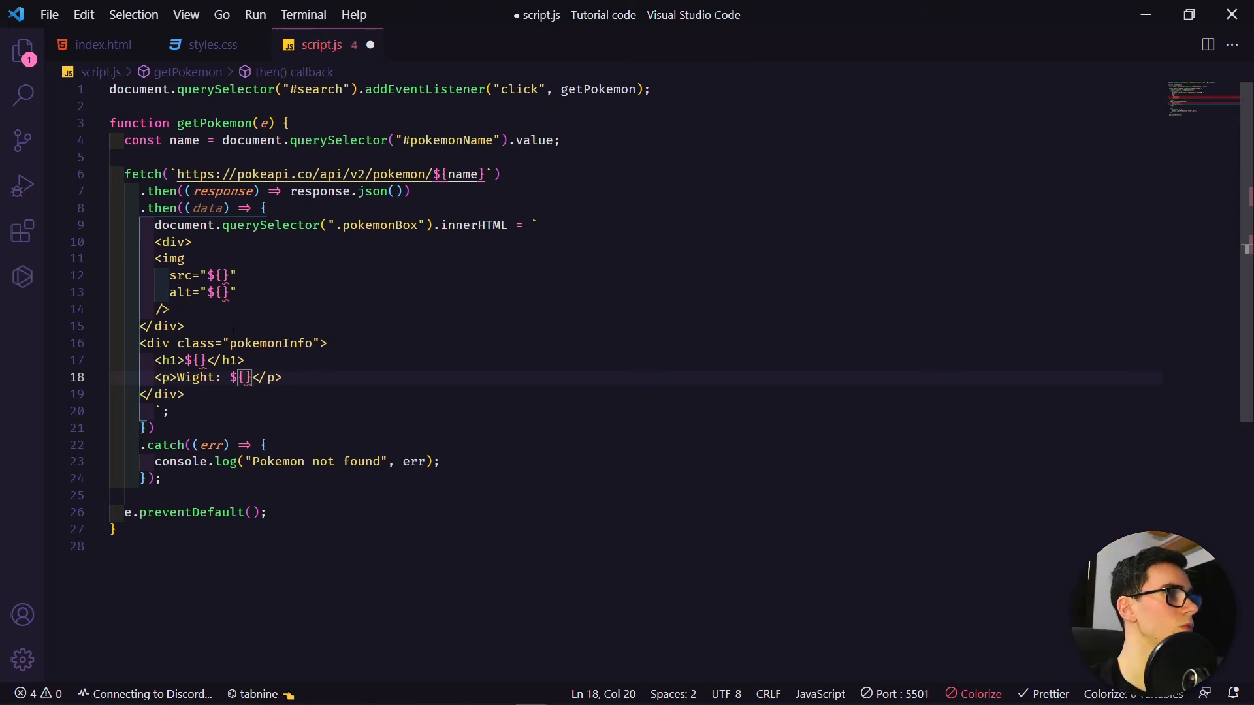
{"action": "key", "text": "ctrl+s"}
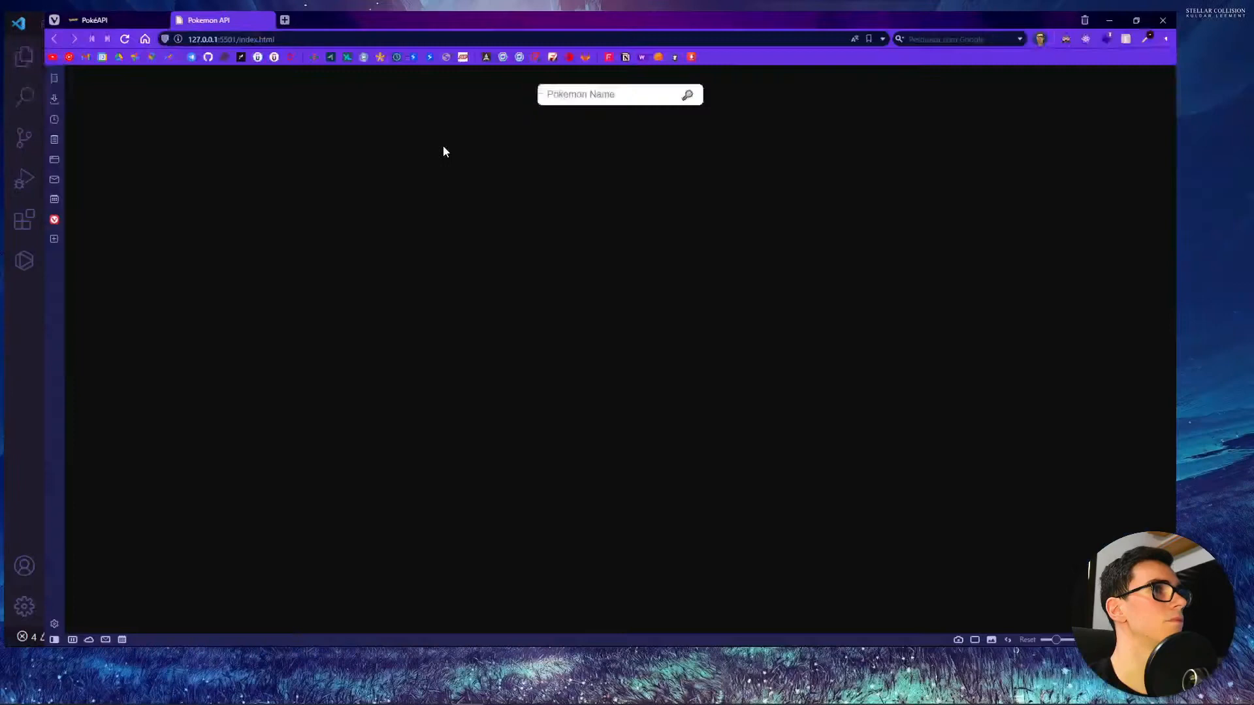
Scroll the PokéAPI ditto response down to find its sprites and weight fields
{"action": "left_click", "coordinate": [92, 20]}
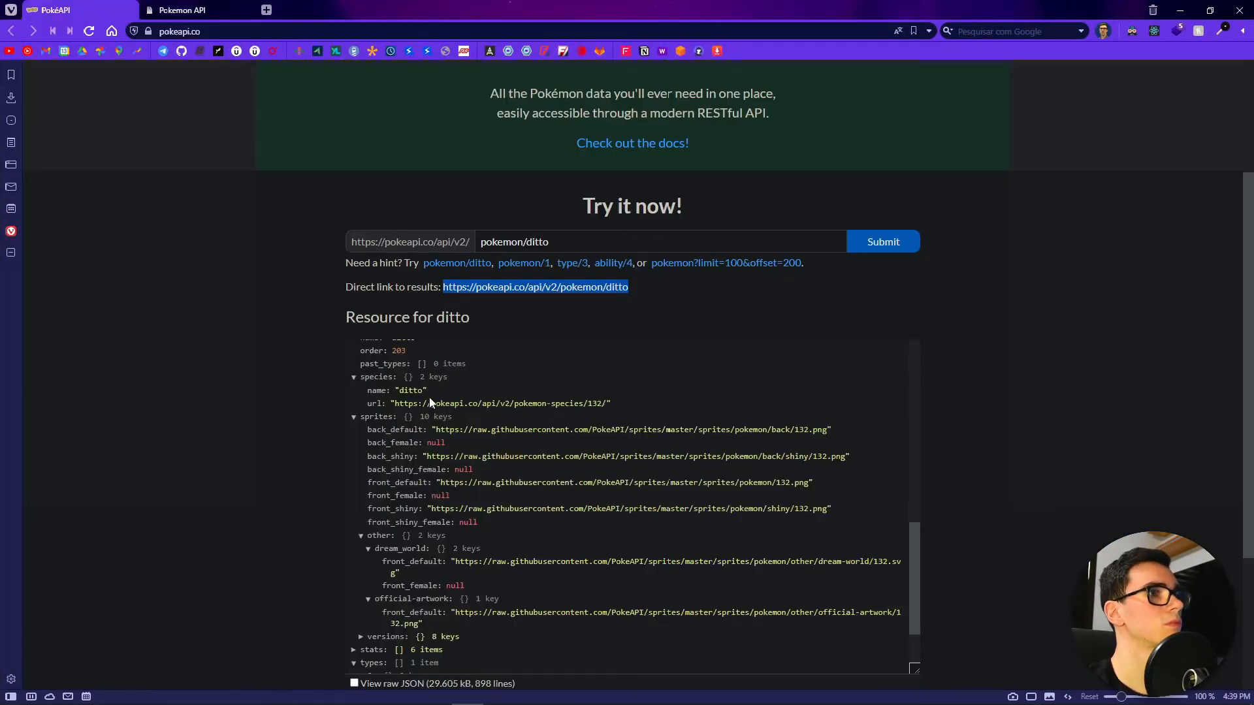
{"action": "scroll", "scroll_direction": "down", "scroll_amount": 3}
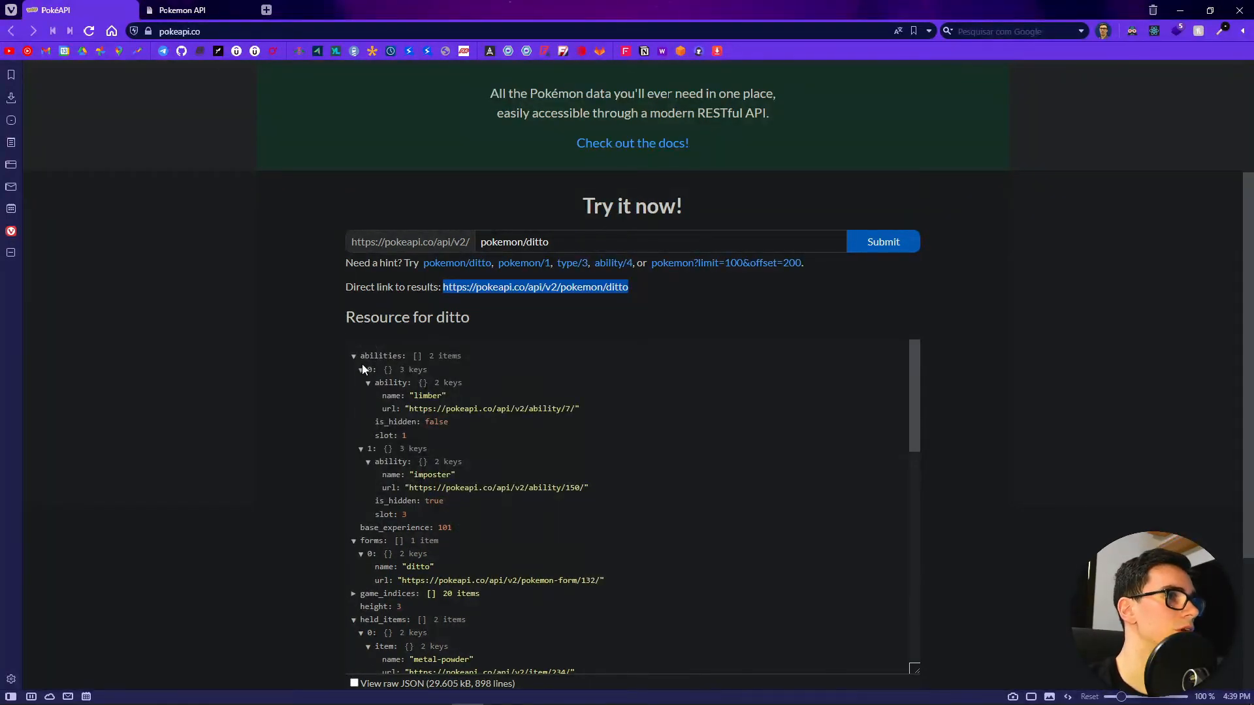
{"action": "scroll", "scroll_direction": "down", "scroll_amount": 3}
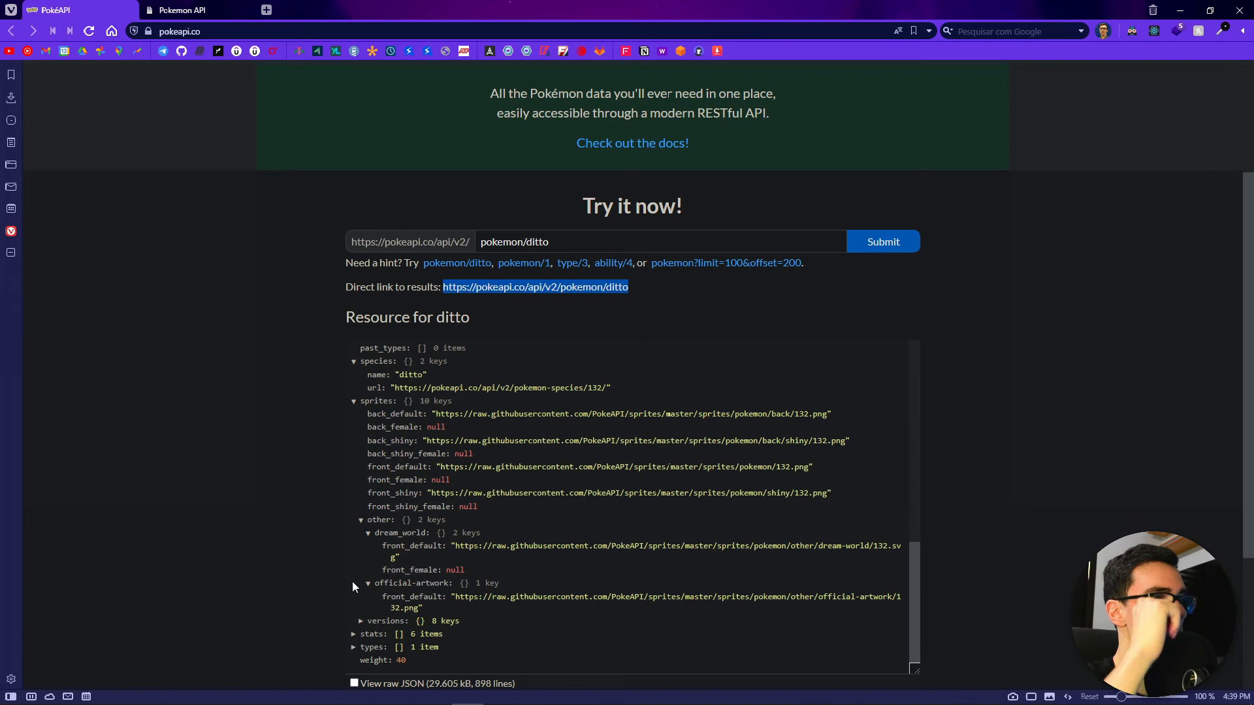
{"action": "double_click", "coordinate": [410, 374]}
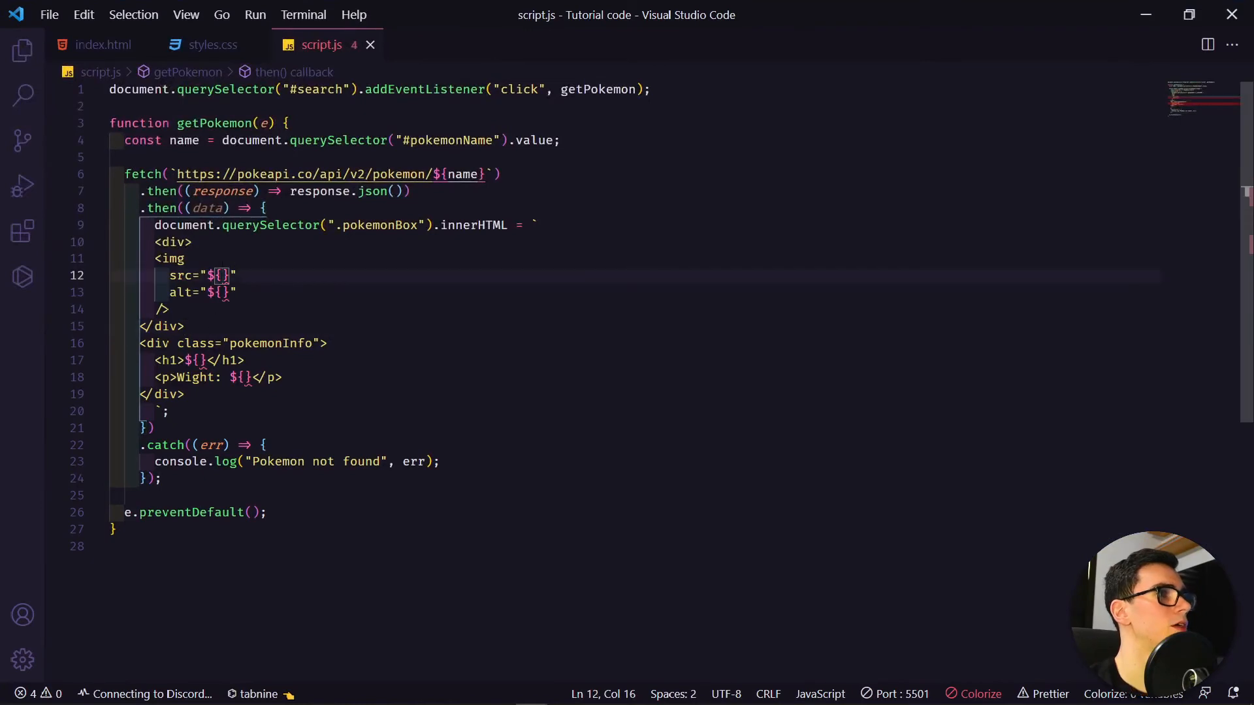
Put data.name in the h1 and alt placeholders and start typing the weight reference
{"action": "type", "text": "data."}
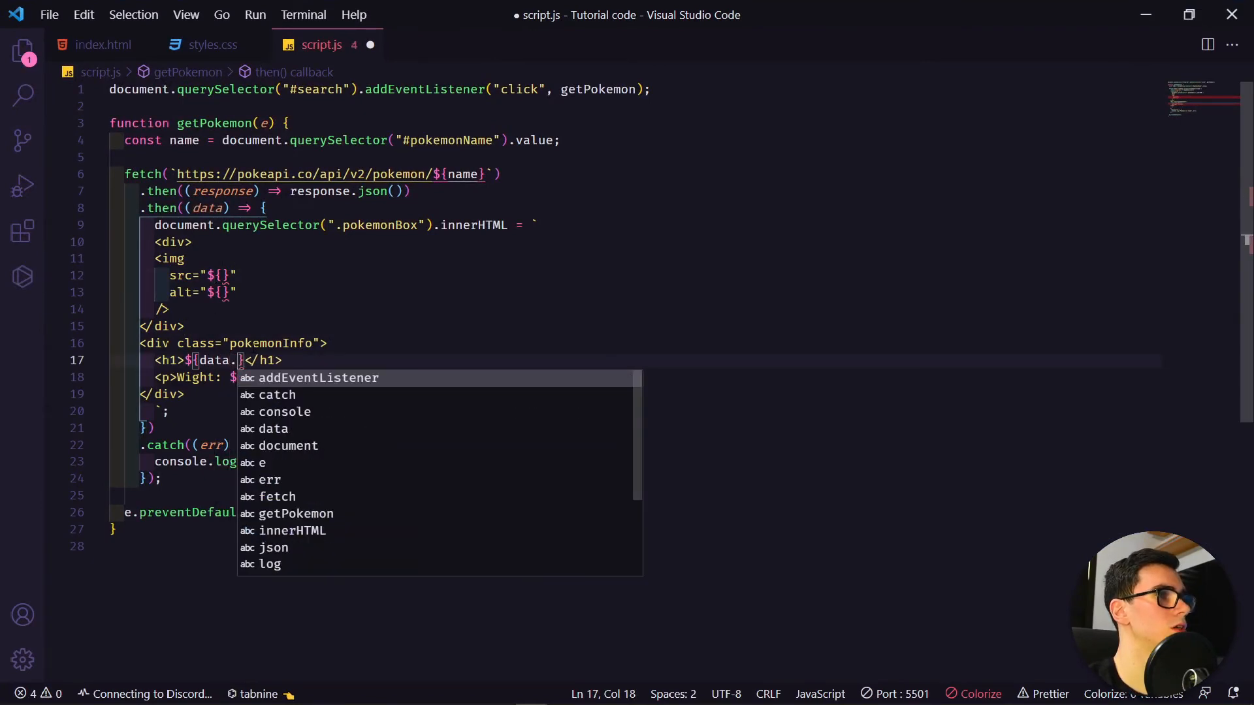
{"action": "type", "text": "name"}
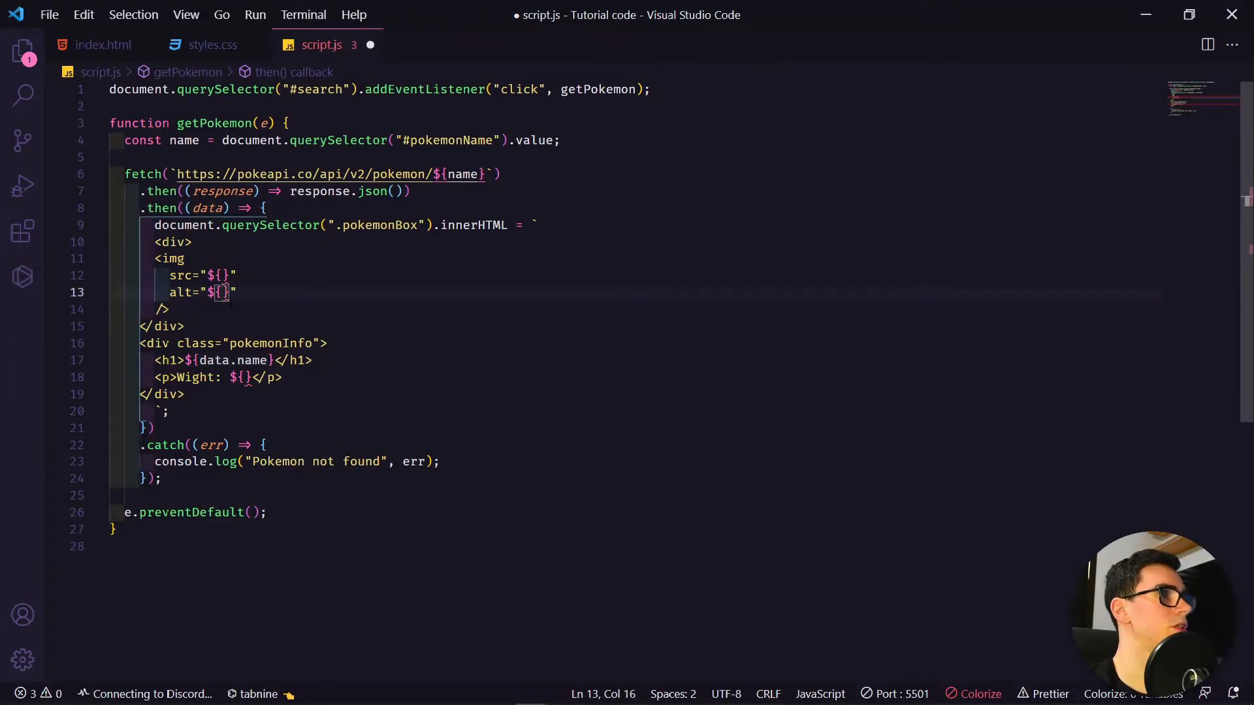
{"action": "type", "text": "data.name"}
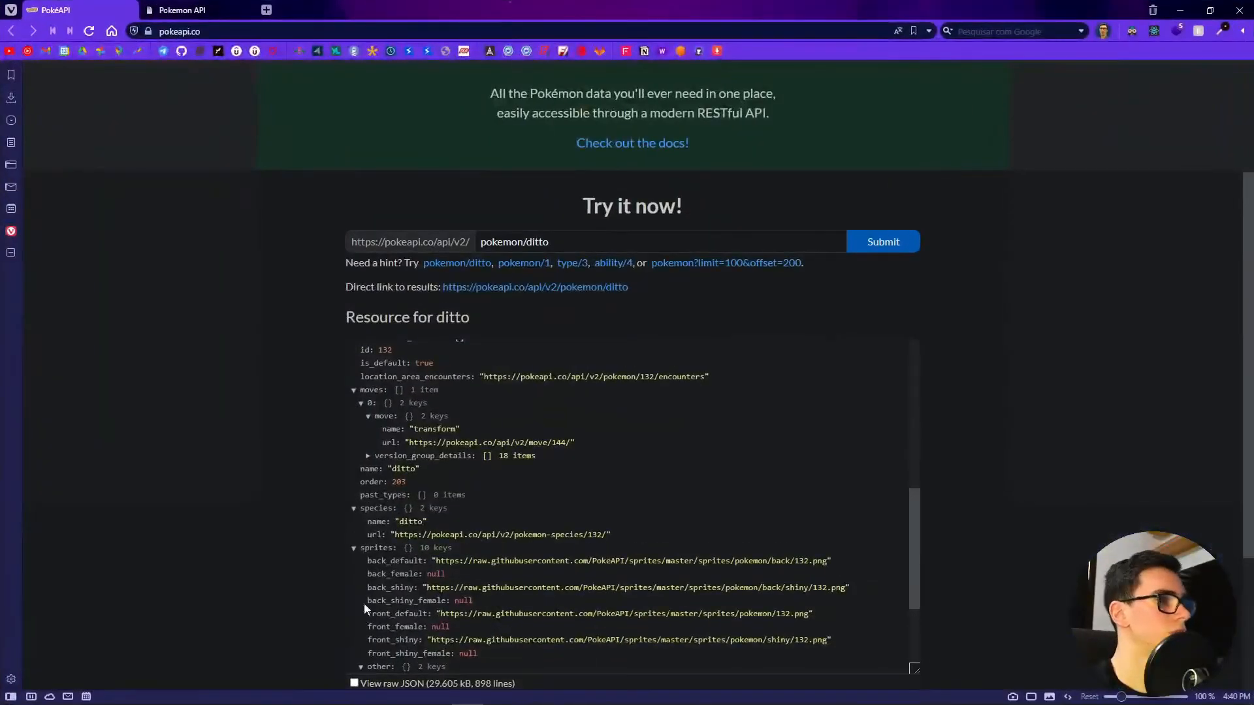
{"action": "scroll", "scroll_direction": "down", "scroll_amount": 3}
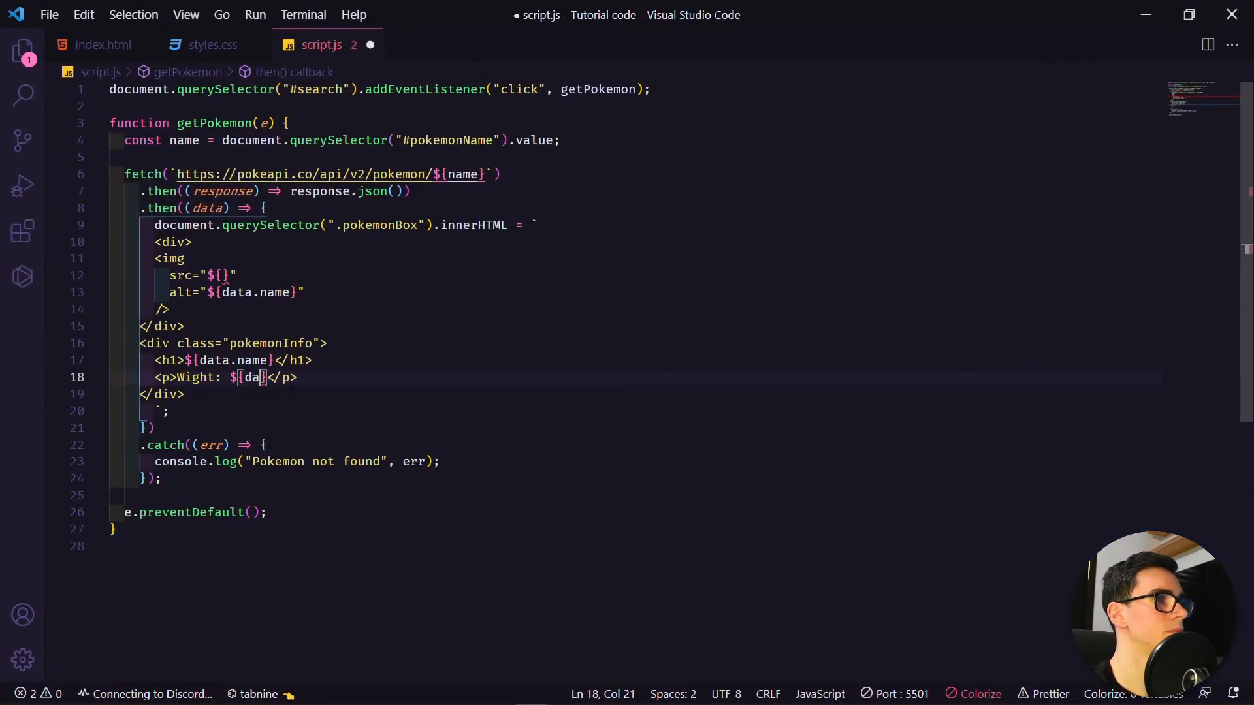
{"action": "type", "text": ".wi"}
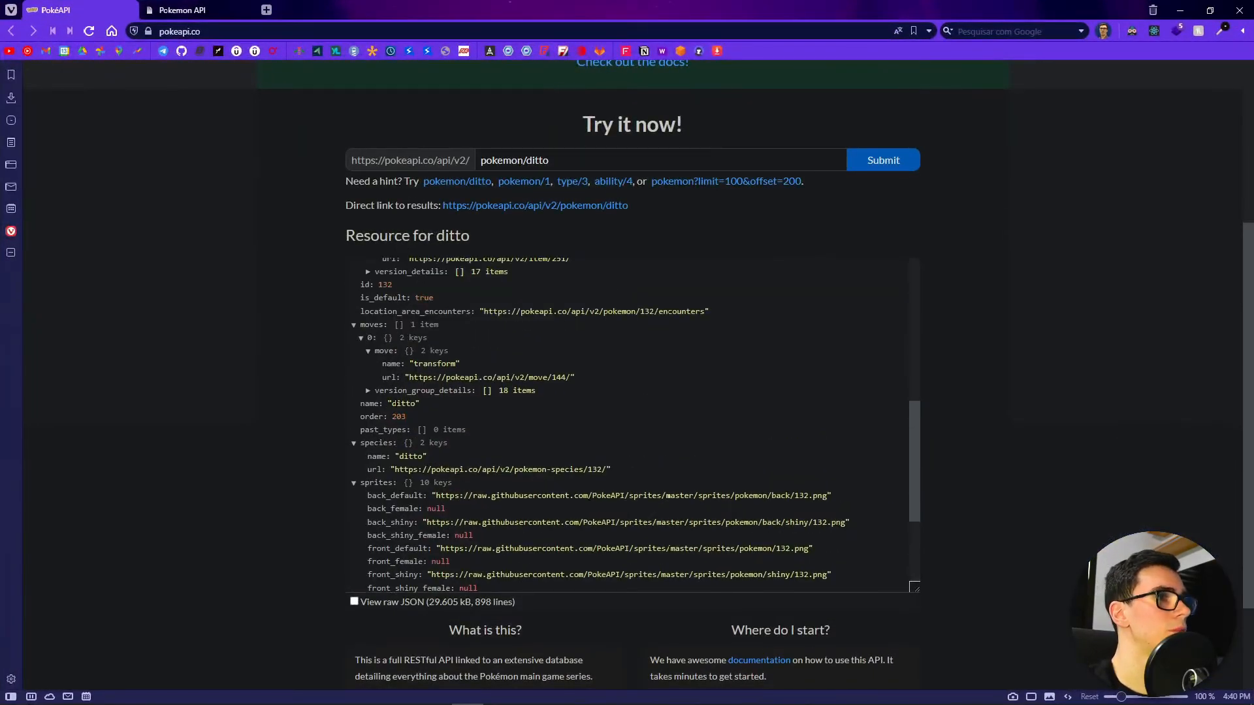
Locate official-artwork front_default in the ditto JSON and complete data.weight in the script
{"action": "scroll", "scroll_direction": "down", "scroll_amount": 3}
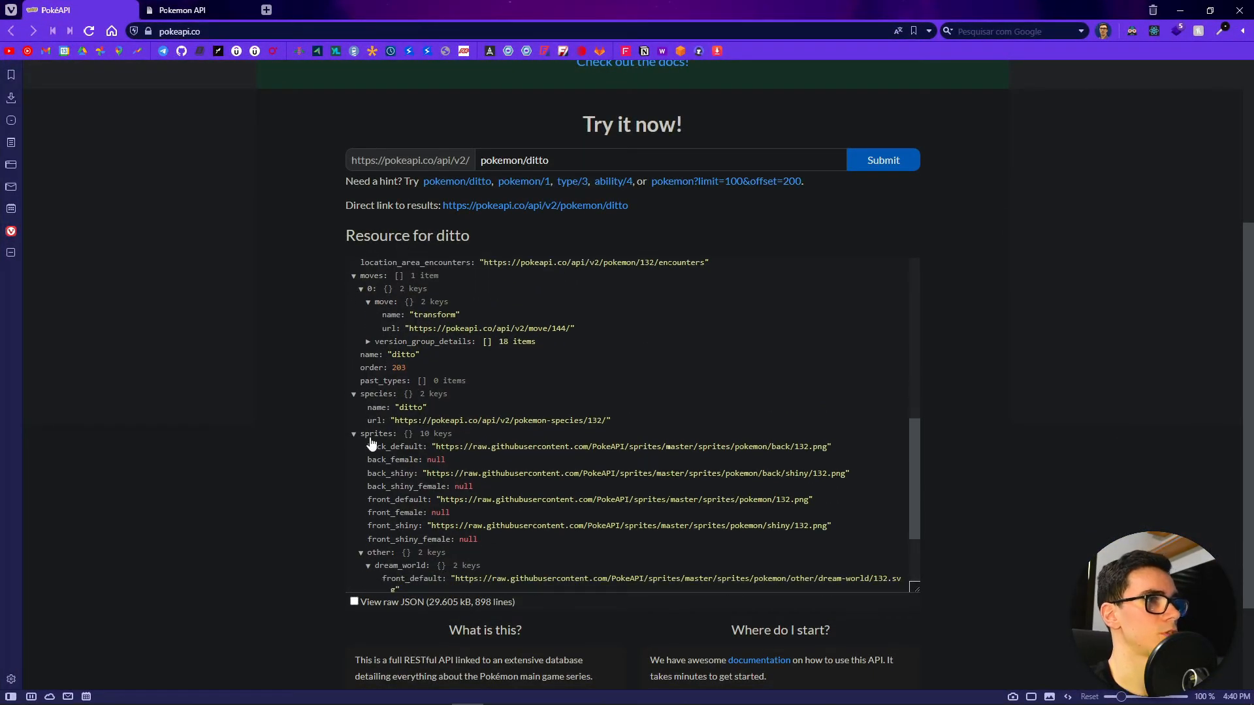
{"action": "scroll", "scroll_direction": "down", "scroll_amount": 3}
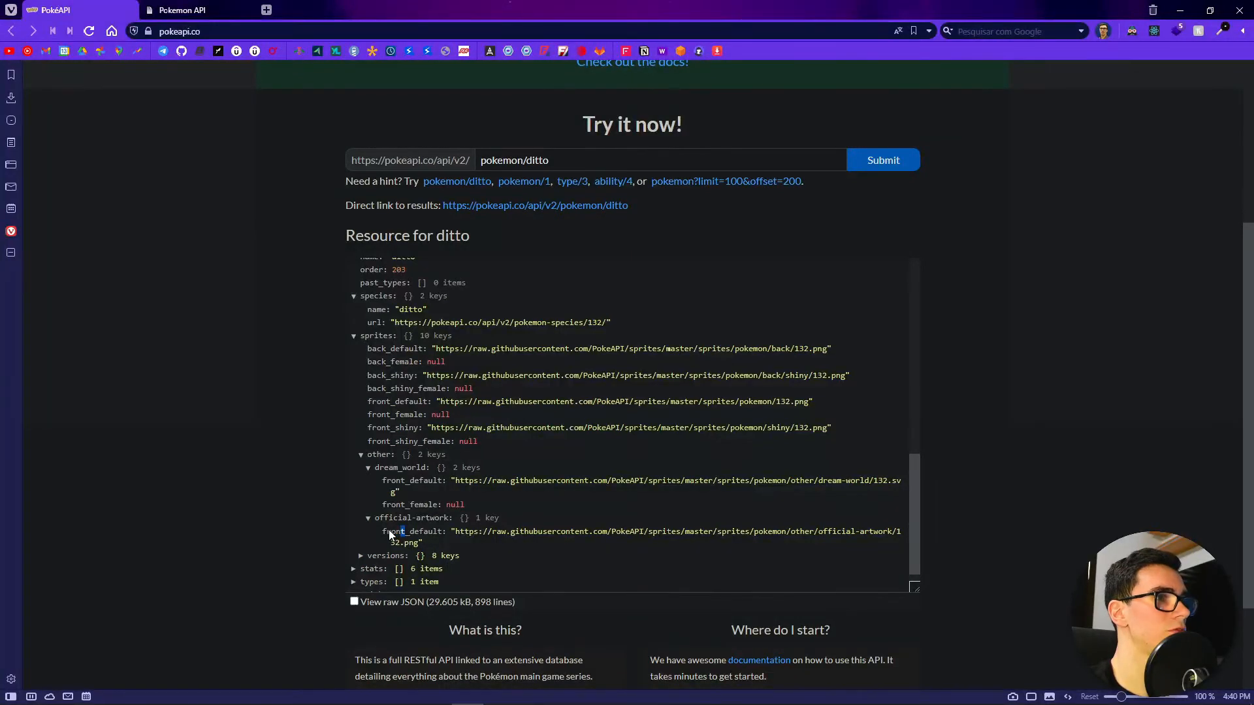
{"action": "double_click", "coordinate": [412, 531]}
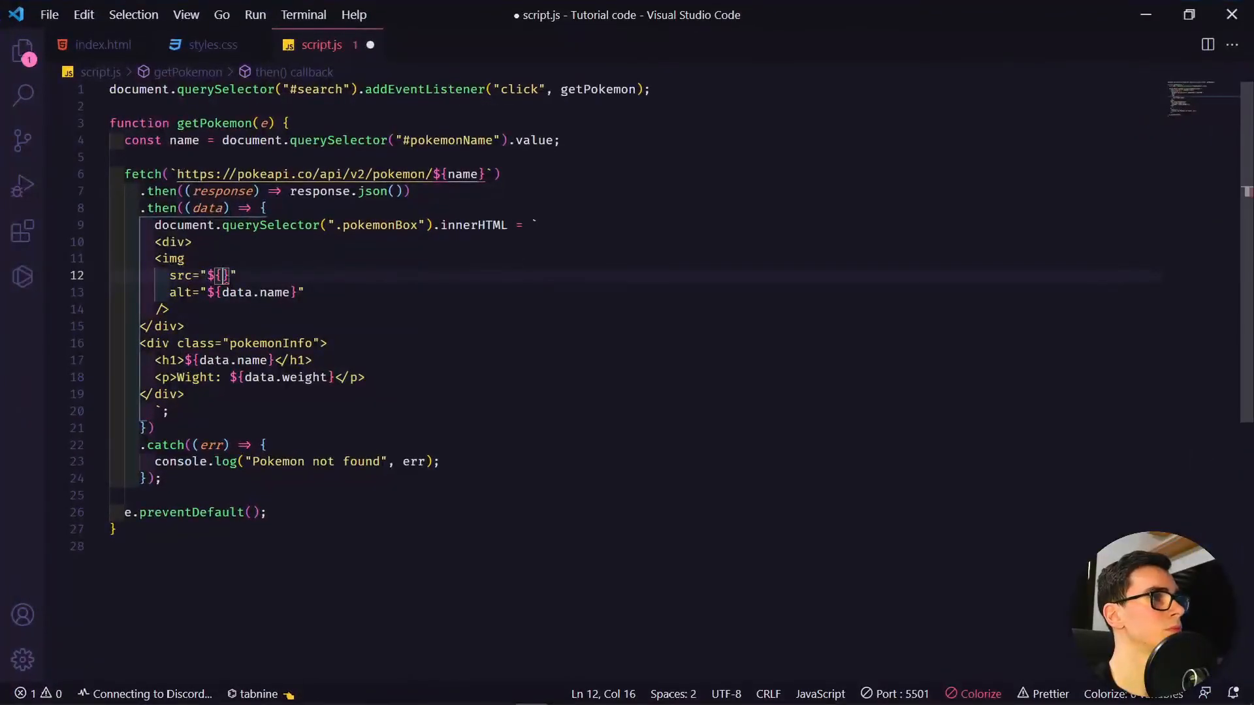
{"action": "type", "text": "data"}
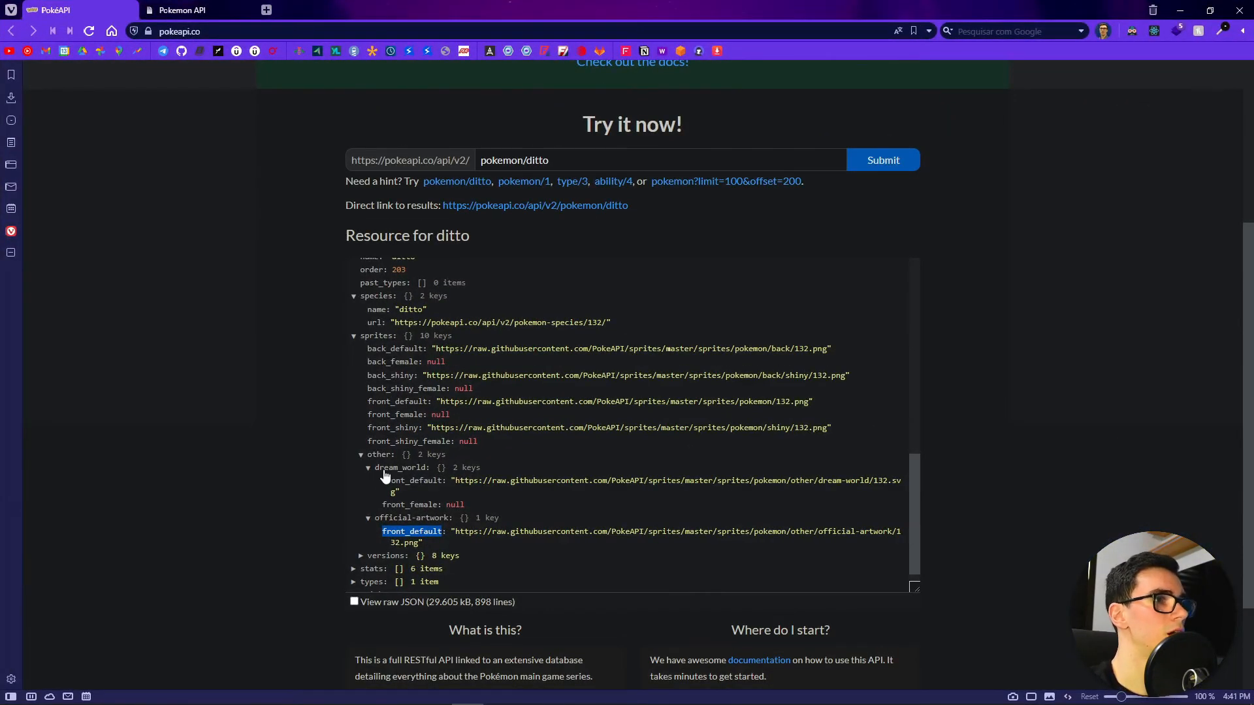
{"action": "mouse_move", "coordinate": [414, 522]}
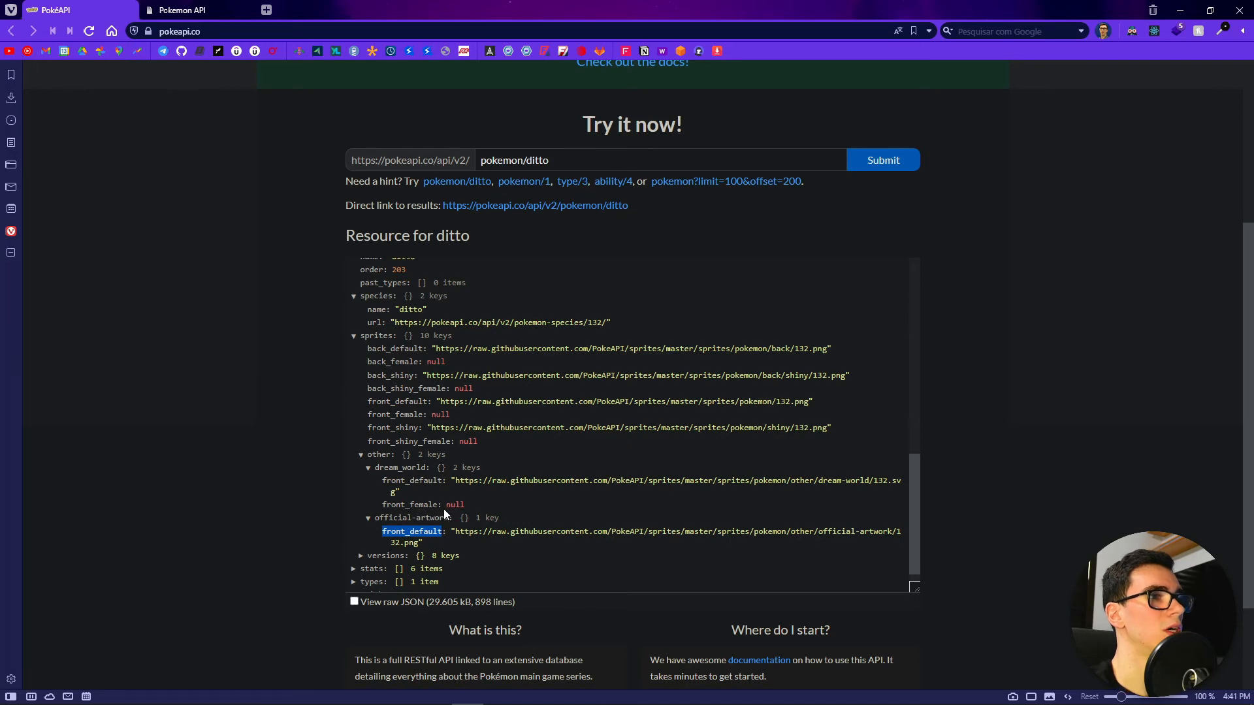
{"action": "left_click", "coordinate": [15, 691]}
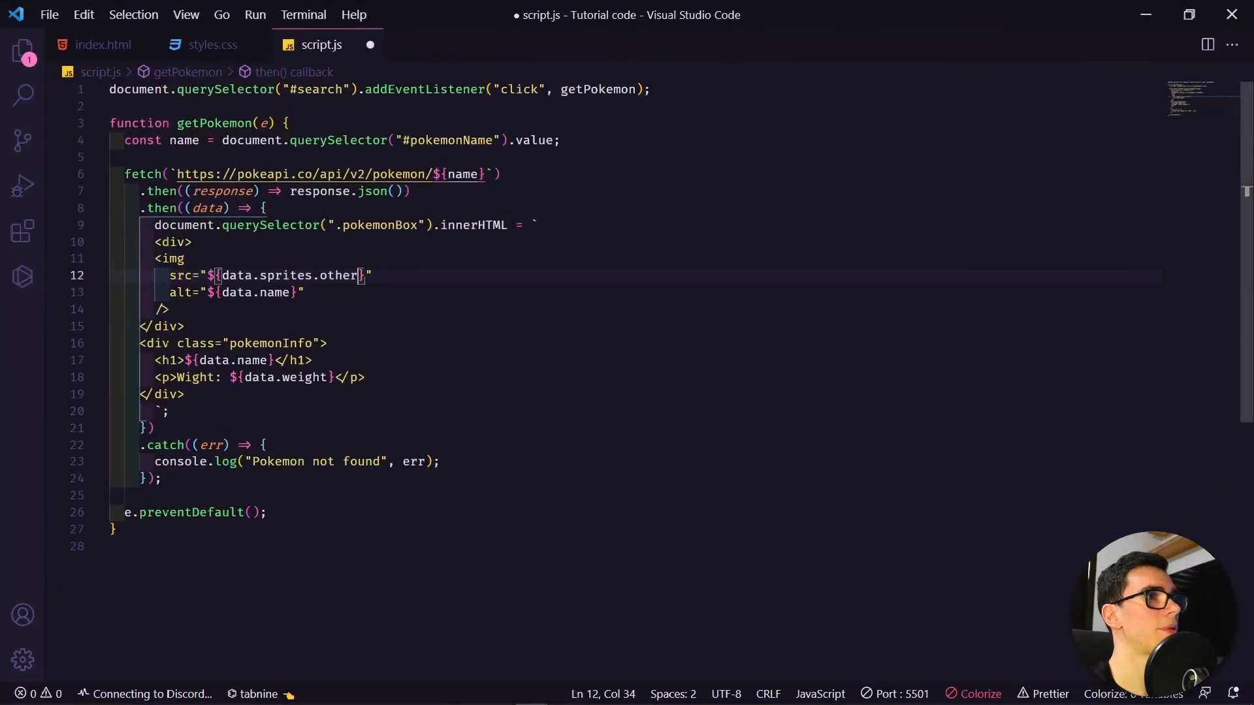
Set the image source to data.sprites.other["official-artwork"].front__default and save script.js
{"action": "type", "text": "[]"}
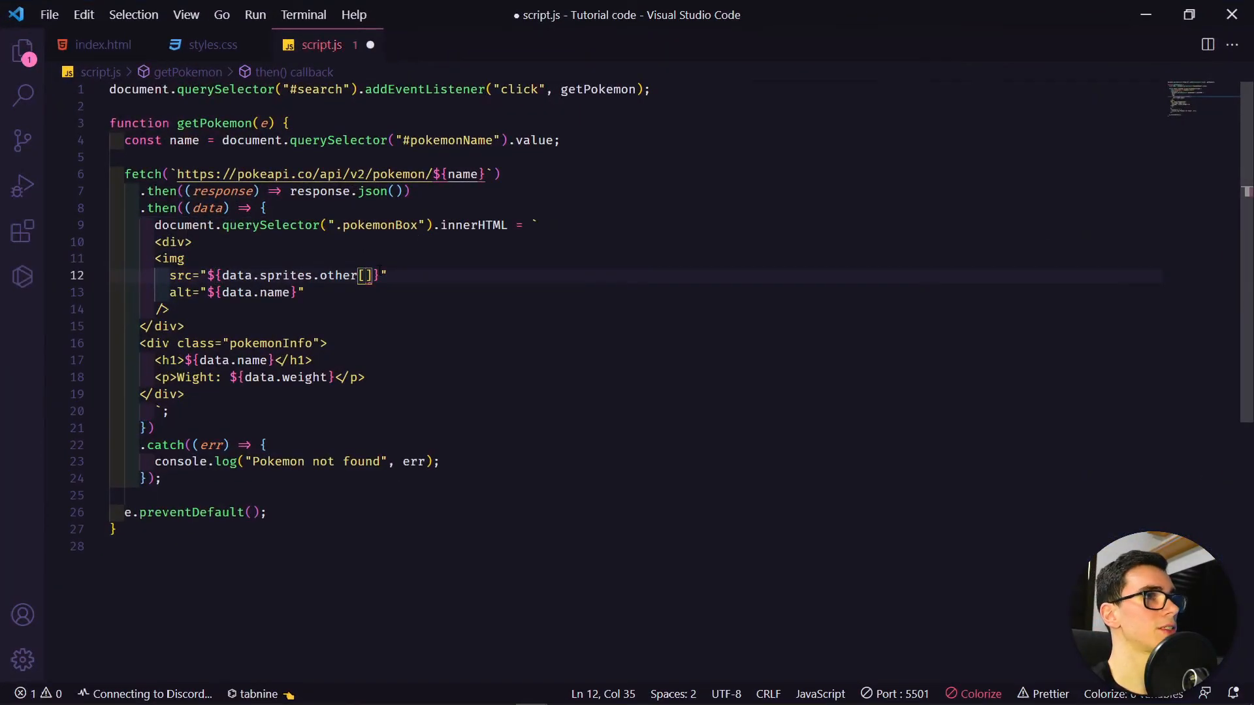
{"action": "type", "text": "\"o"}
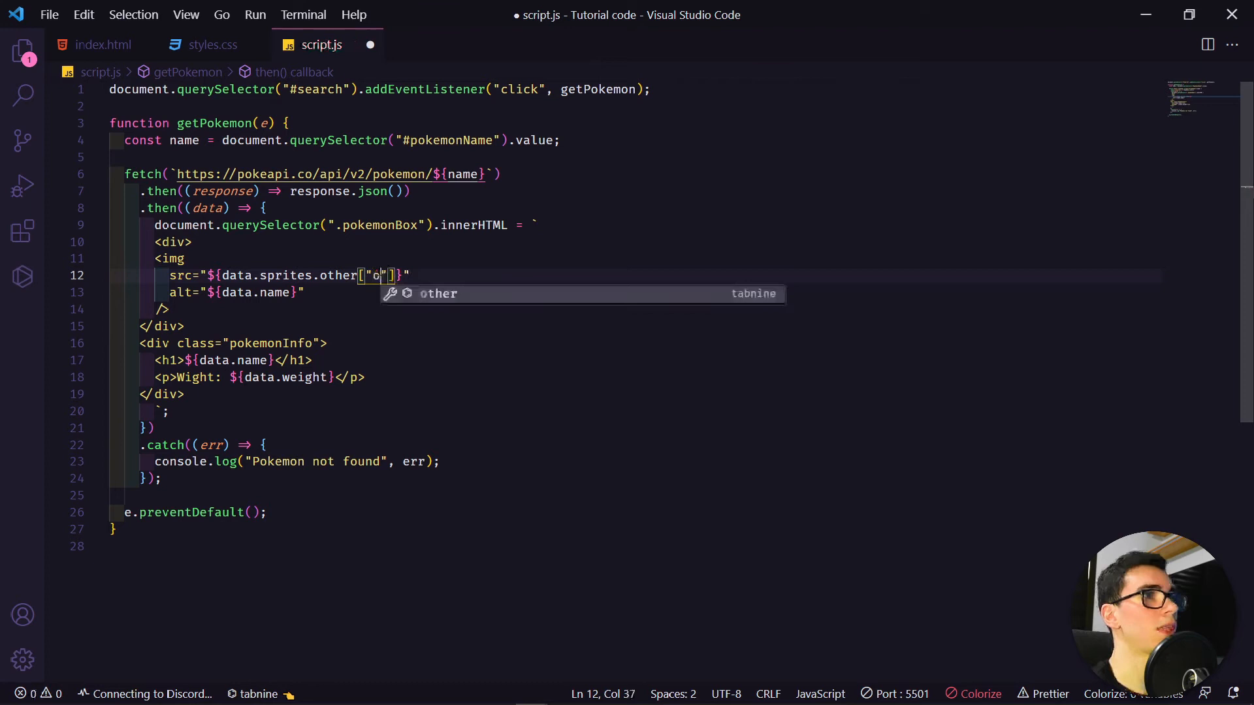
{"action": "type", "text": "fficial"}
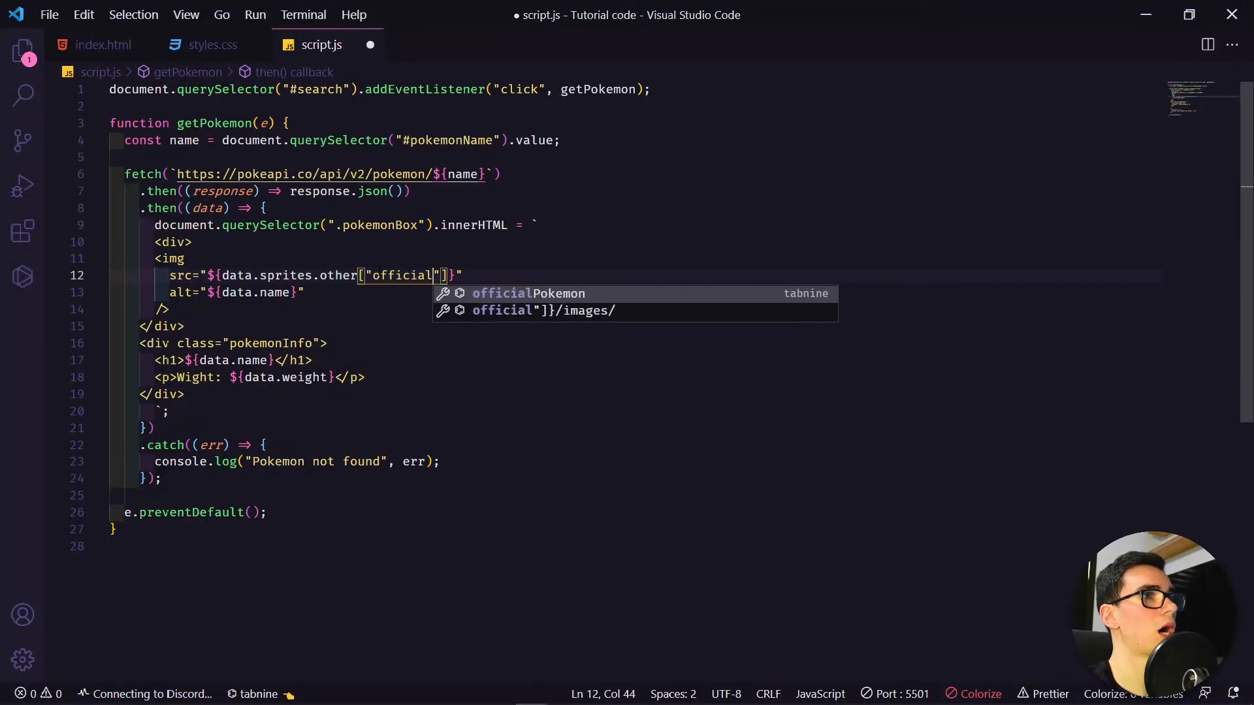
{"action": "type", "text": "-artwork"}
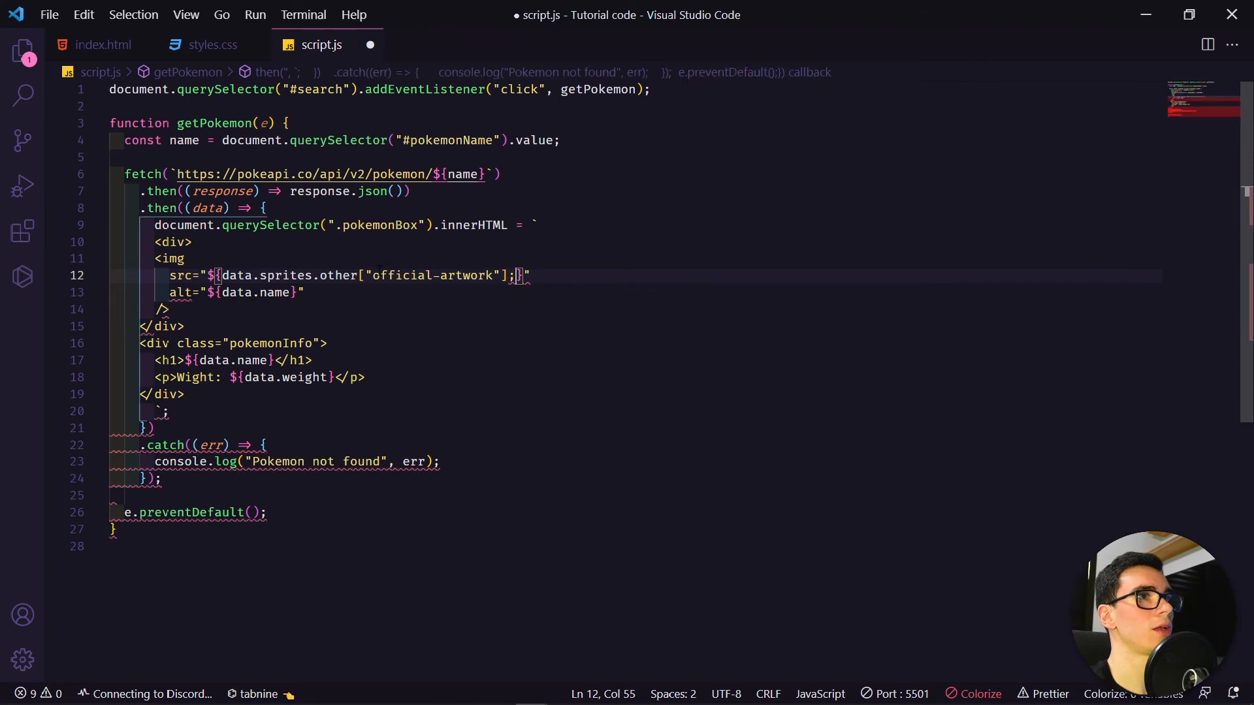
{"action": "type", "text": ".front"}
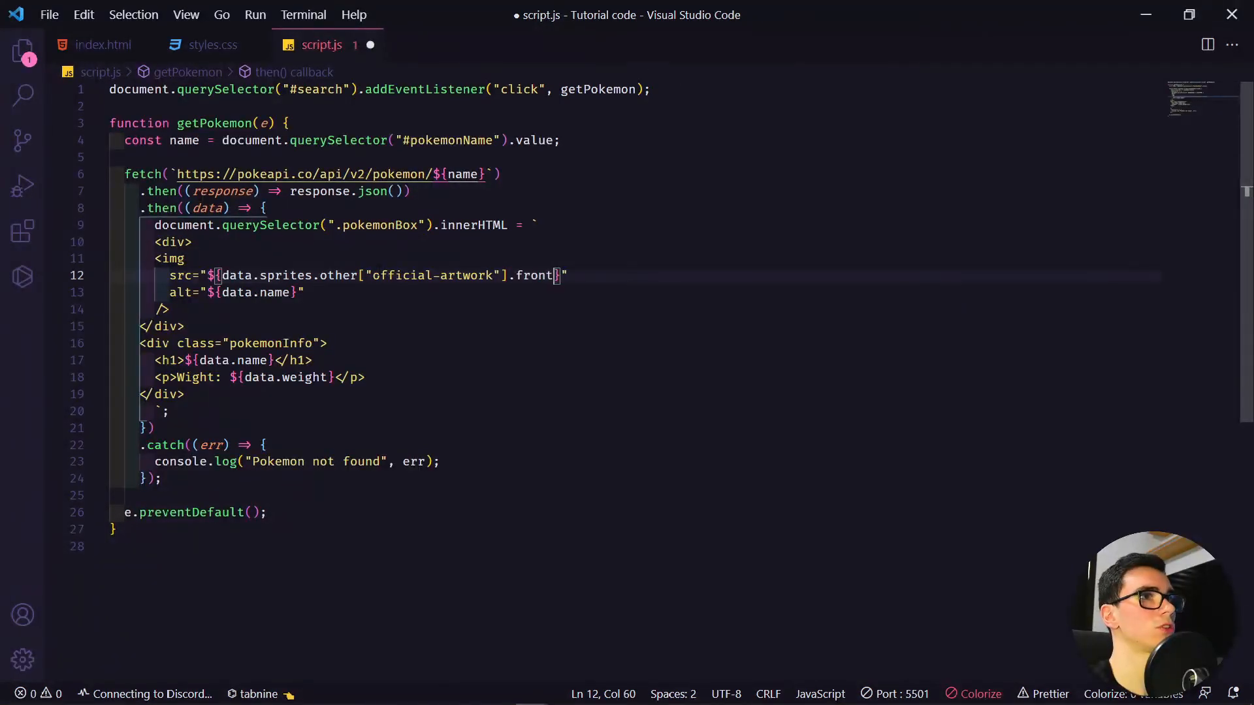
{"action": "type", "text": "__default"}
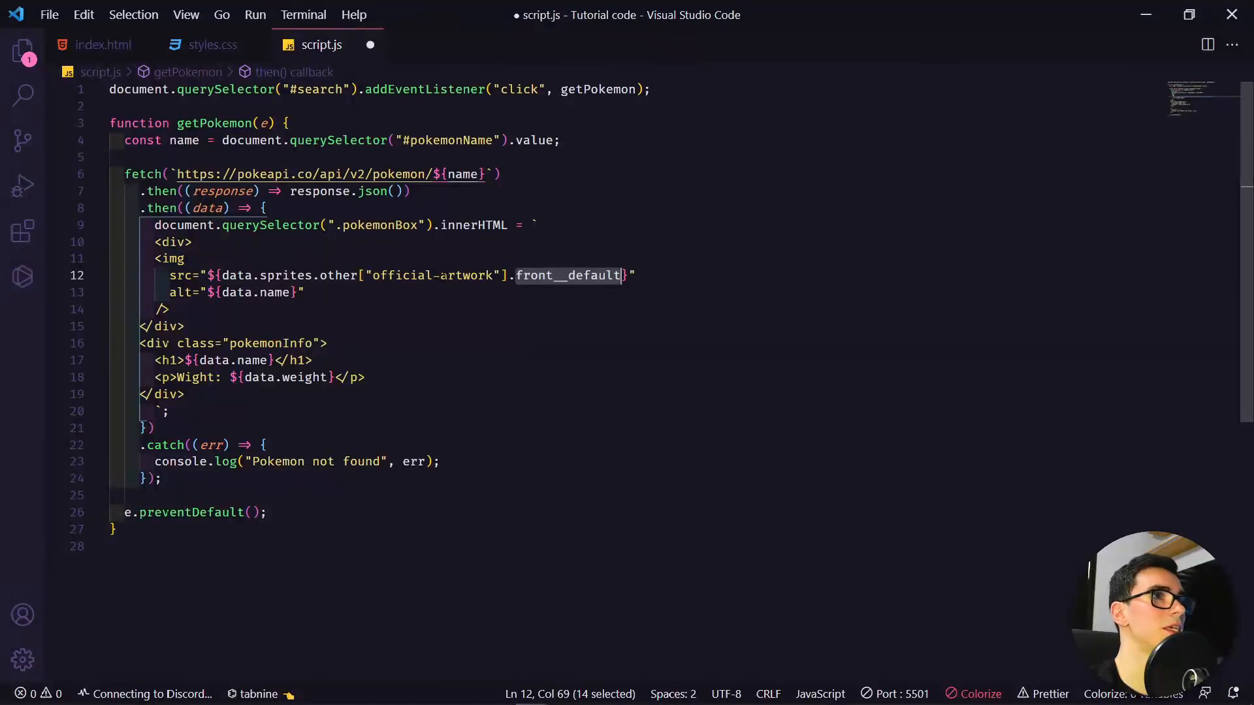
{"action": "left_click", "coordinate": [436, 275]}
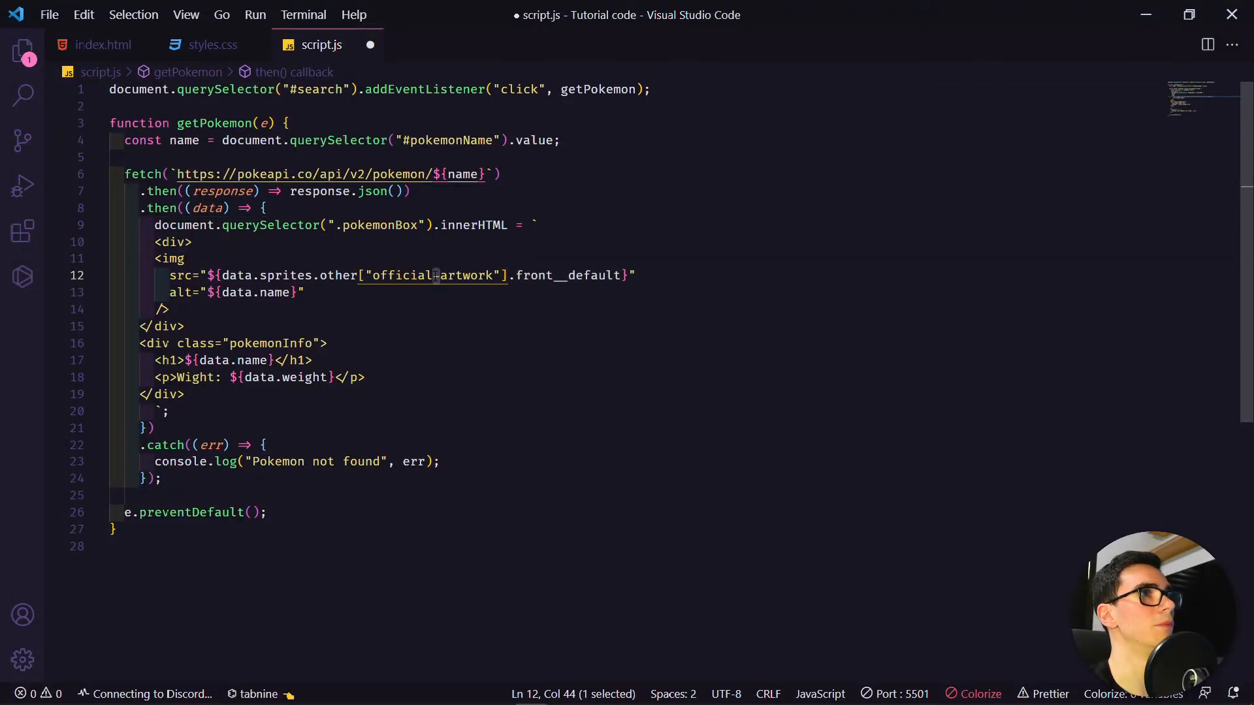
{"action": "key", "text": "ctrl+s"}
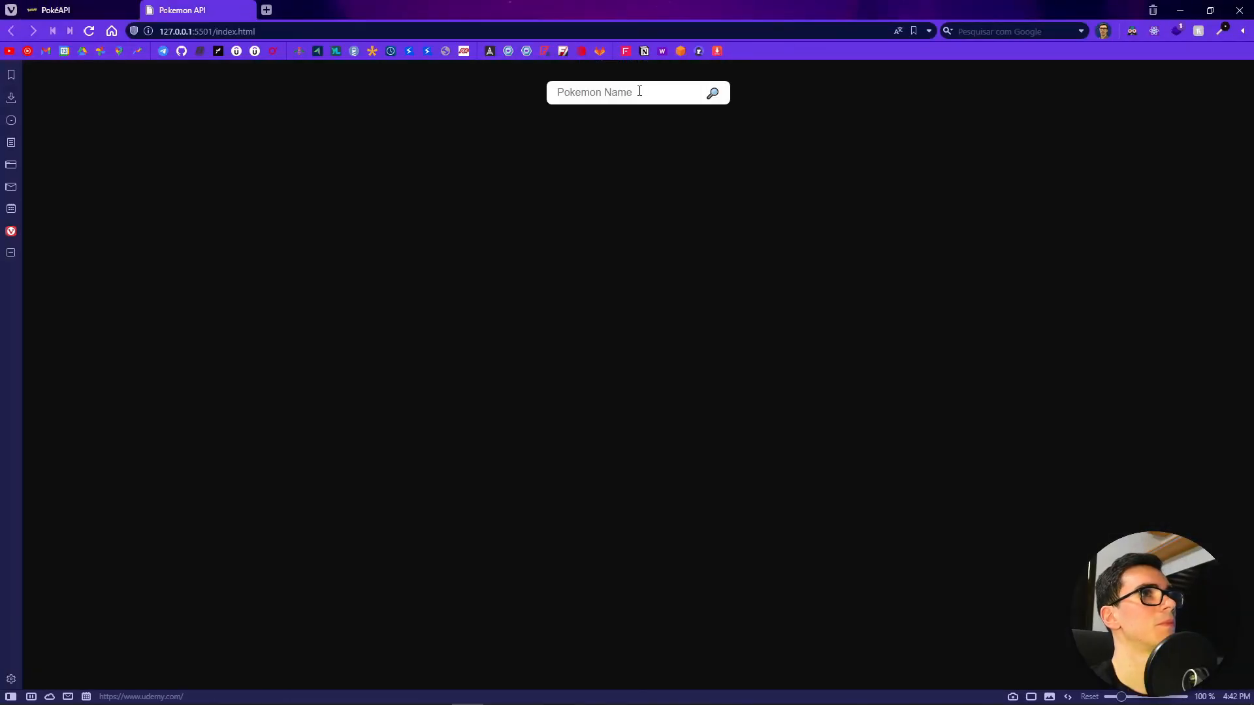
Search ditto, fix front_default in the script, and retest to show artwork and weight 40
{"action": "type", "text": "ditto"}
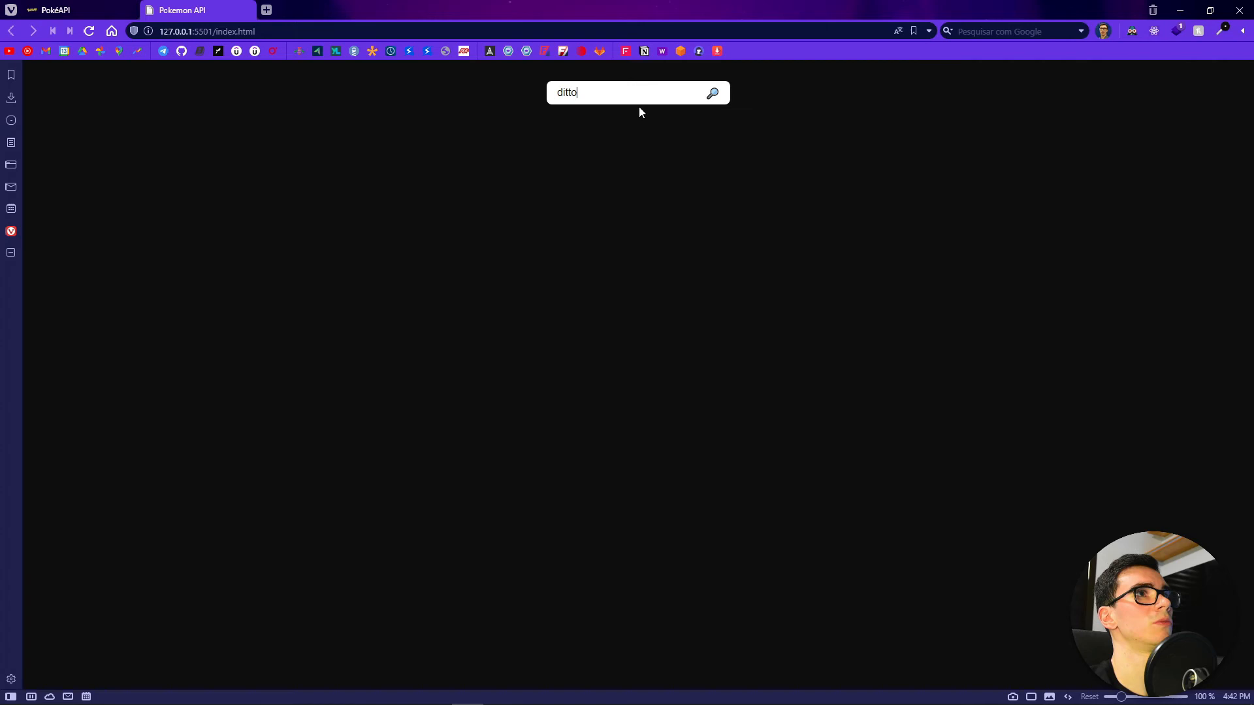
{"action": "left_click", "coordinate": [711, 92]}
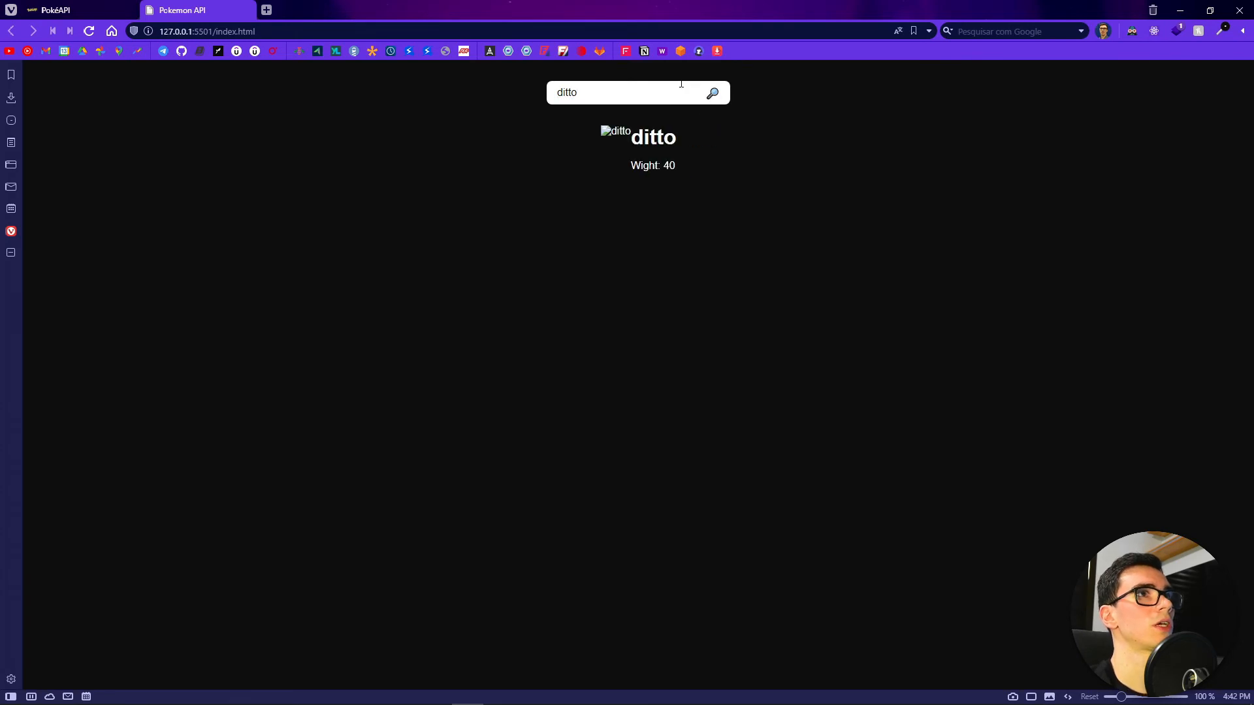
{"action": "mouse_move", "coordinate": [689, 175]}
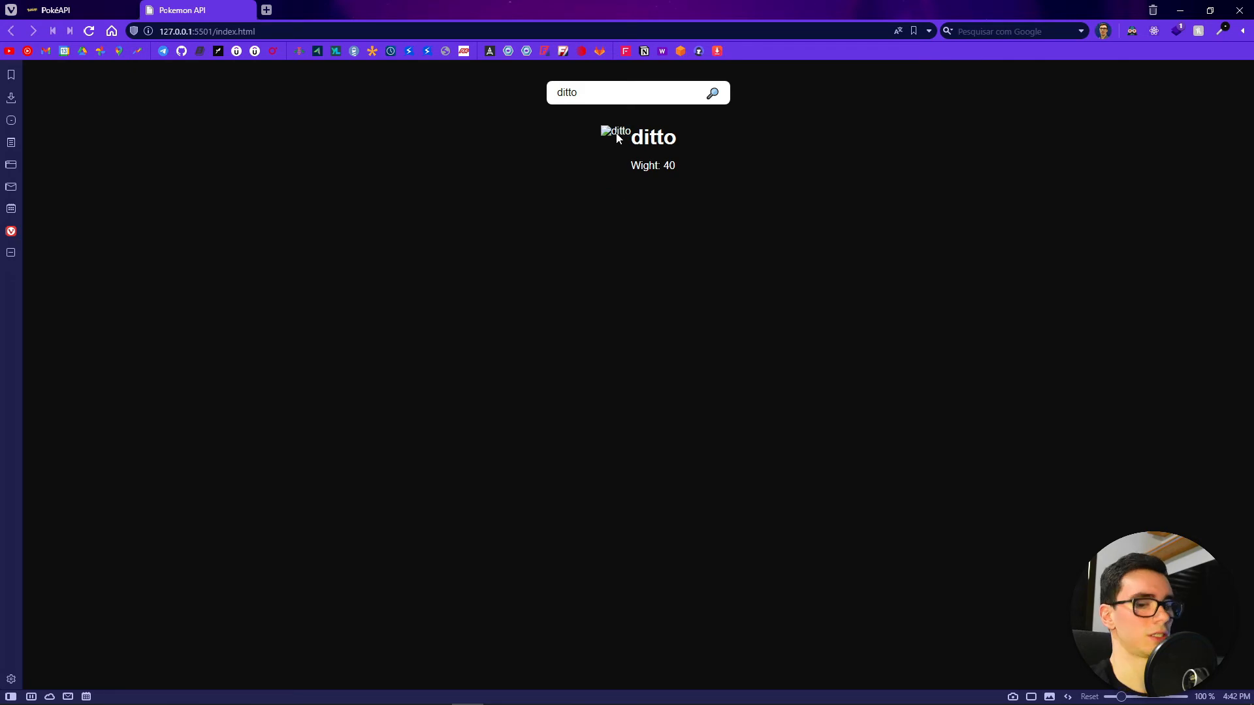
{"action": "key", "text": "F12"}
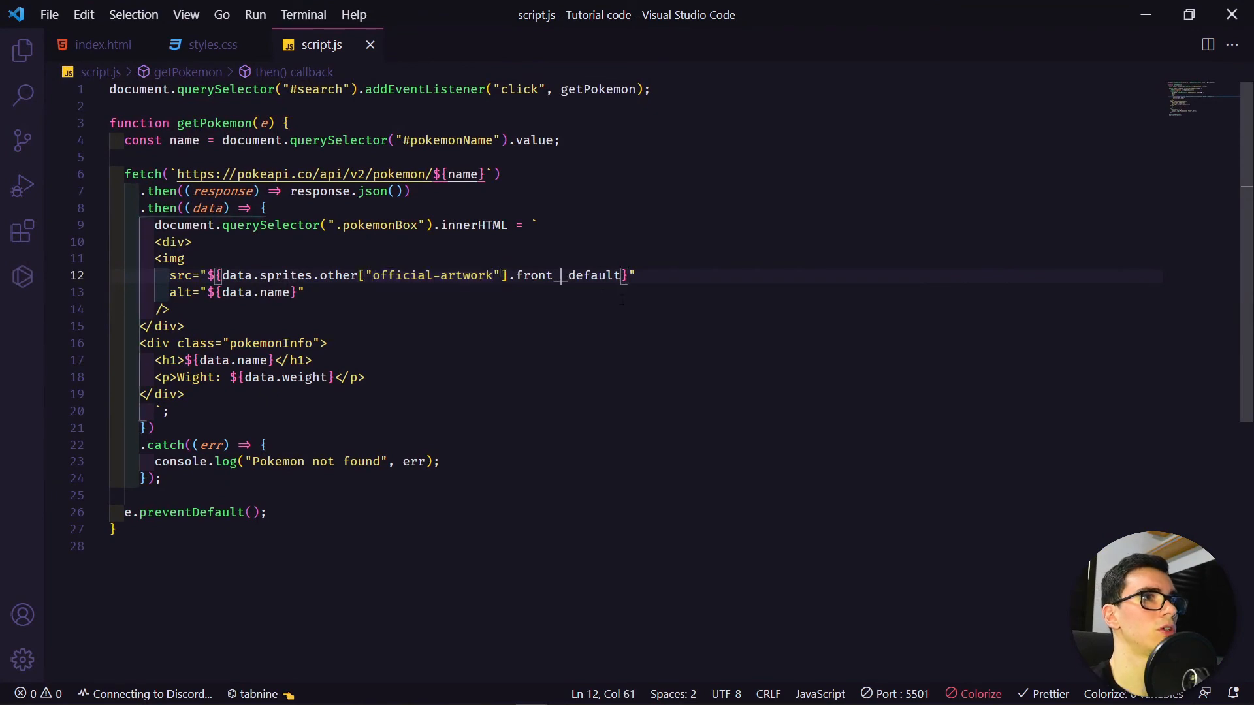
{"action": "key", "text": "Backspace"}
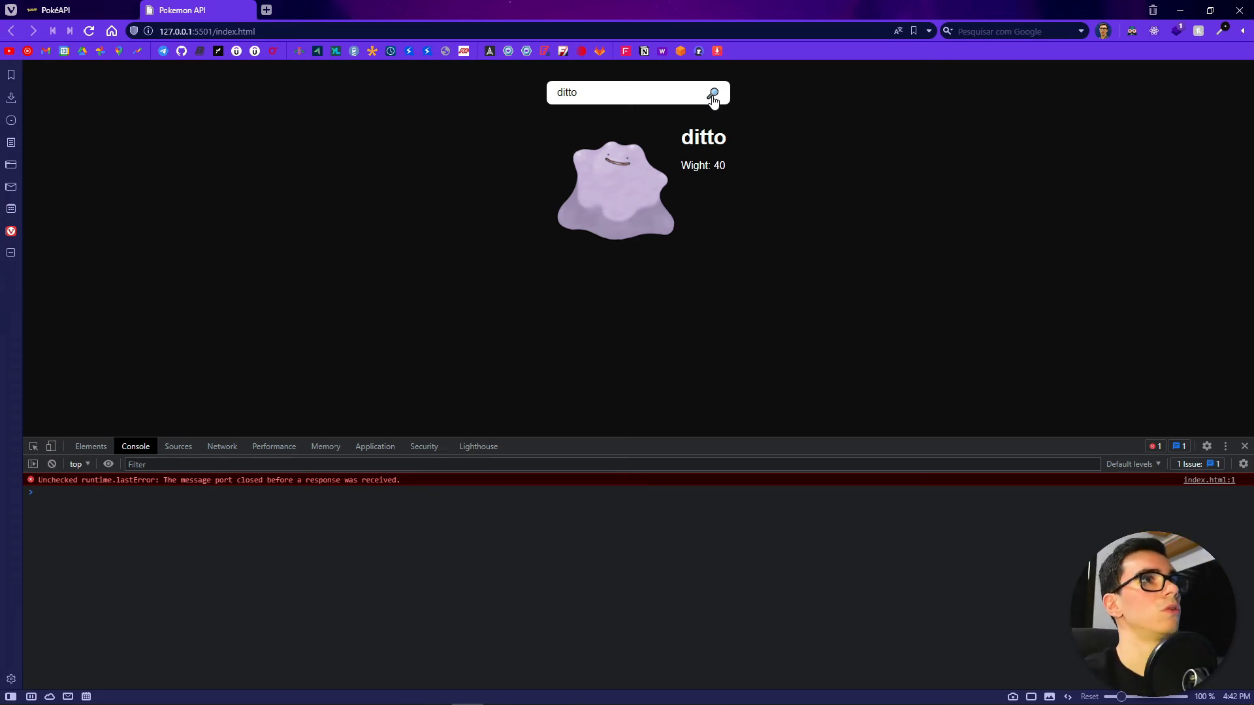
{"action": "mouse_move", "coordinate": [648, 92]}
{"action": "type", "text": "DI"}
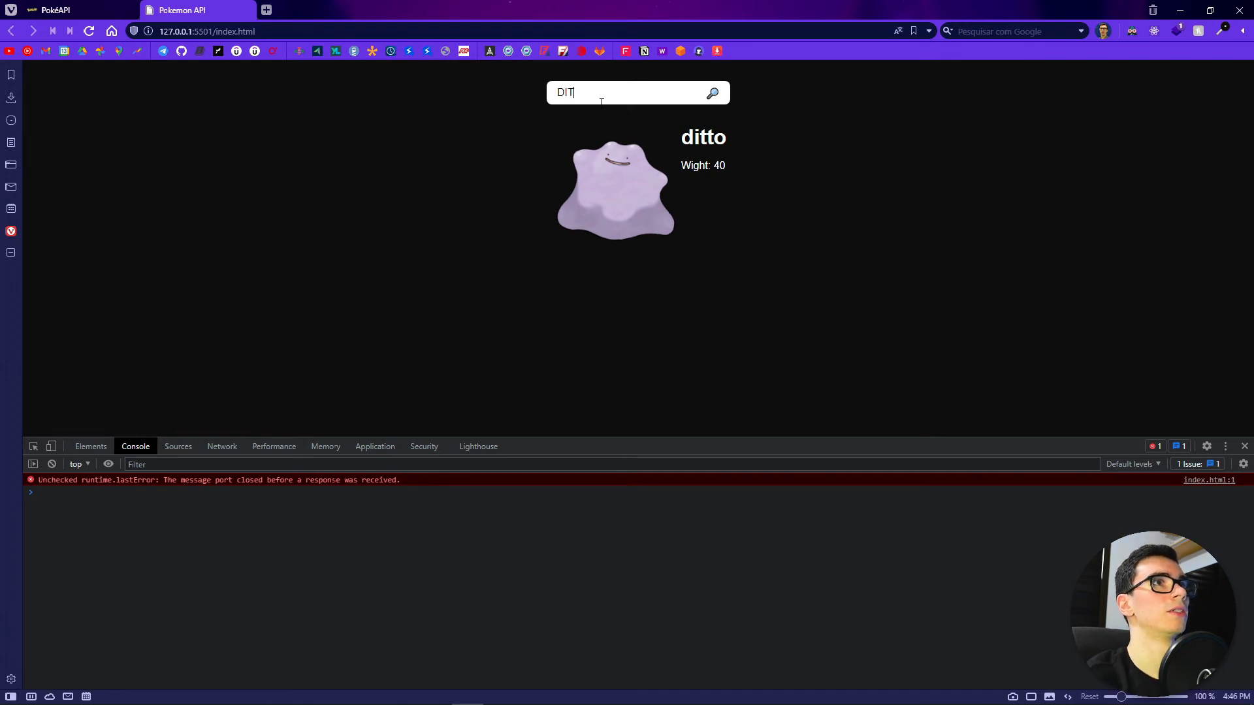
Search for uppercase DITTO, producing 404 'Pokemon not found' errors
{"action": "type", "text": "TO"}
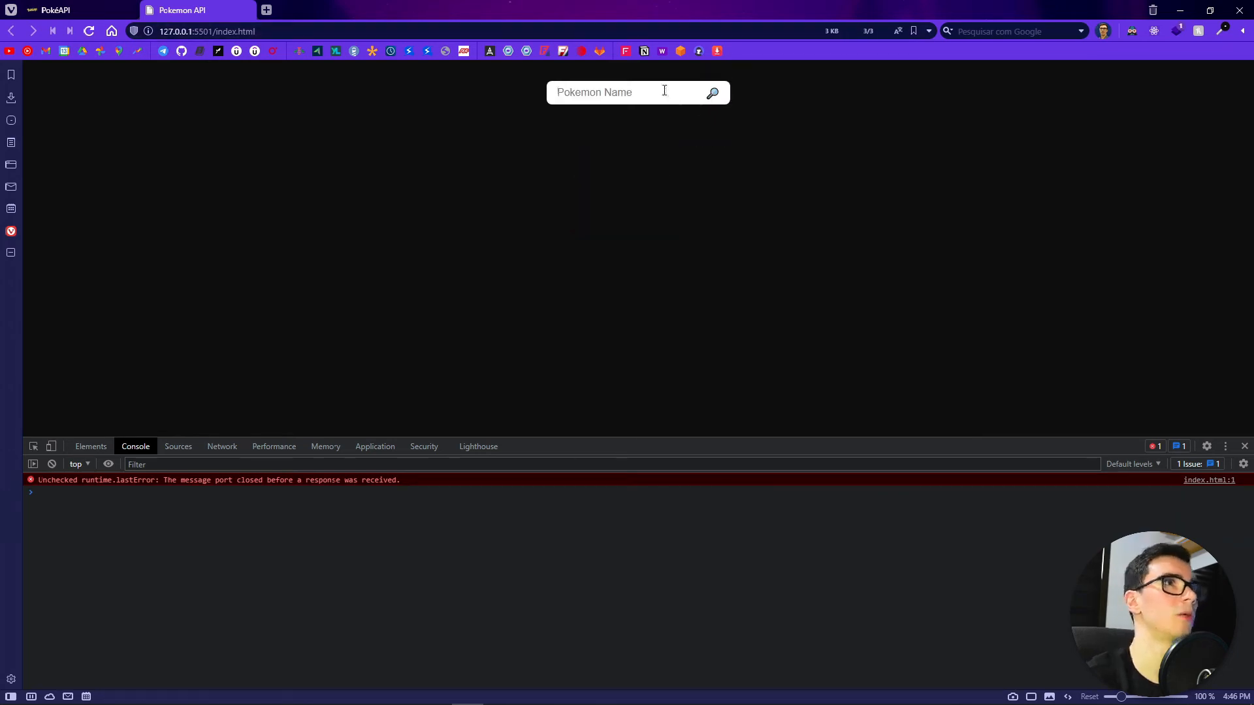
{"action": "type", "text": "DITTO"}
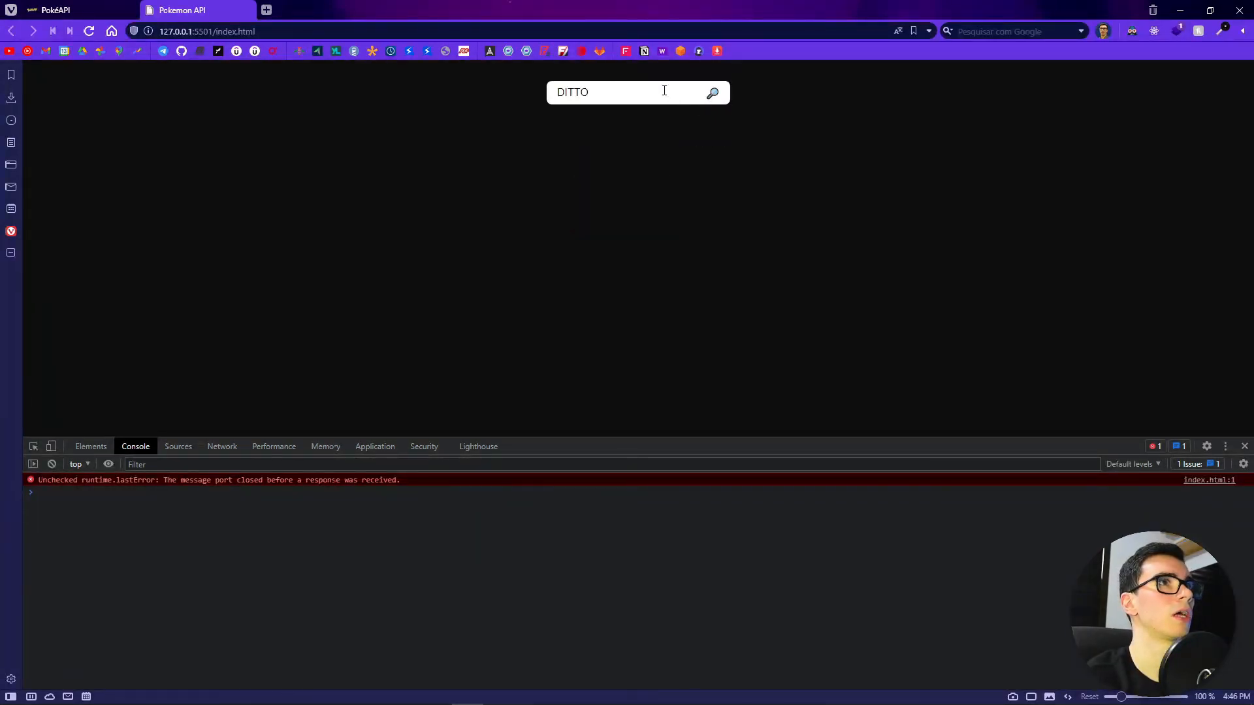
{"action": "left_click", "coordinate": [712, 92]}
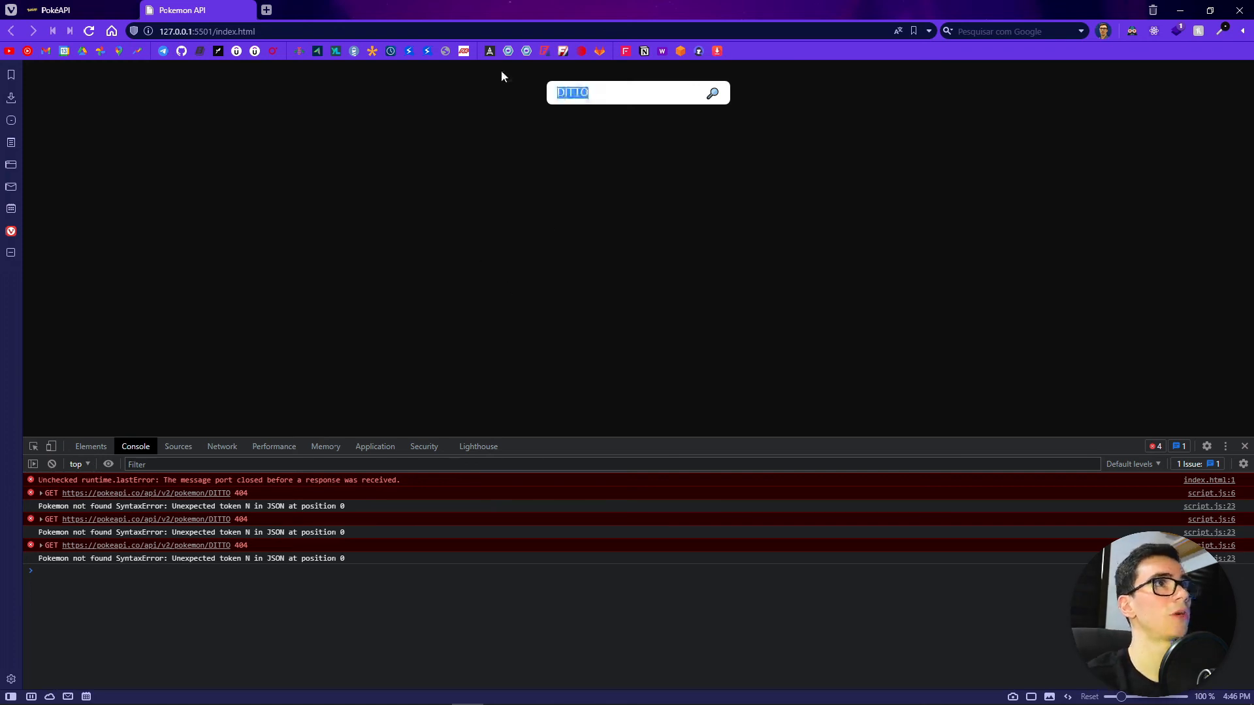
{"action": "mouse_move", "coordinate": [619, 93]}
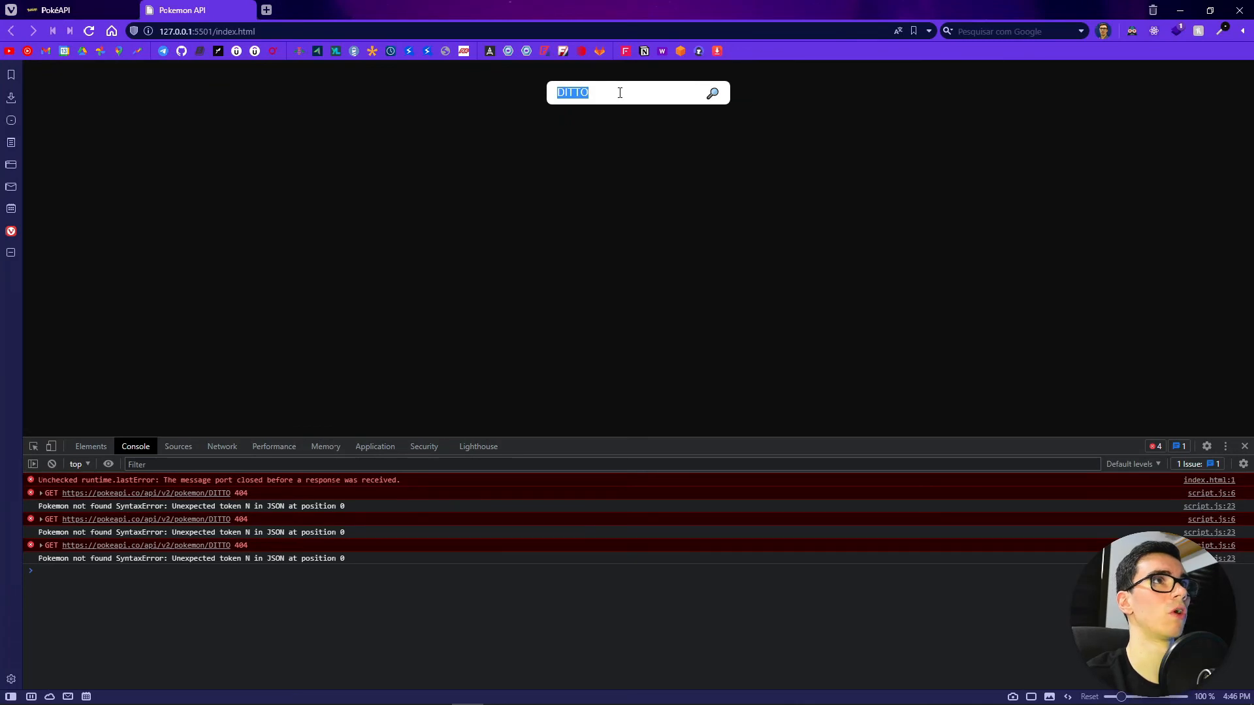
Replace the search text with bulbasaur and search again
{"action": "left_click", "coordinate": [620, 92]}
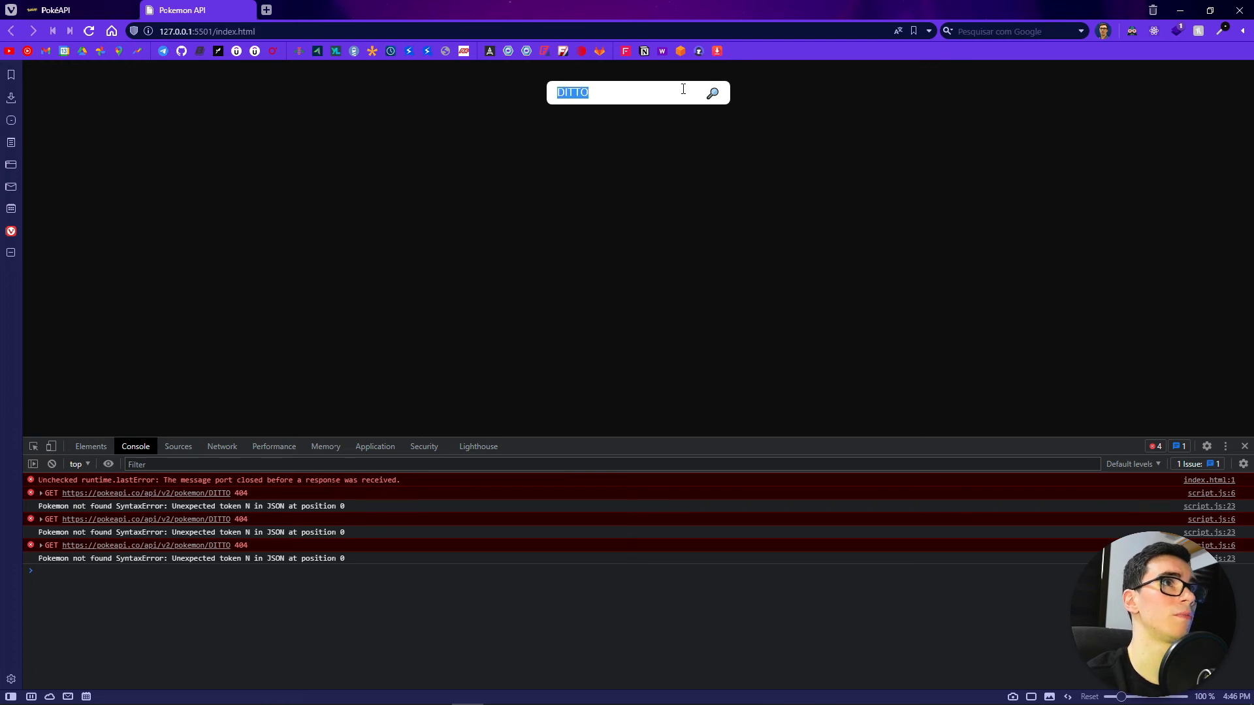
{"action": "type", "text": "bulbasaur"}
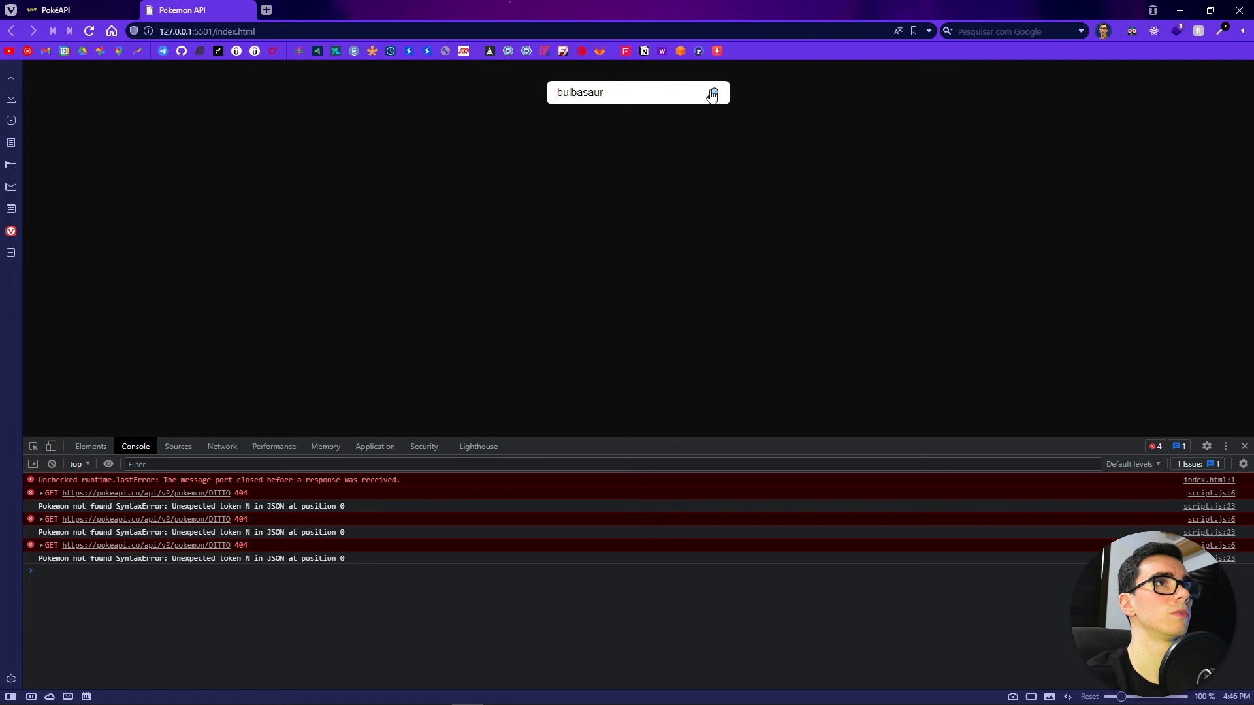
{"action": "left_click", "coordinate": [711, 92]}
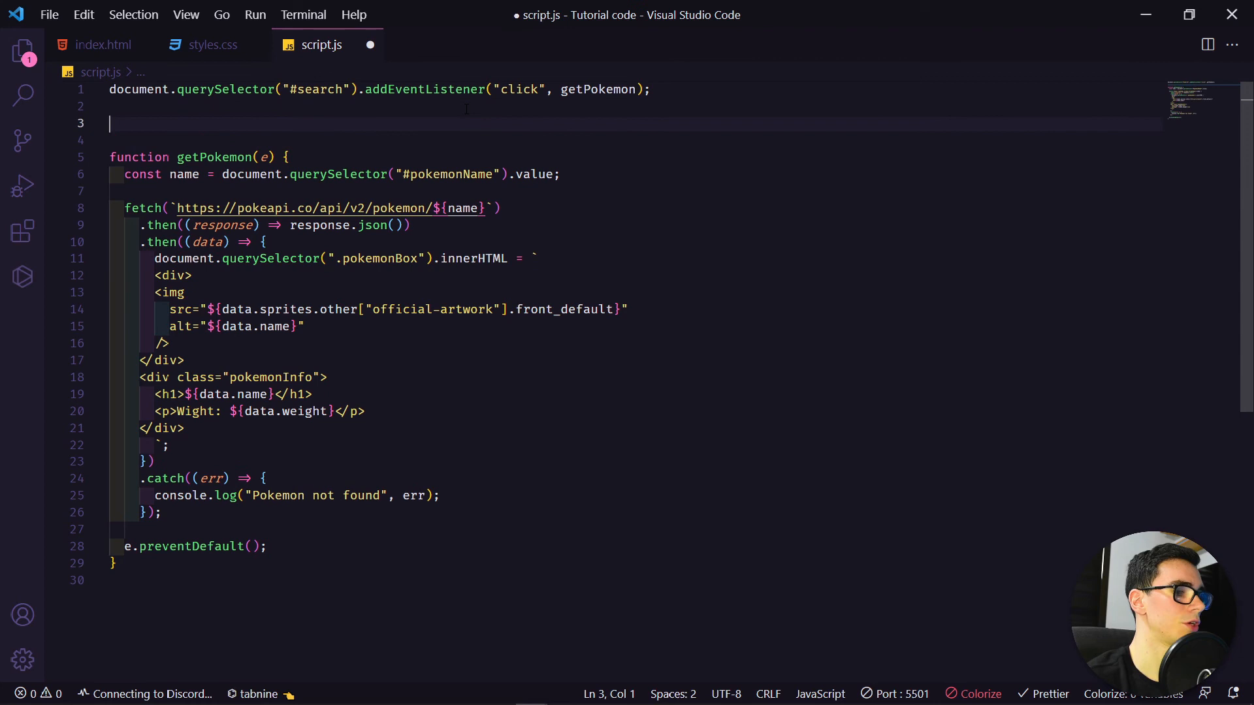
Write function lowerCaseName(string) that returns string.toLowerCase()
{"action": "type", "text": "fun"}
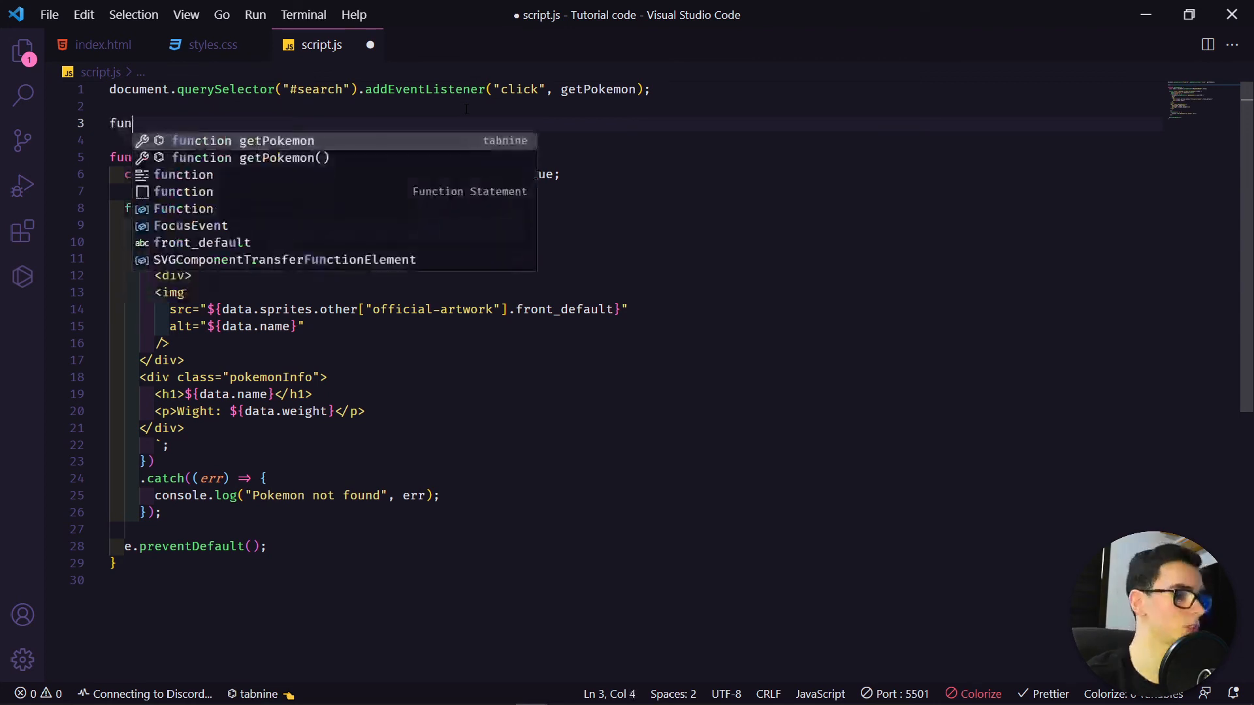
{"action": "type", "text": "ction"}
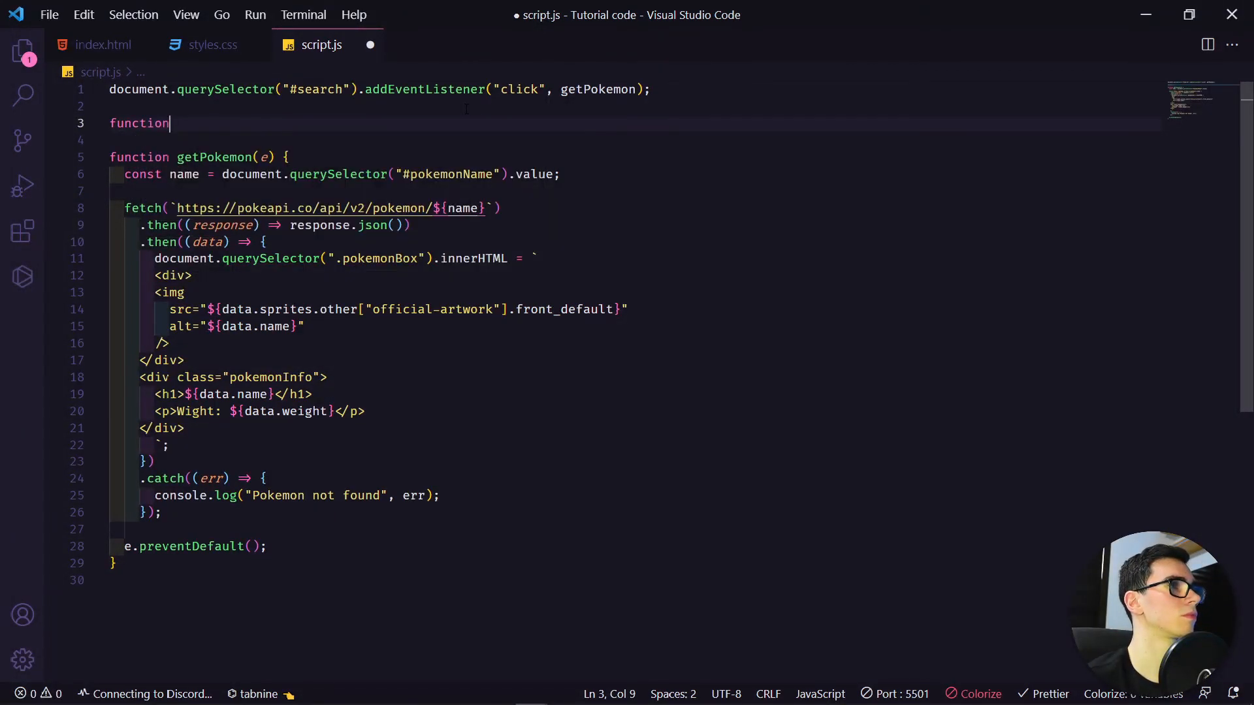
{"action": "type", "text": "lowerC"}
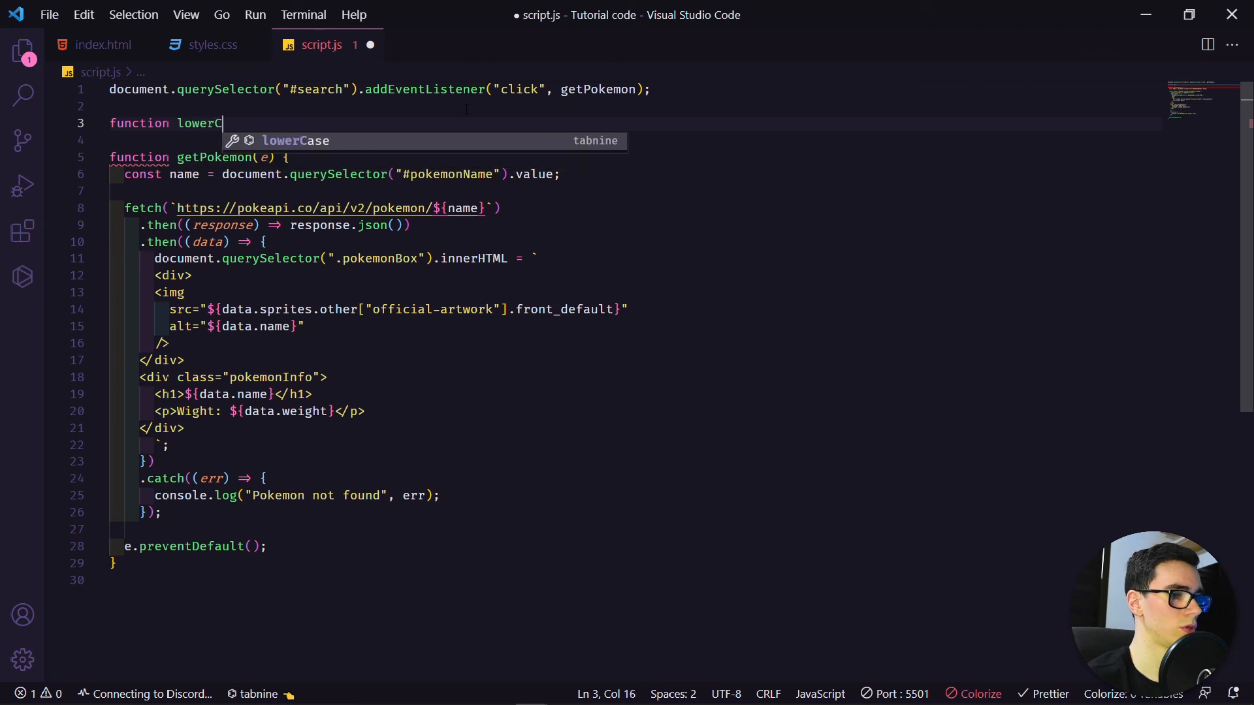
{"action": "type", "text": "ase"}
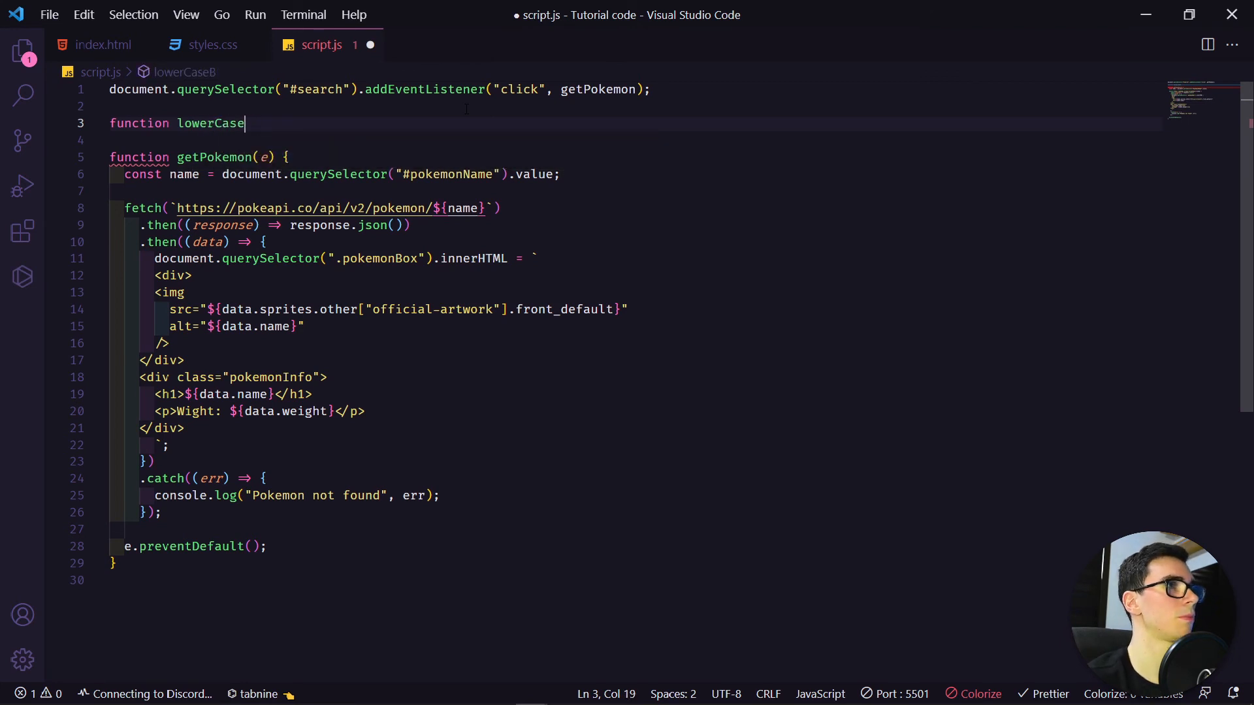
{"action": "type", "text": "Name("}
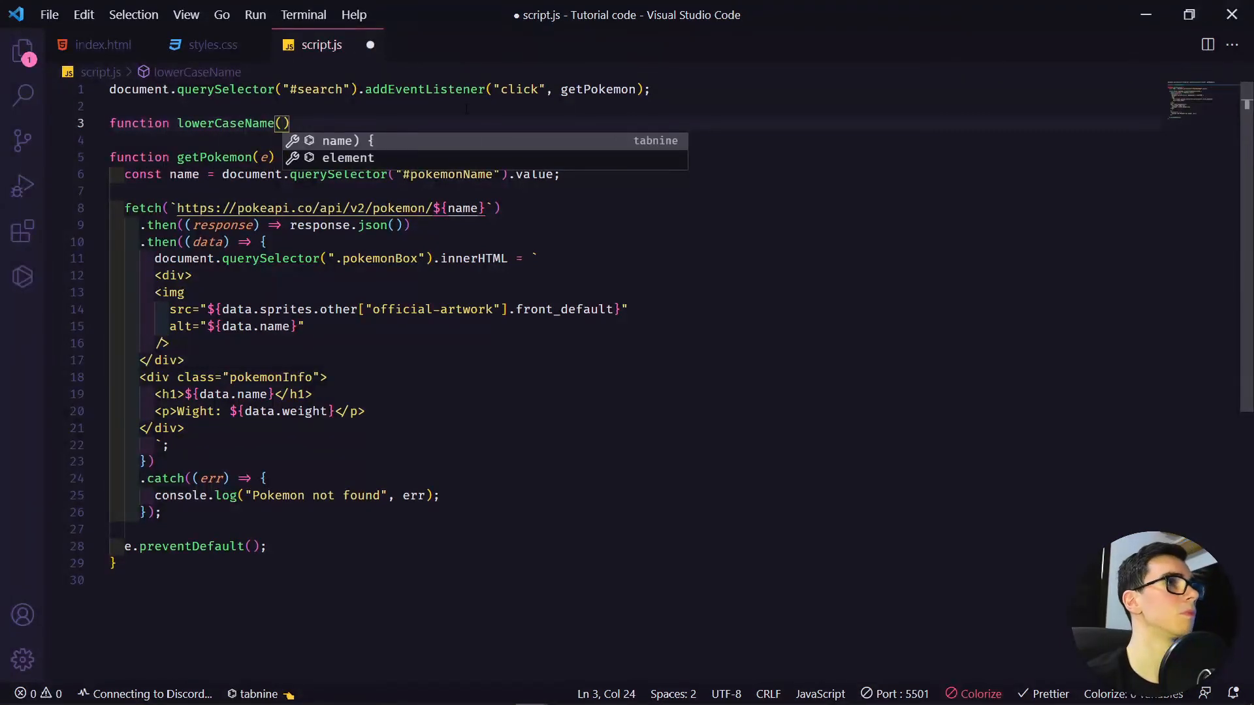
{"action": "type", "text": "string"}
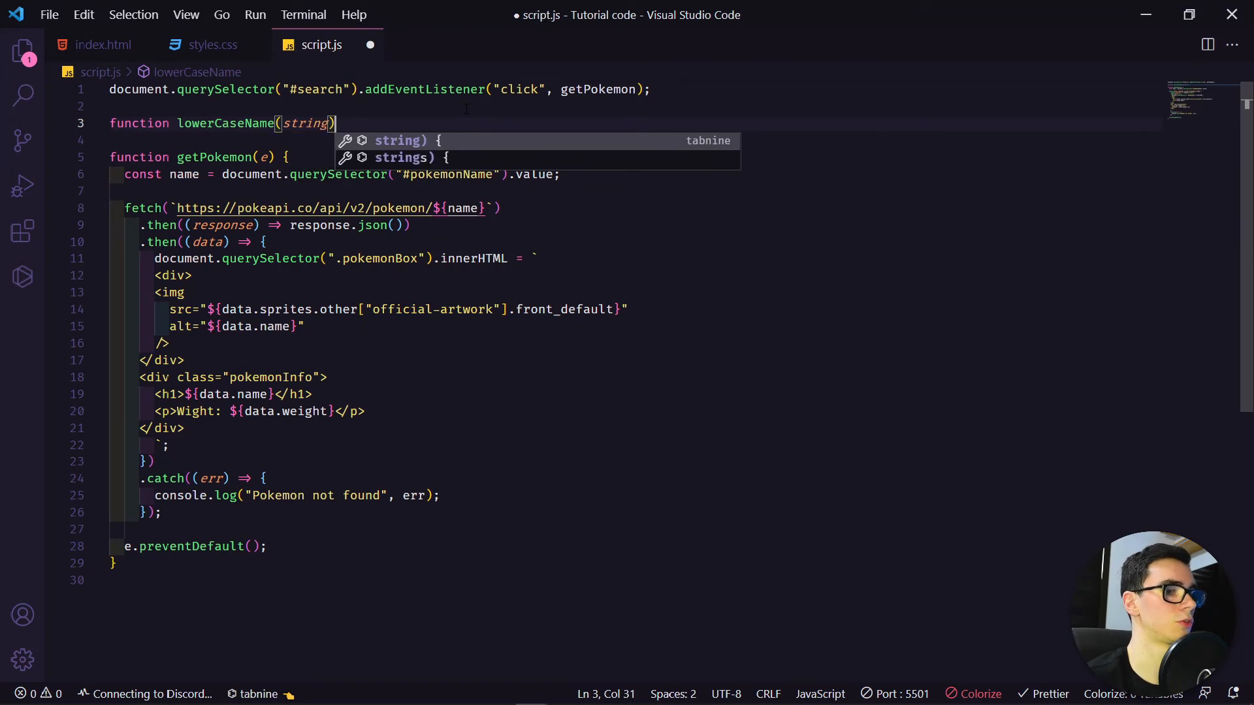
{"action": "key", "text": "Enter"}
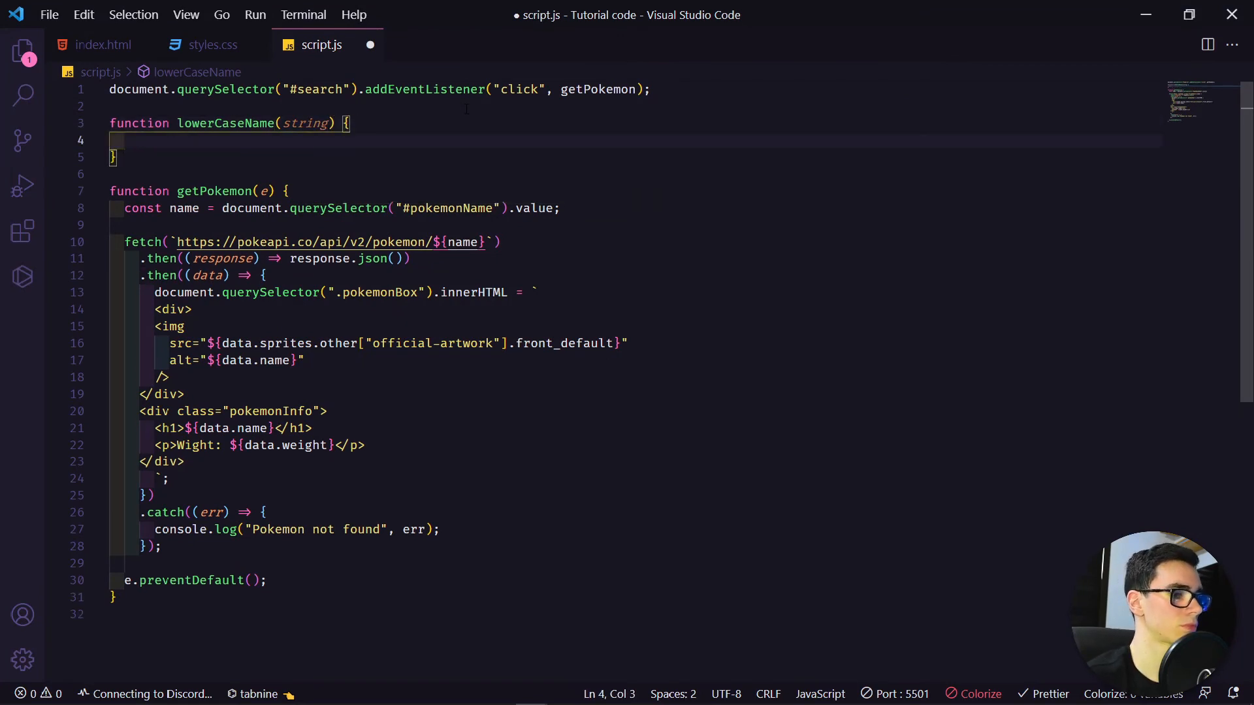
{"action": "type", "text": "return"}
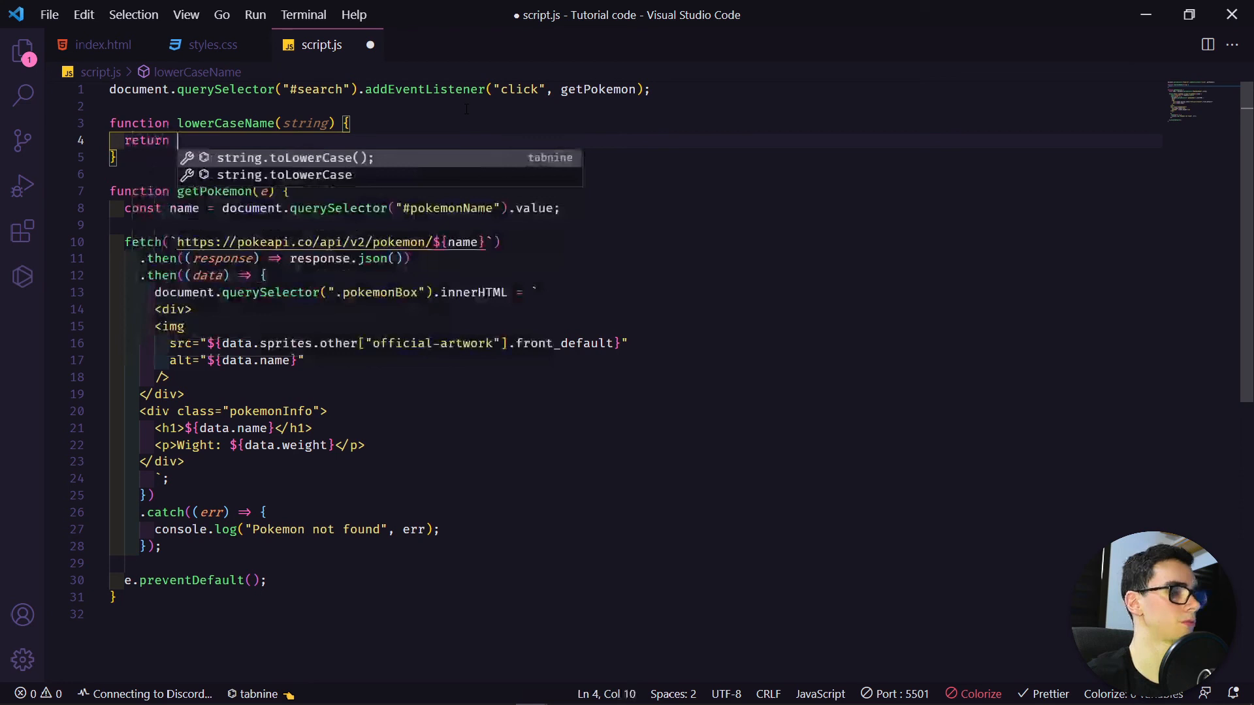
{"action": "type", "text": "string"}
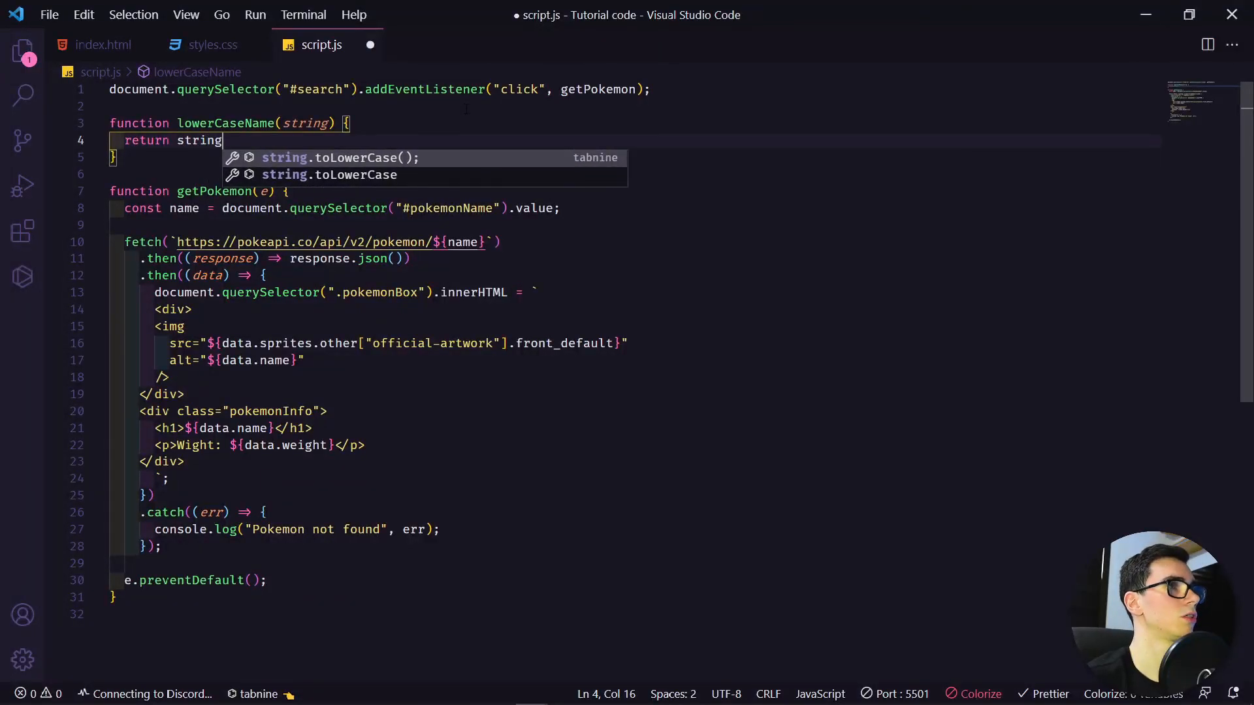
{"action": "key", "text": "Tab"}
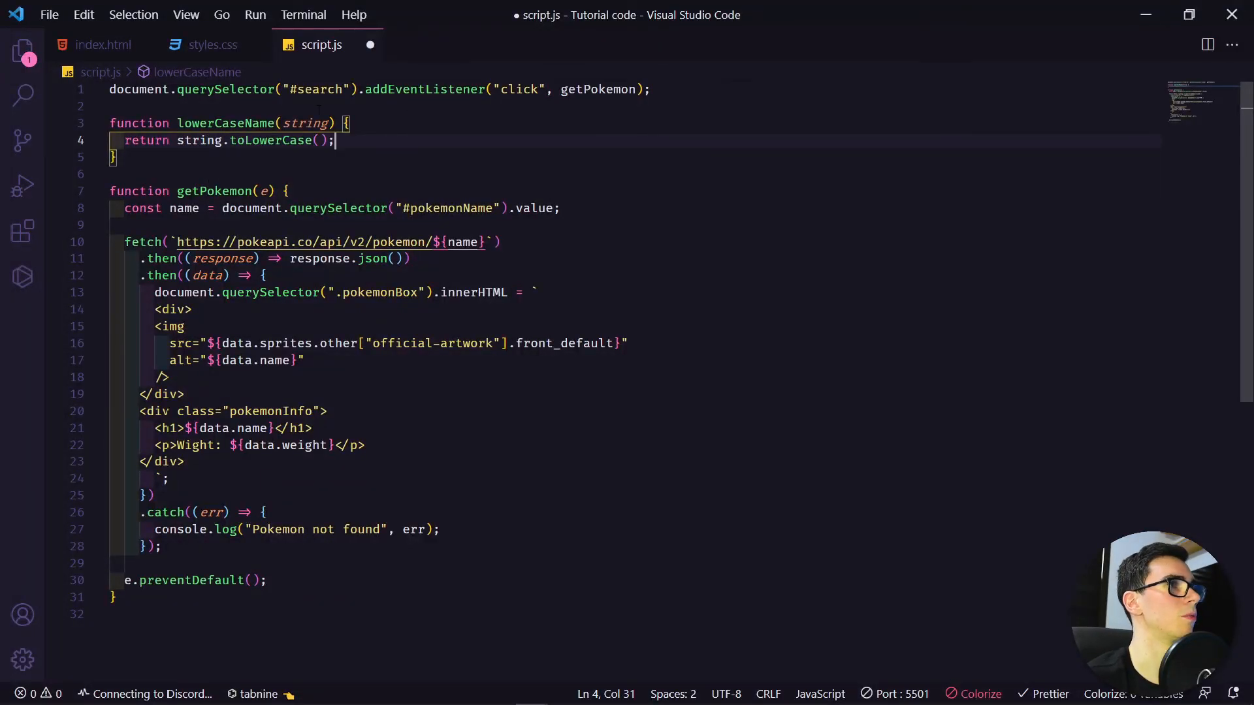
Add const pokemonName from lowerCaseName(name) and use pokemonName in the fetch URL
{"action": "key", "text": "Enter"}
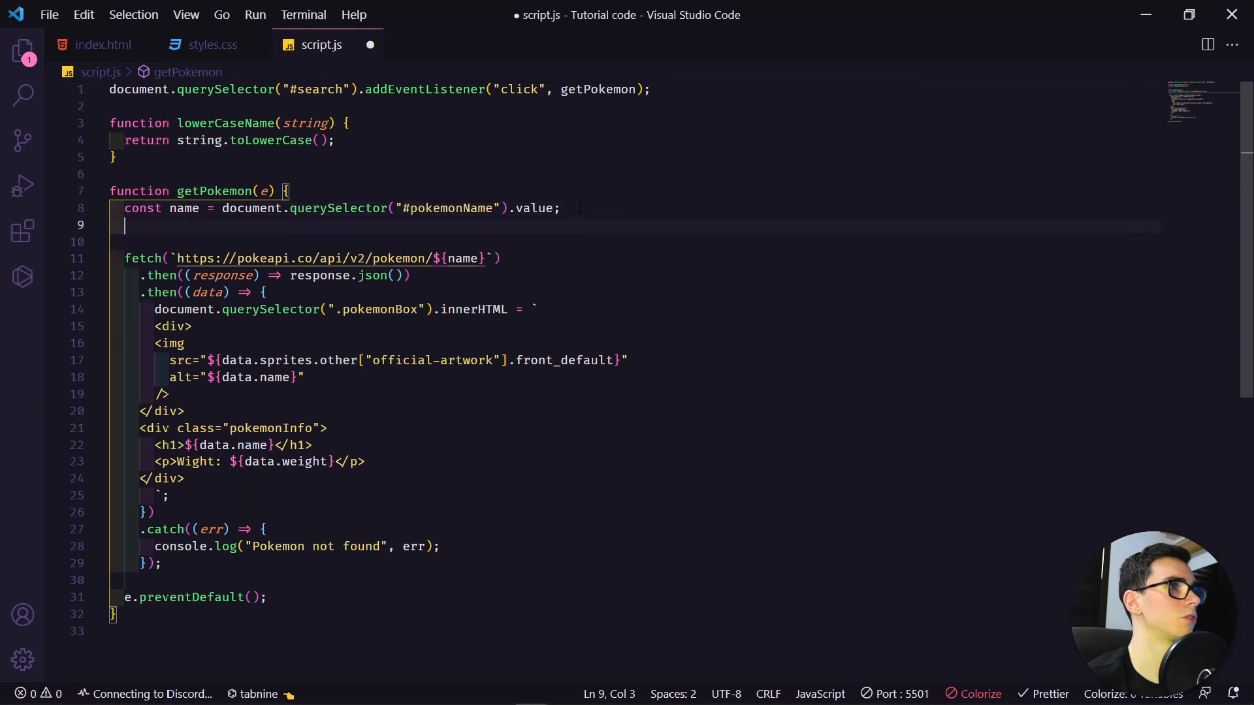
{"action": "type", "text": "const pok"}
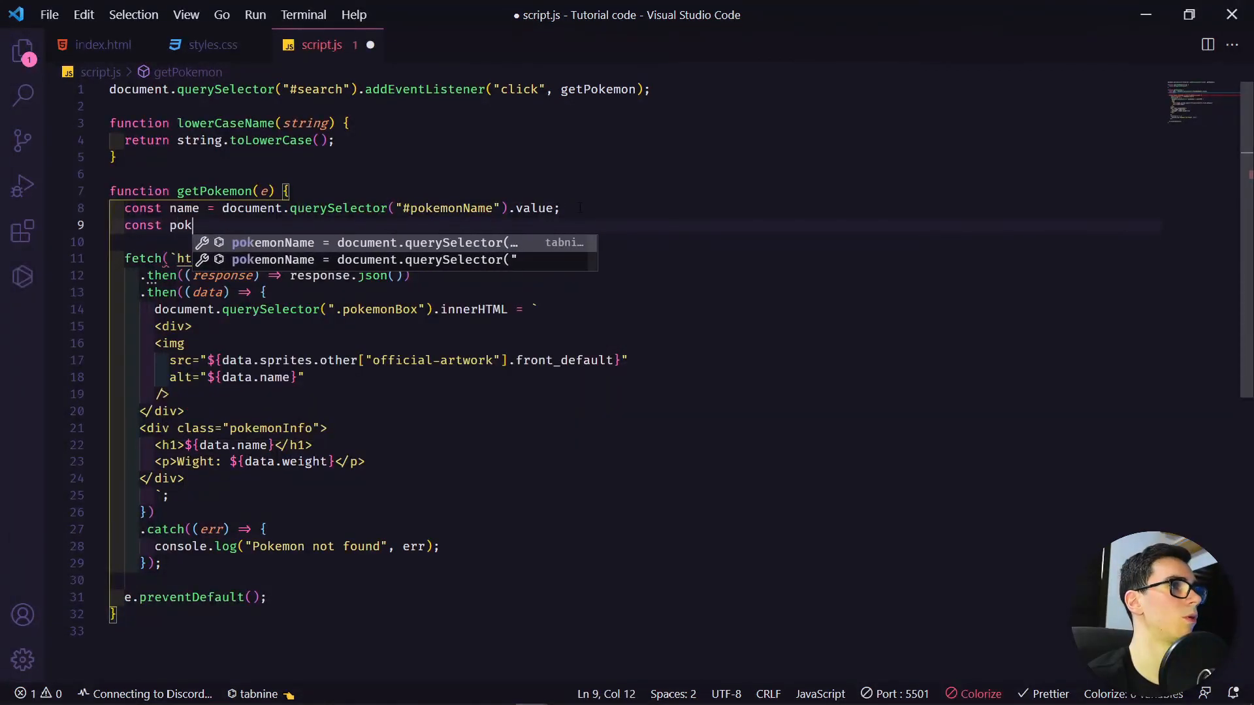
{"action": "type", "text": "emonName ="}
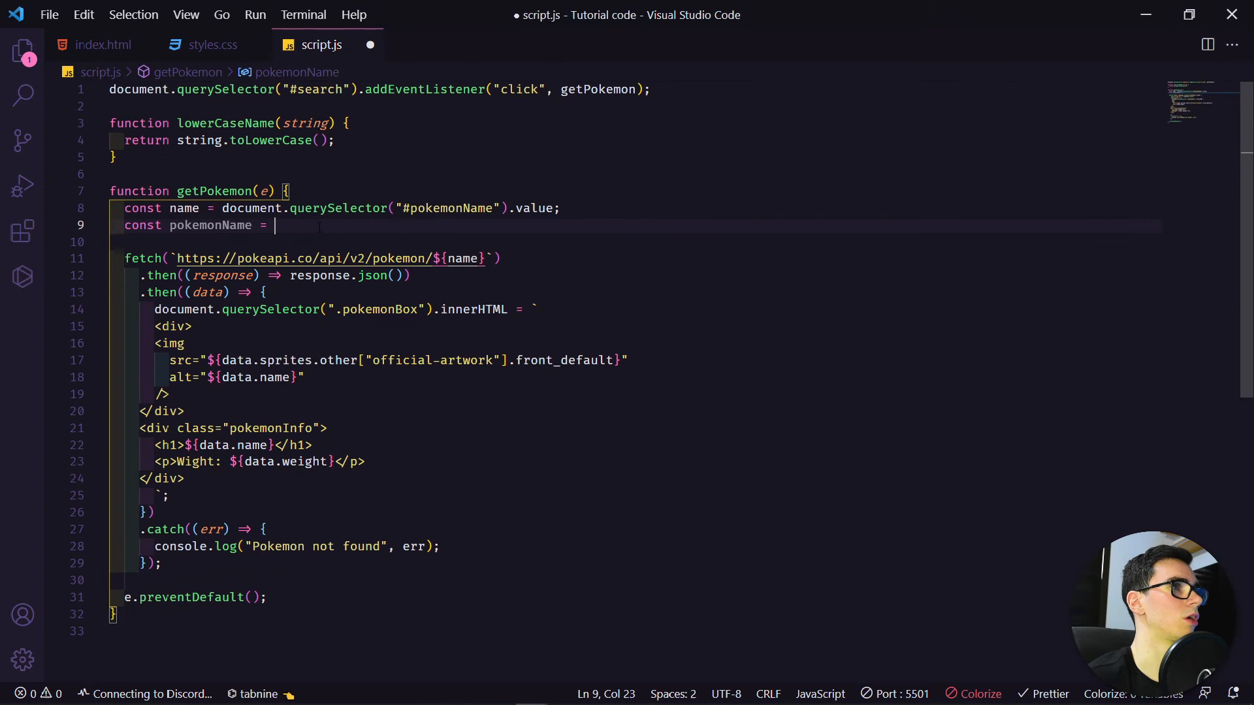
{"action": "type", "text": "lowerCaseName(string);"}
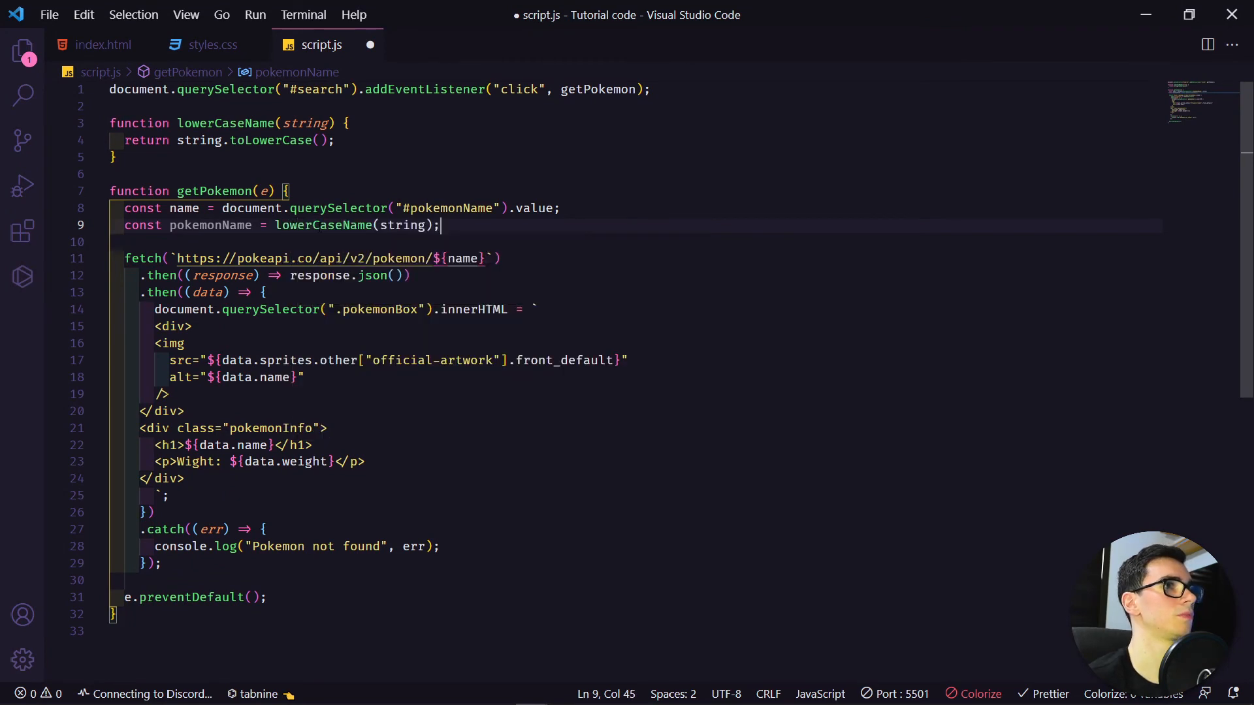
{"action": "type", "text": "name"}
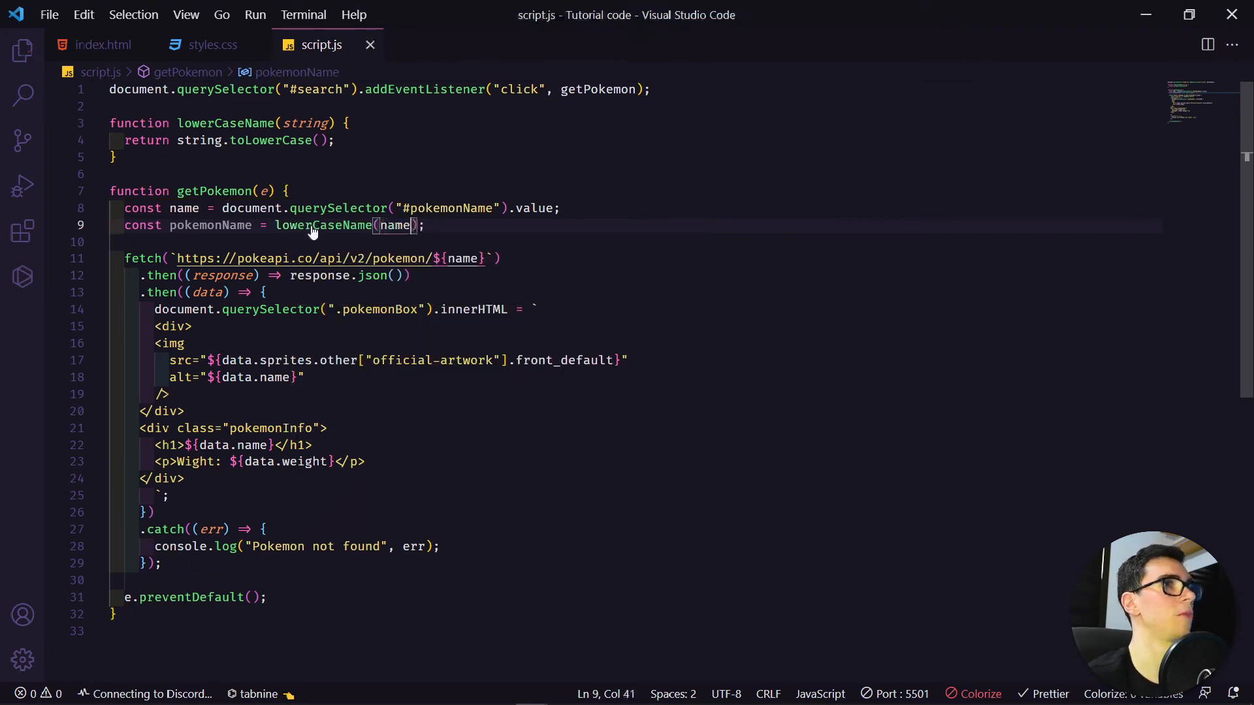
{"action": "double_click", "coordinate": [462, 259]}
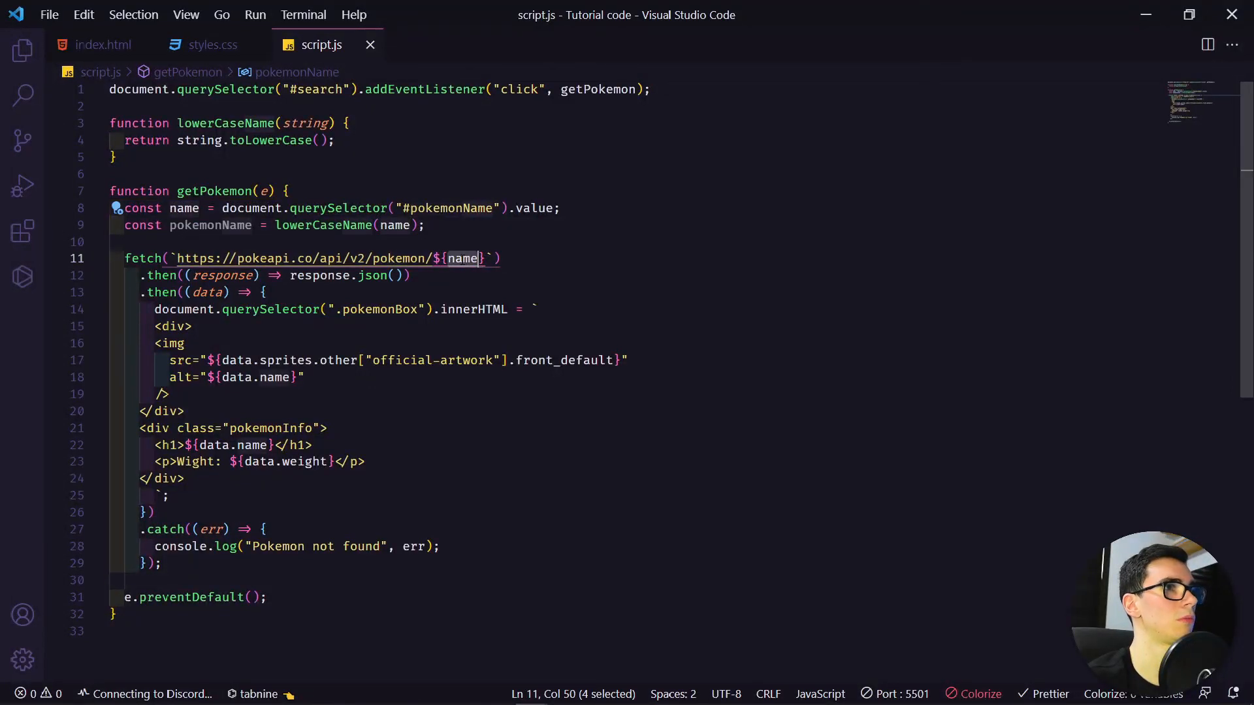
{"action": "type", "text": "pokemonName"}
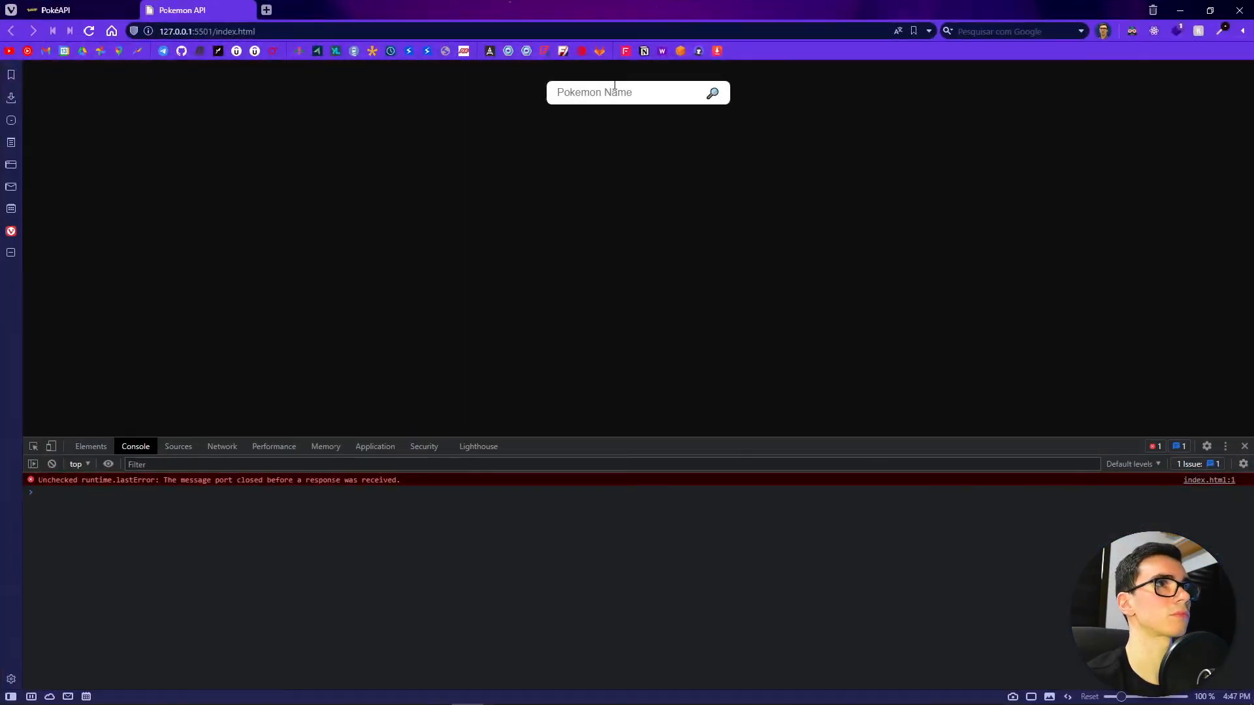
Search mixed-case 'DiTto' to get Ditto's artwork, lowercase name and weight 40
{"action": "type", "text": "DiTto"}
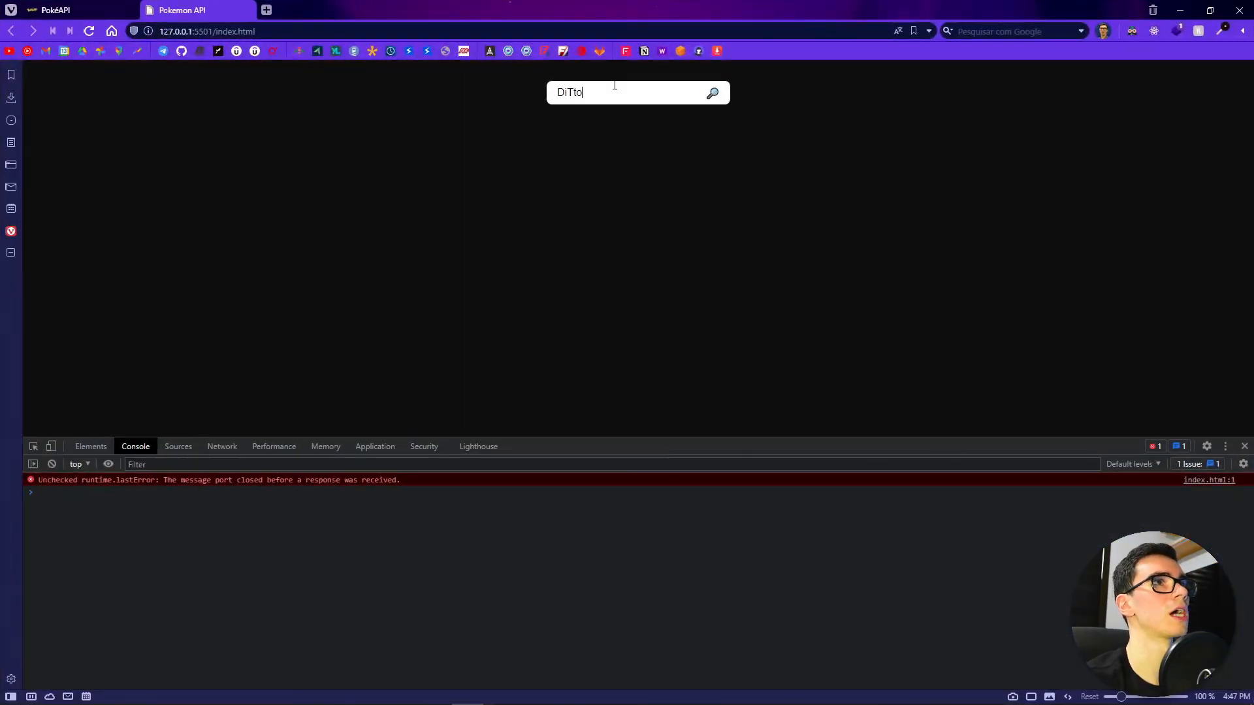
{"action": "left_click", "coordinate": [712, 92]}
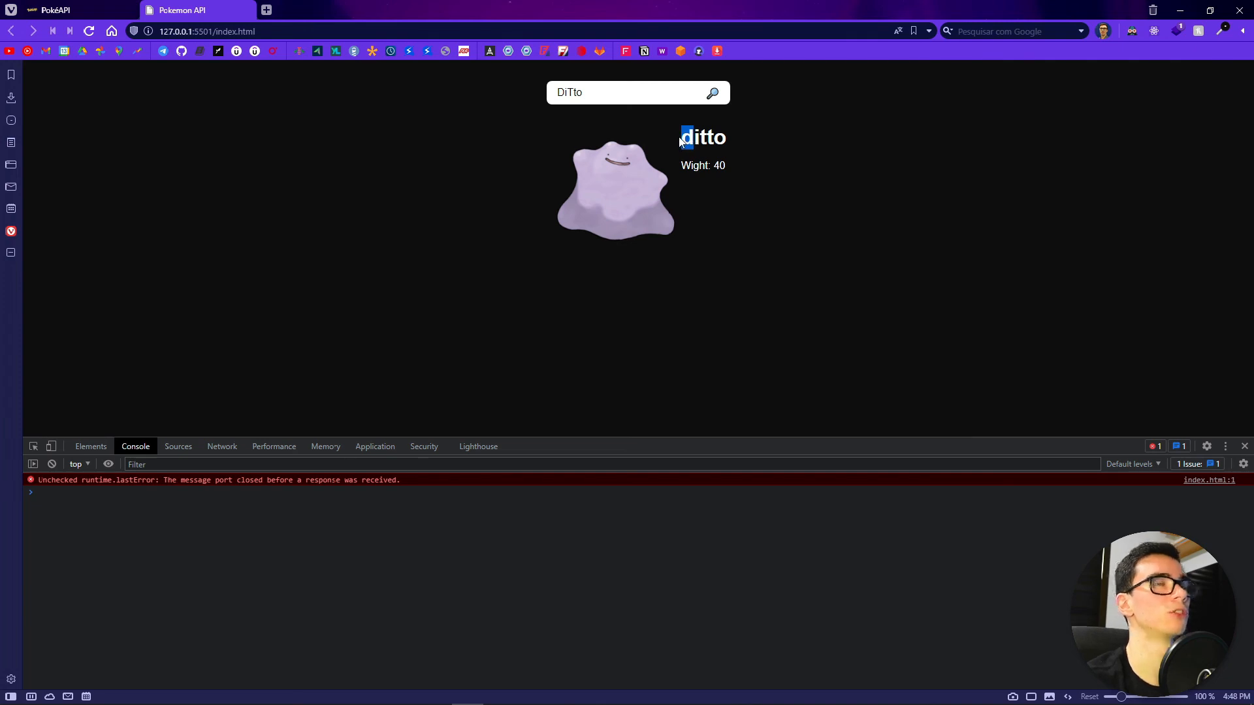
{"action": "mouse_move", "coordinate": [634, 134]}
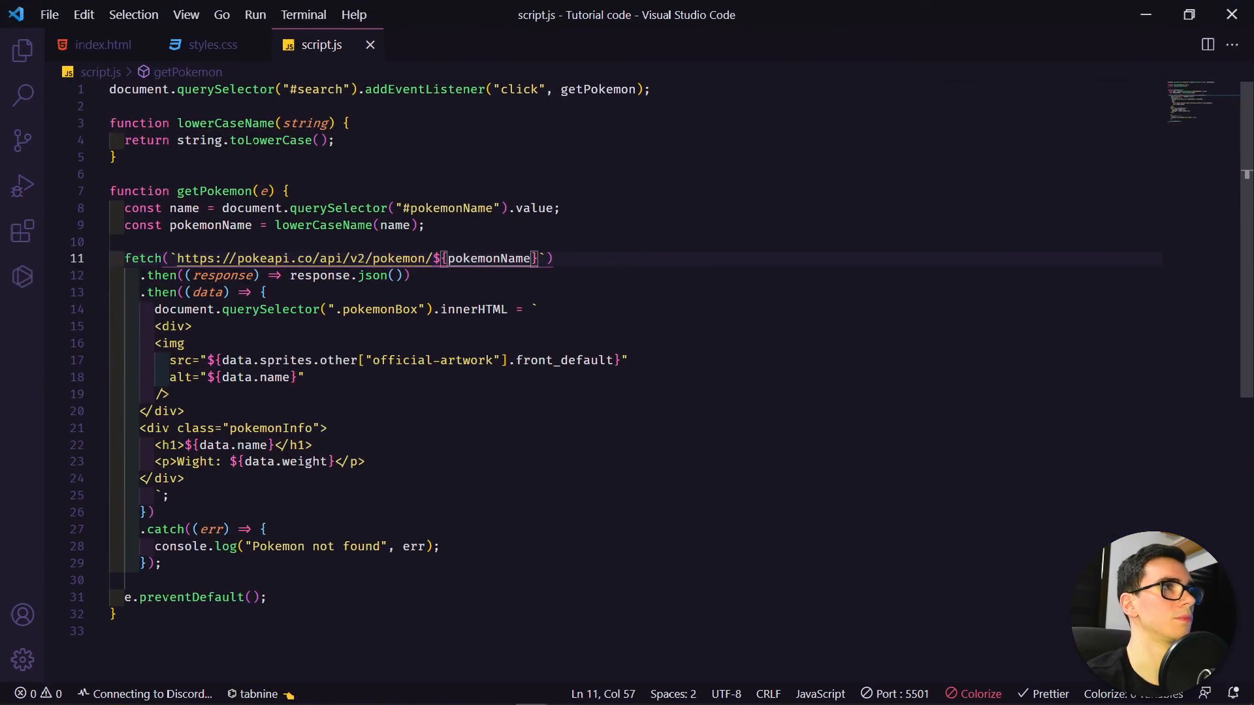
Declare capitalizeFirstLetter(string) and begin its return with string.charAt
{"action": "type", "text": "function"}
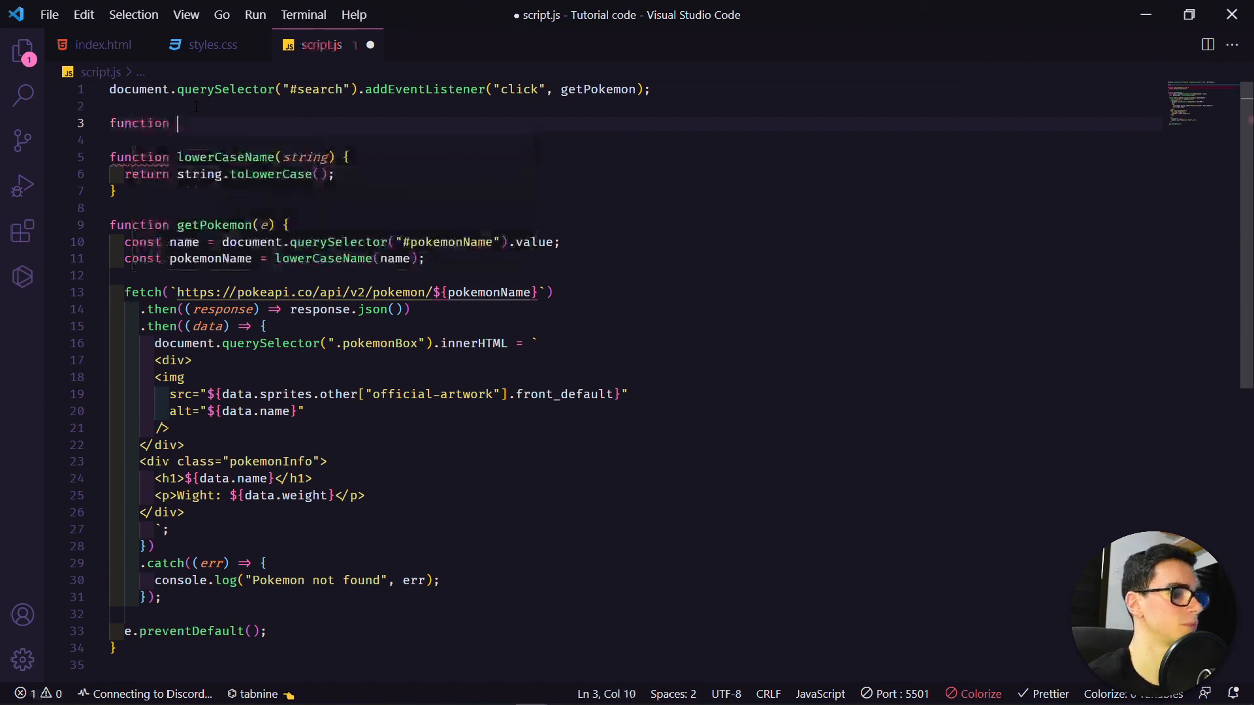
{"action": "type", "text": "capitalizeF"}
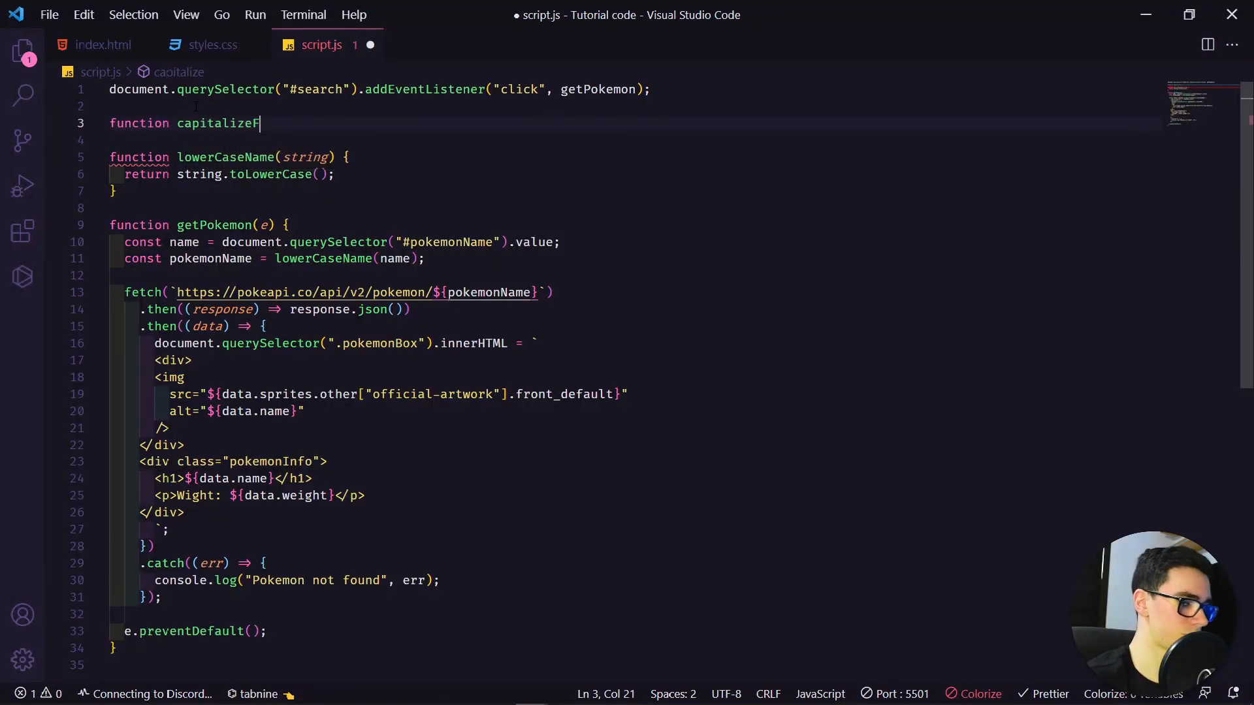
{"action": "type", "text": "irstLetter(string) {"}
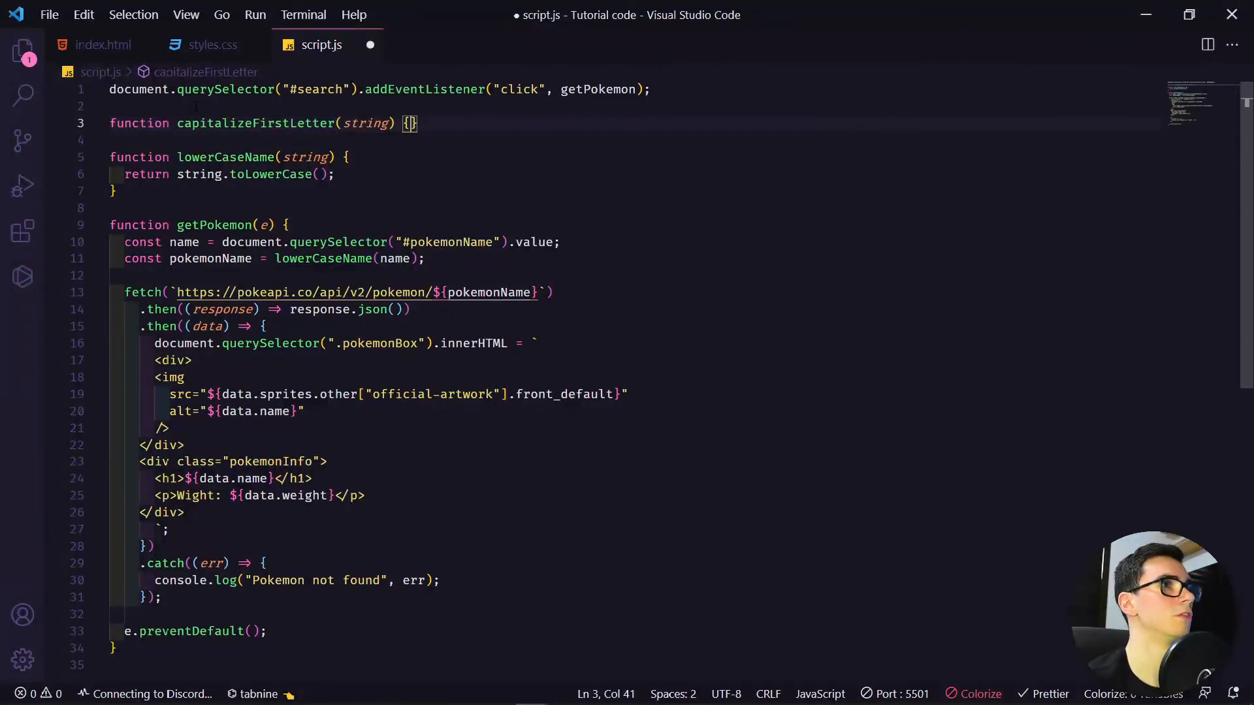
{"action": "type", "text": "return"}
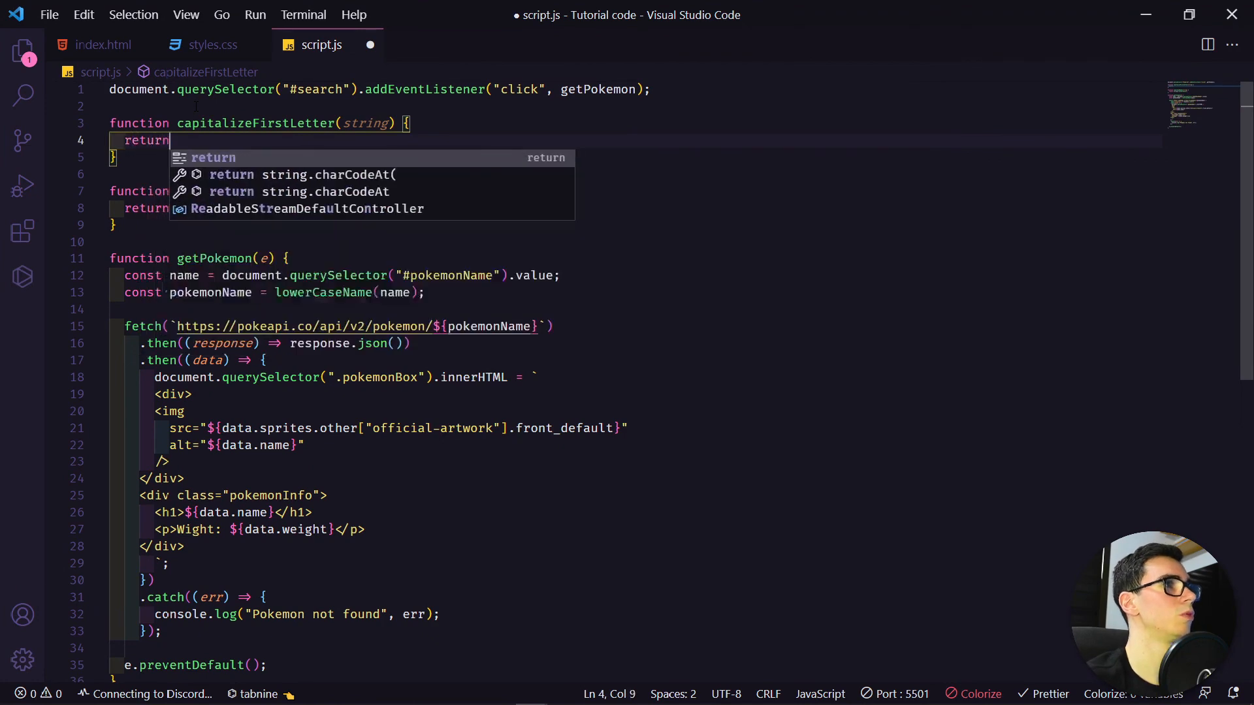
{"action": "type", "text": "string."}
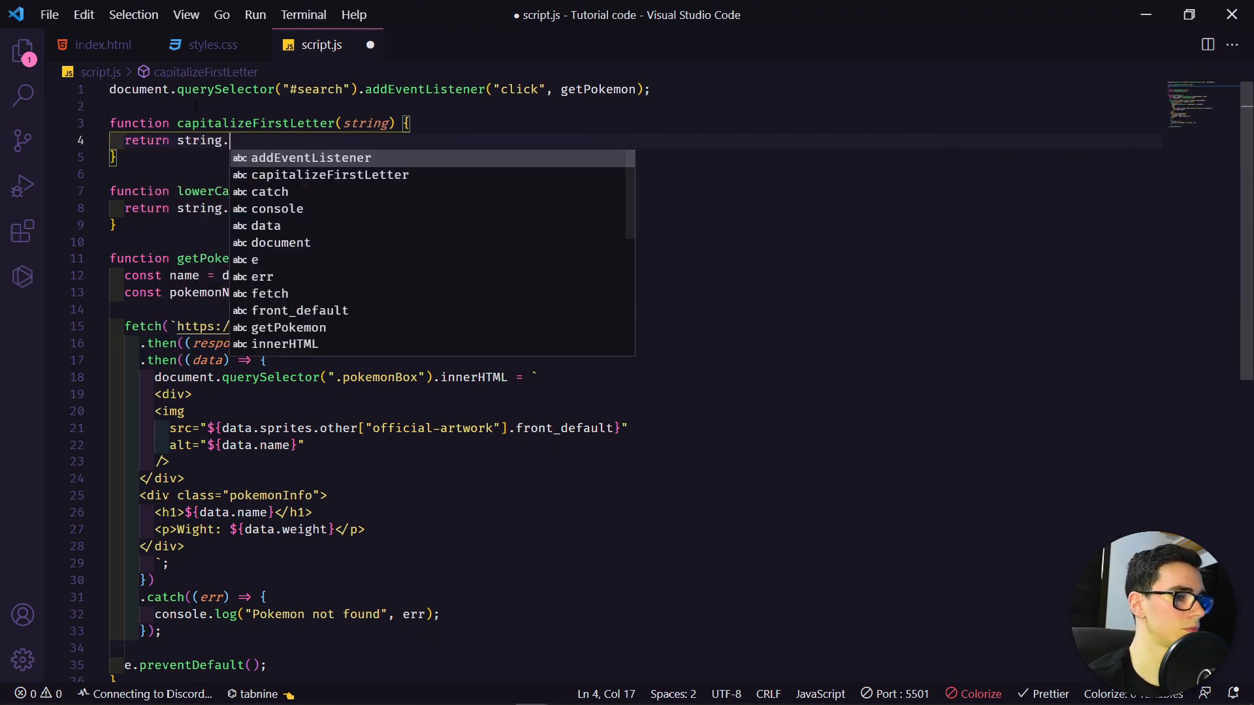
{"action": "type", "text": "char"}
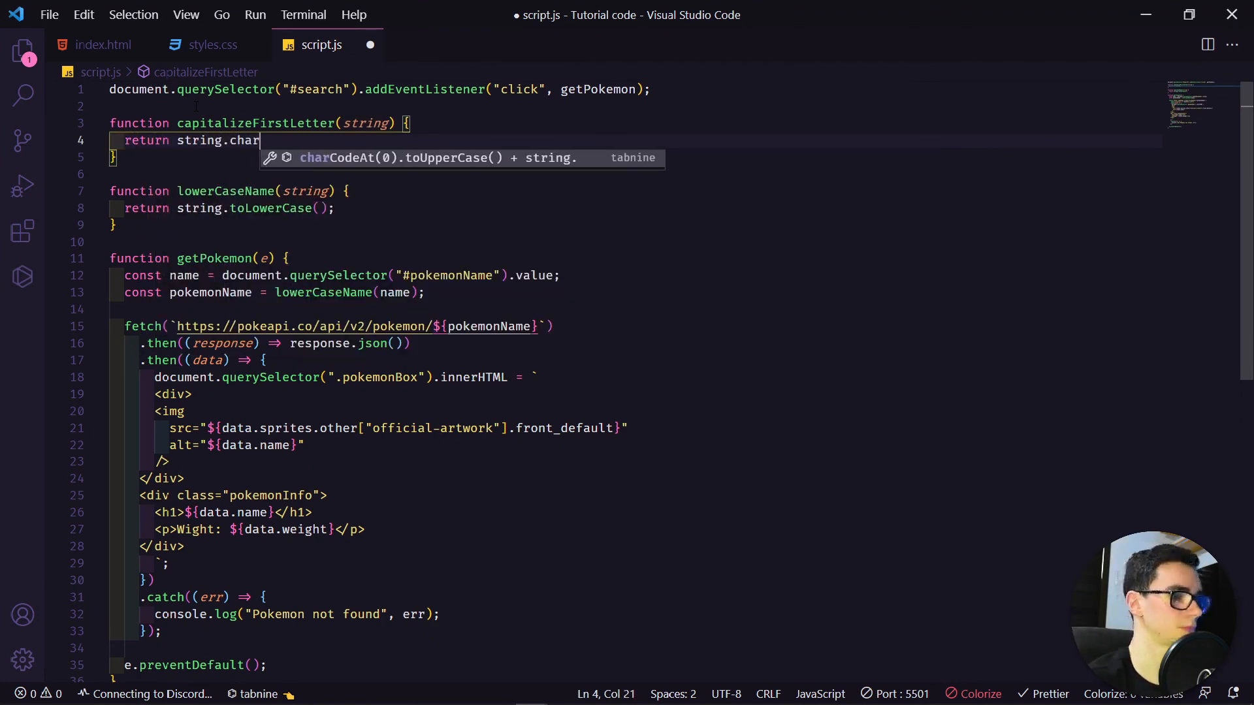
{"action": "type", "text": "At"}
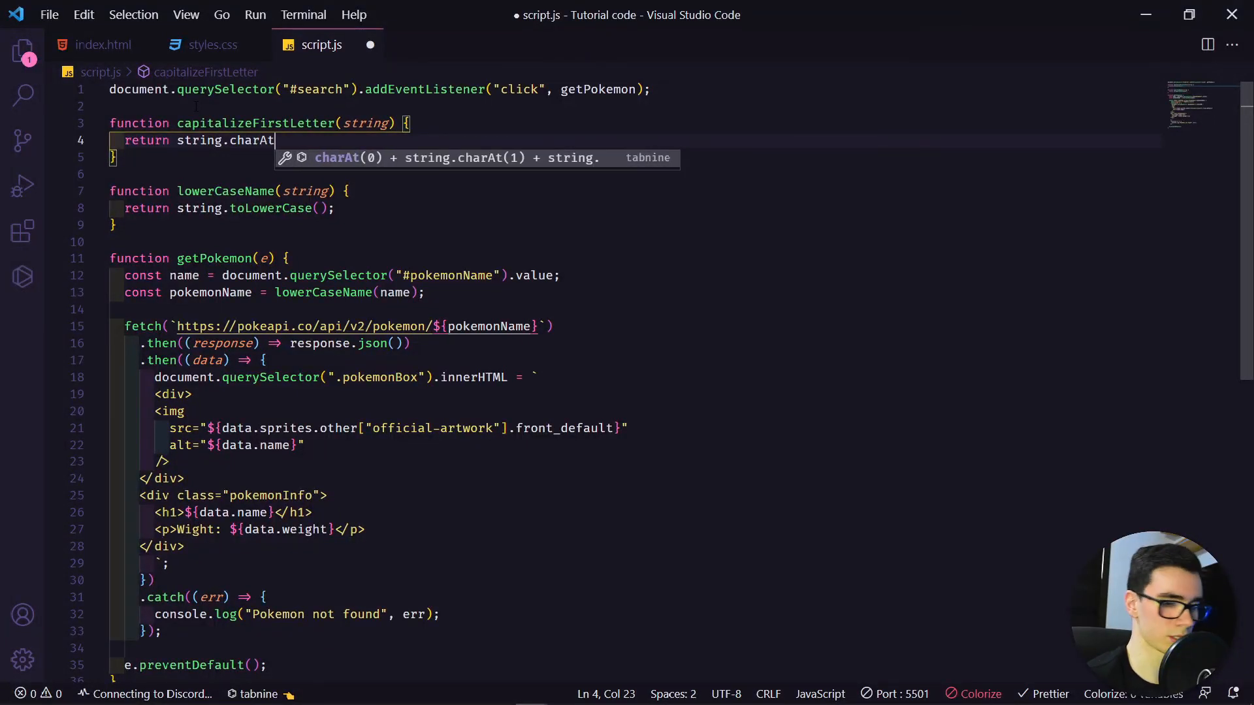
Complete the return as string.charAt(0).toUpperCase() plus string.slice(1)
{"action": "type", "text": ")"}
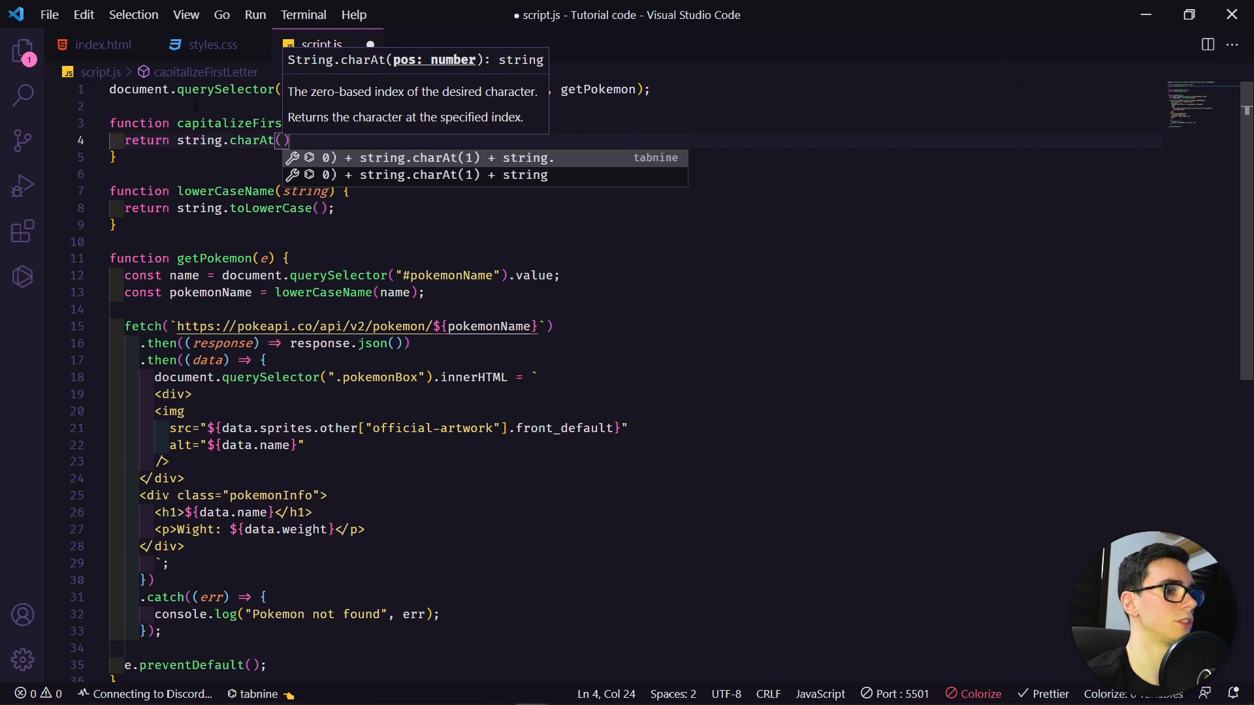
{"action": "type", "text": "0"}
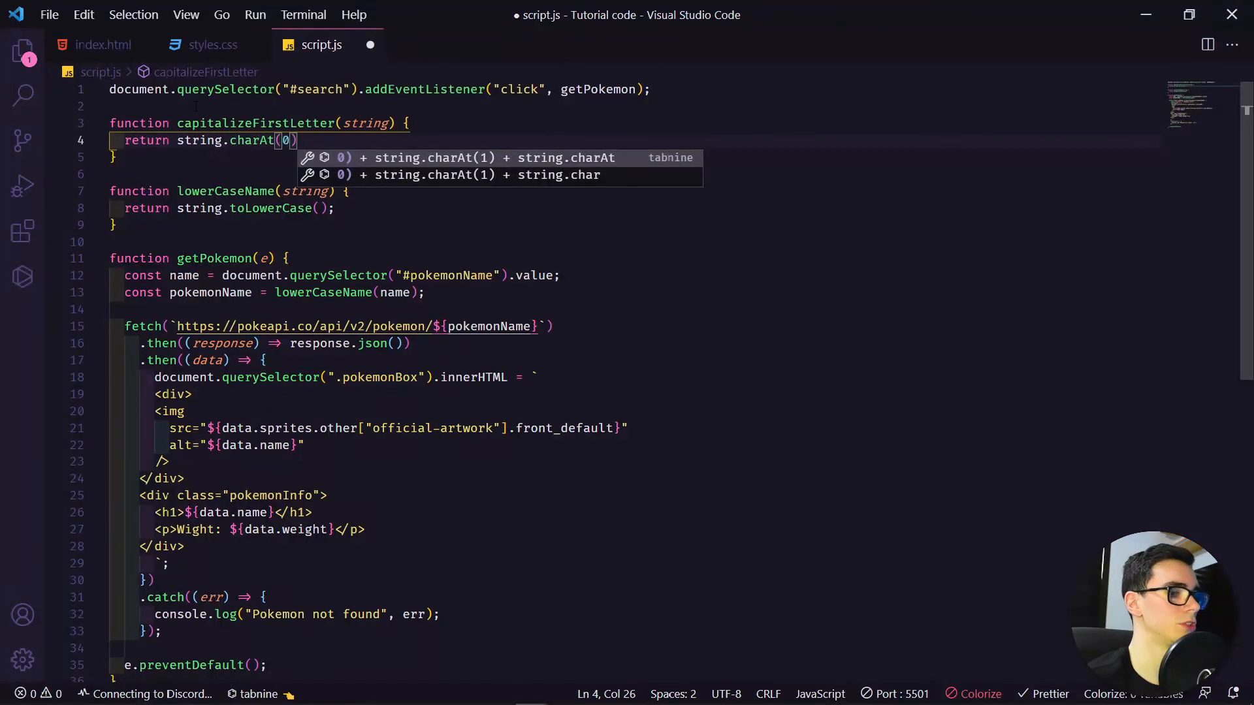
{"action": "type", "text": ".to"}
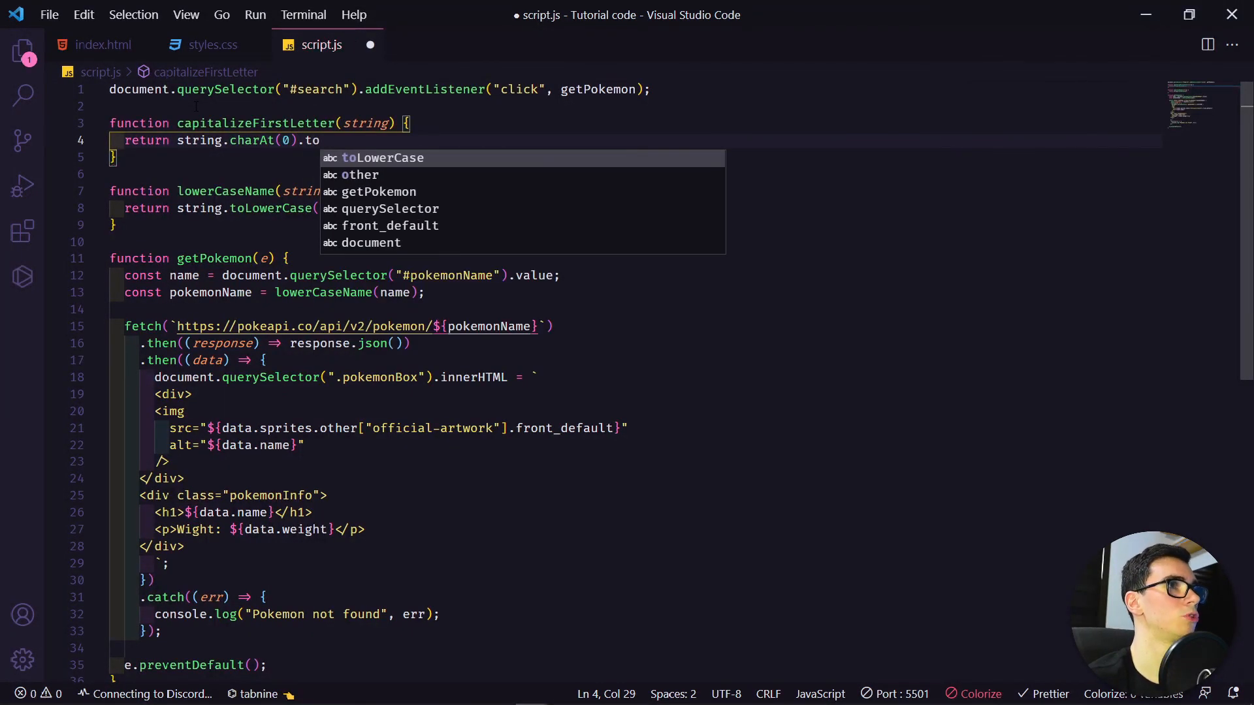
{"action": "type", "text": "Up"}
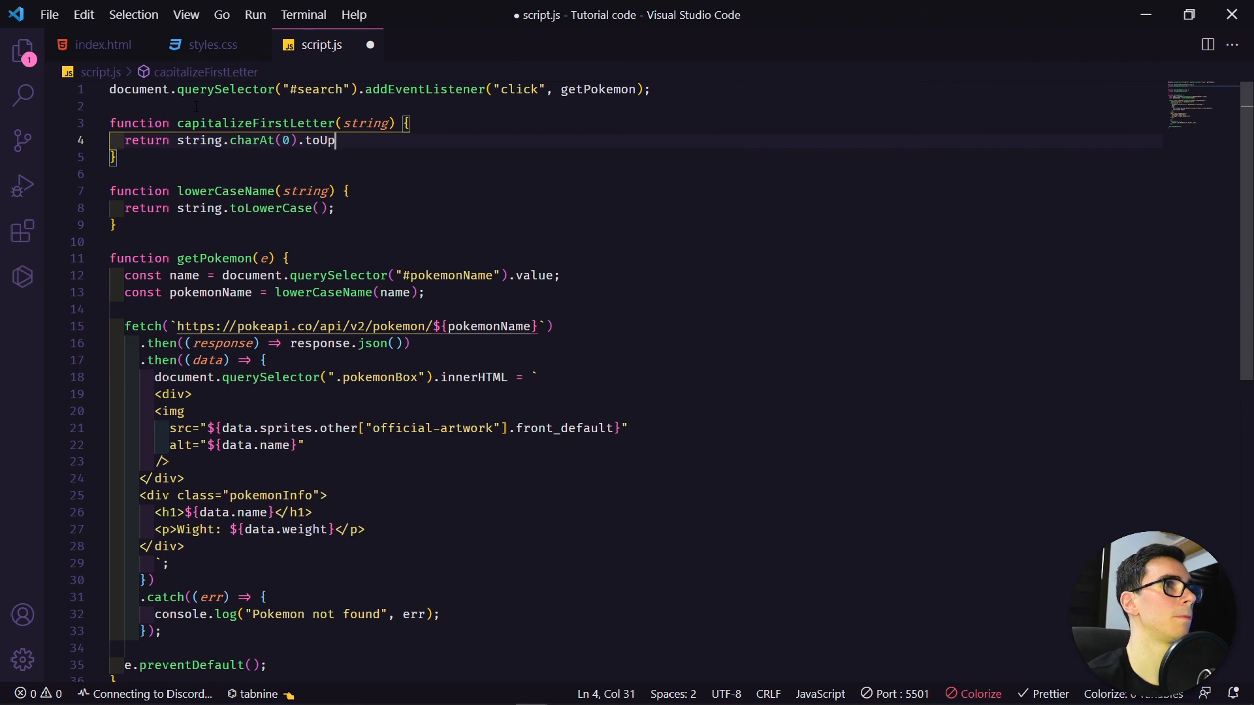
{"action": "type", "text": "per"}
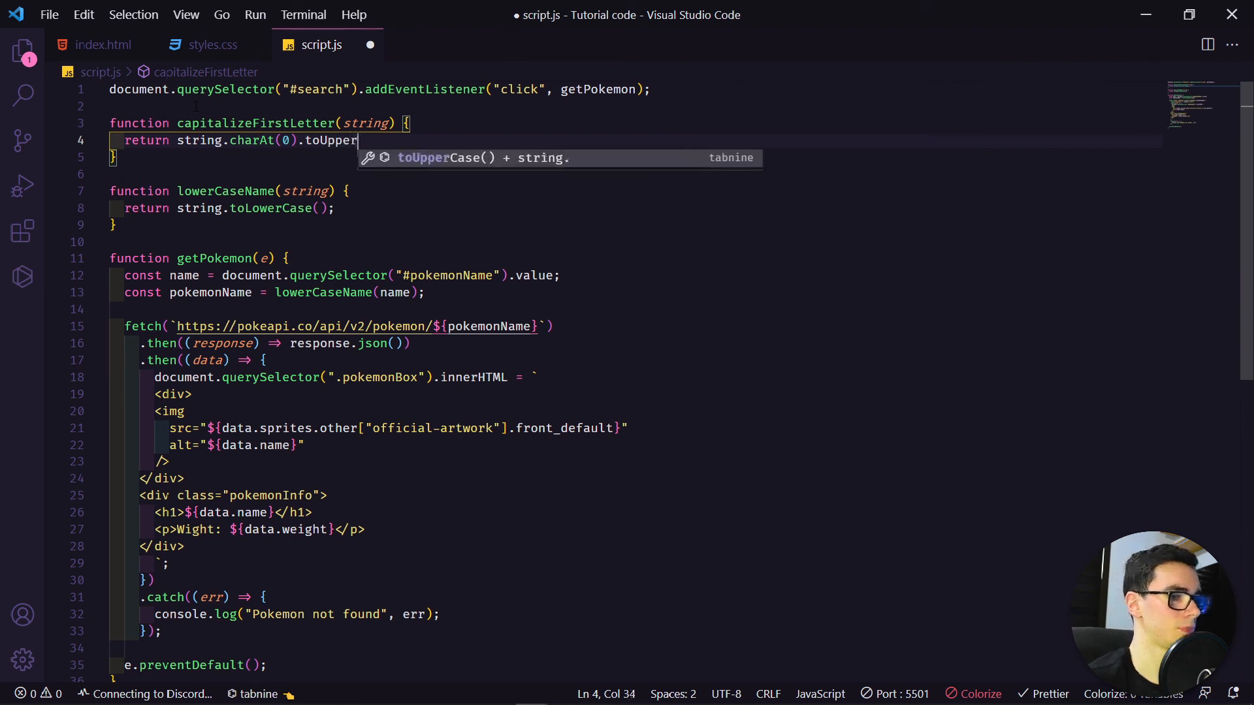
{"action": "type", "text": "Case"}
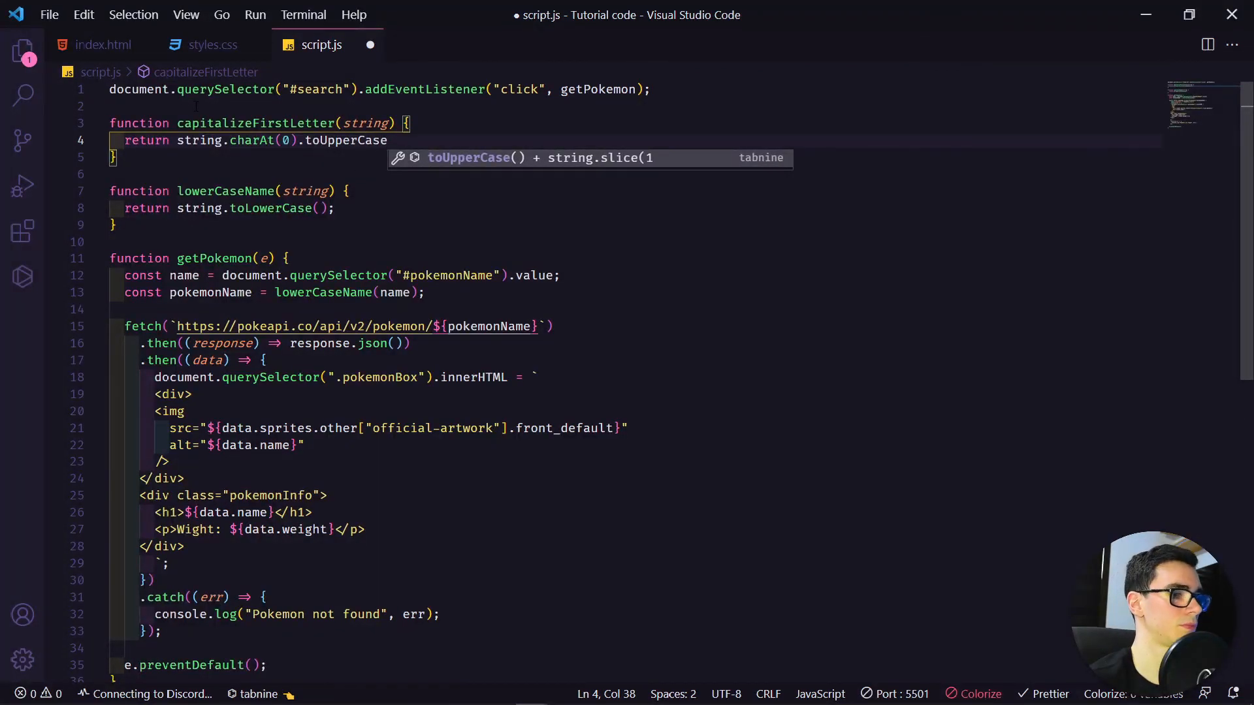
{"action": "type", "text": "() +"}
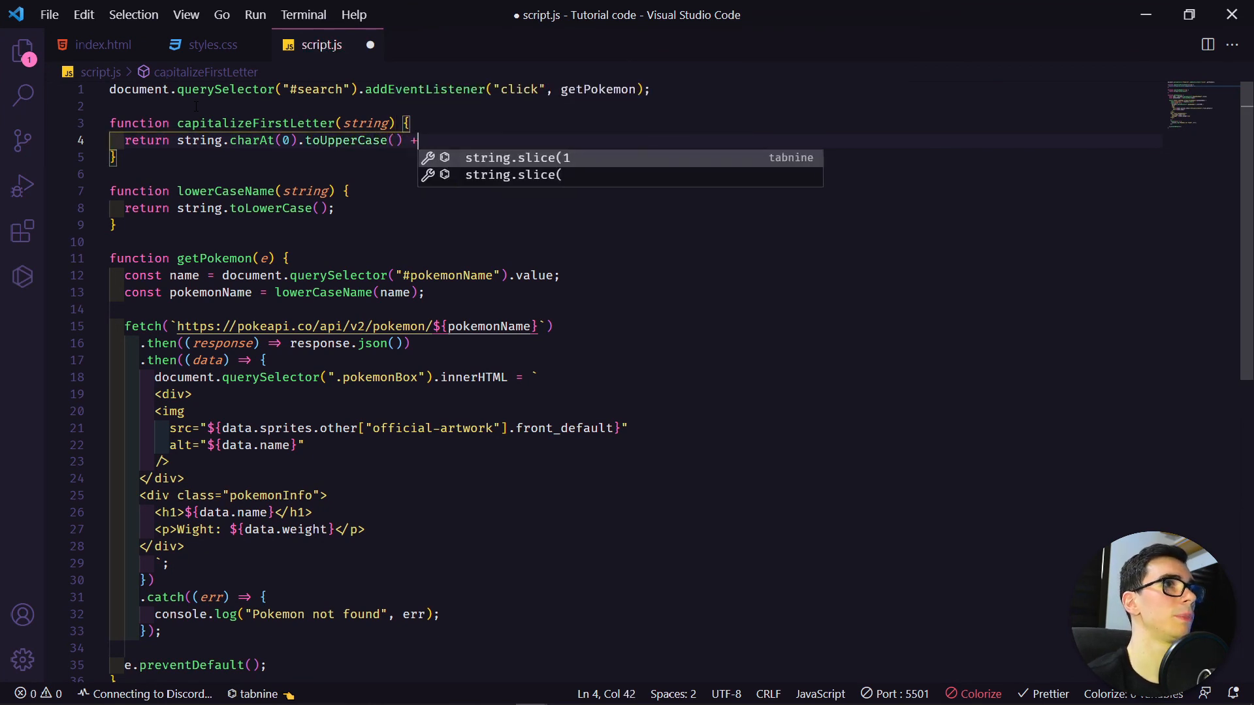
{"action": "type", "text": "string"}
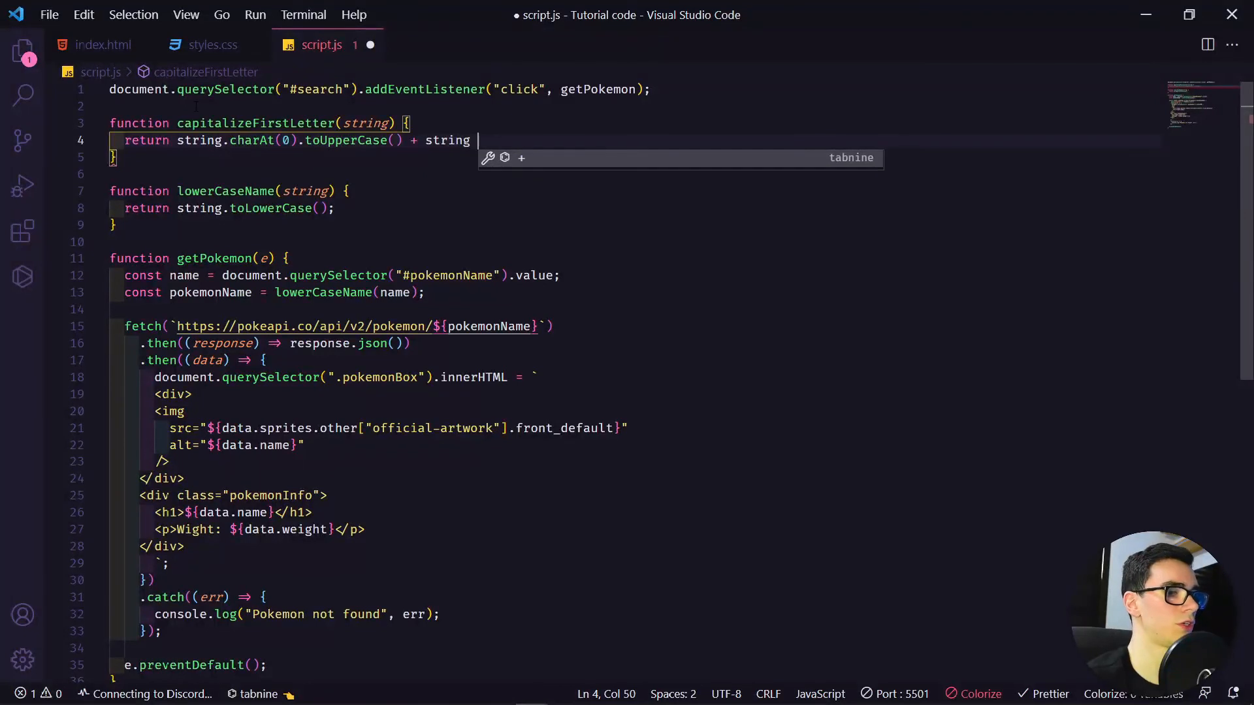
{"action": "type", "text": "c"}
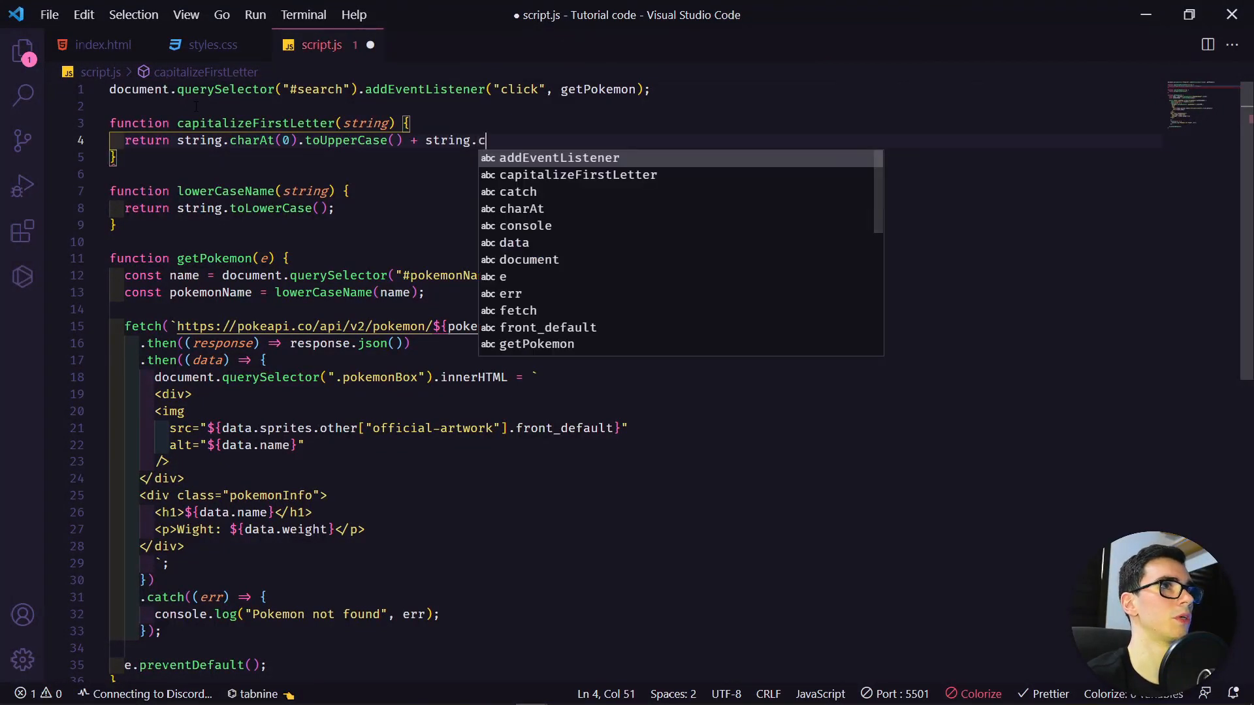
{"action": "type", "text": "lice"}
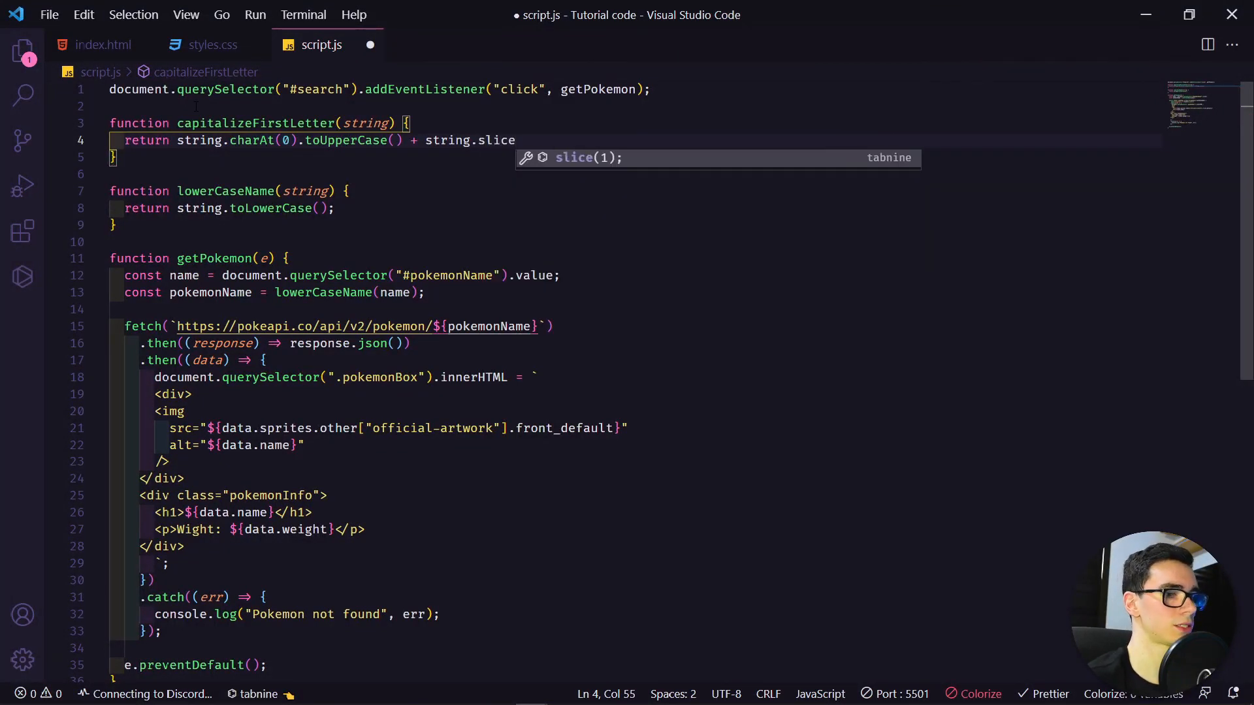
{"action": "type", "text": "(1);"}
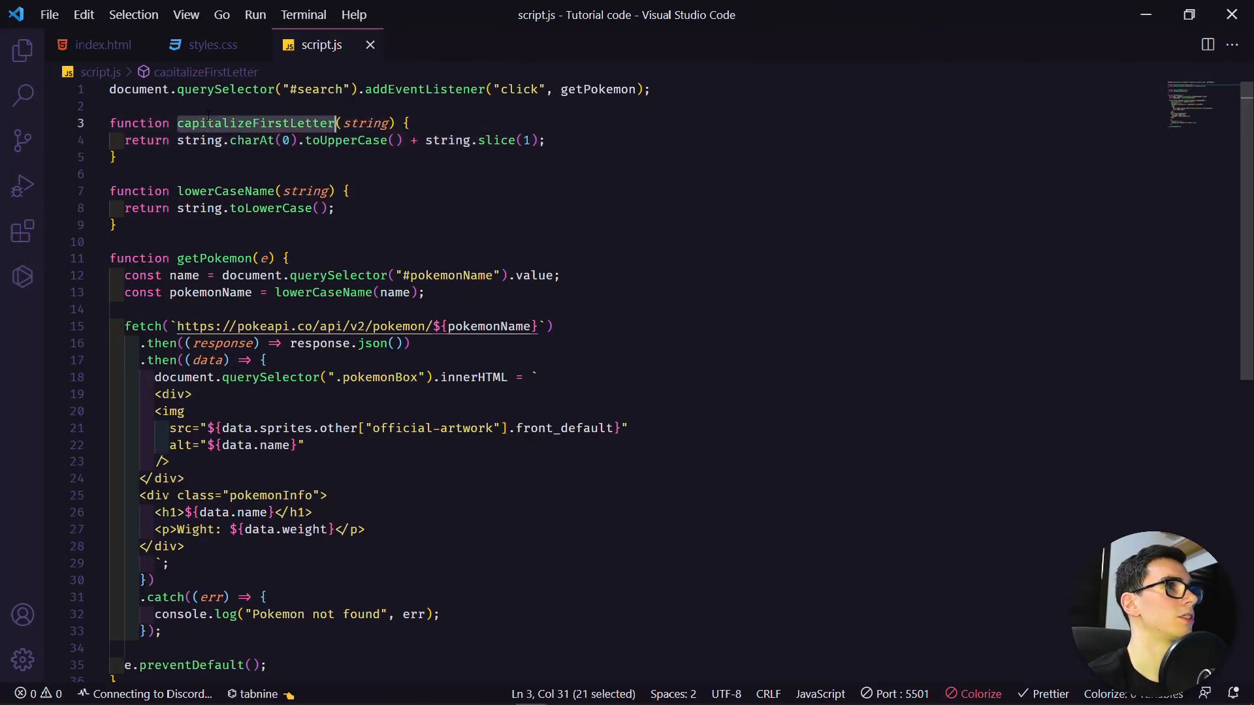
Wrap data.name in the h1 template with capitalizeFirstLetter()
{"action": "scroll", "scroll_direction": "down", "scroll_amount": 3}
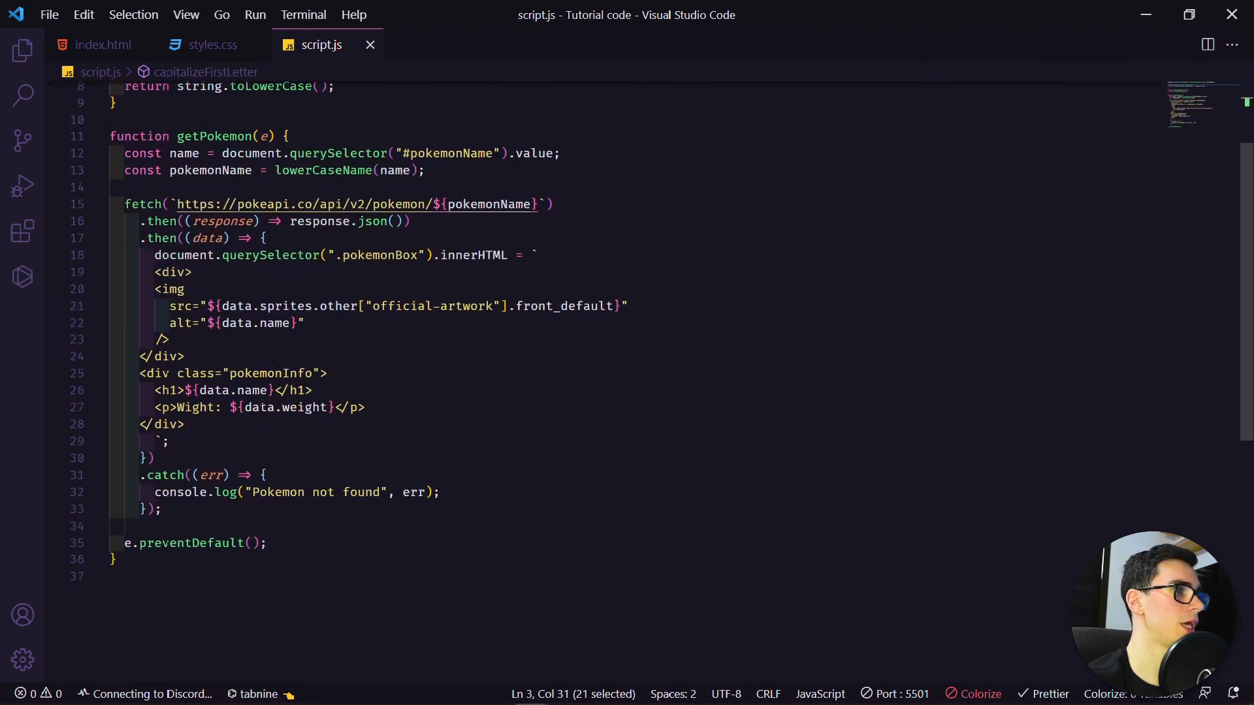
{"action": "type", "text": "capitalizeFirstLetter("}
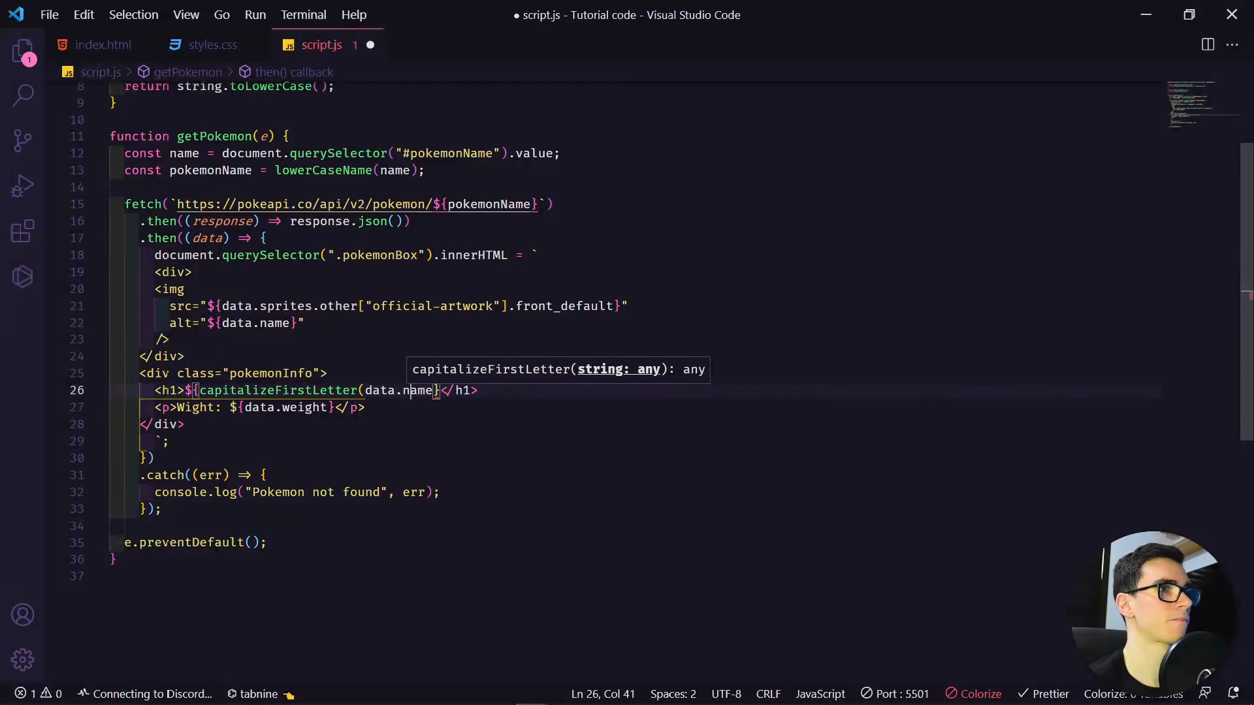
{"action": "type", "text": ")"}
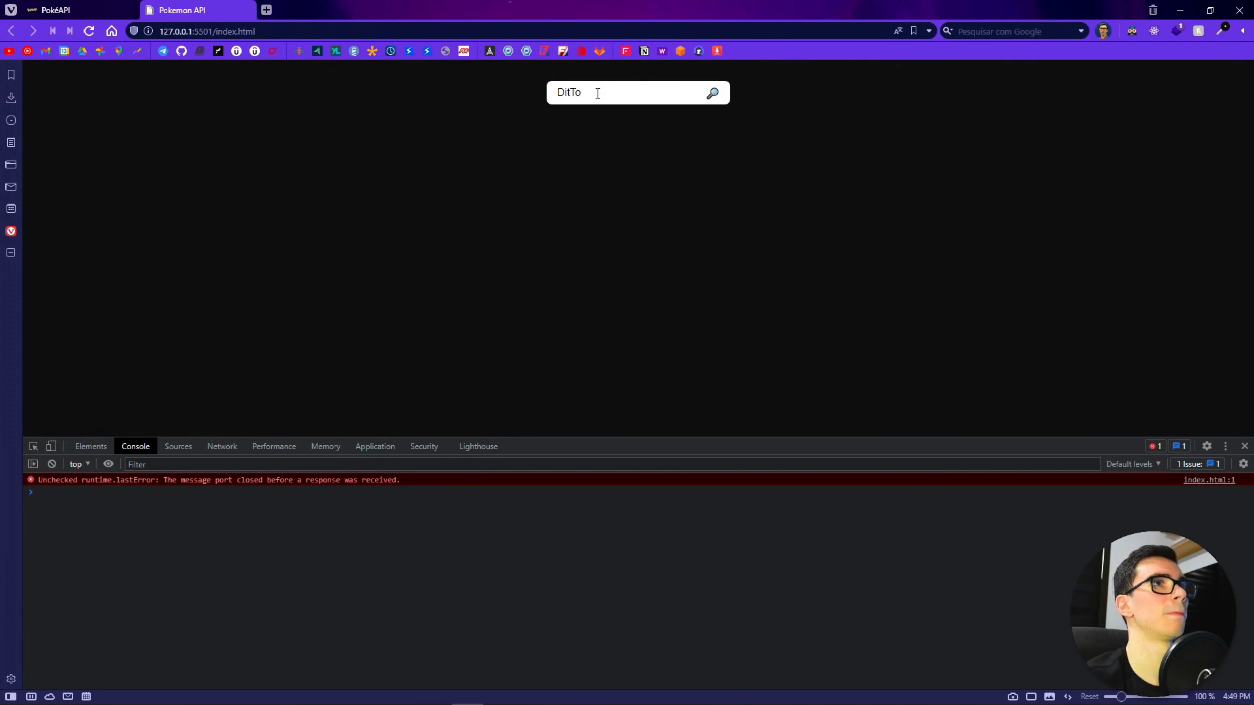
Search DitTo, then Bulbasaur, confirming capitalized headings and Bulbasaur's weight 69
{"action": "left_click", "coordinate": [711, 92]}
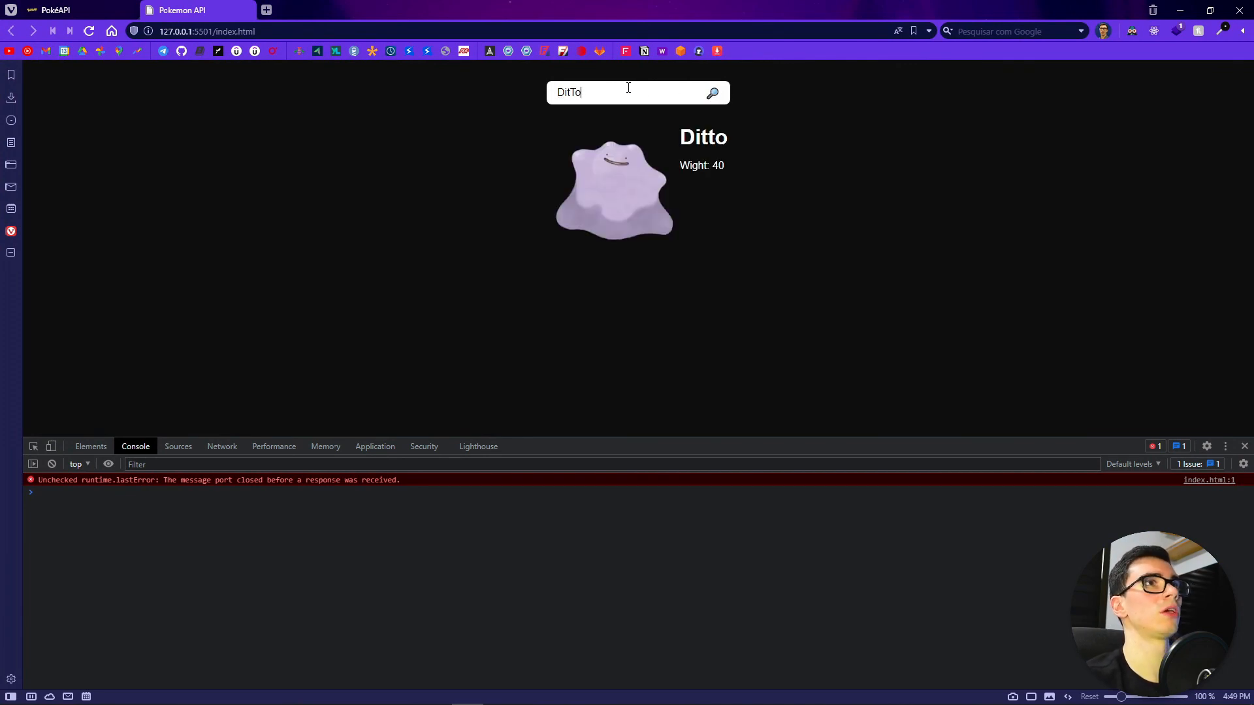
{"action": "type", "text": "BulbasauR"}
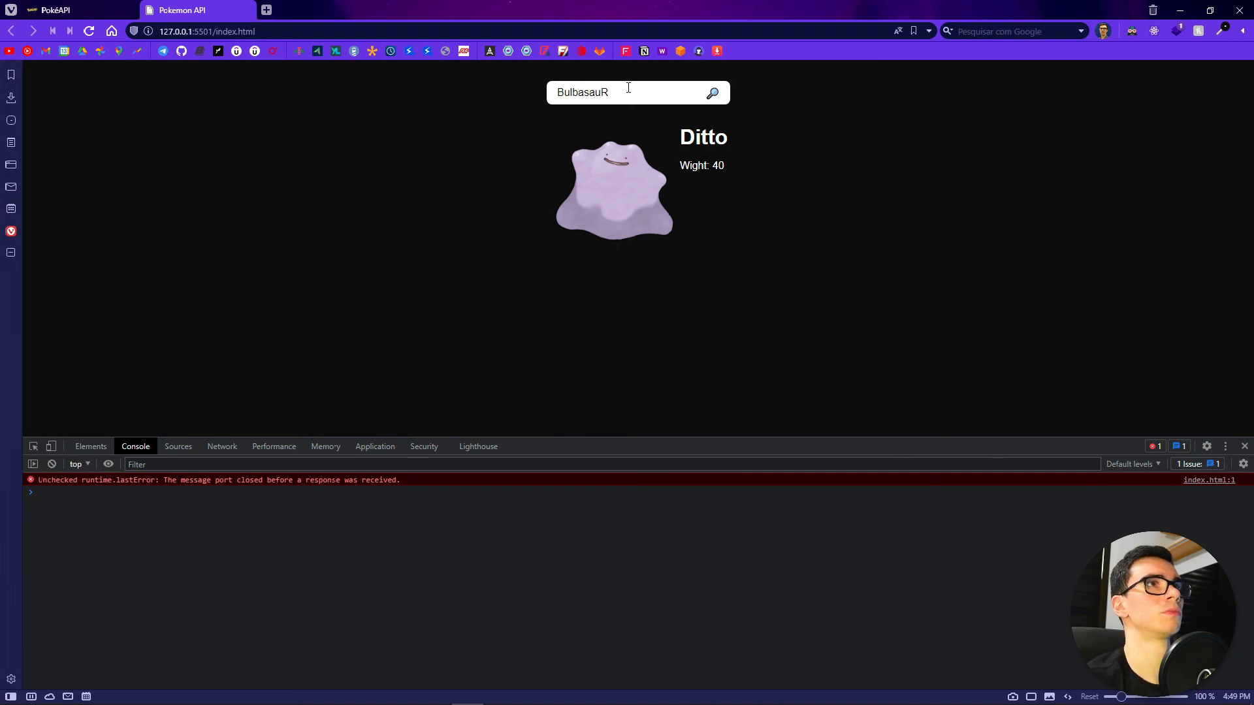
{"action": "key", "text": "Backspace"}
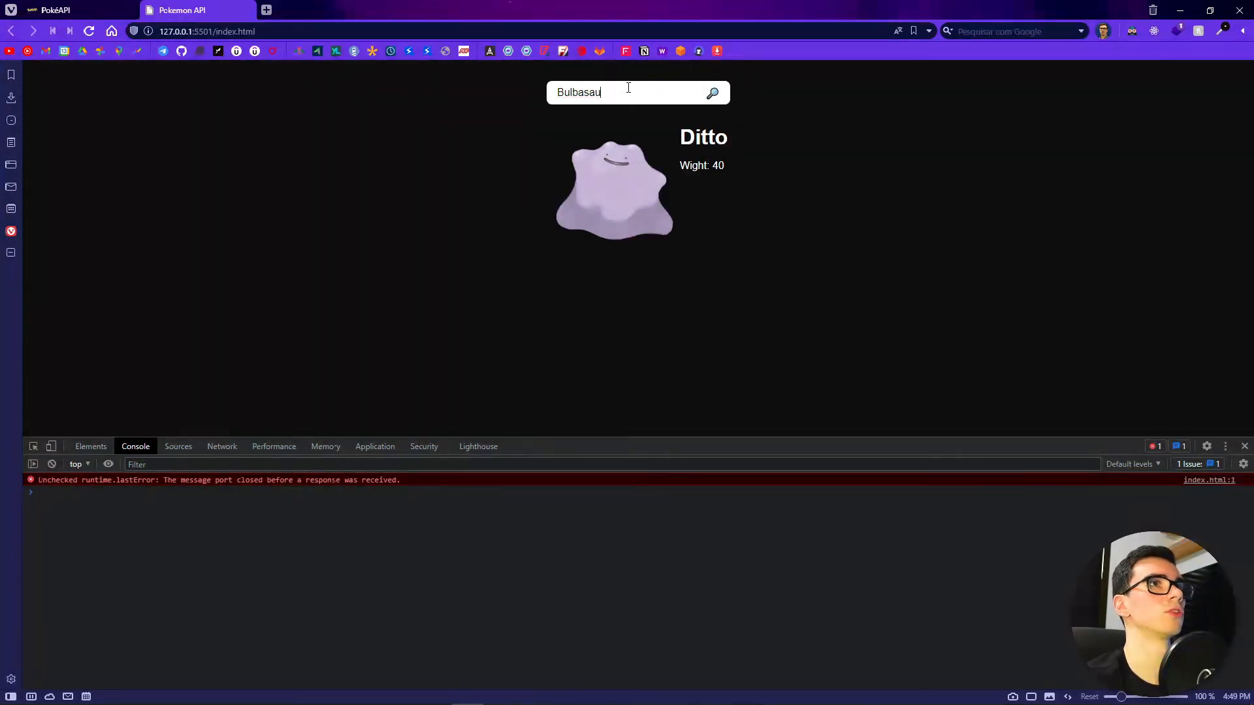
{"action": "left_click", "coordinate": [711, 93]}
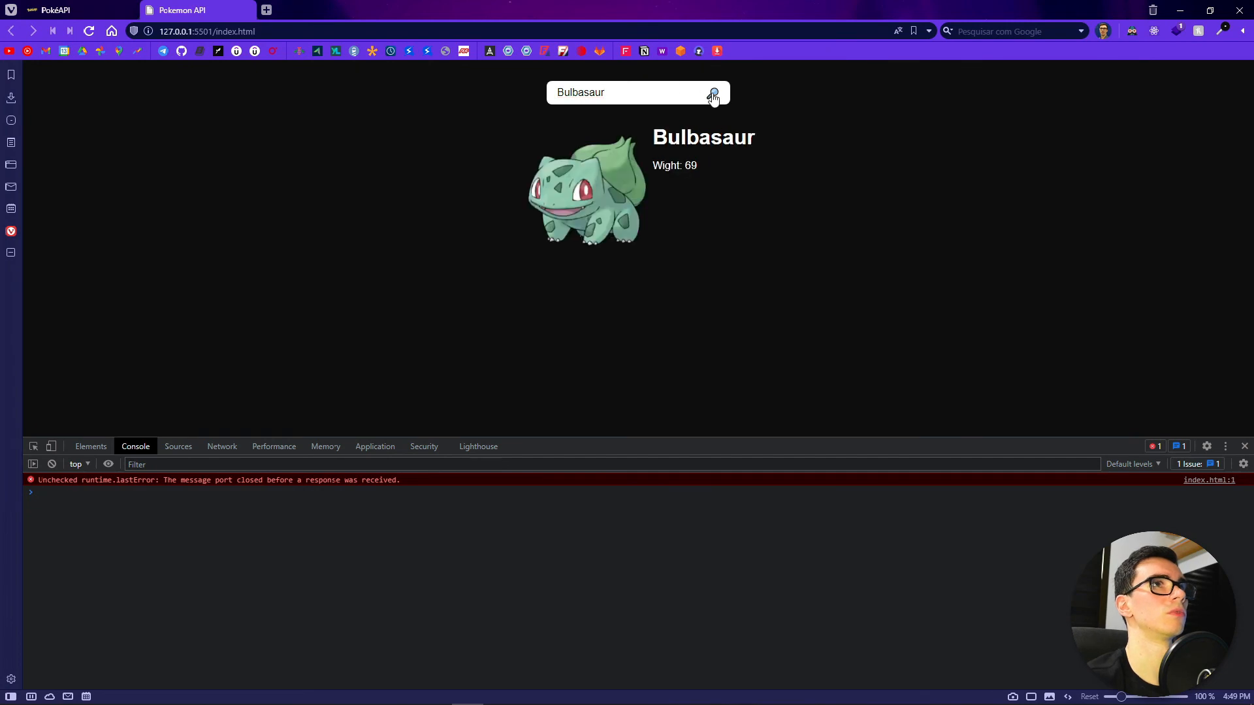
{"action": "key", "text": "Backspace"}
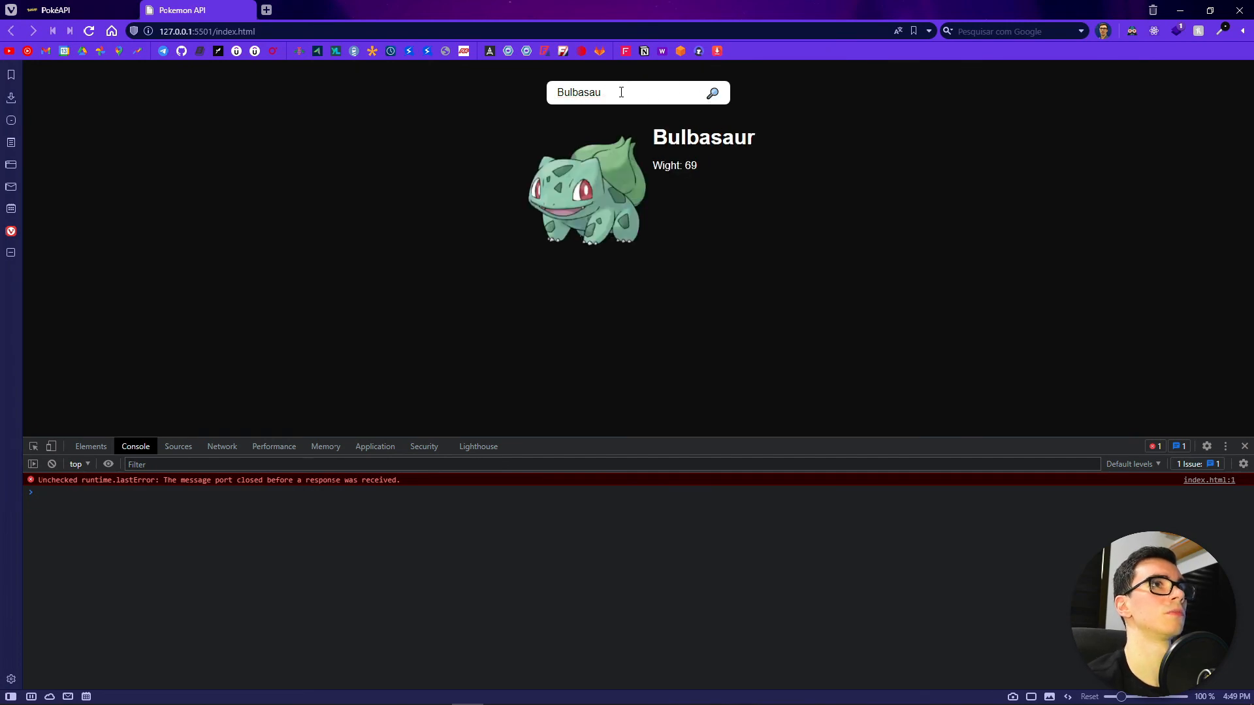